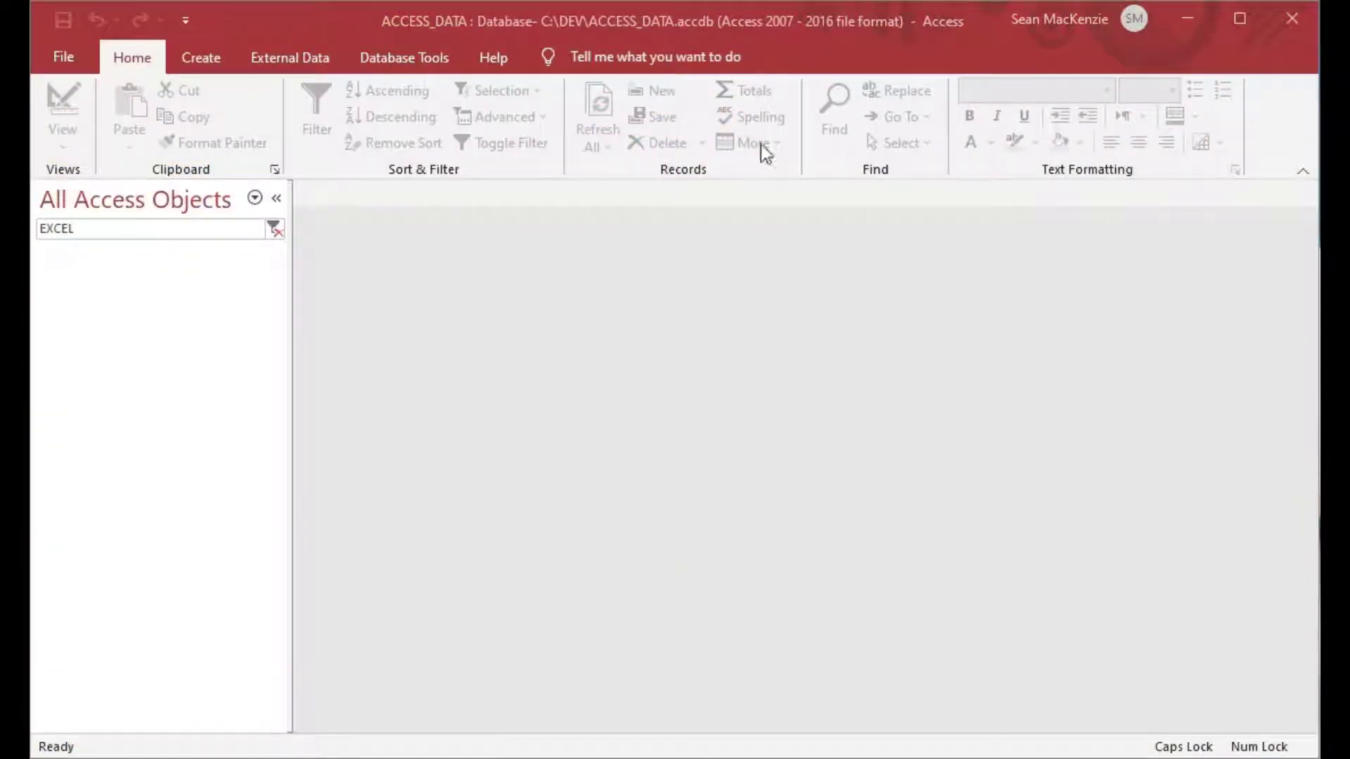
mouse_move(732, 36)
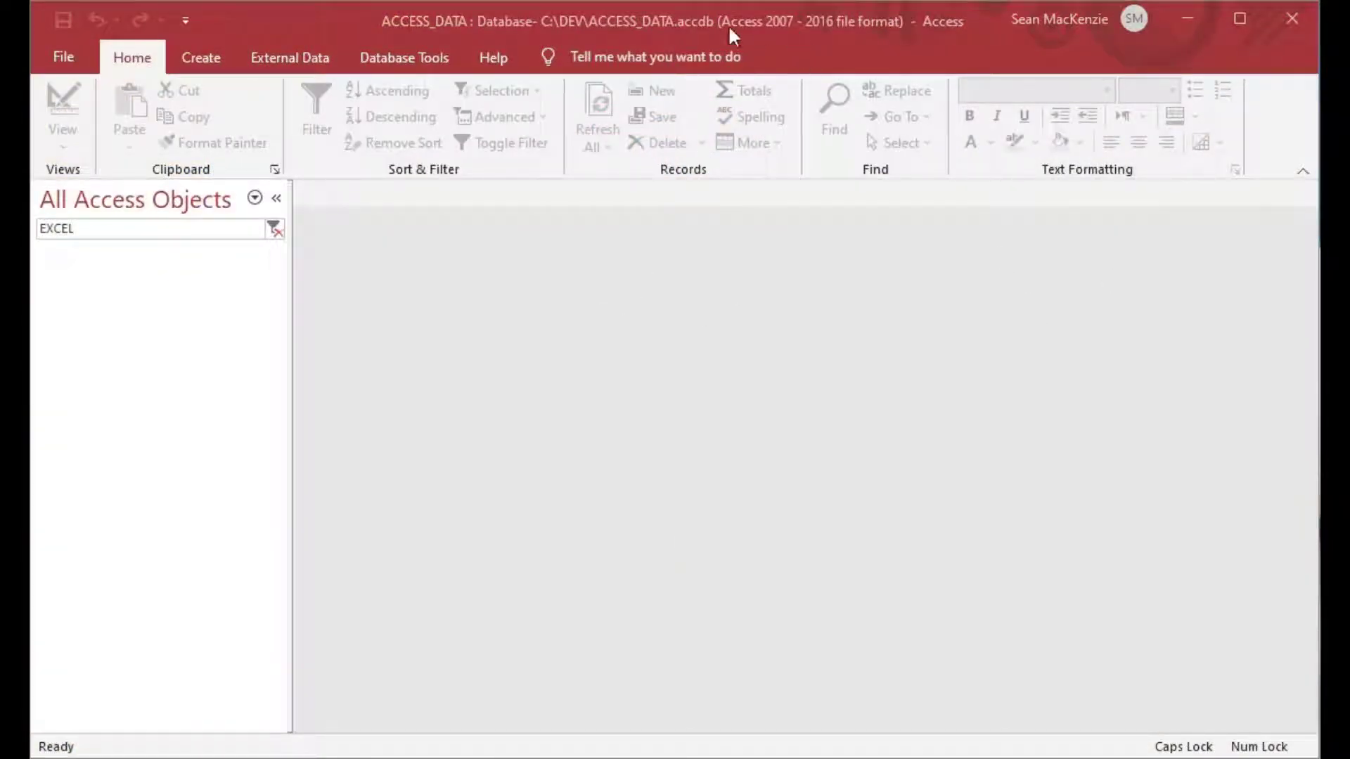
mouse_move(628, 42)
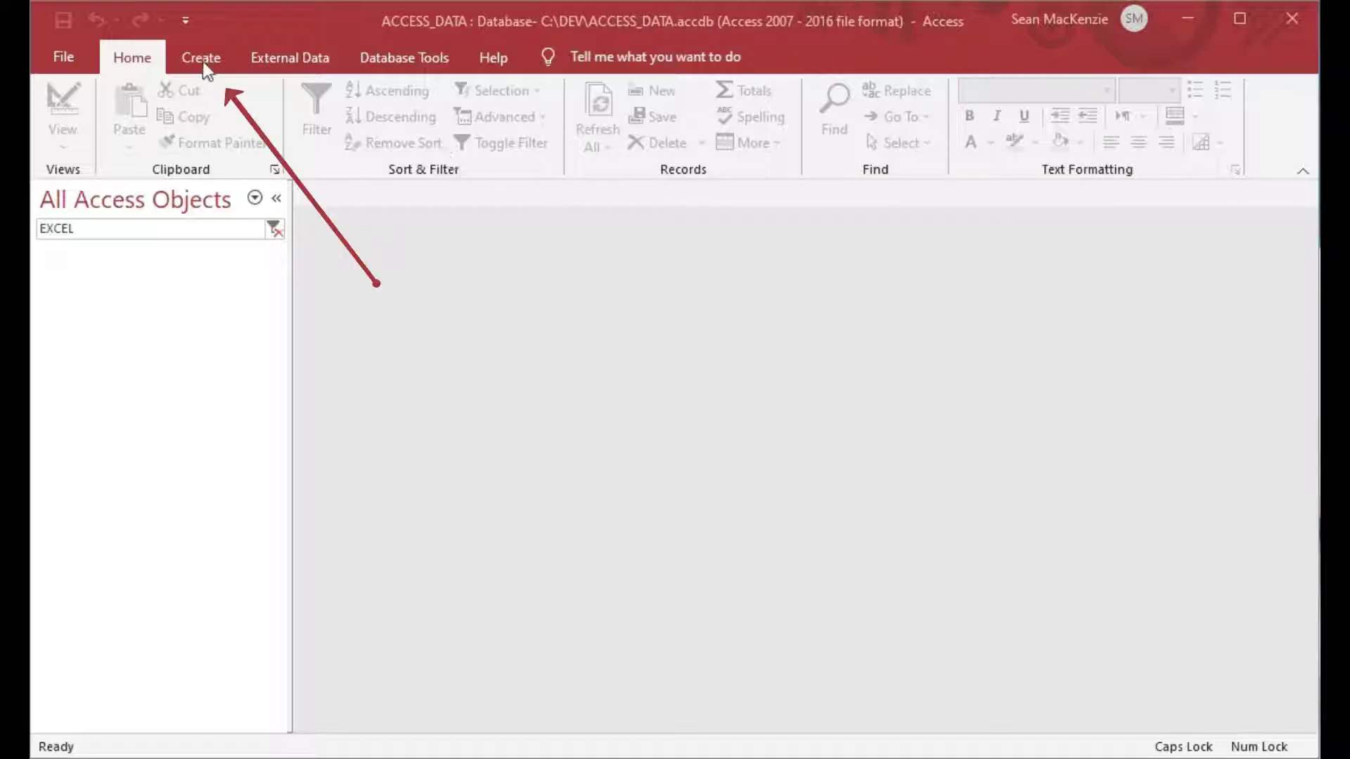
Step: Switch the Access ribbon to the Create tab
left_click(200, 57)
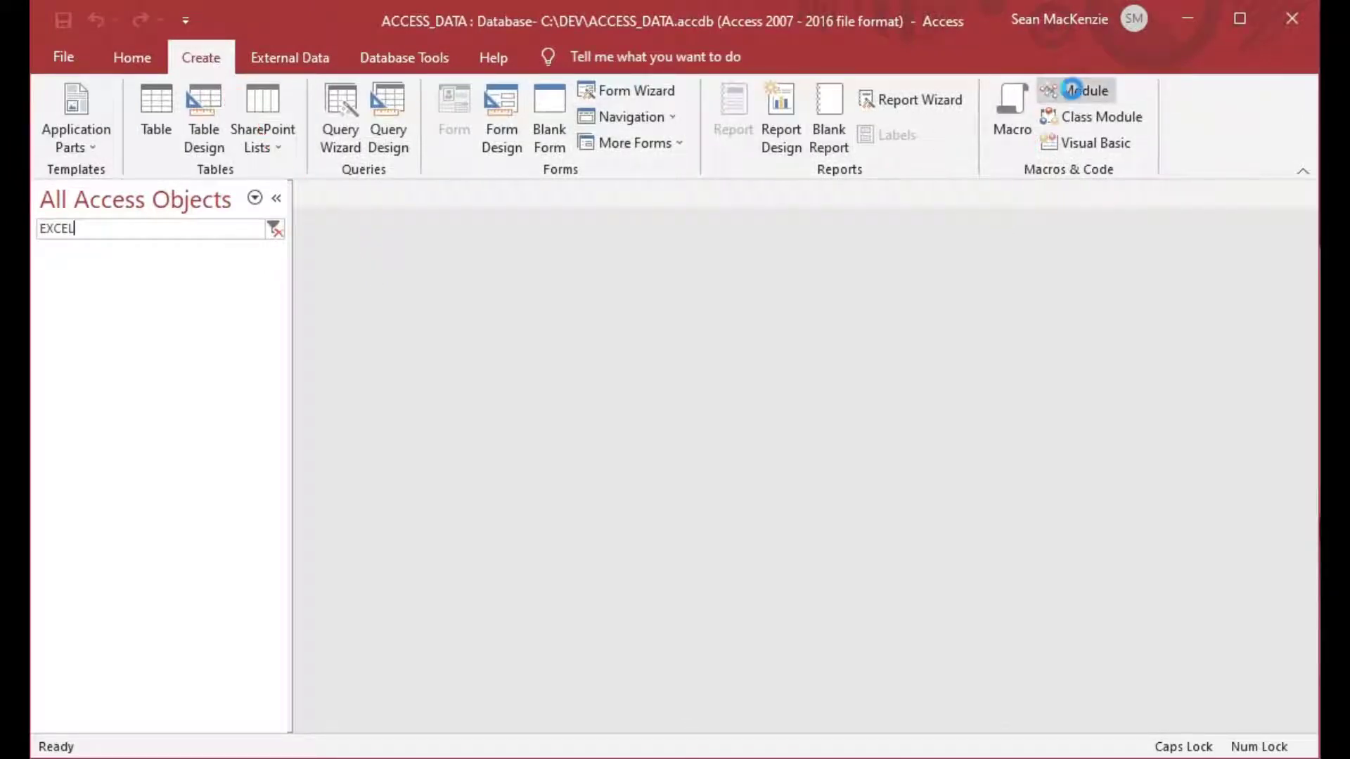
Step: Add a new code module and save it as EXCEL_OPEN
left_click(1086, 89)
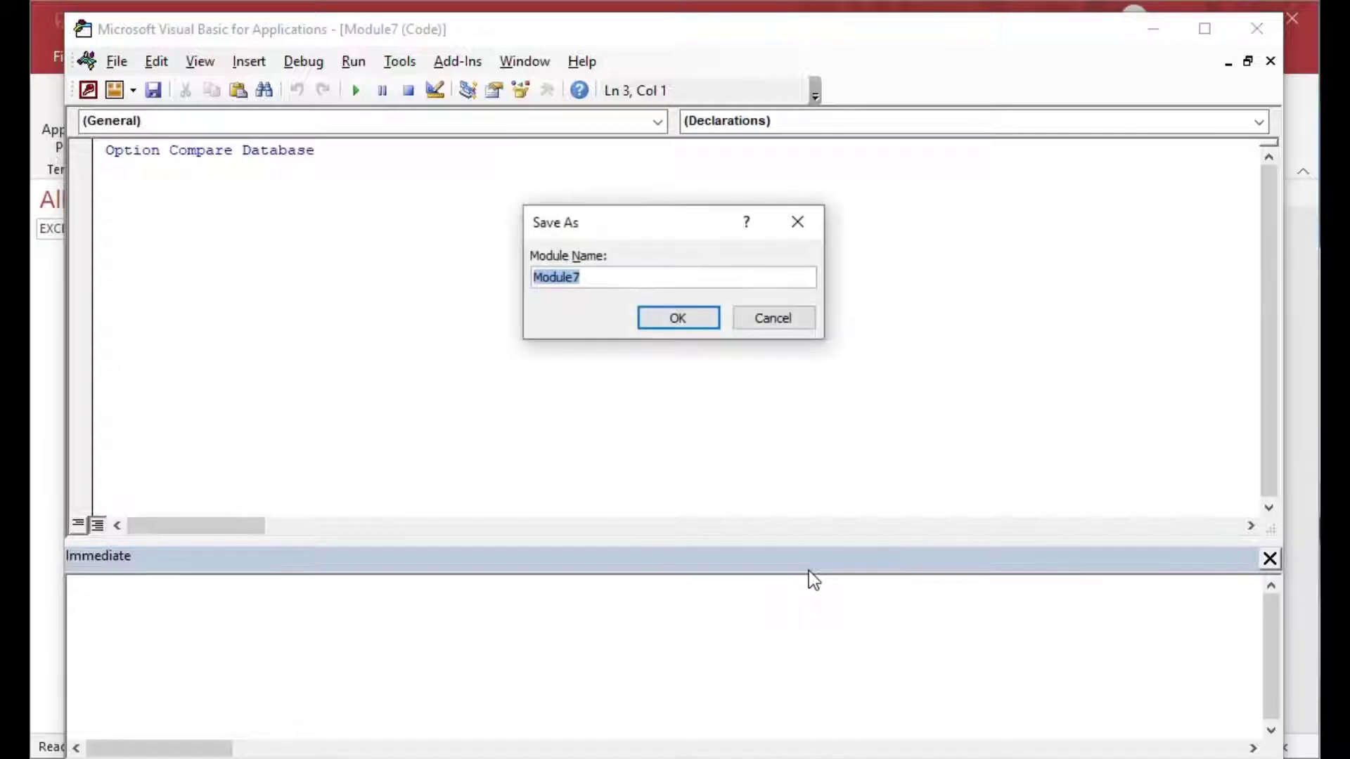
type("EX")
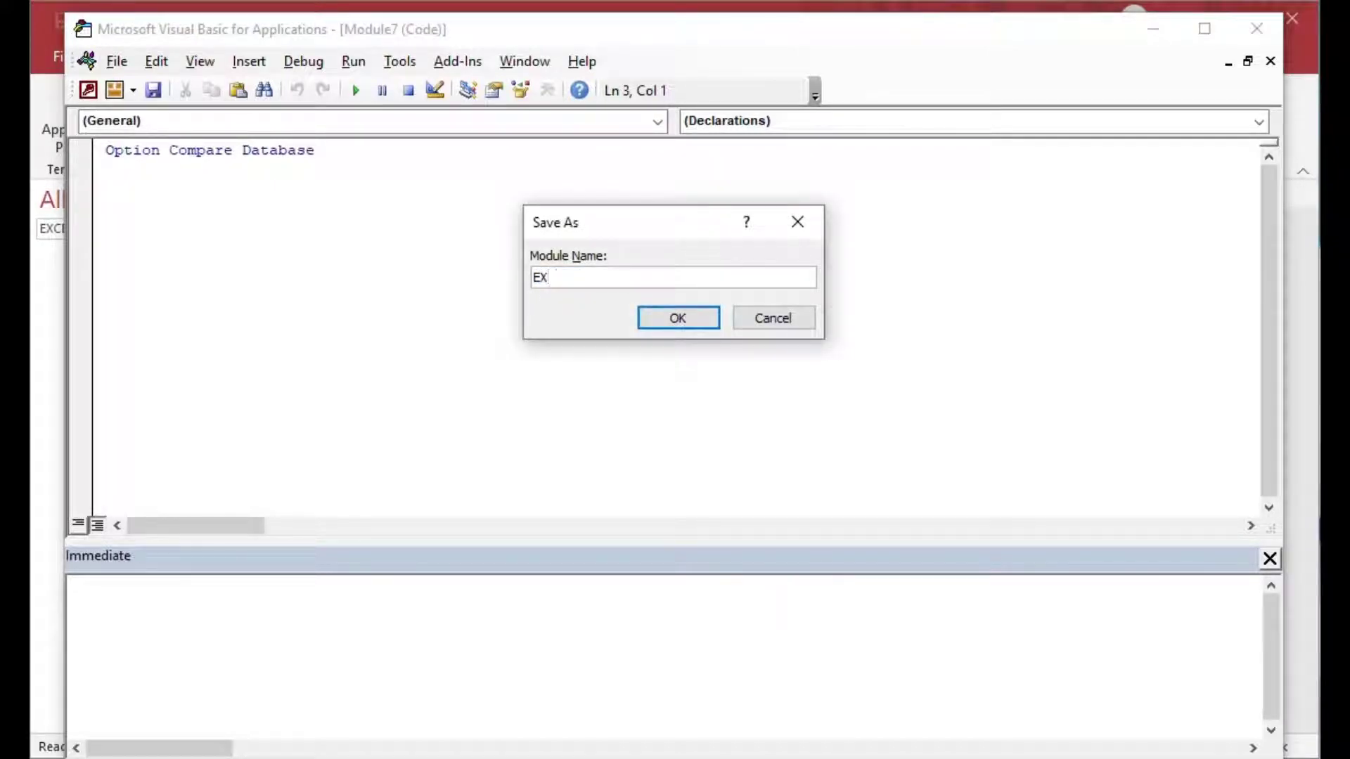
type("CEL_OPE")
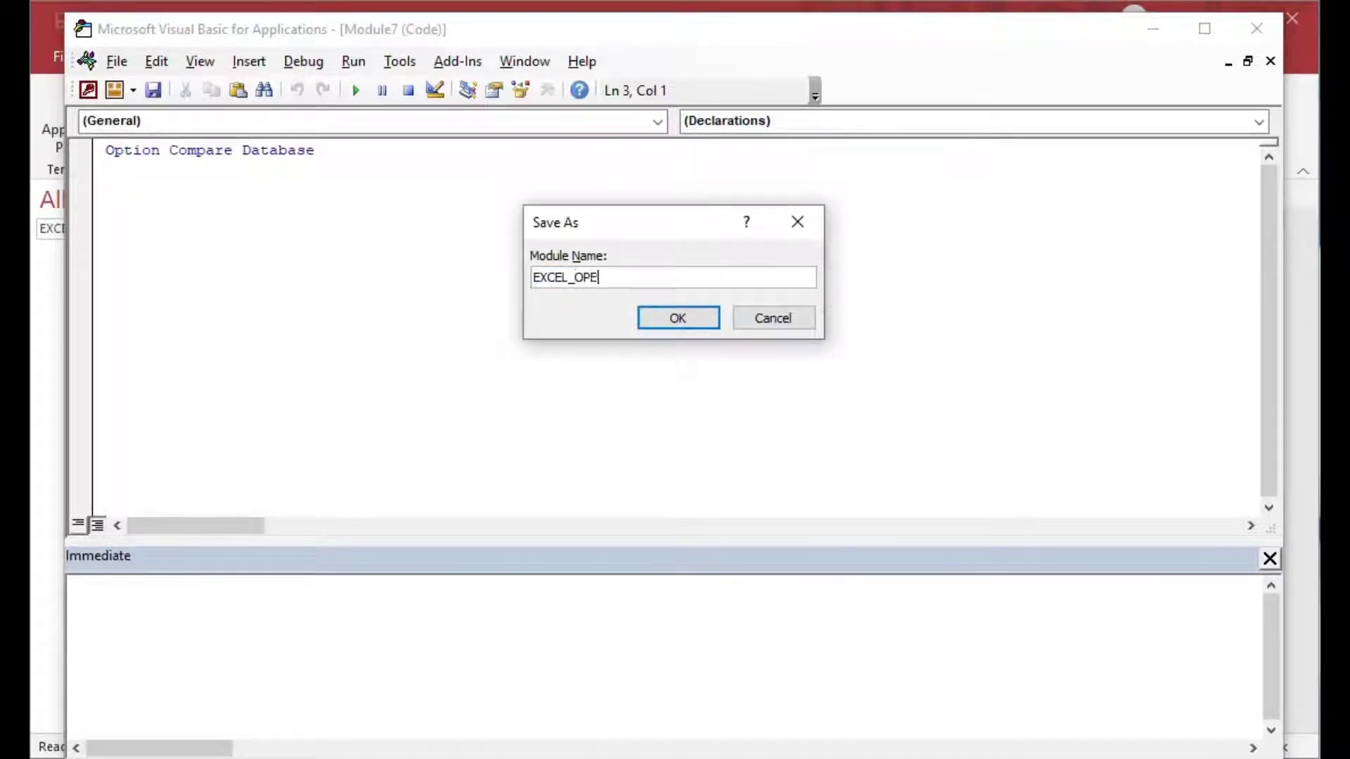
left_click(676, 318)
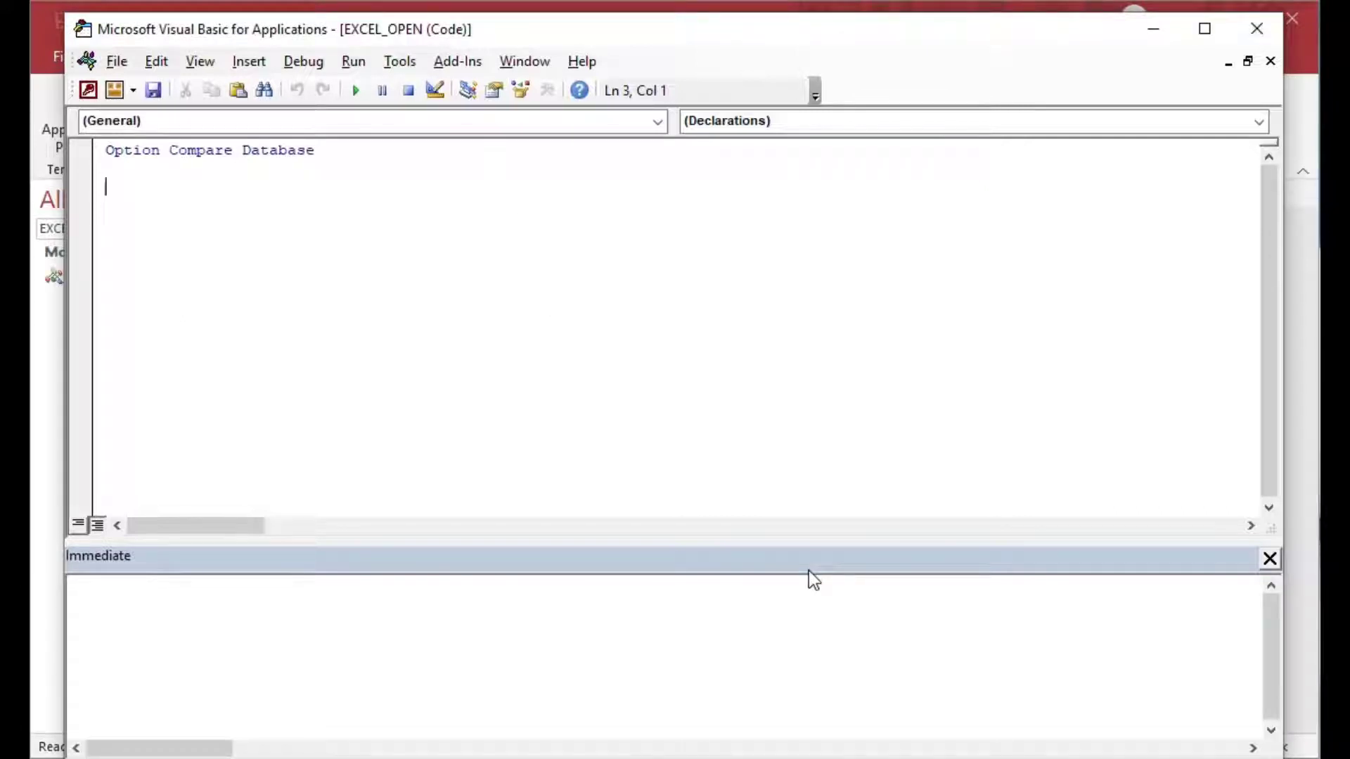
mouse_move(305, 247)
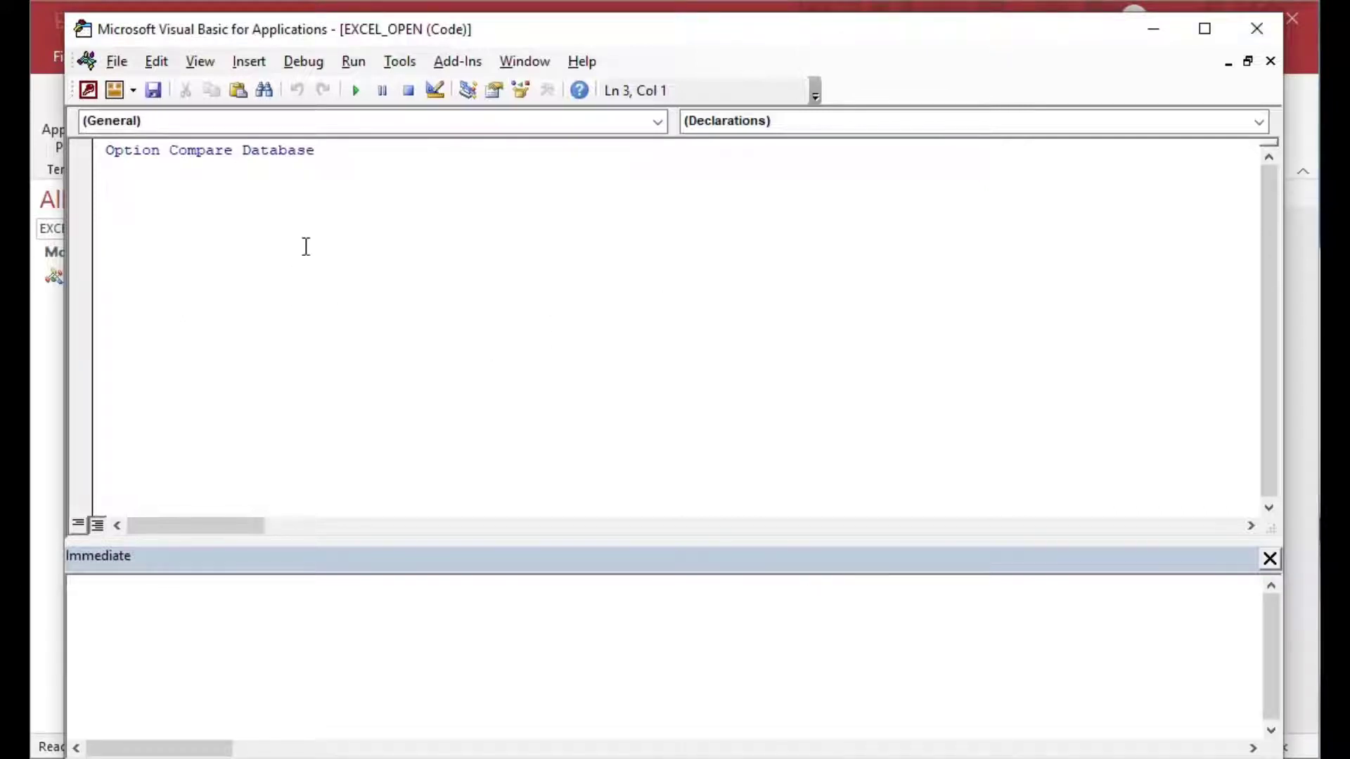
Step: Write Sub OpenProjectWorkbook with the comment 'Opens an excel workbook with project stuff'
type("s")
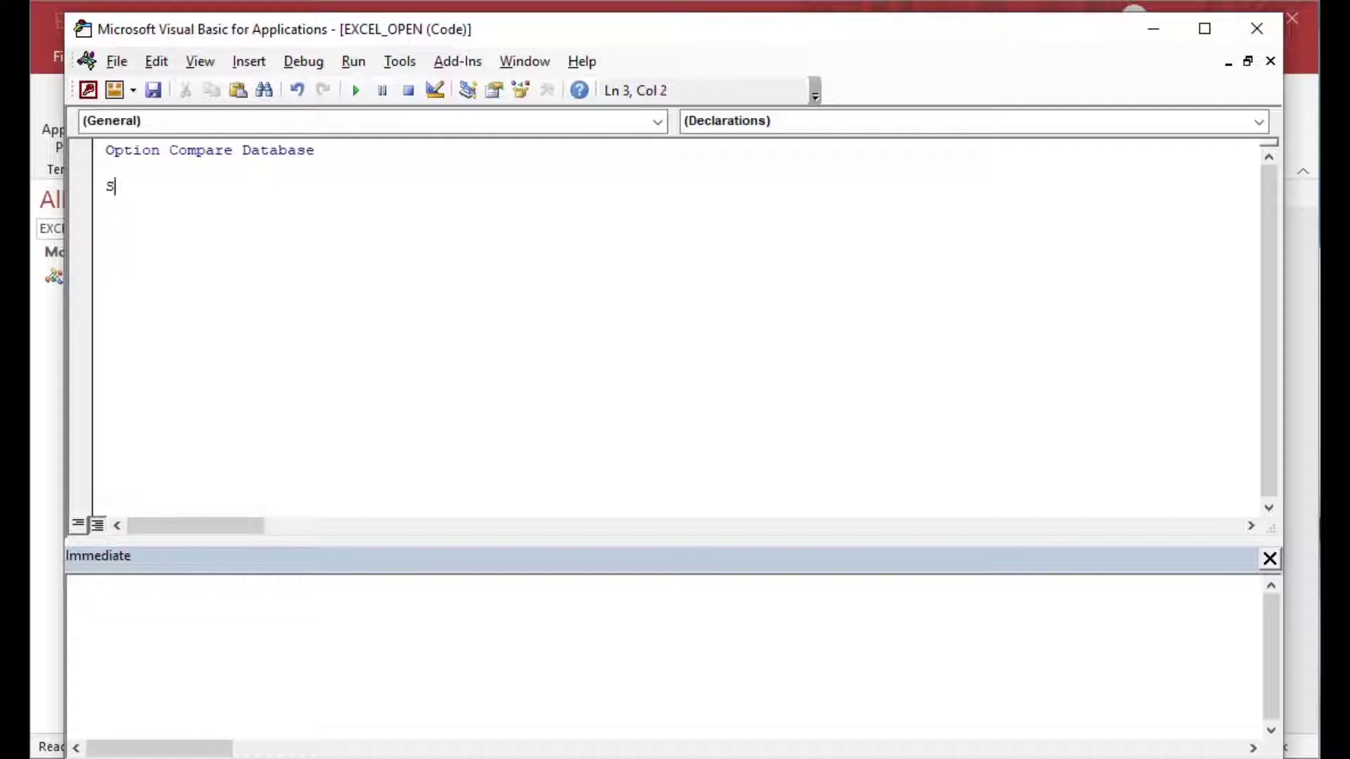
type("ub O")
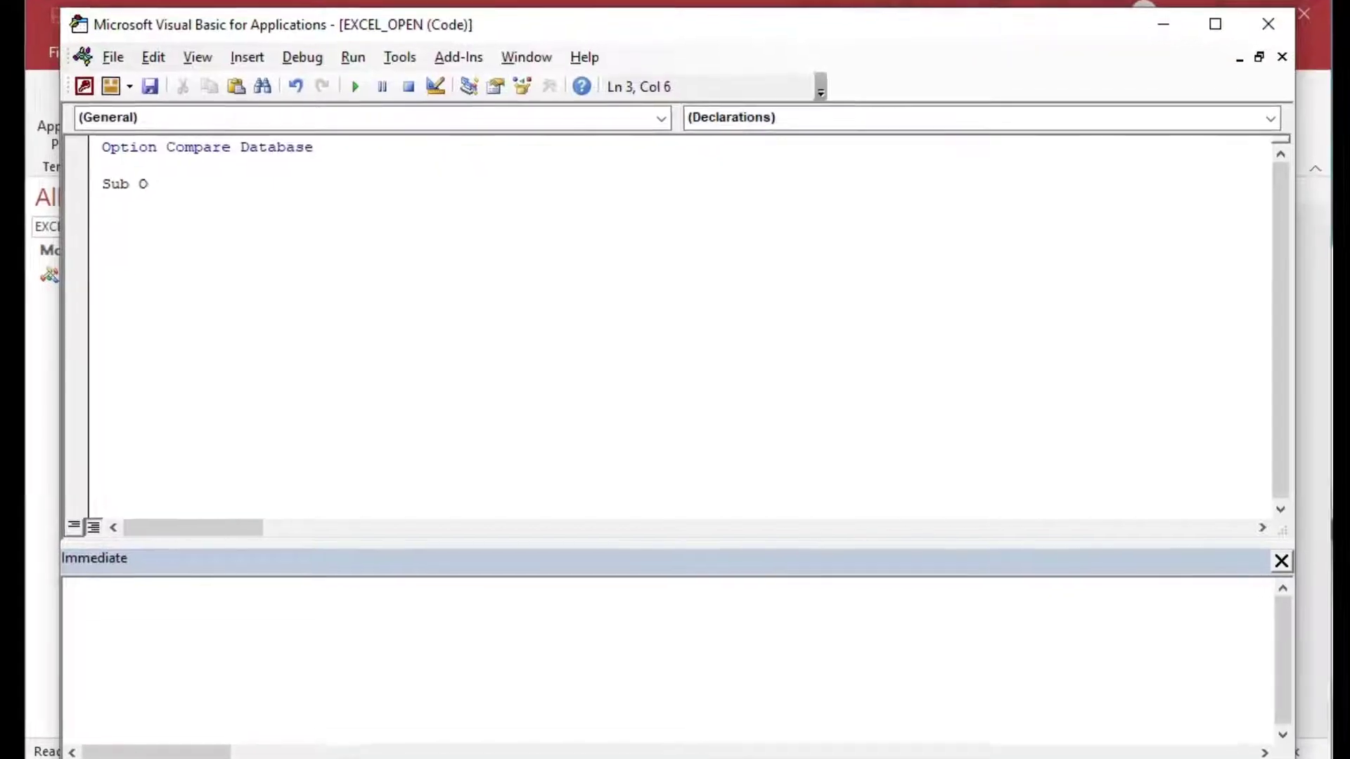
type("pen")
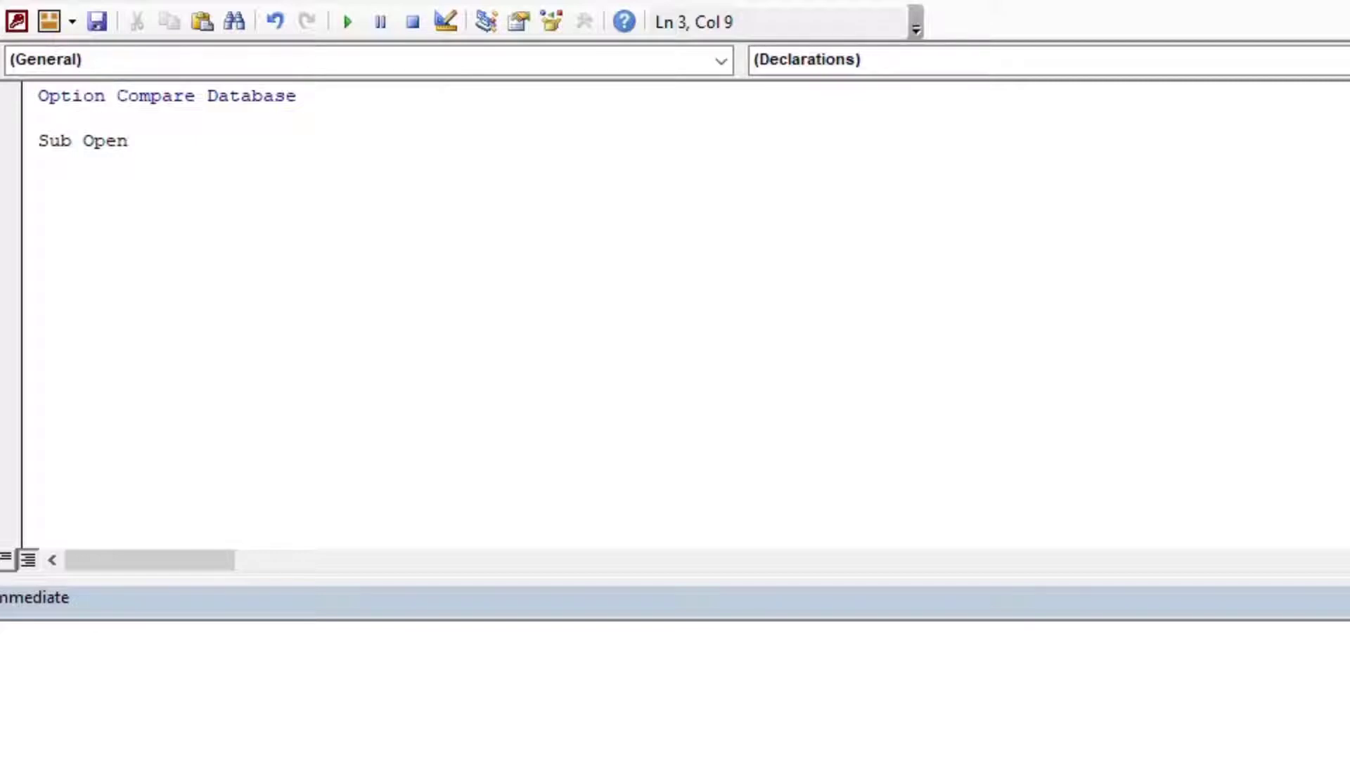
type("ProjectWork")
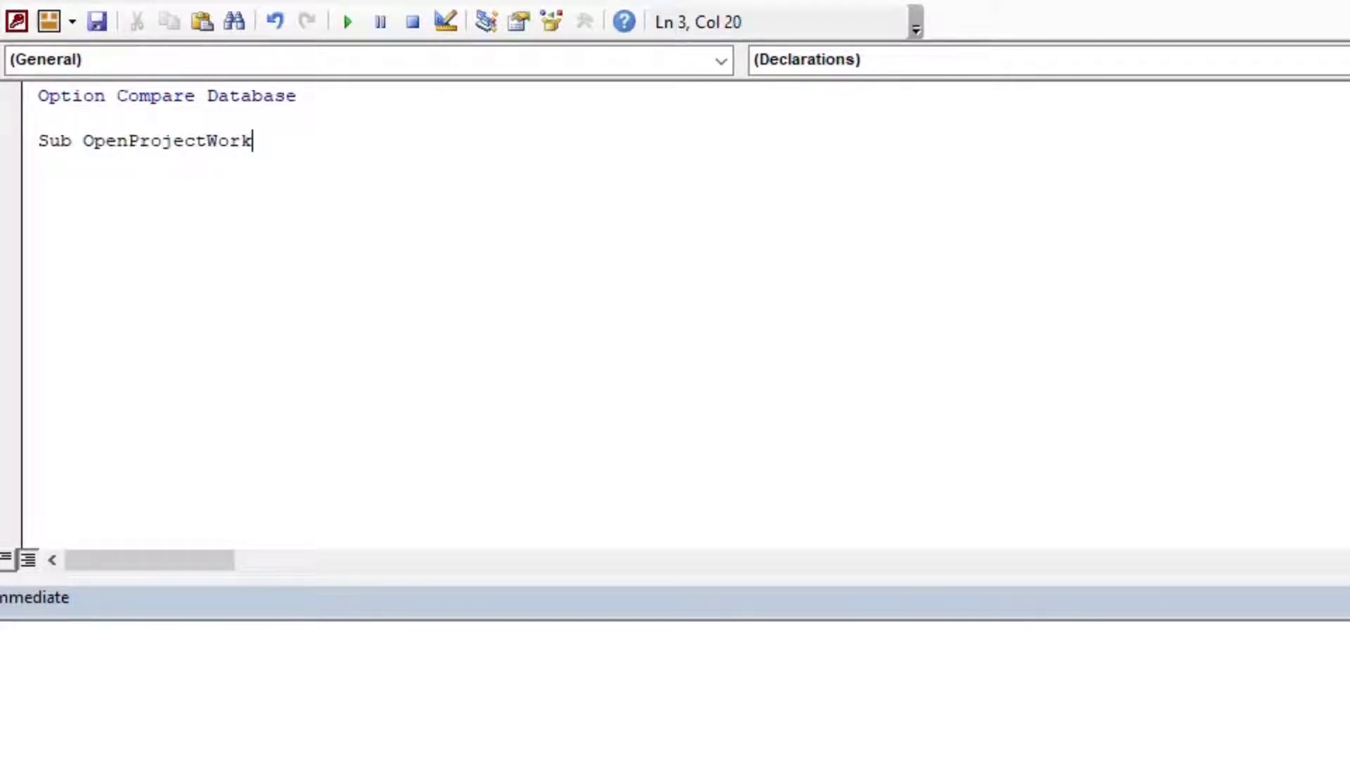
type("book(")
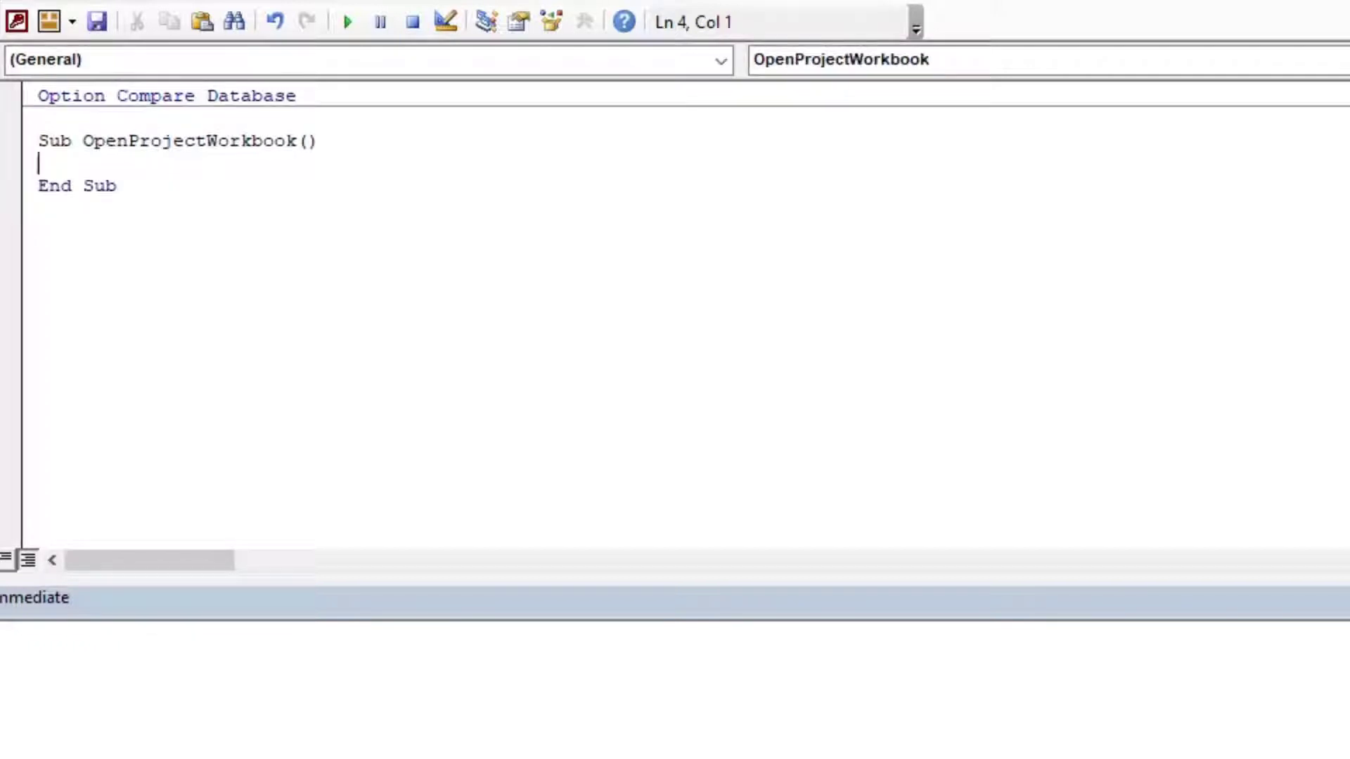
type("'Ope")
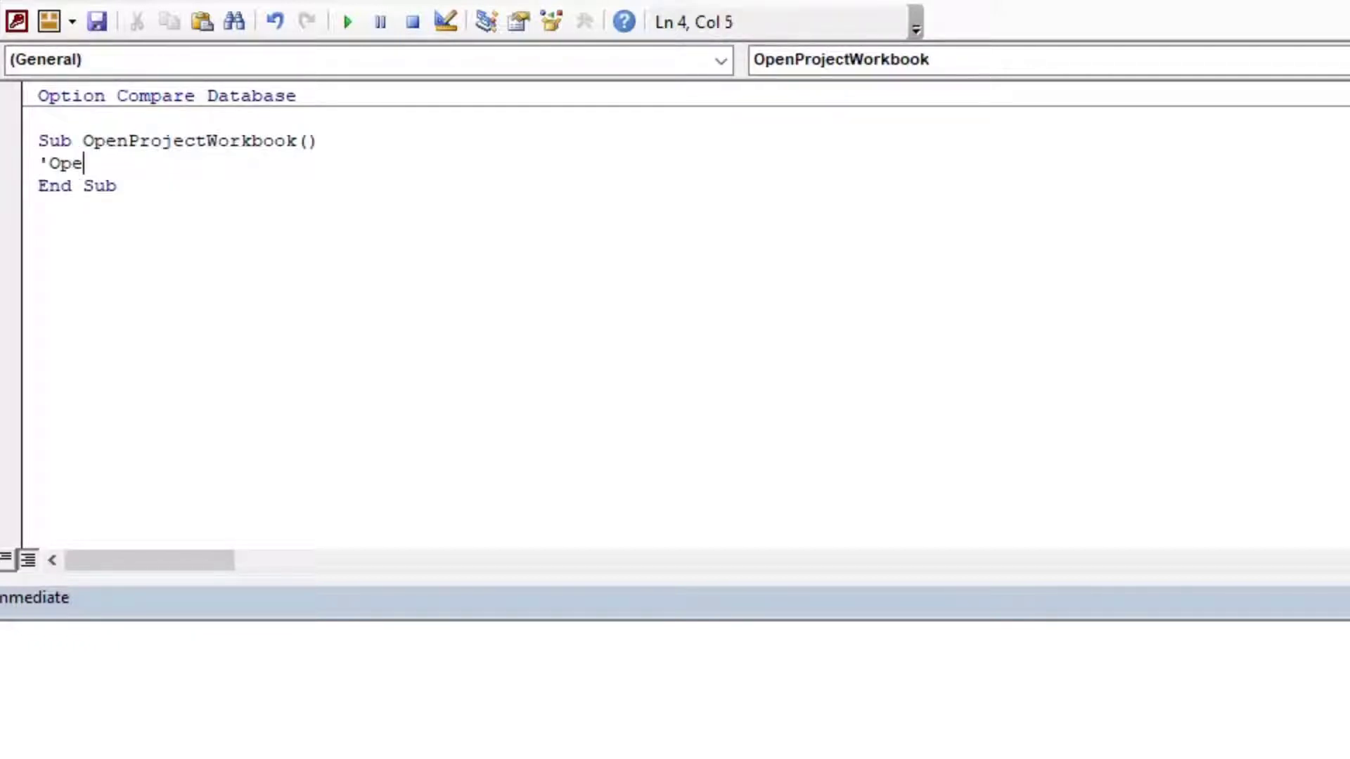
type("ns an excel w")
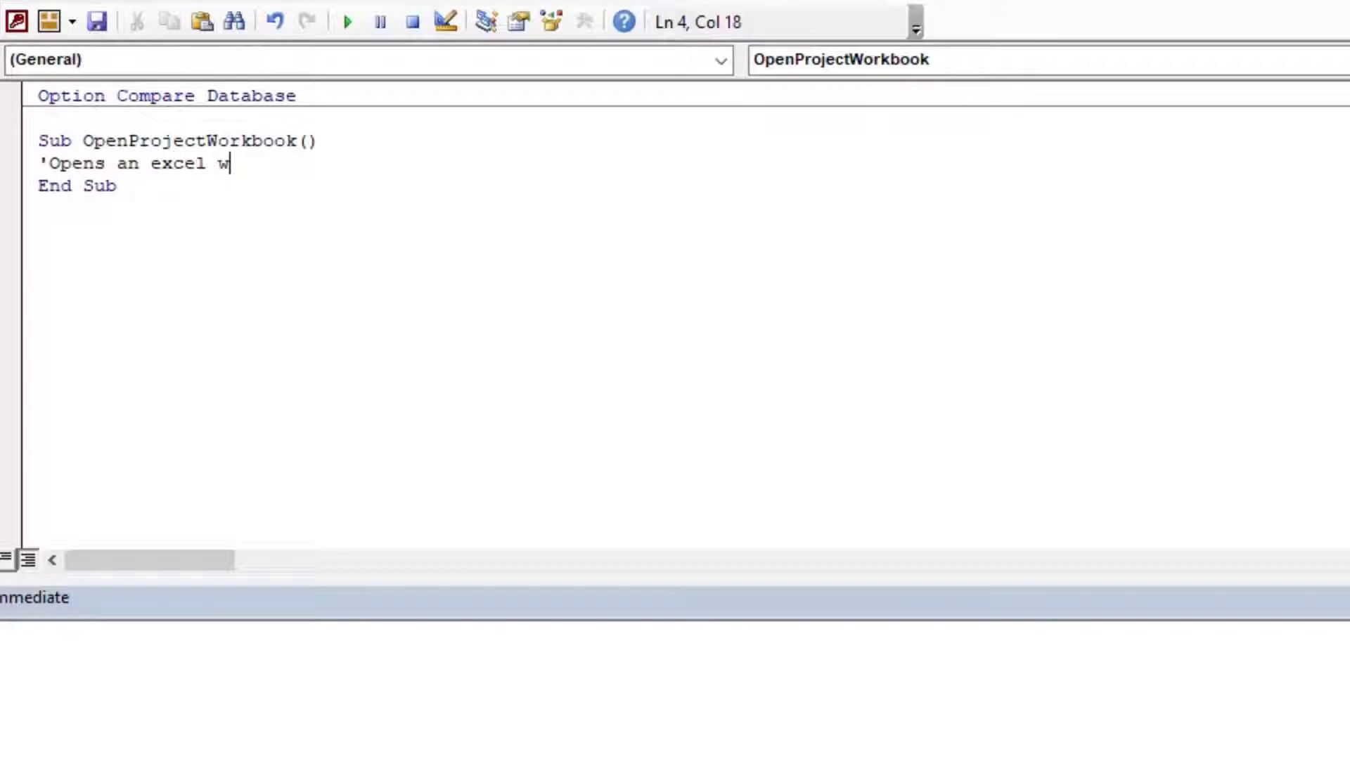
type("orkbook")
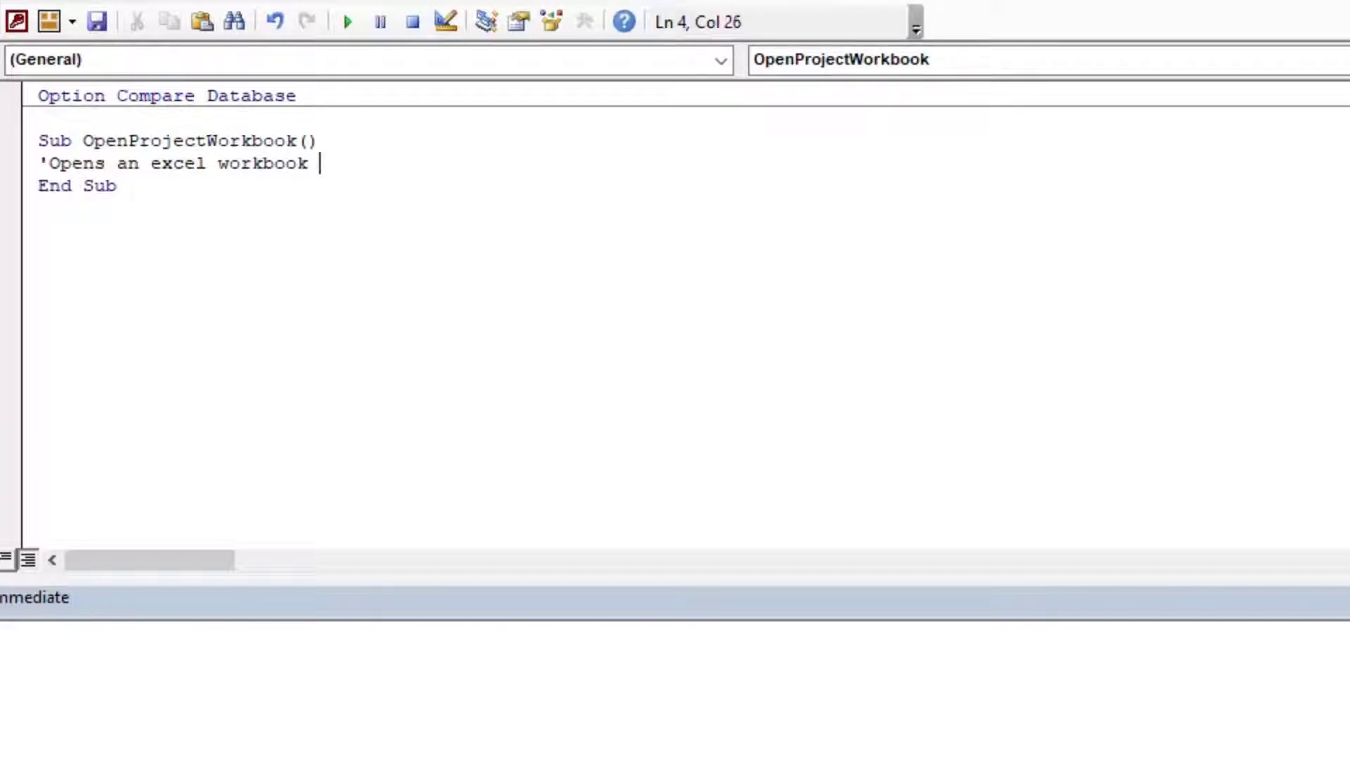
type("with")
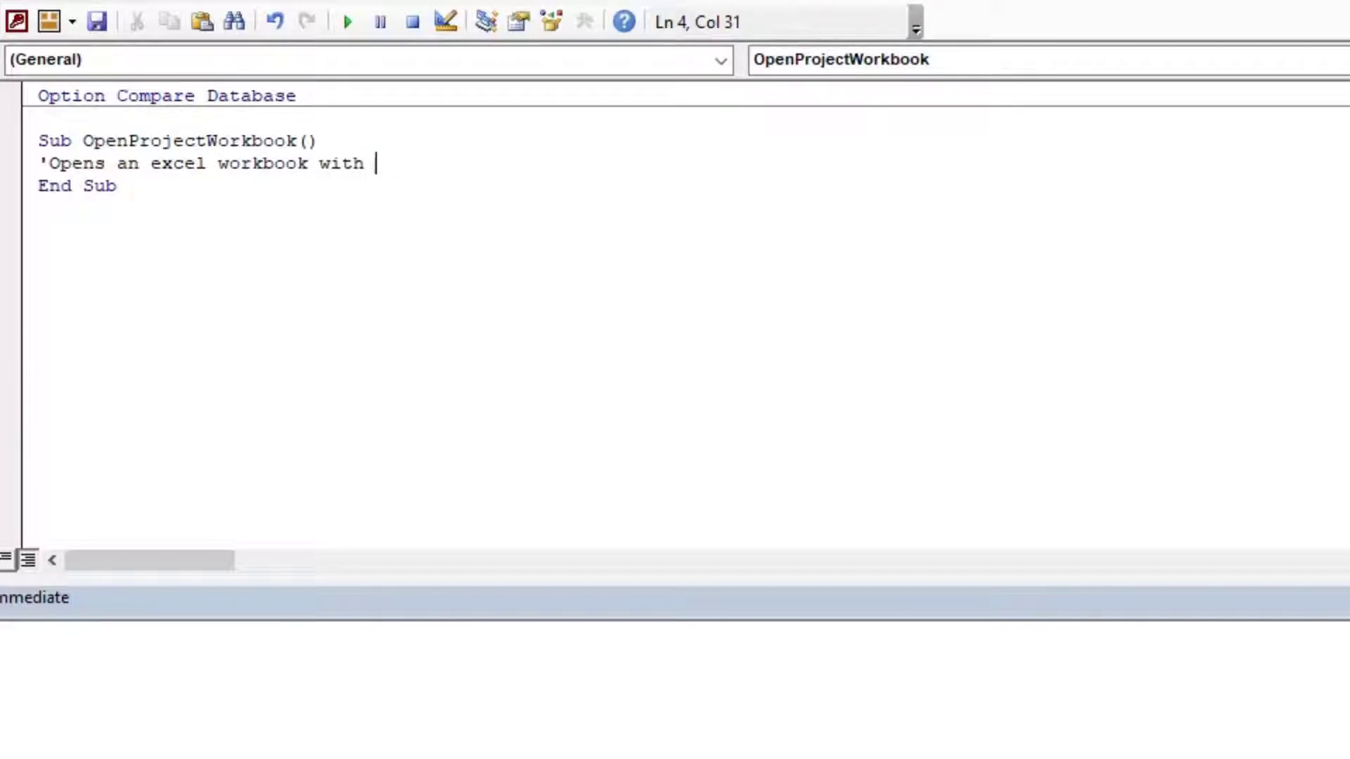
type("project stuff")
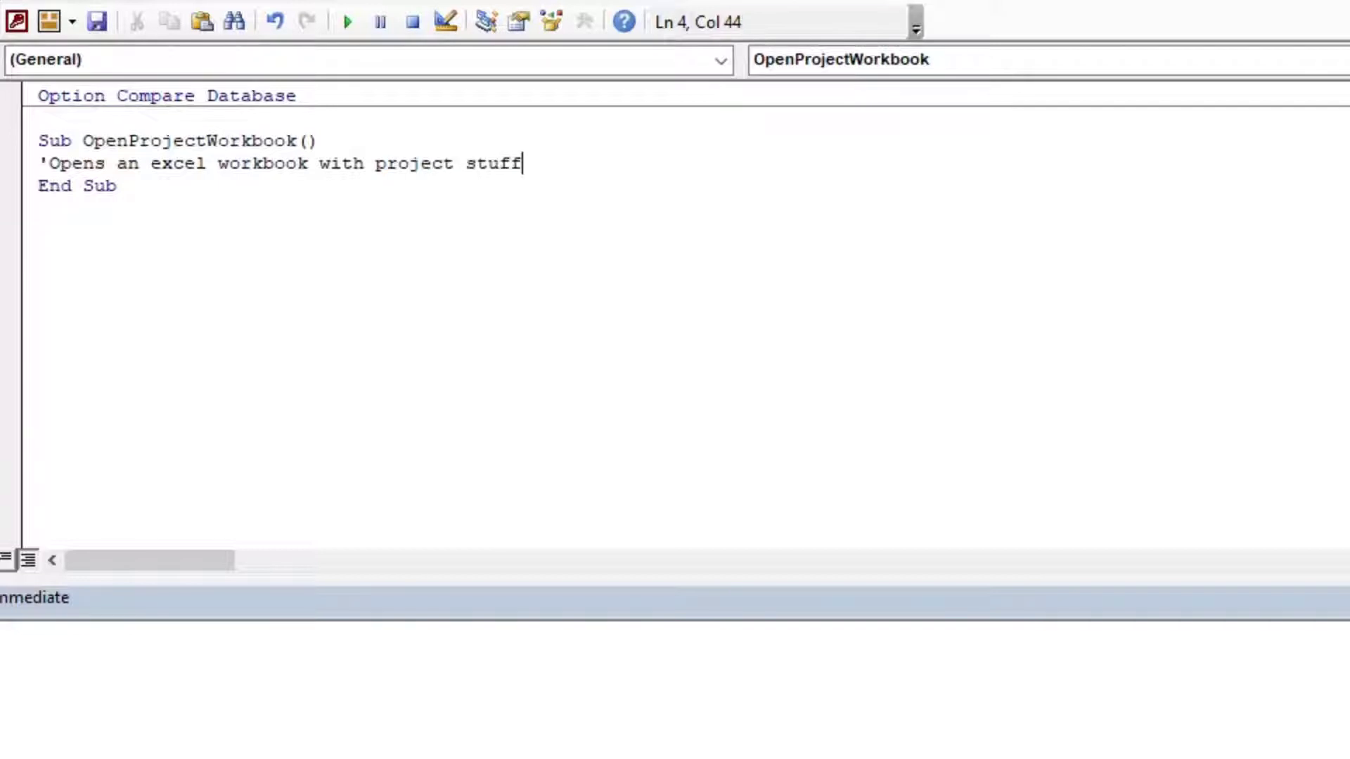
key("Return")
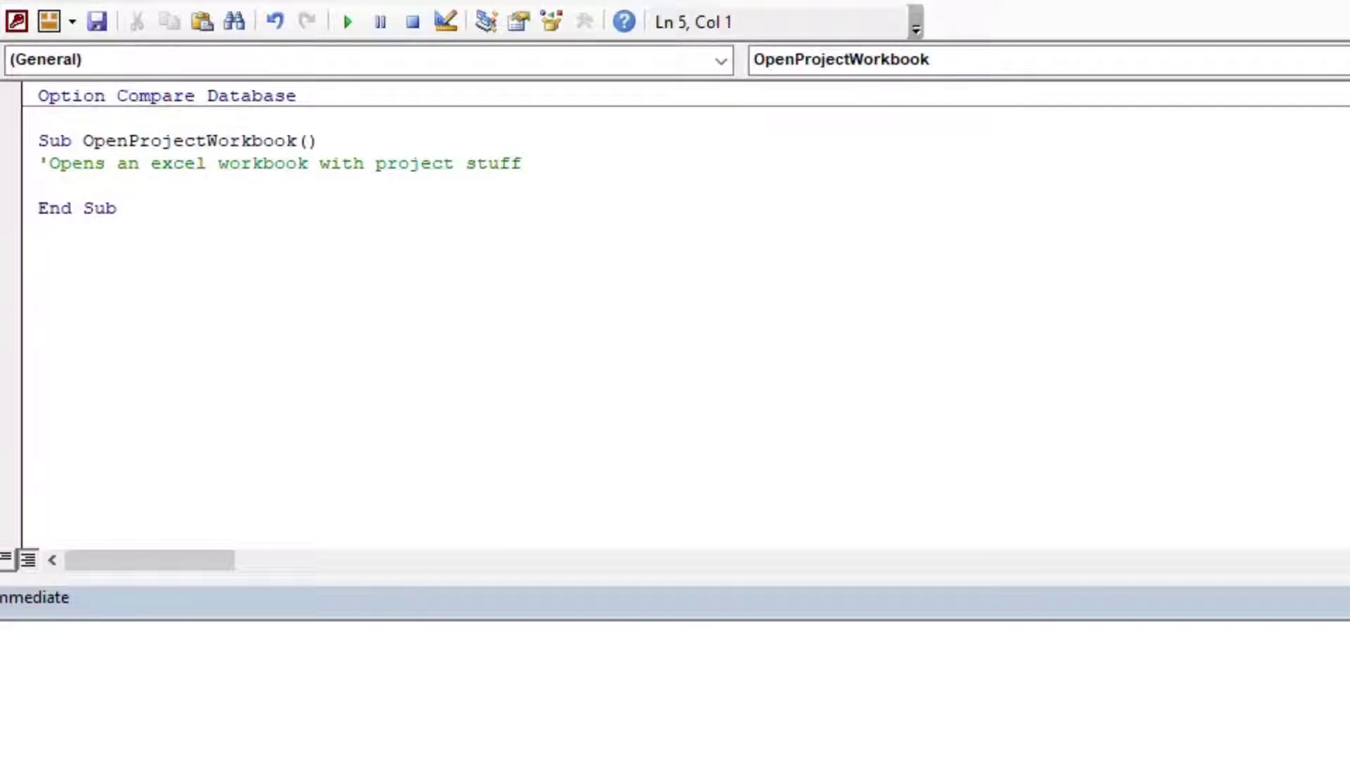
mouse_move(448, 182)
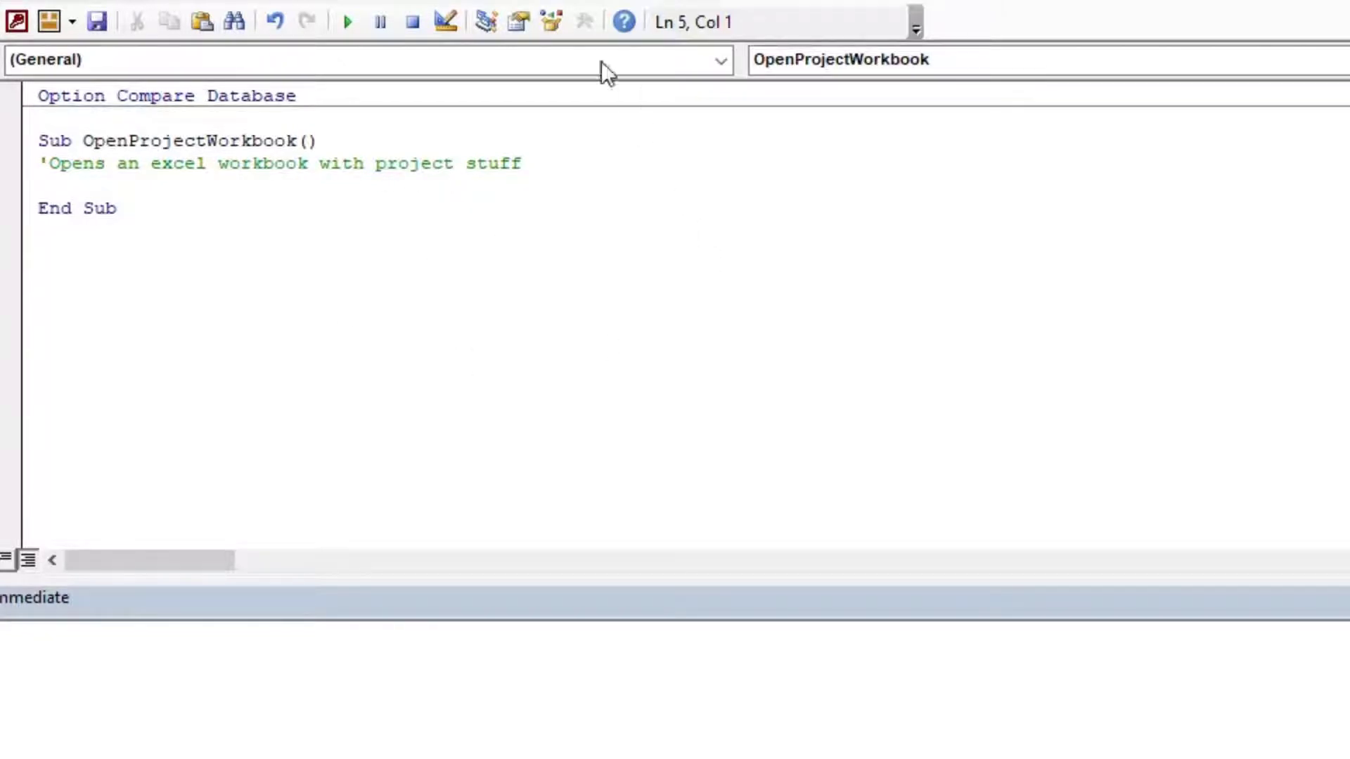
Step: Tick Microsoft Excel 16.0 Object Library in Tools > References and confirm
left_click(398, 61)
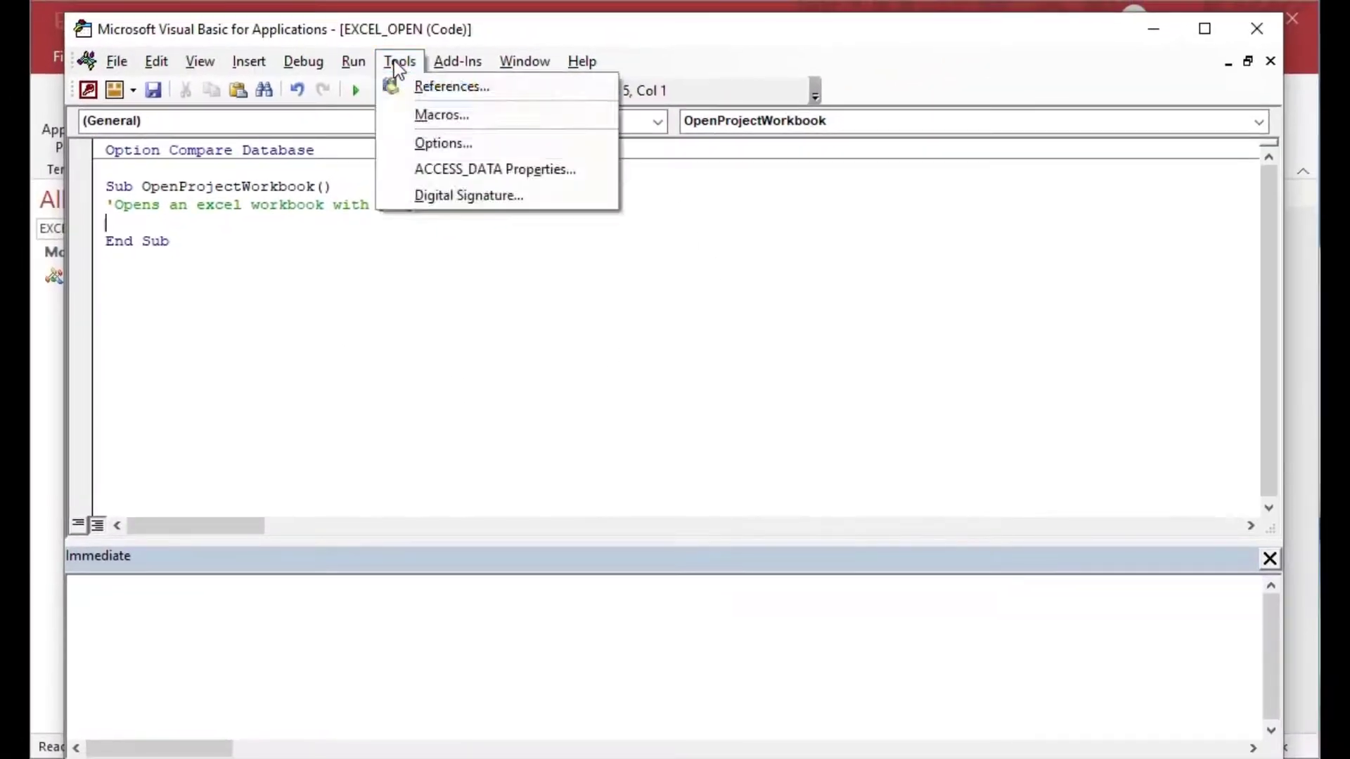
left_click(452, 86)
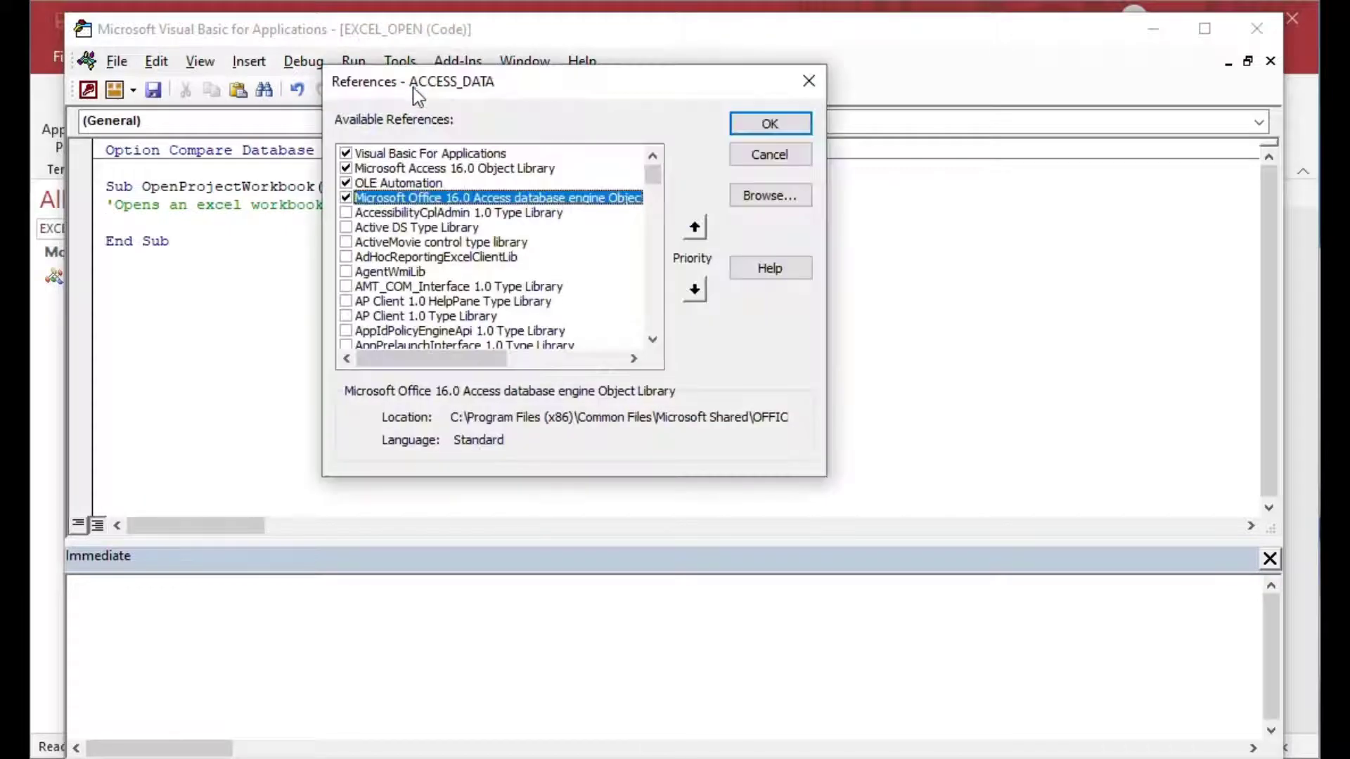
scroll("down", 3)
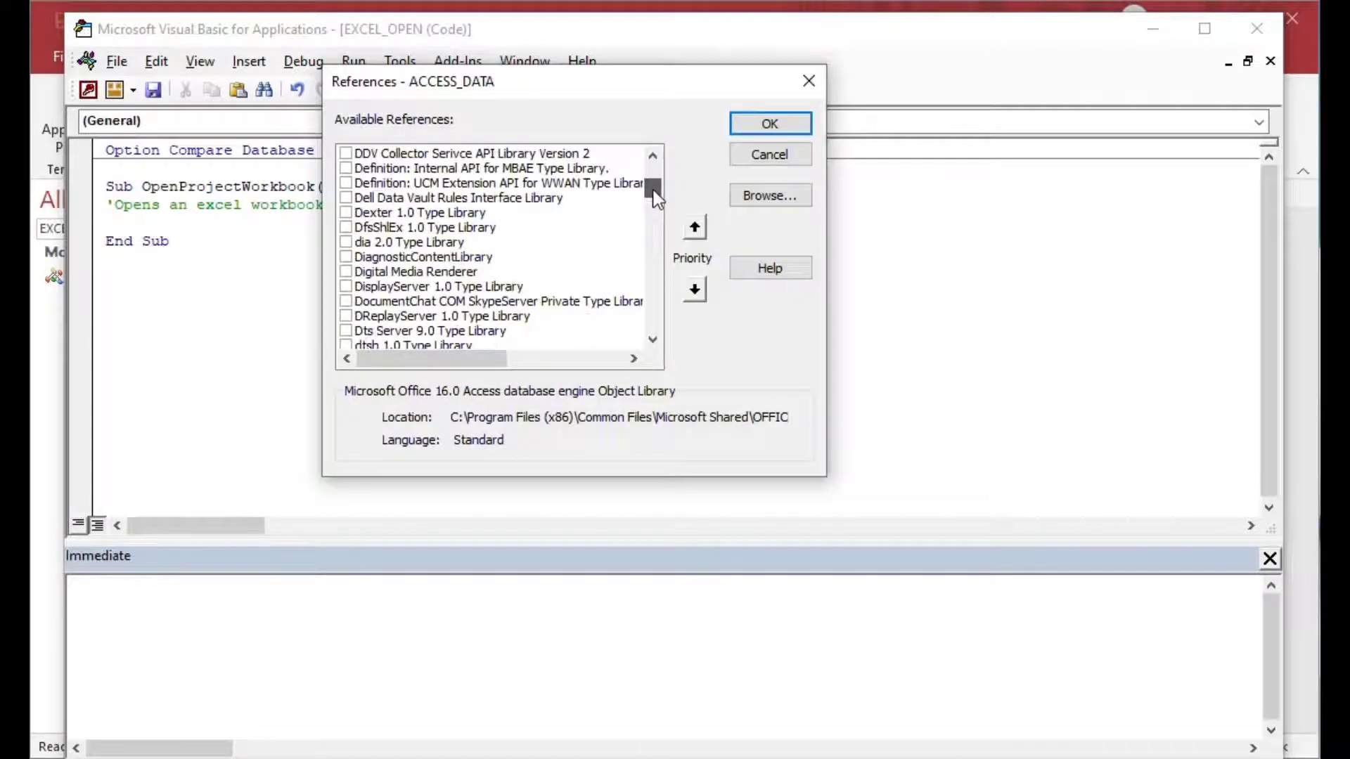
scroll("down", 3)
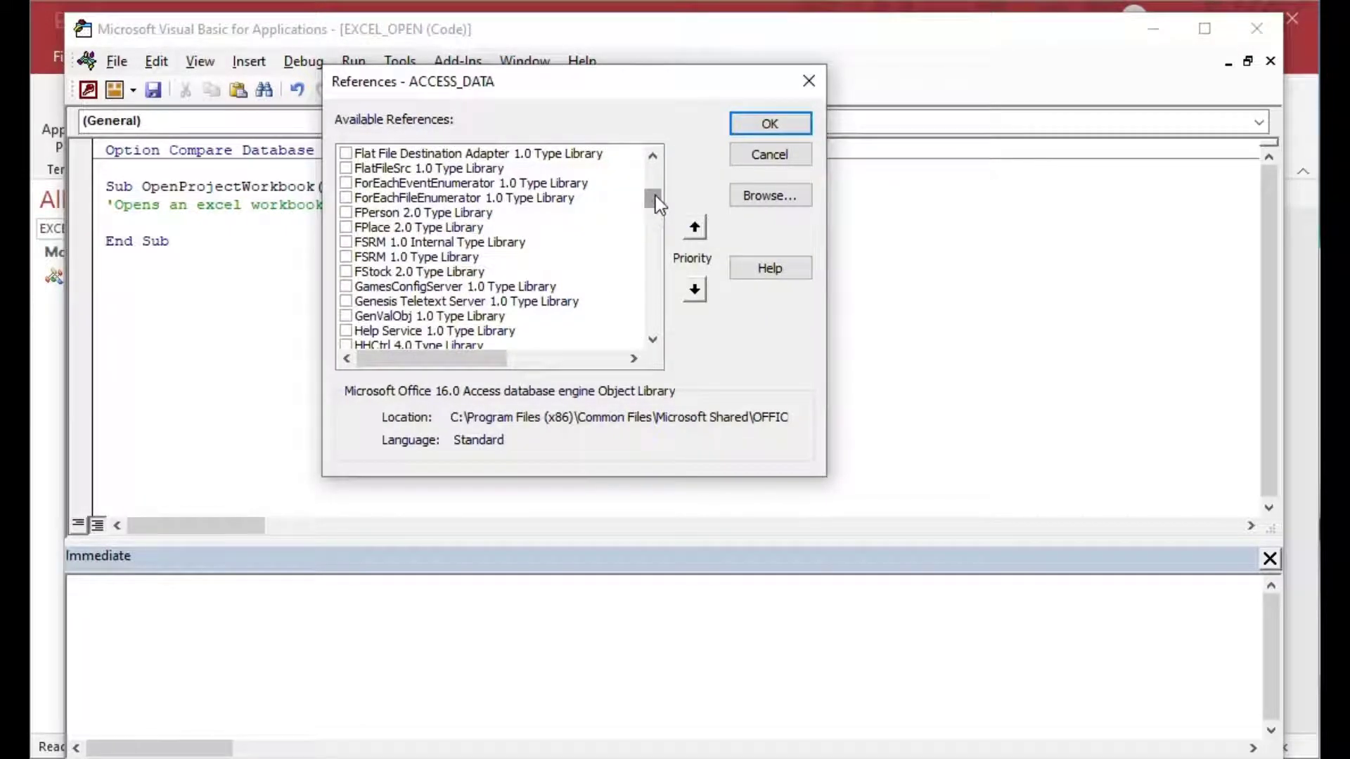
scroll("up", 3)
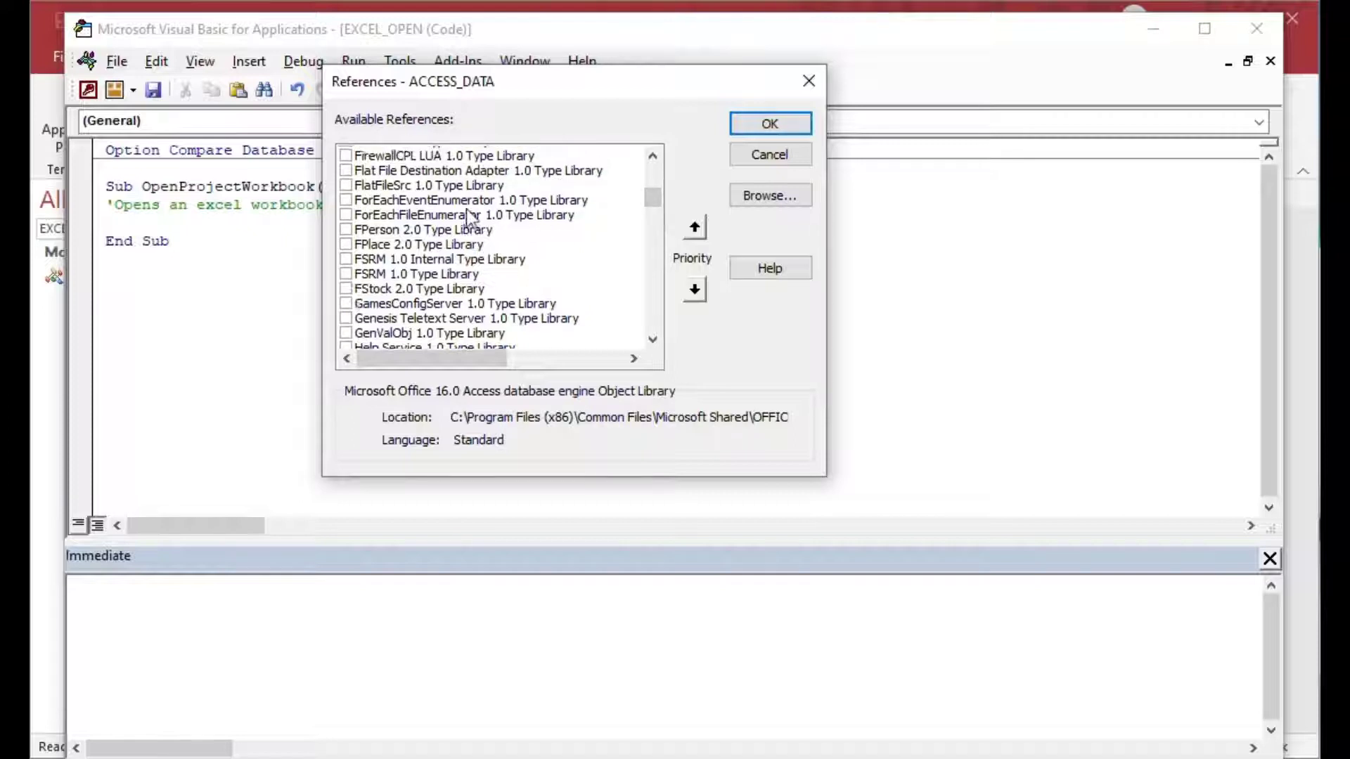
scroll("up", 3)
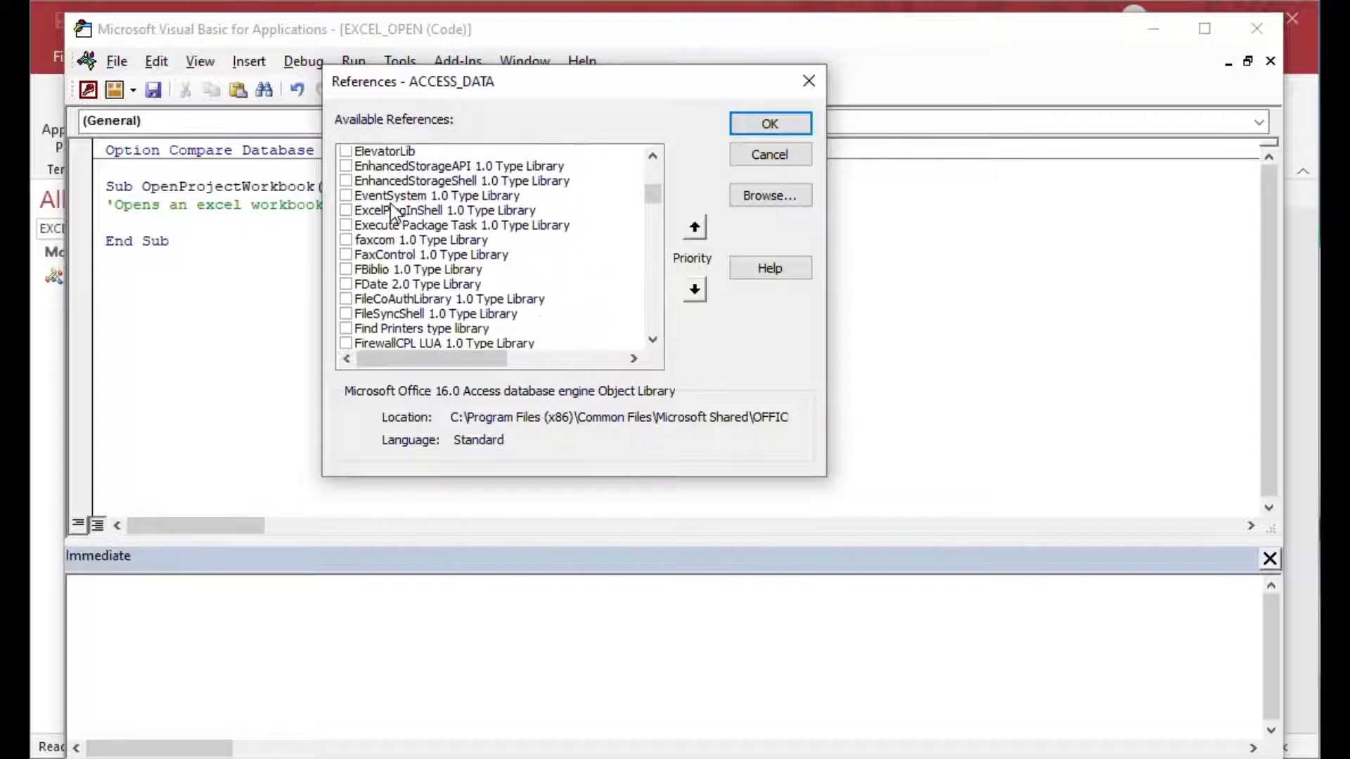
scroll("up", 3)
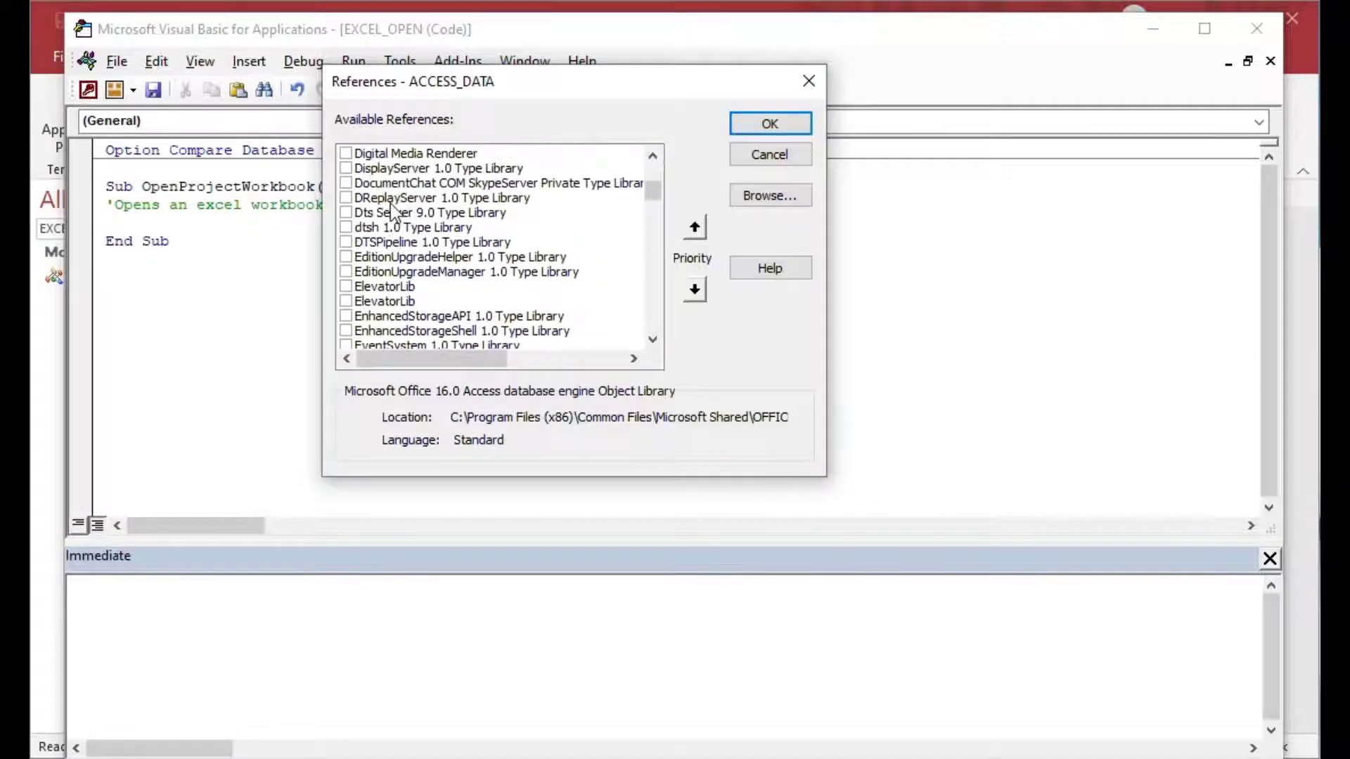
scroll("down", 3)
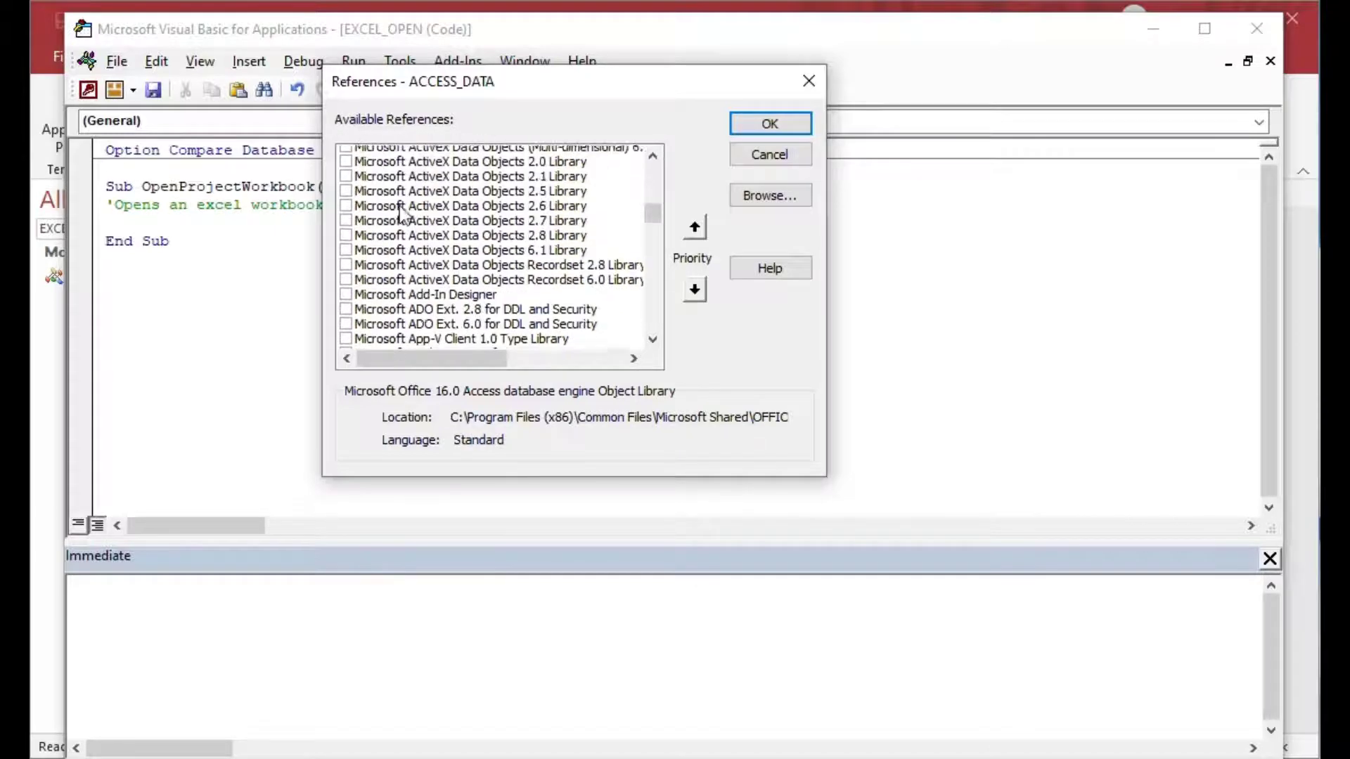
scroll("down", 3)
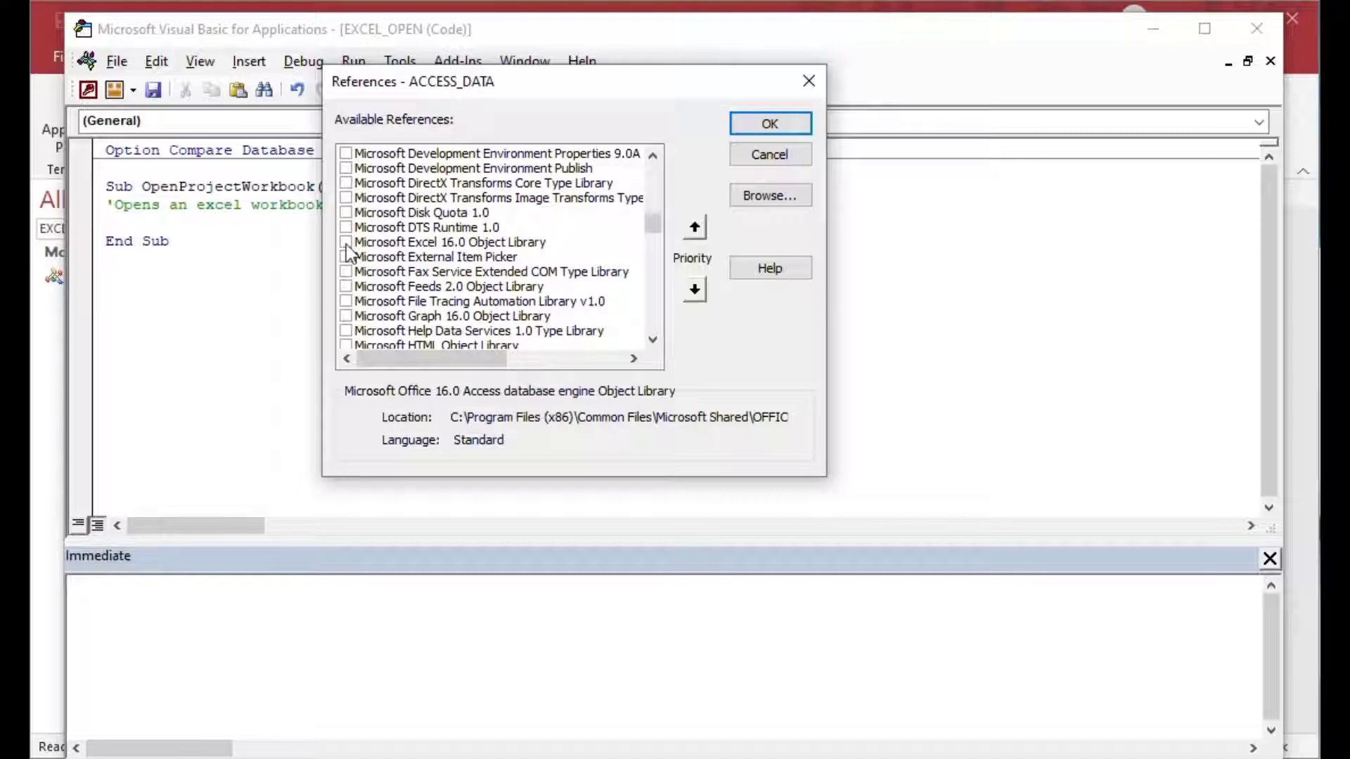
left_click(345, 242)
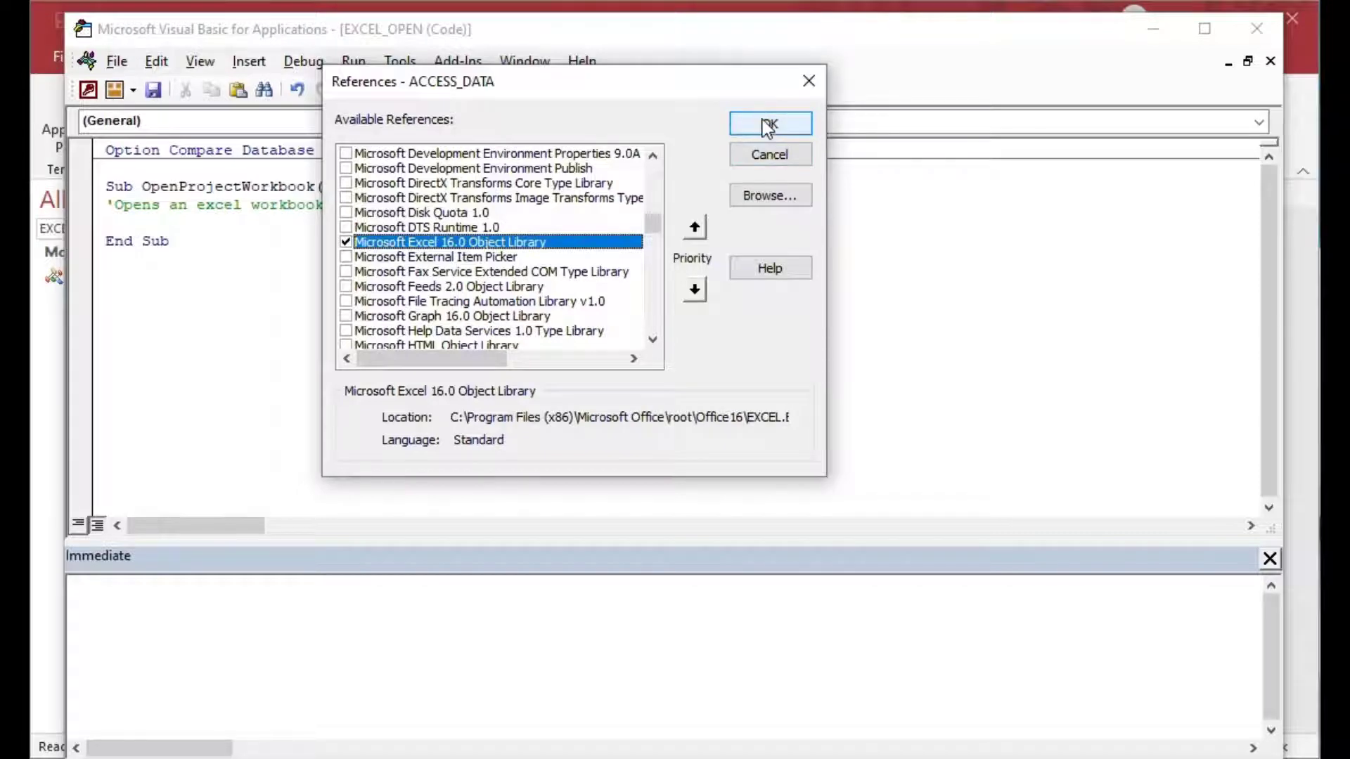
left_click(769, 123)
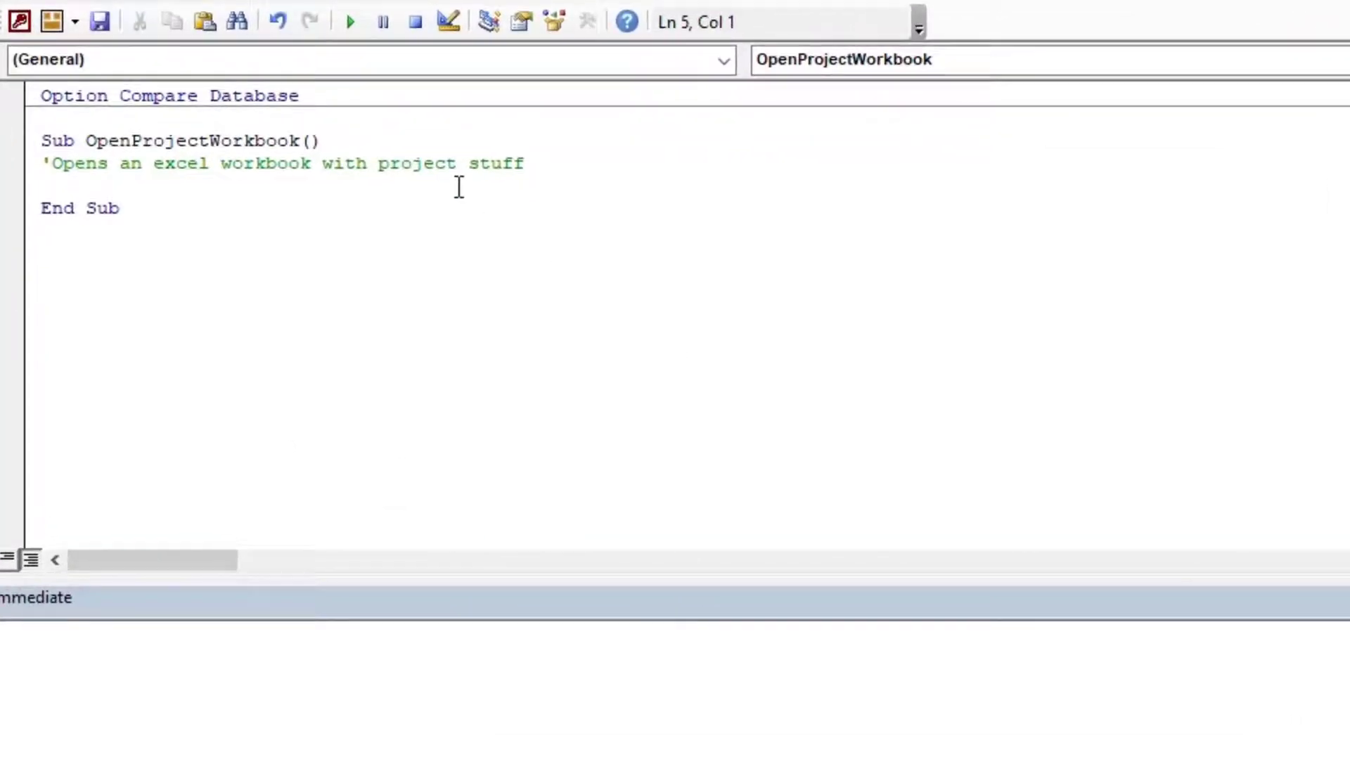
Step: Add Dim lines: objExcel As Excel.Application, objBook As Excel.Workbook, objSheet As Excel.Worksheet
type("Dim")
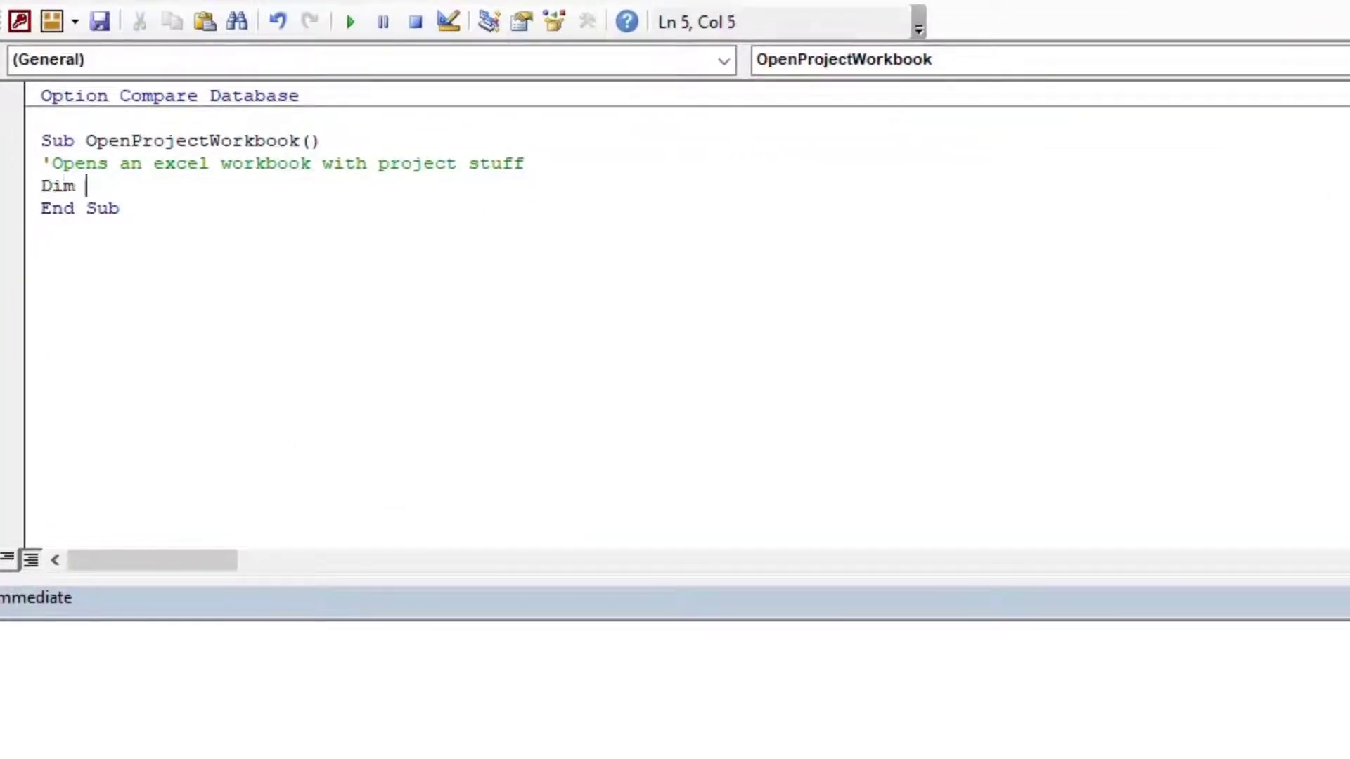
type("objExcel")
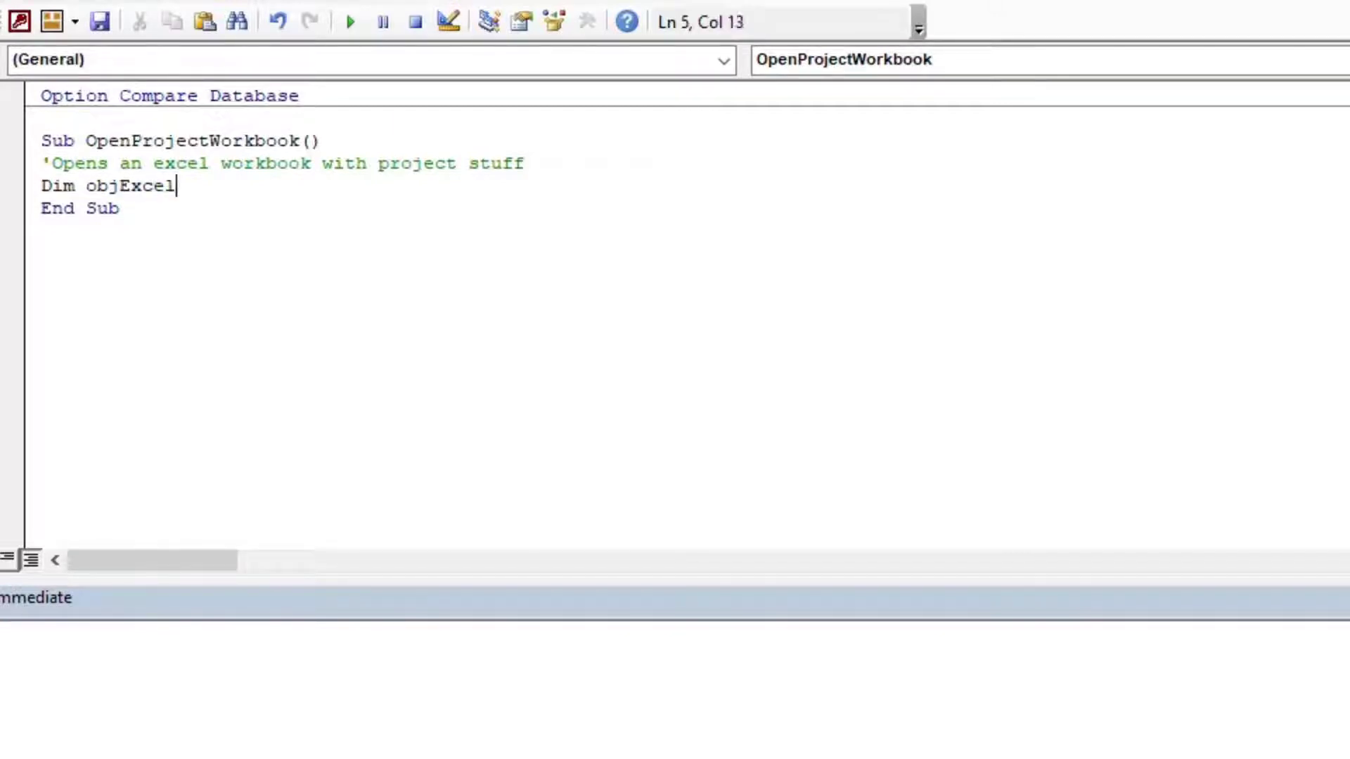
type("as Ex")
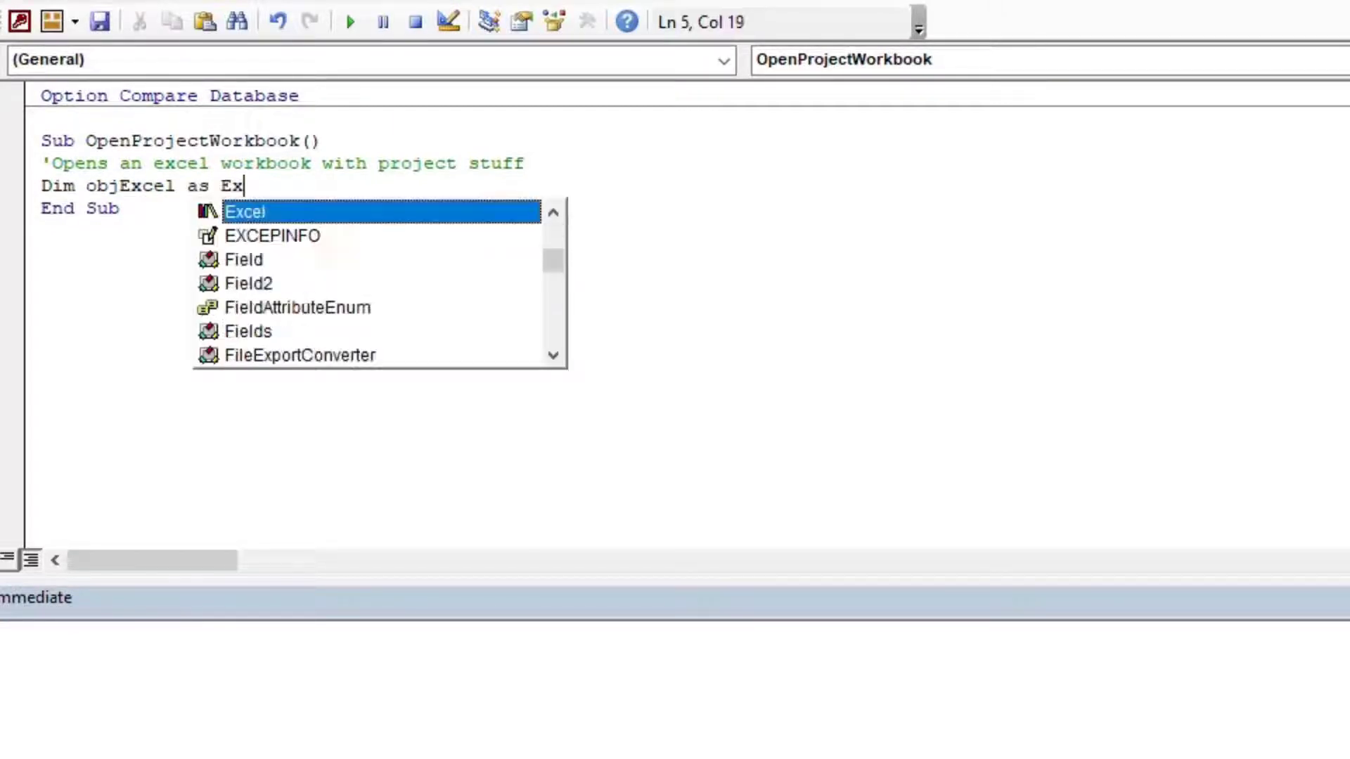
type(".Application")
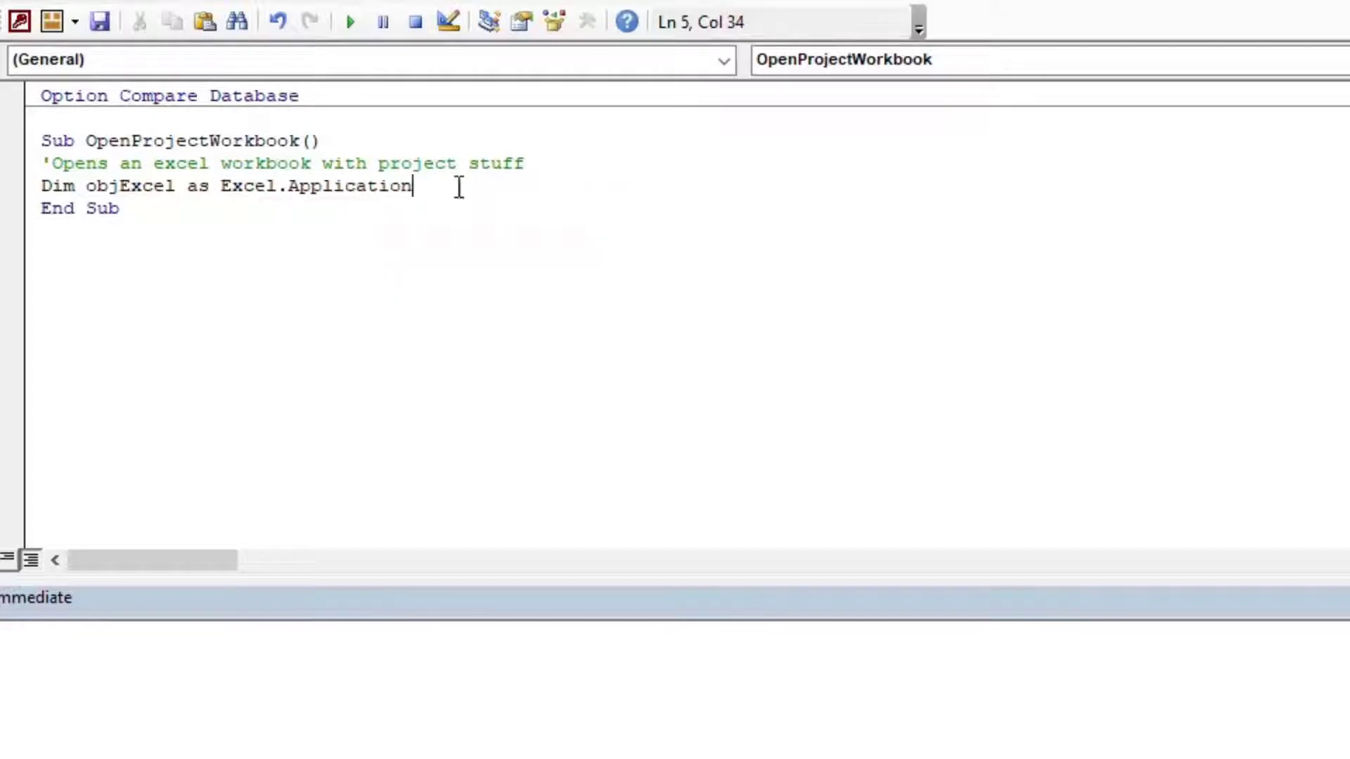
key("enter")
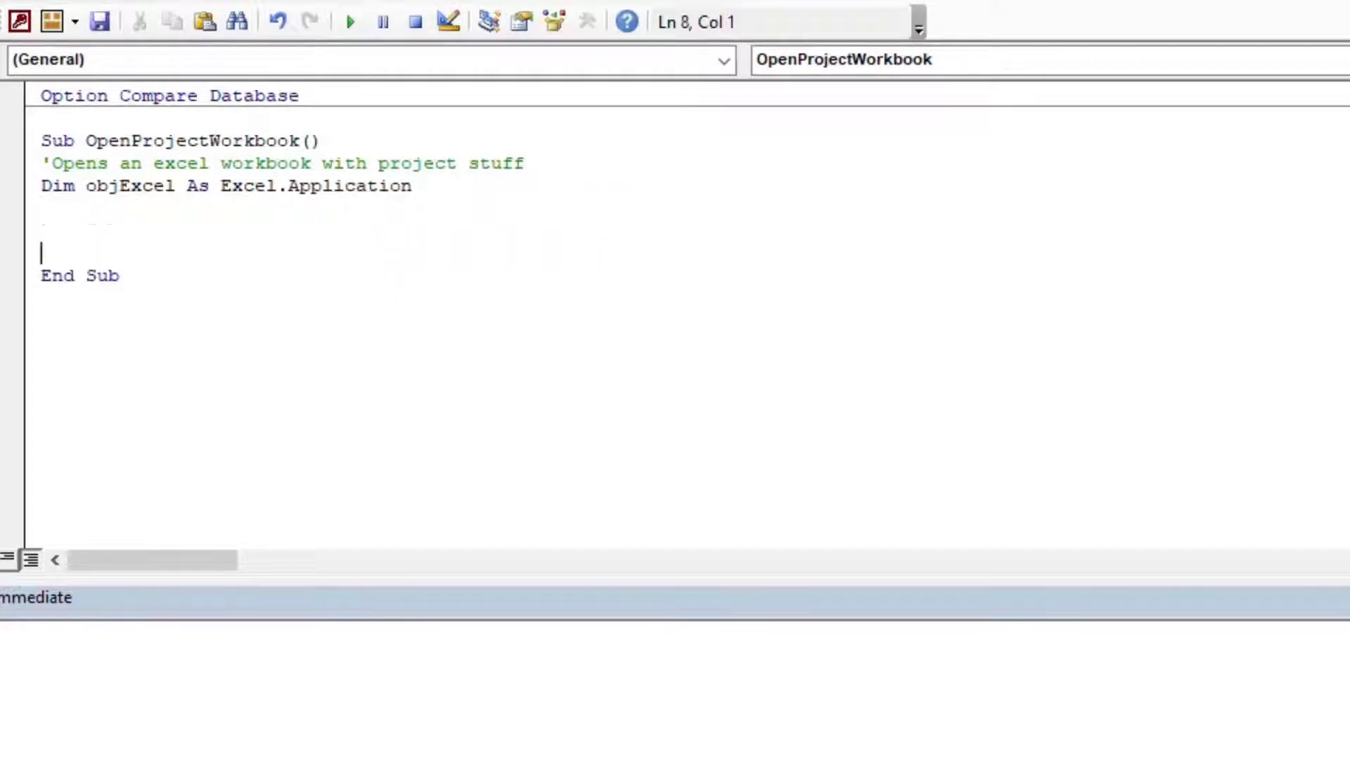
type("D")
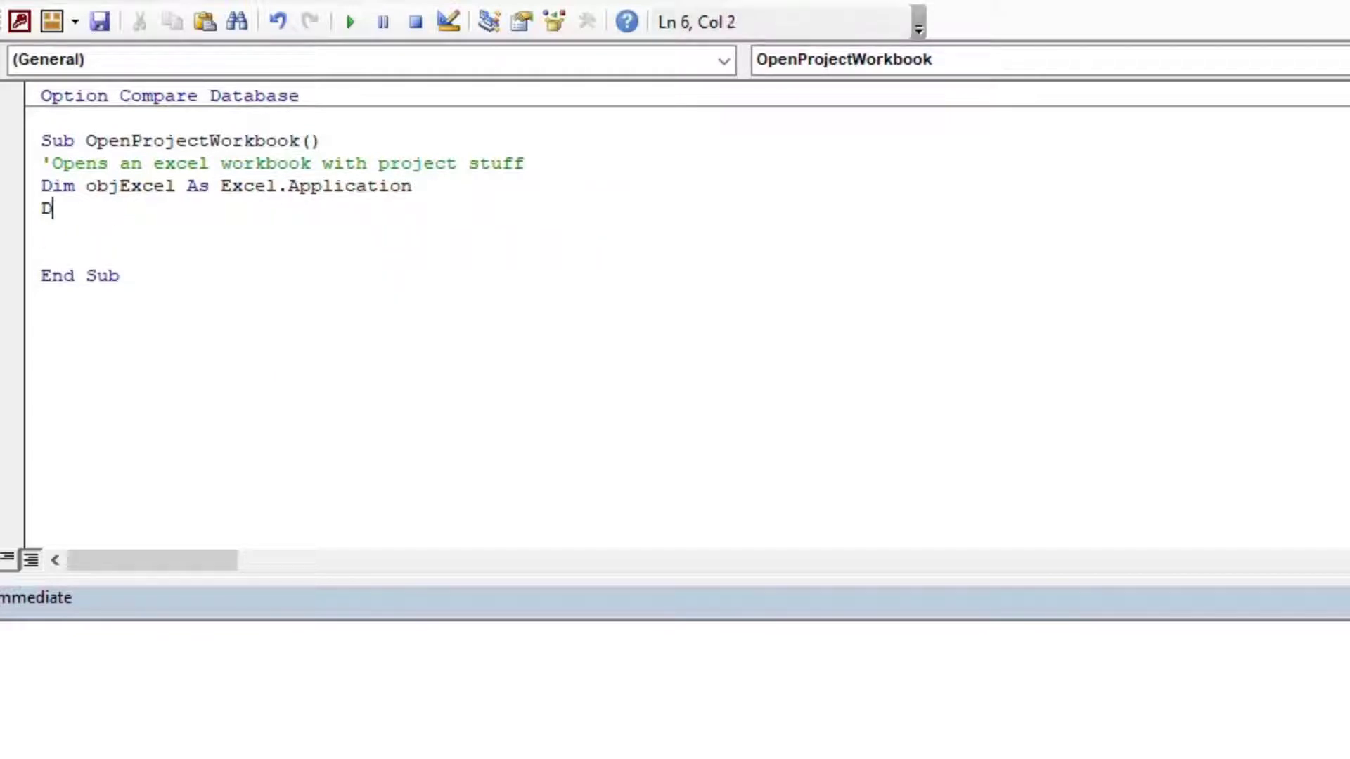
type("im objBook")
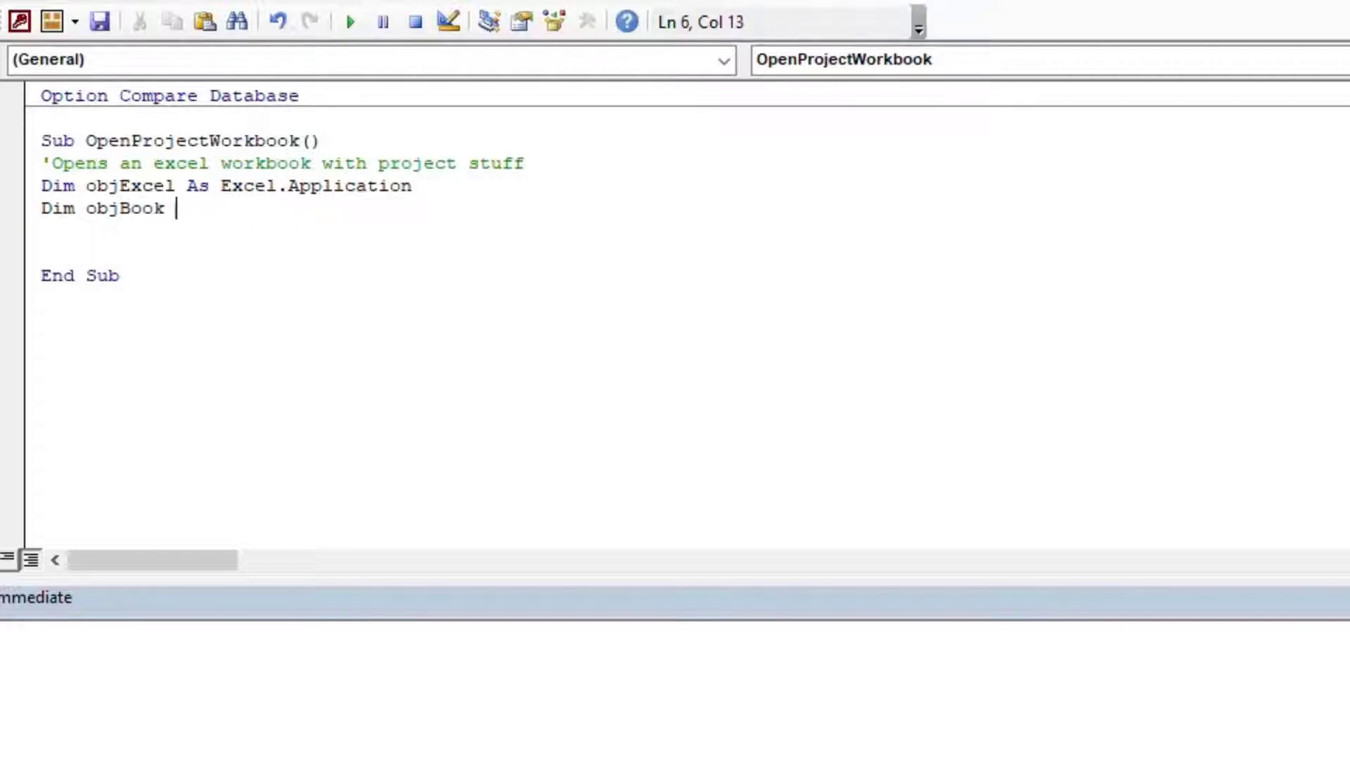
type("As Exce")
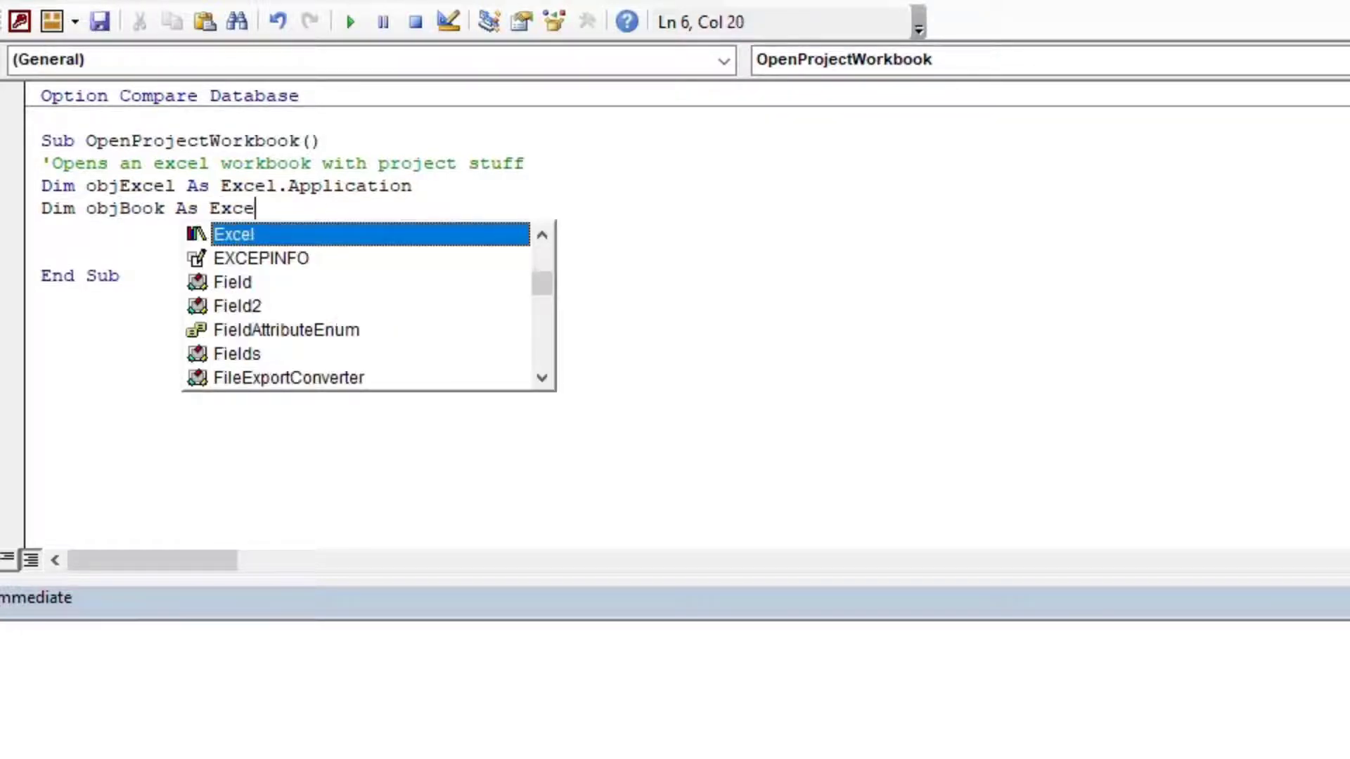
type(".Workbook")
type("Dim")
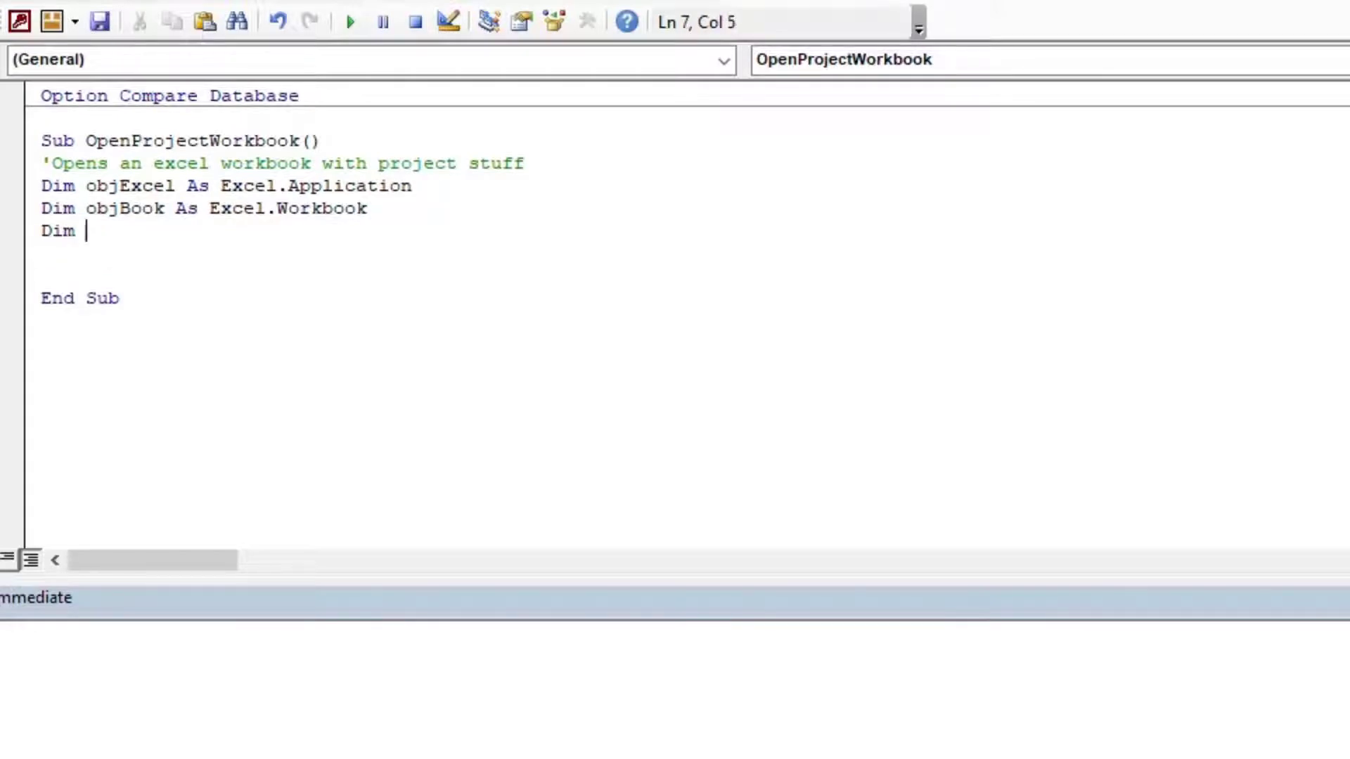
type("objSheet as Excel.")
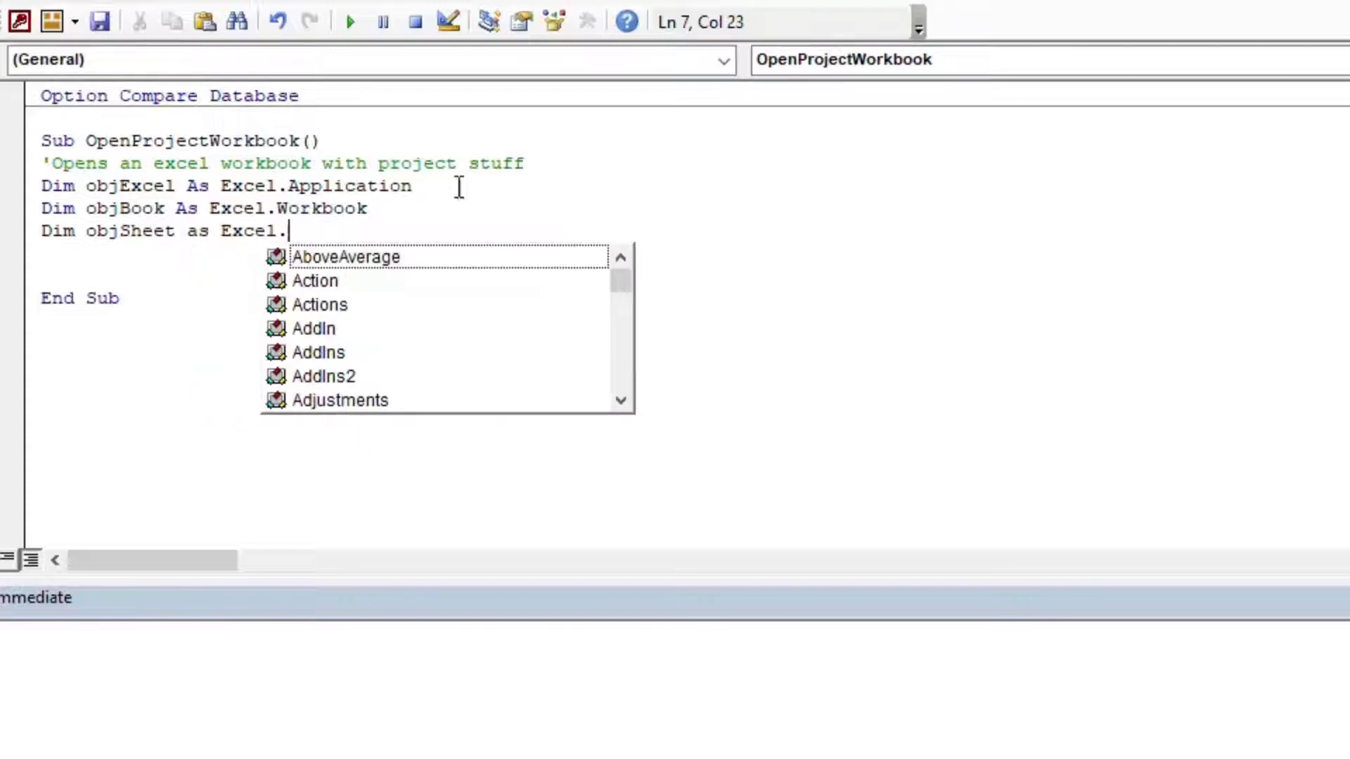
type("Worksheet")
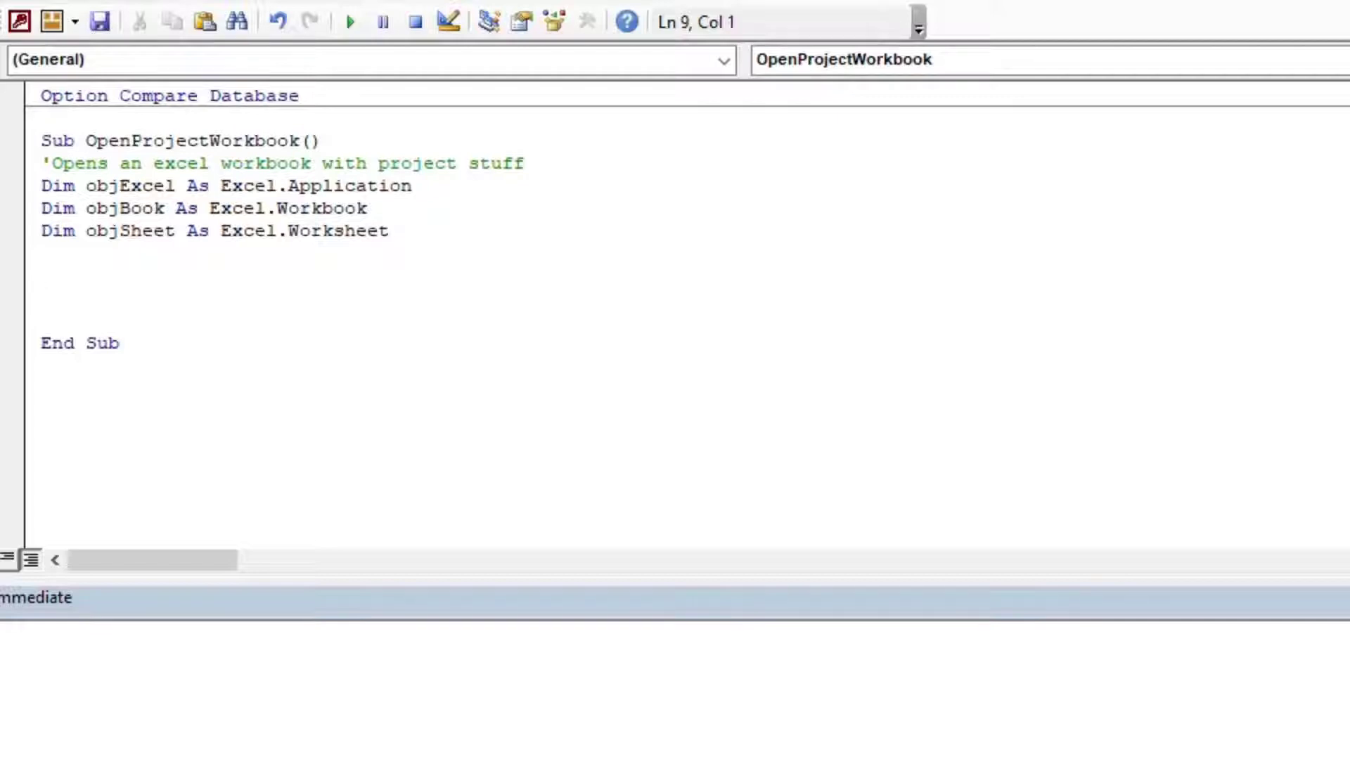
left_click(41, 276)
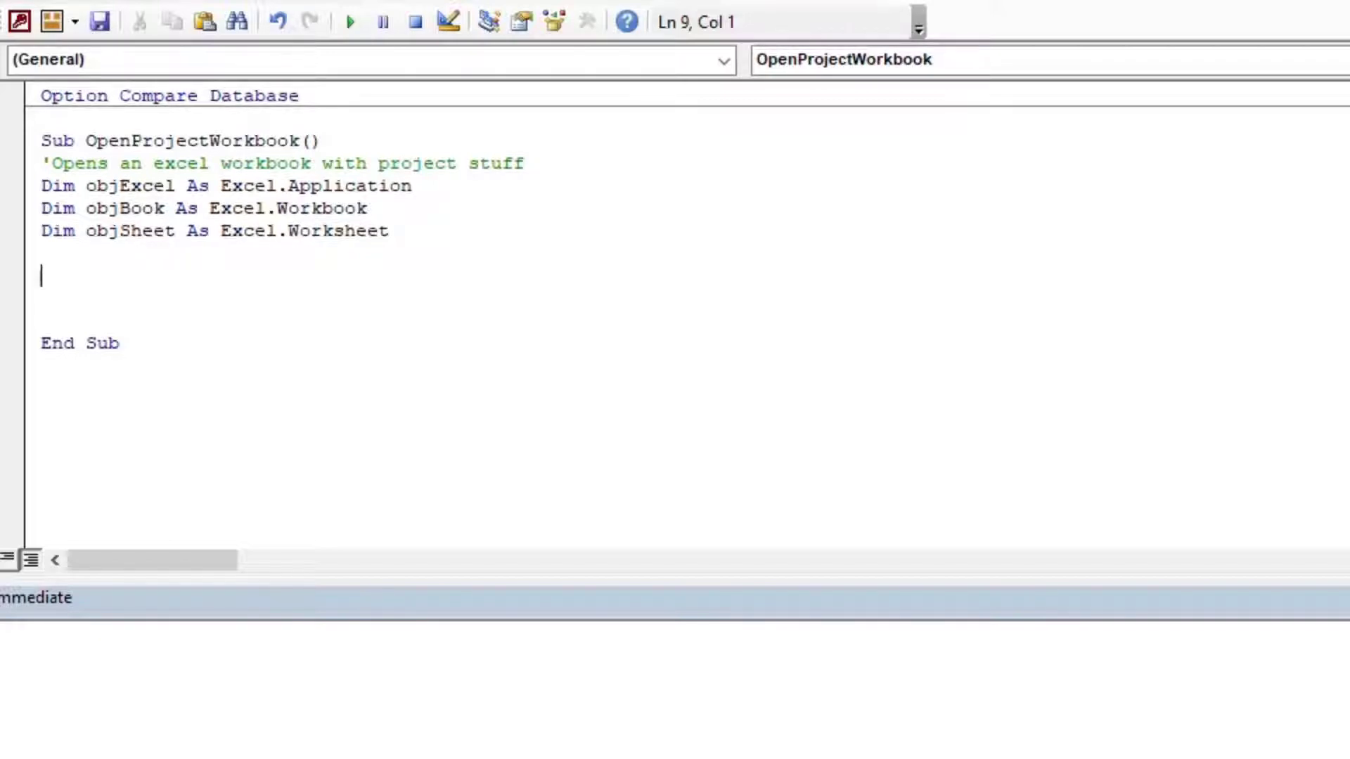
Step: Add the line Set objExcel = CreateObject("Excel.Application")
type("Set o")
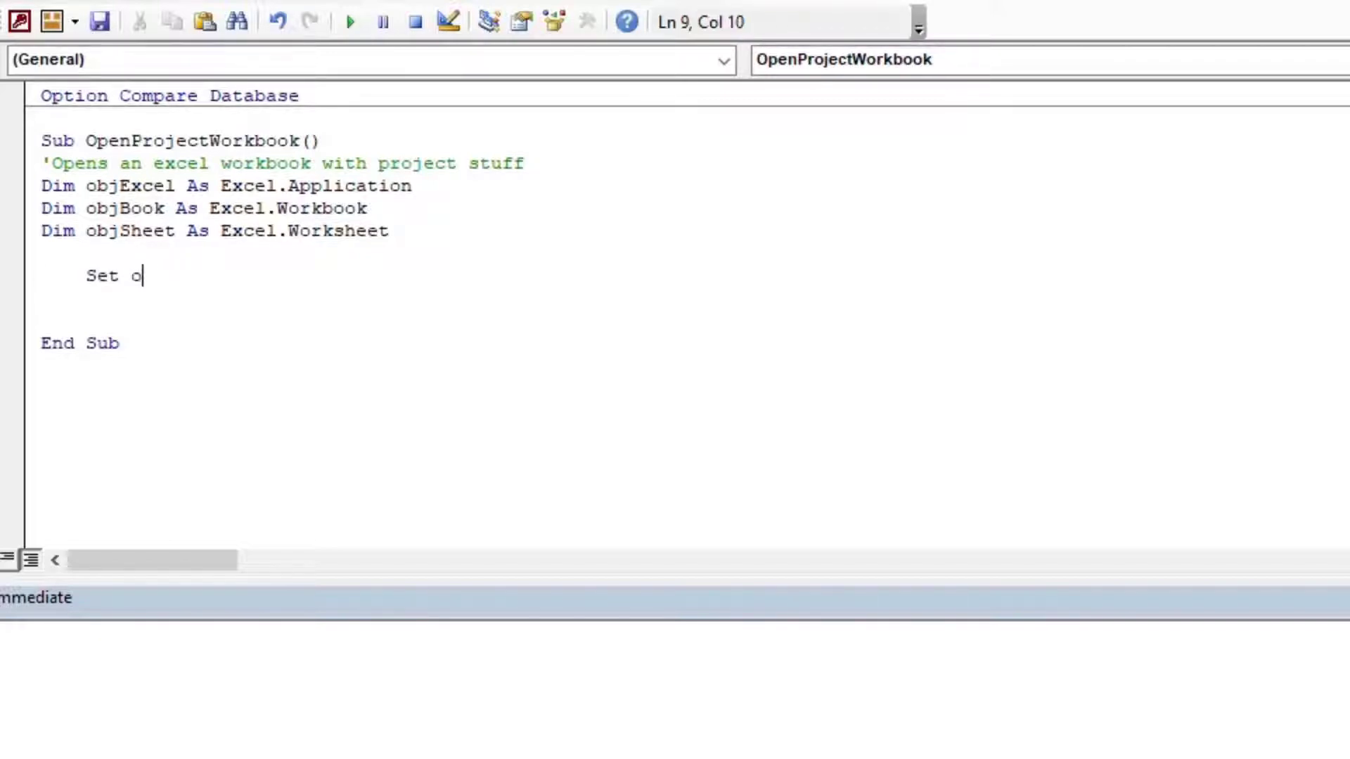
type("objE")
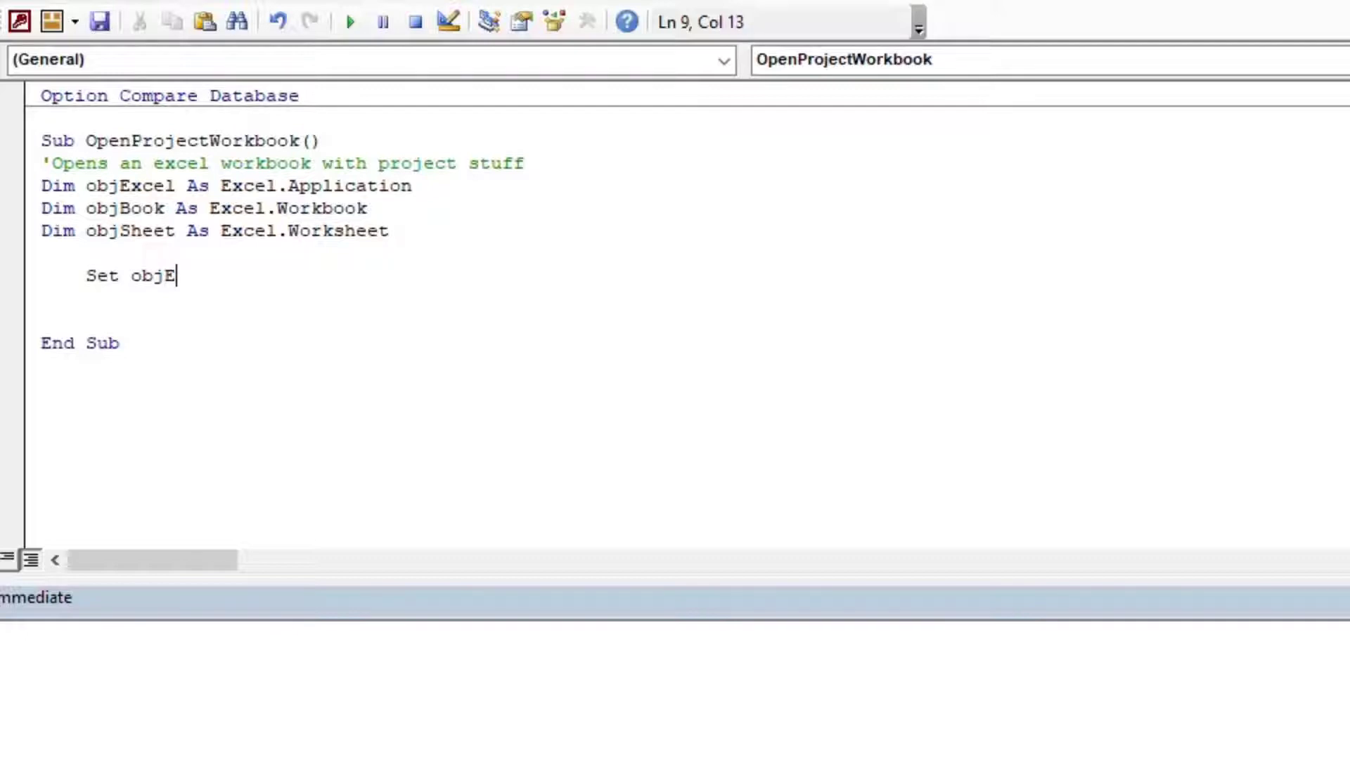
type("xcel =")
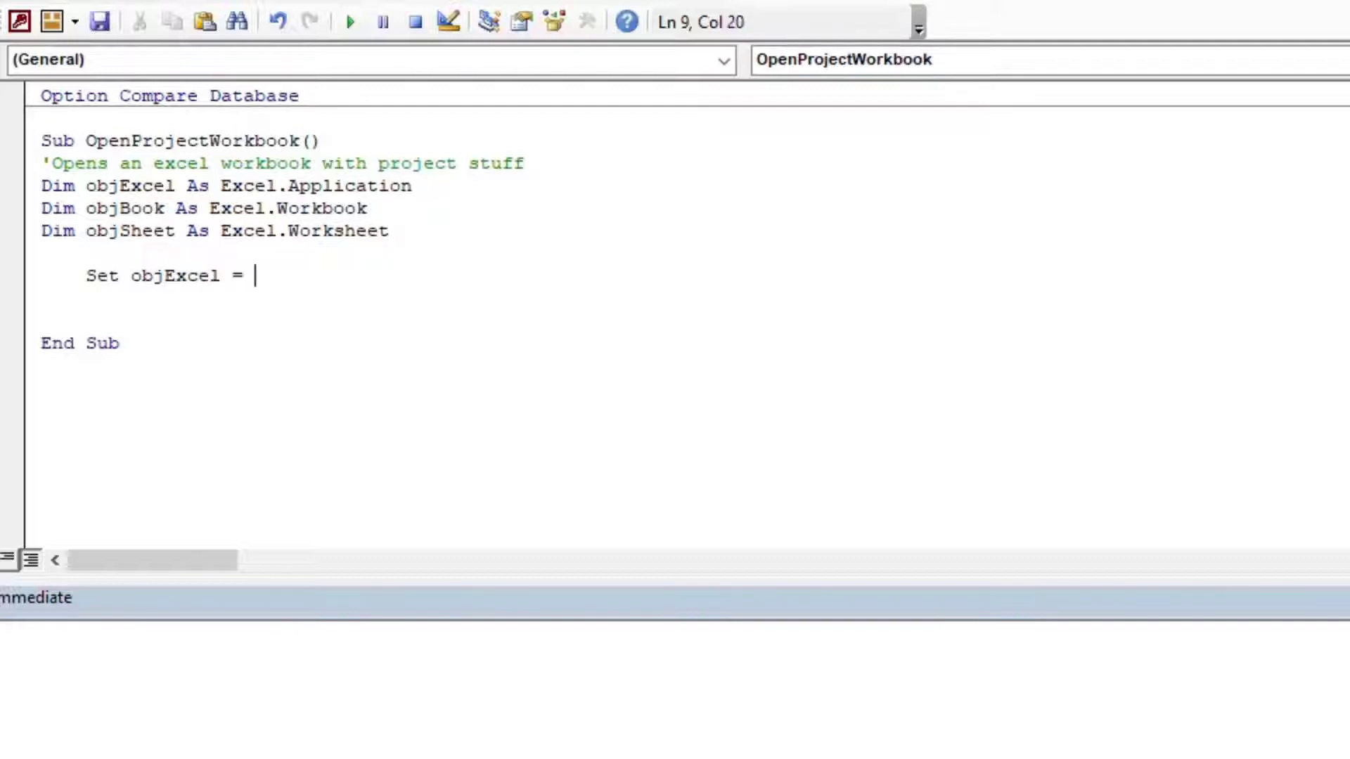
type("Create")
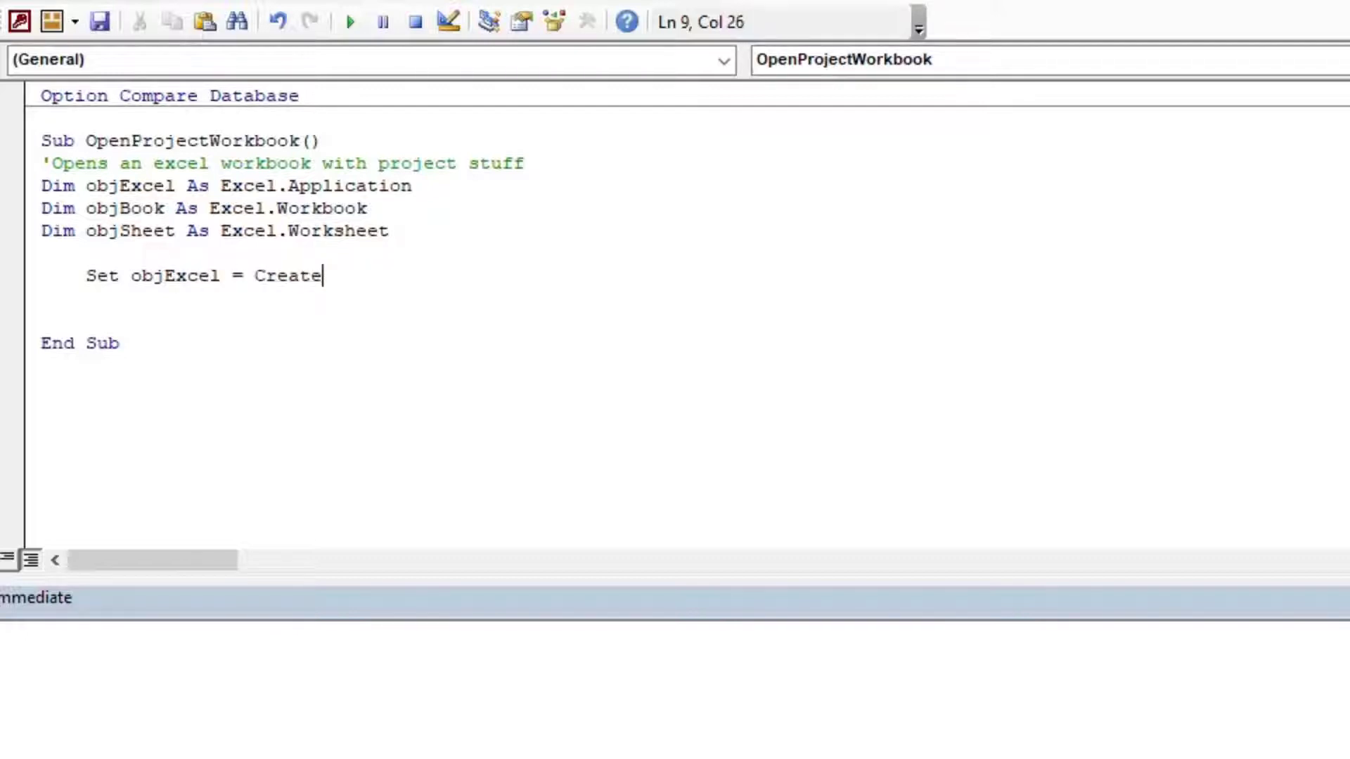
type("Object(")
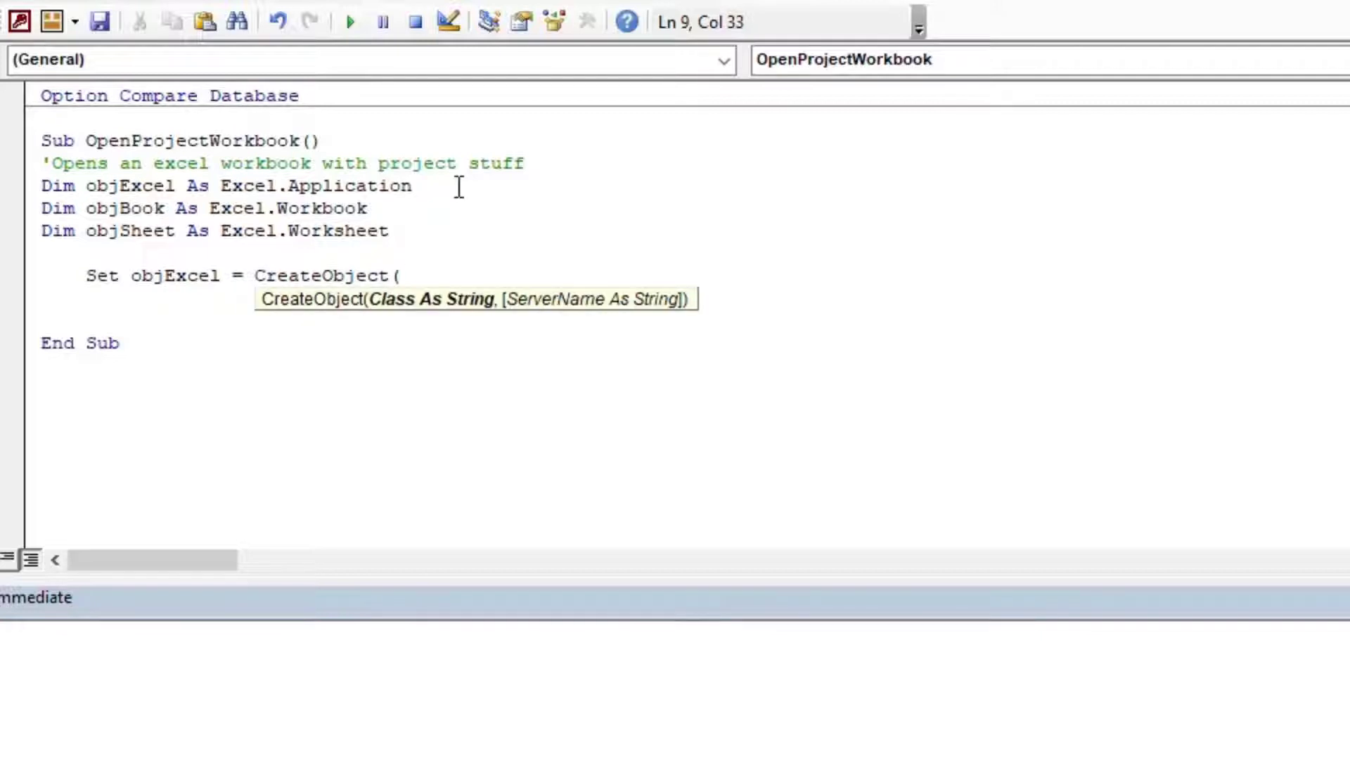
type("\"E")
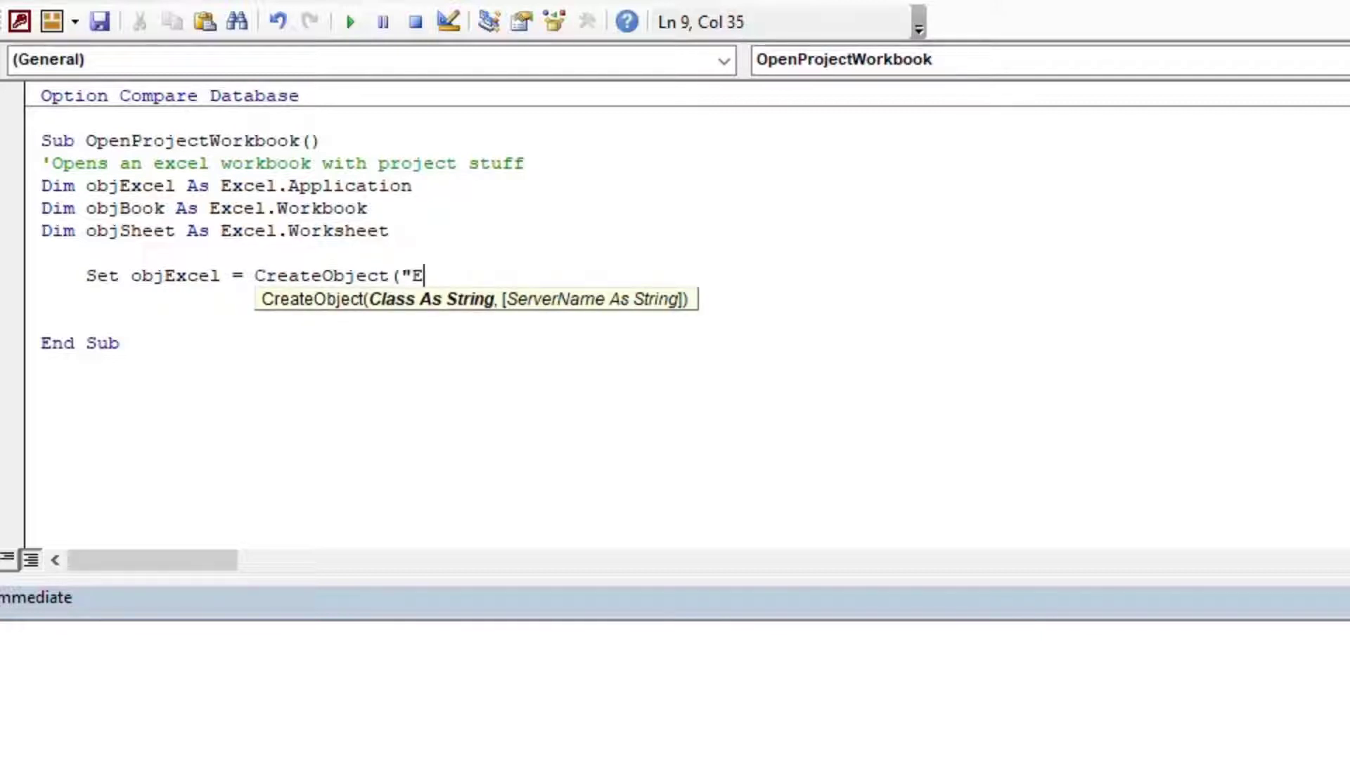
type("xcel.Appl")
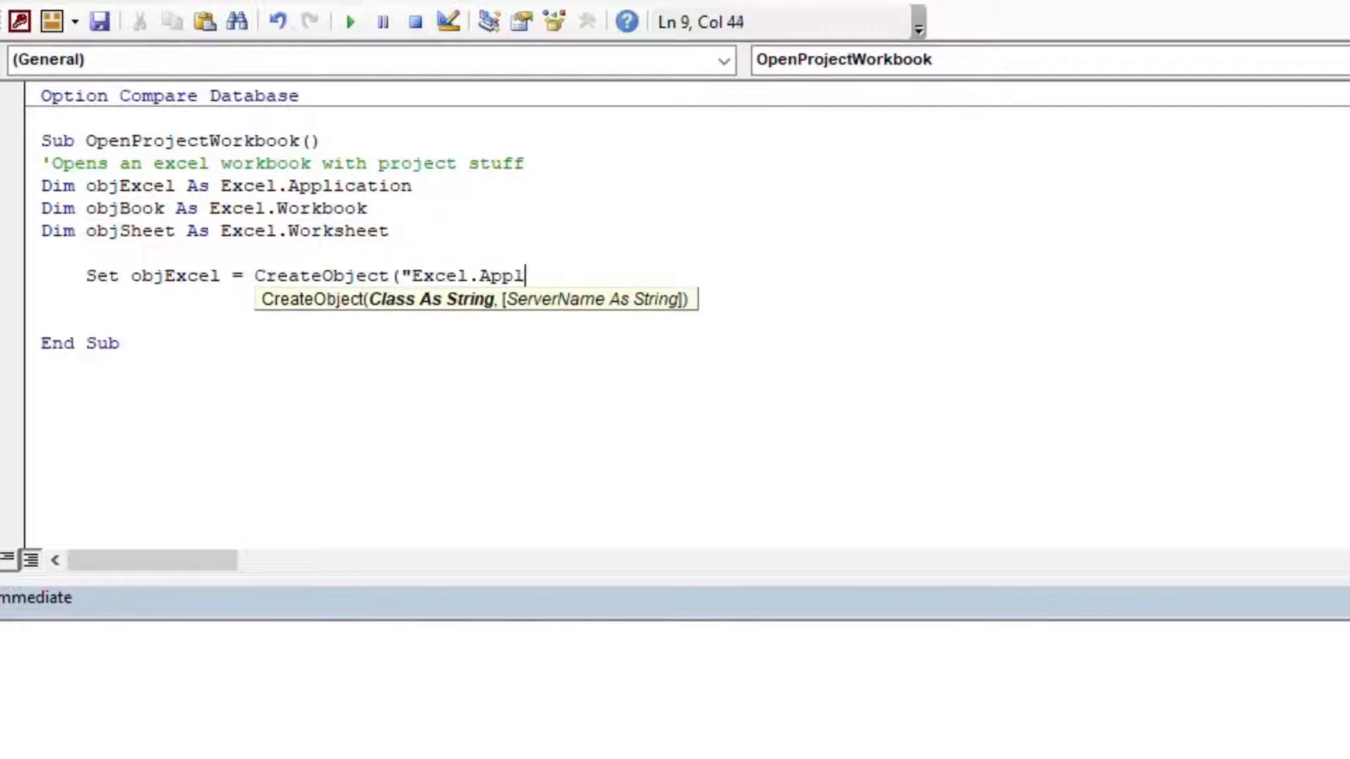
type("ication\")")
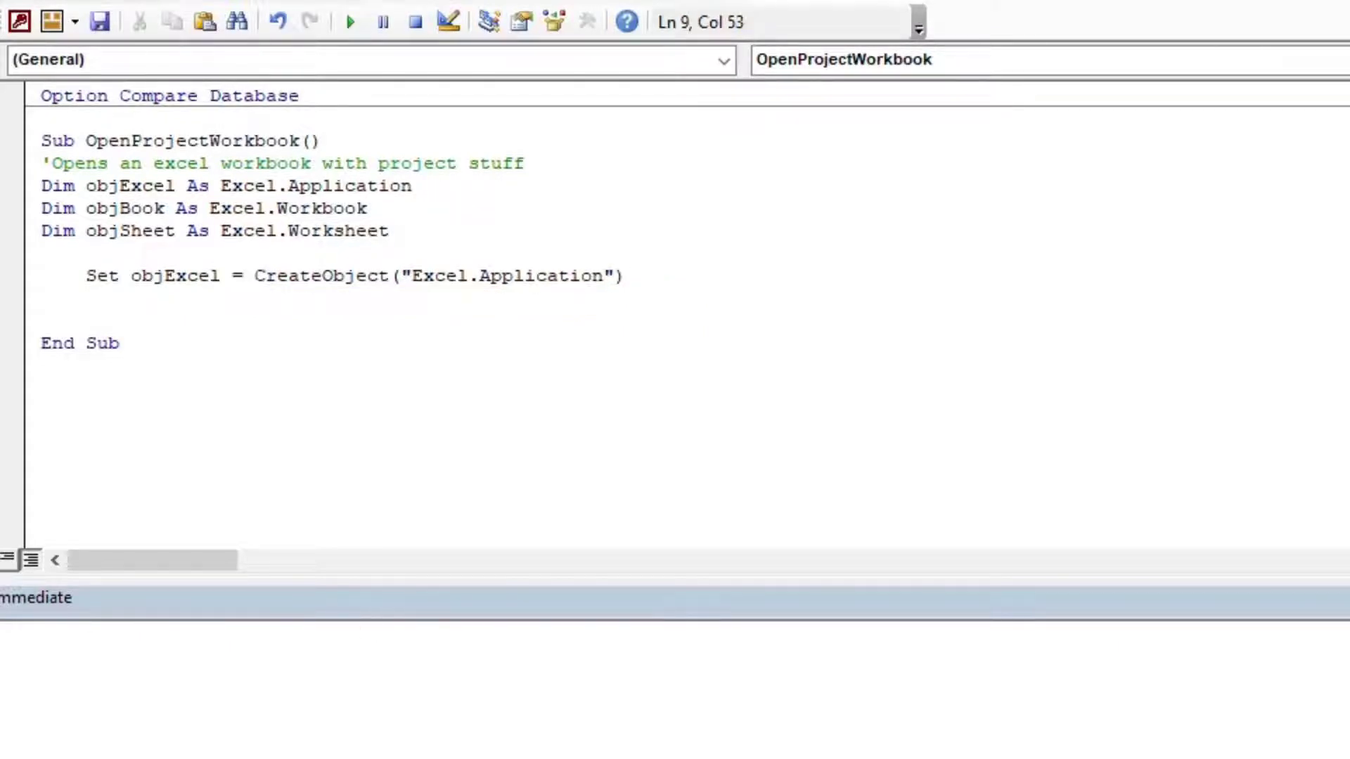
mouse_move(578, 403)
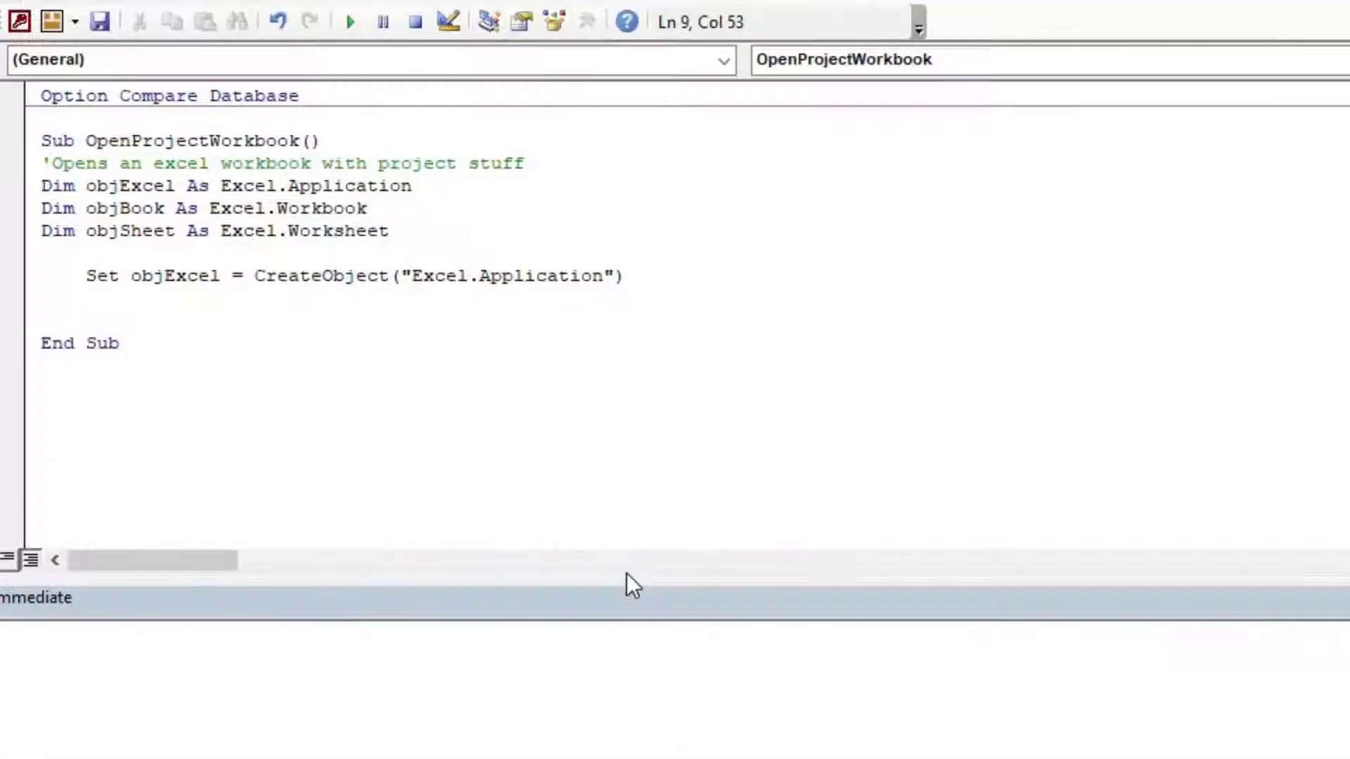
Step: Add Set objBook = objExcel.Workbooks.Open("C:\DEV\PROJECT_DATA.xlsx") below CreateObject
left_click(433, 297)
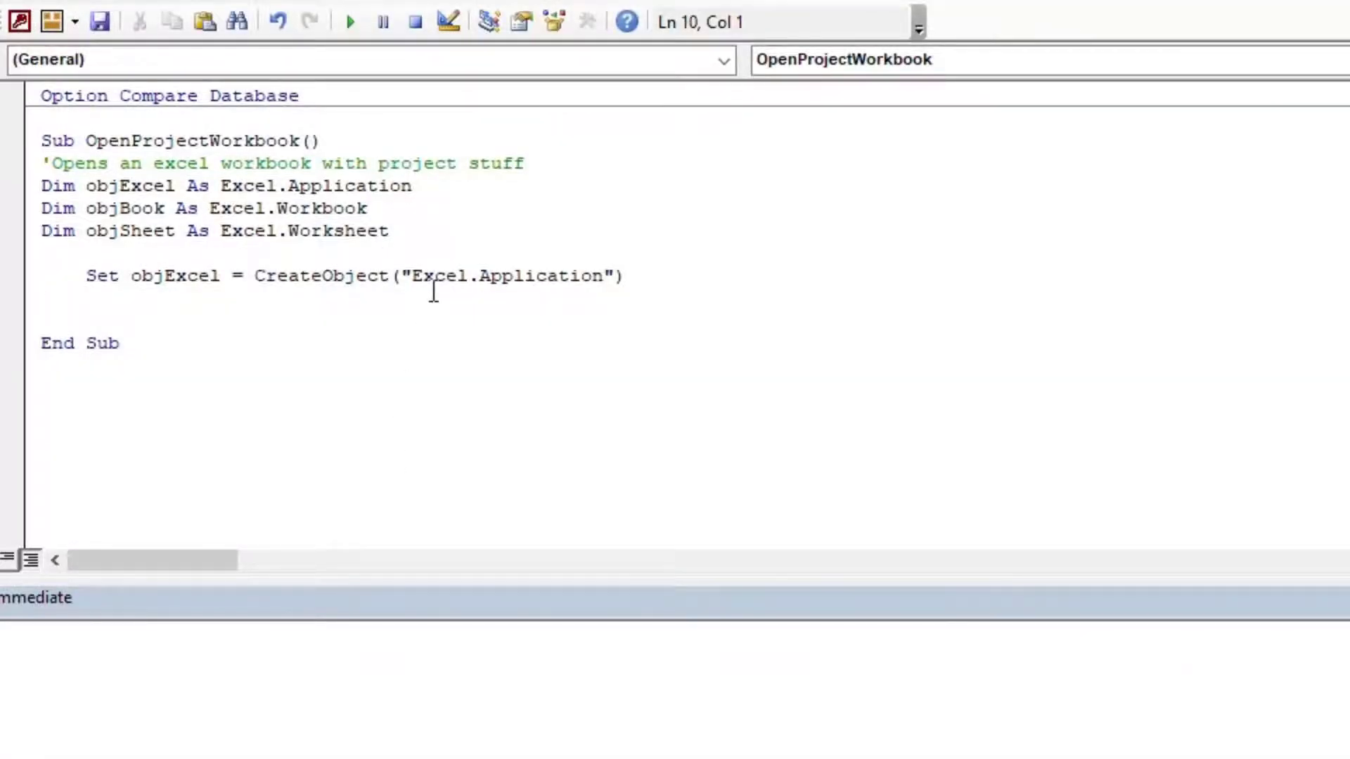
type("Set obj")
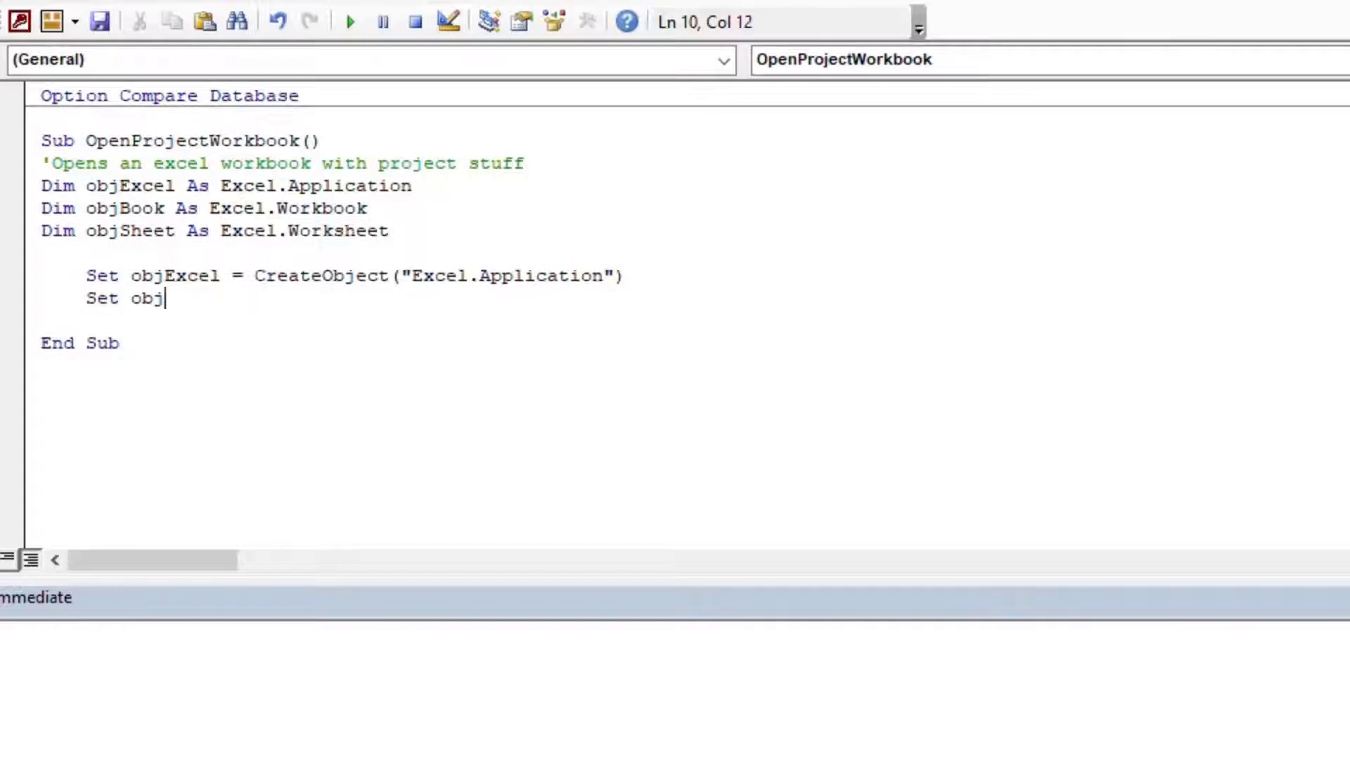
type("Book =")
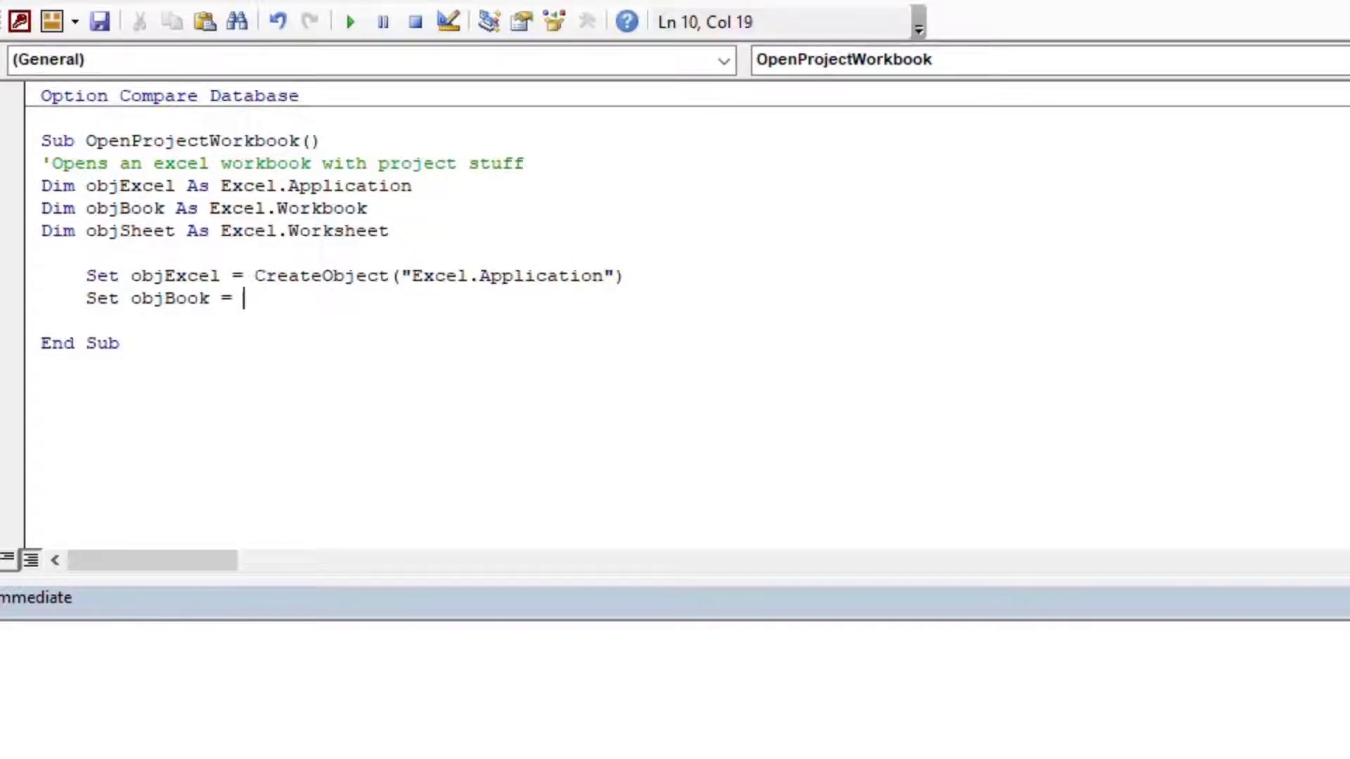
type("ob")
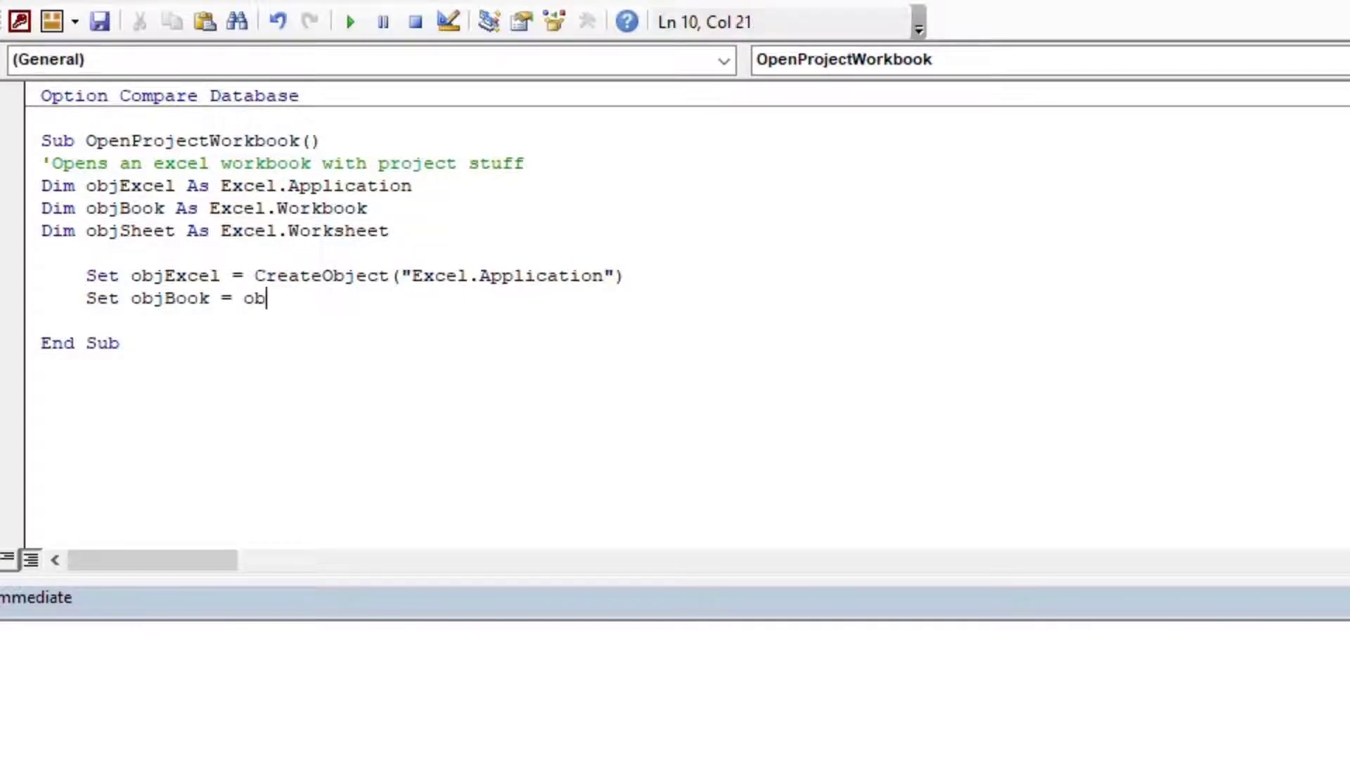
type("jExcel.")
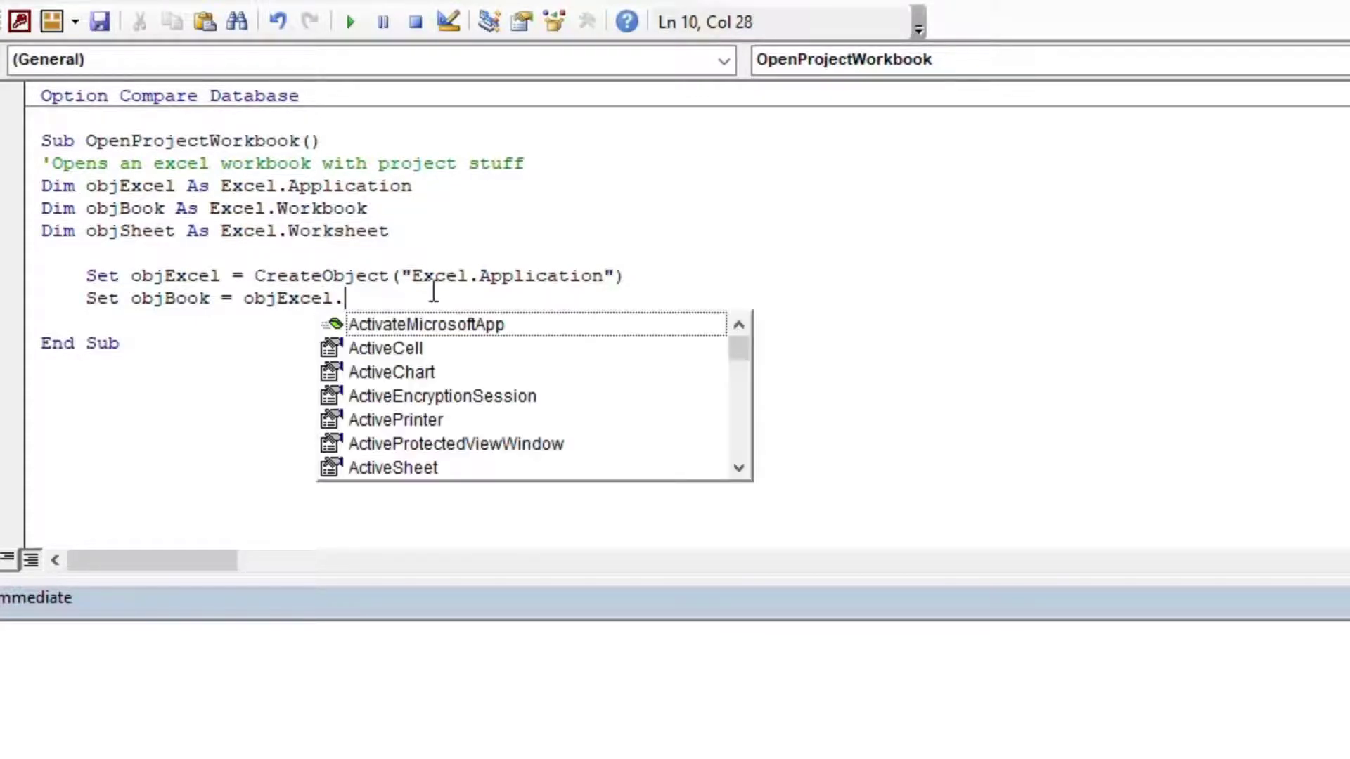
type("Workbooks.")
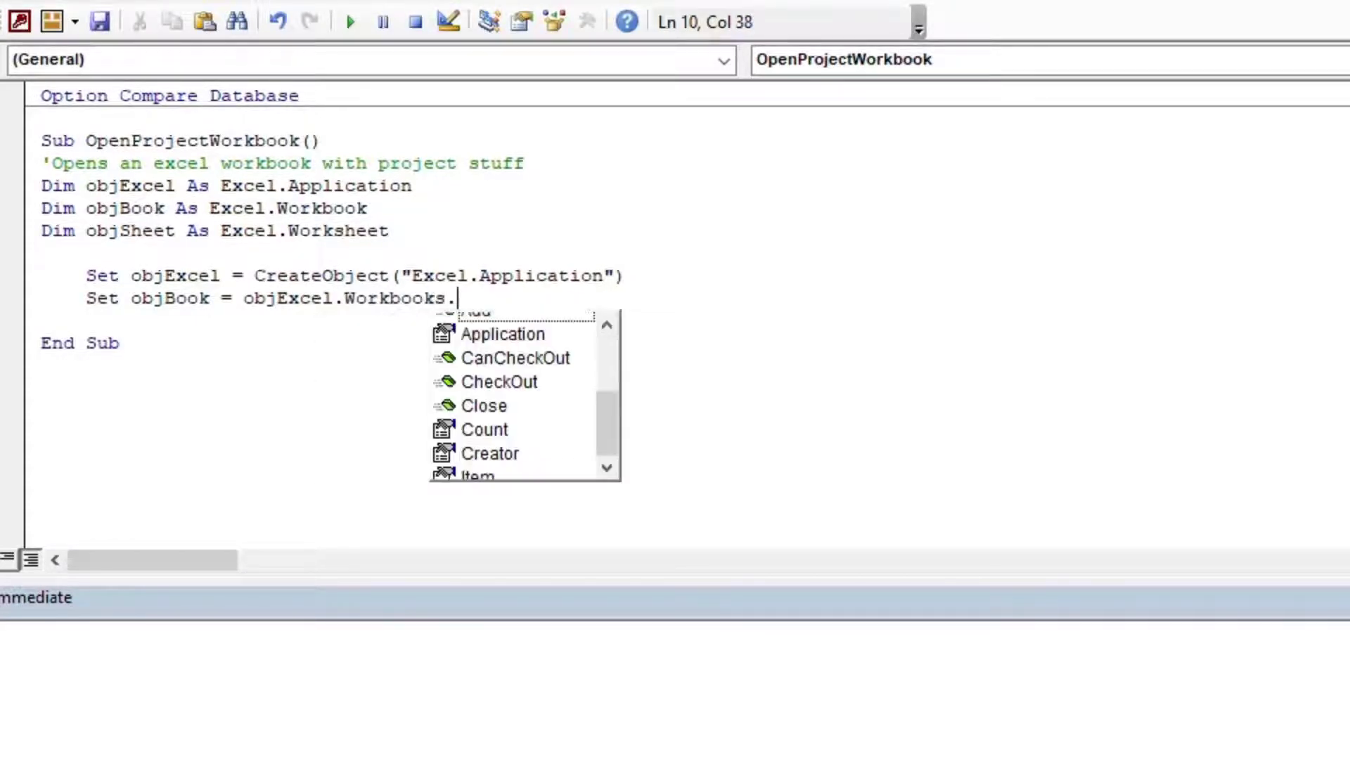
type("Open(")
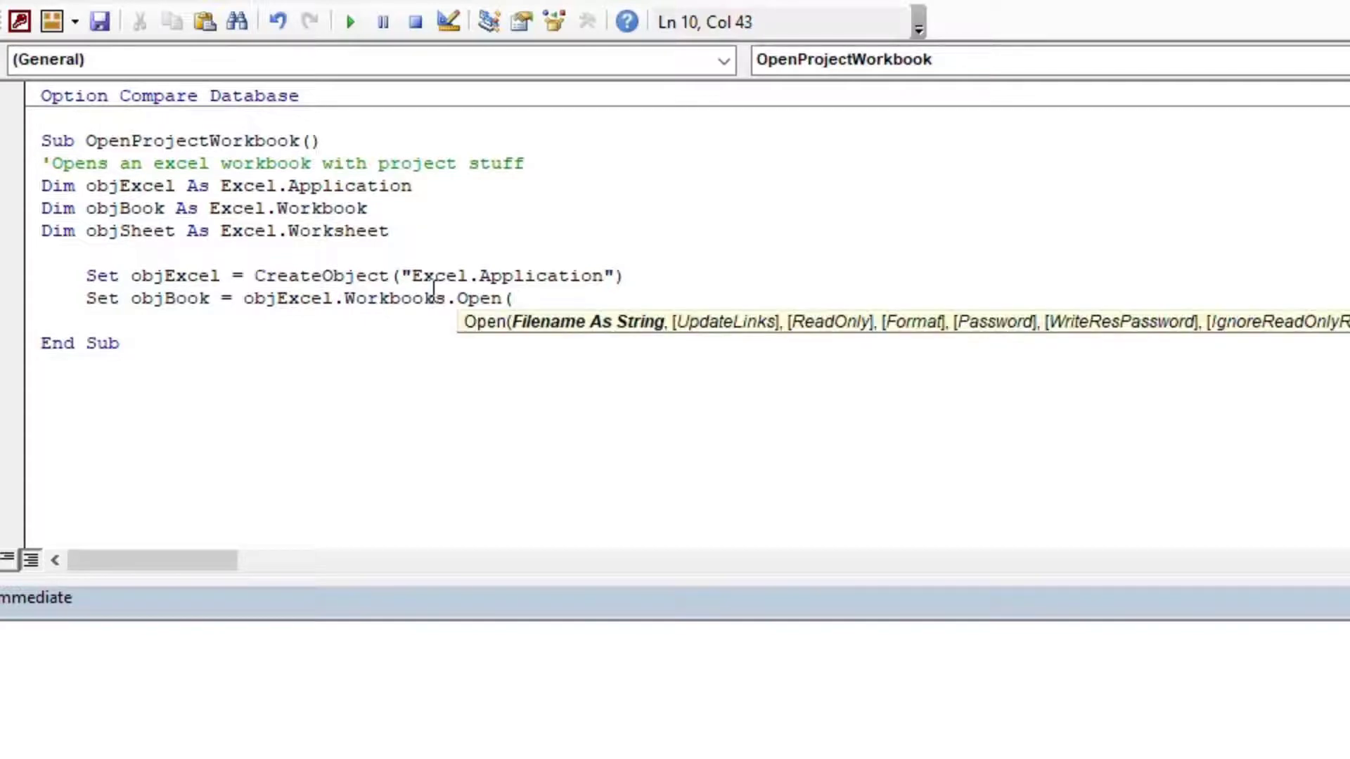
type("\"C:\\D")
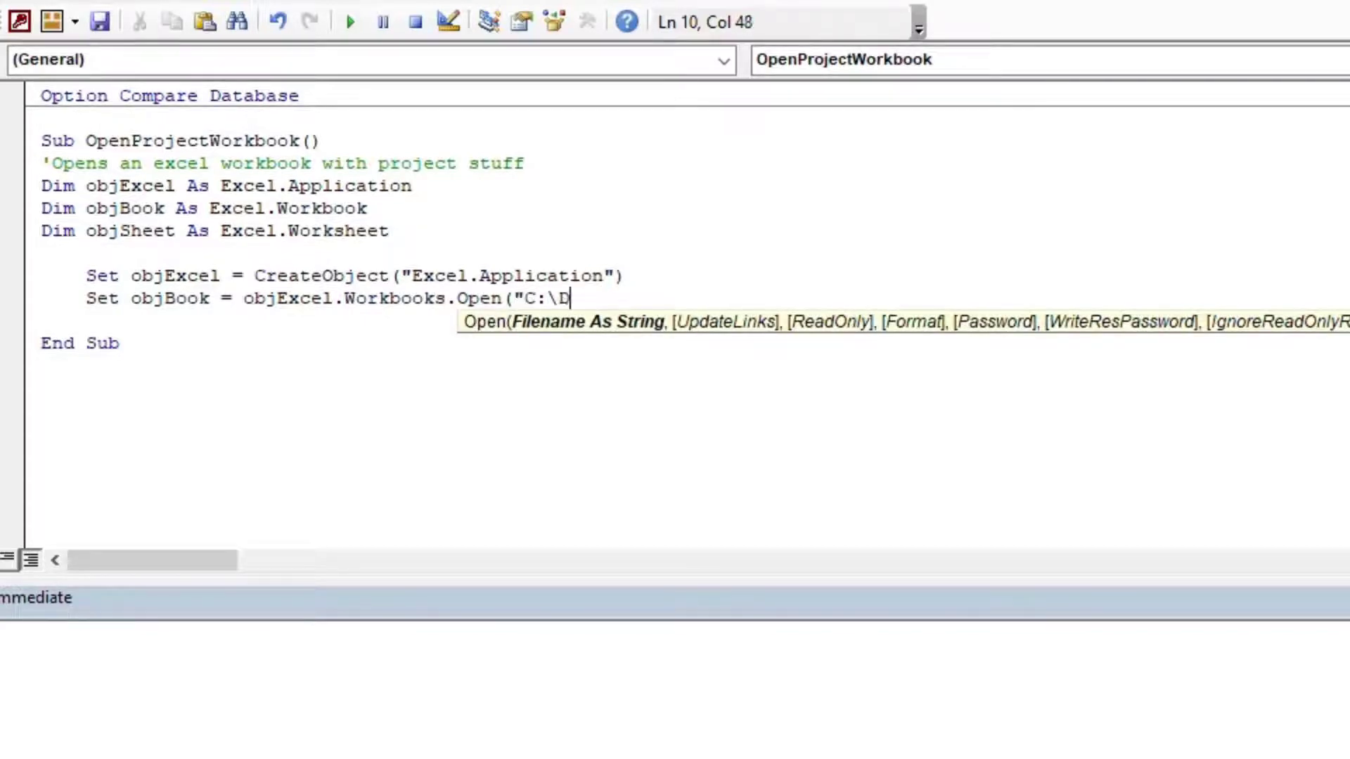
type("EV\\")
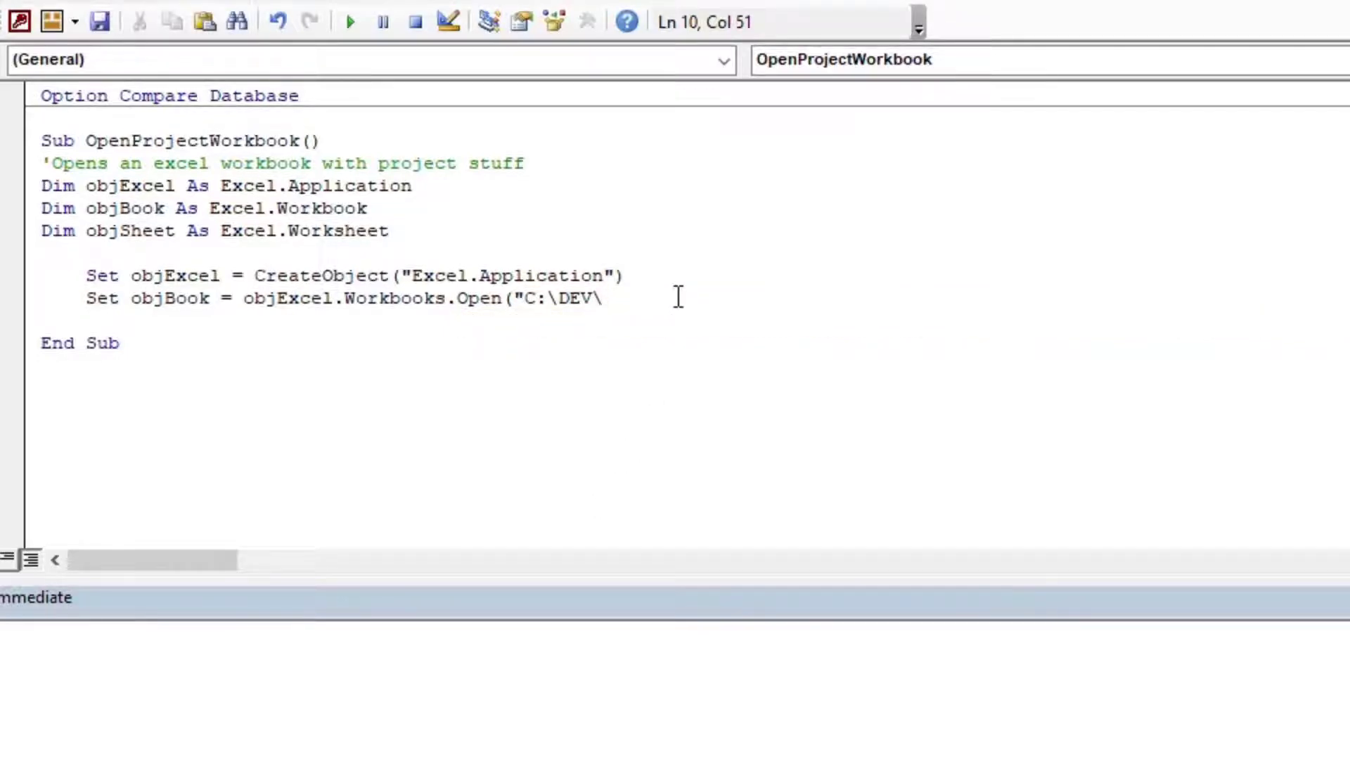
type("PROJECT_DA")
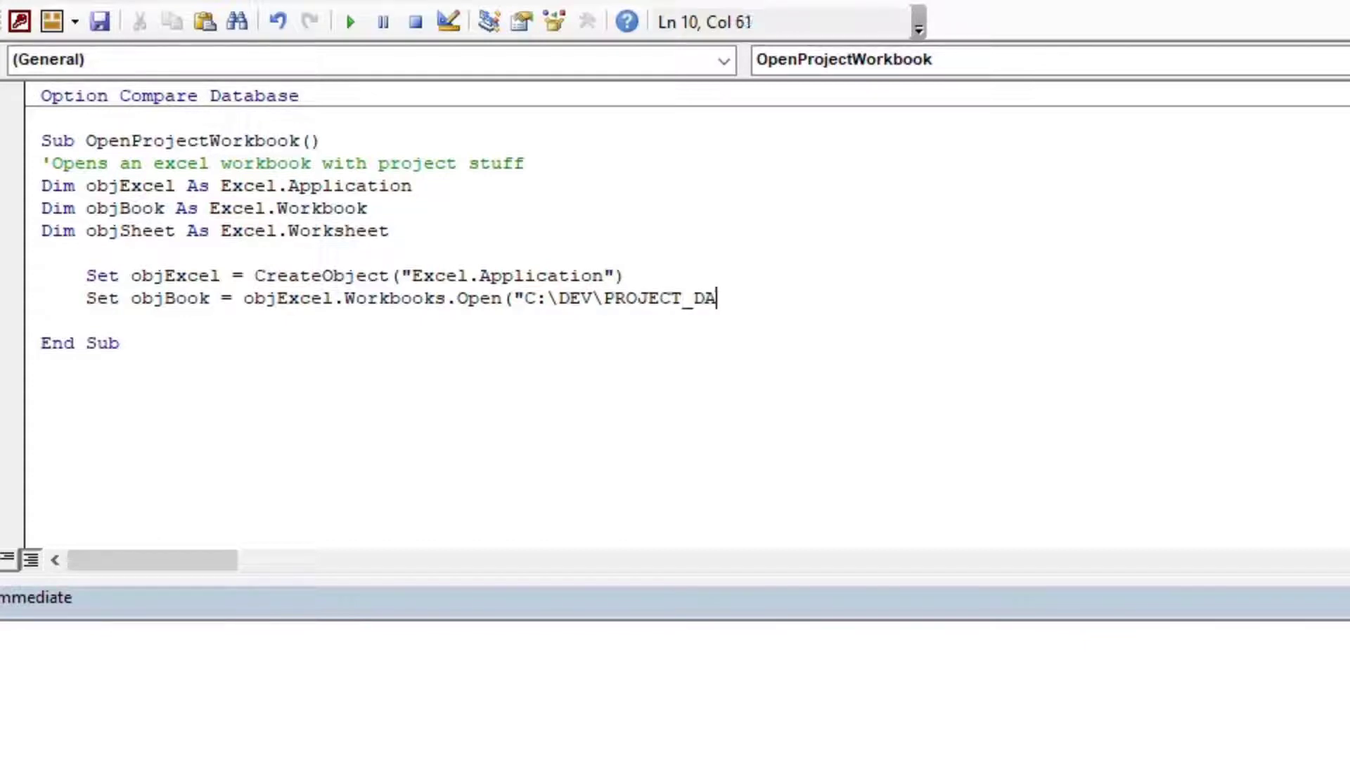
type("TA.")
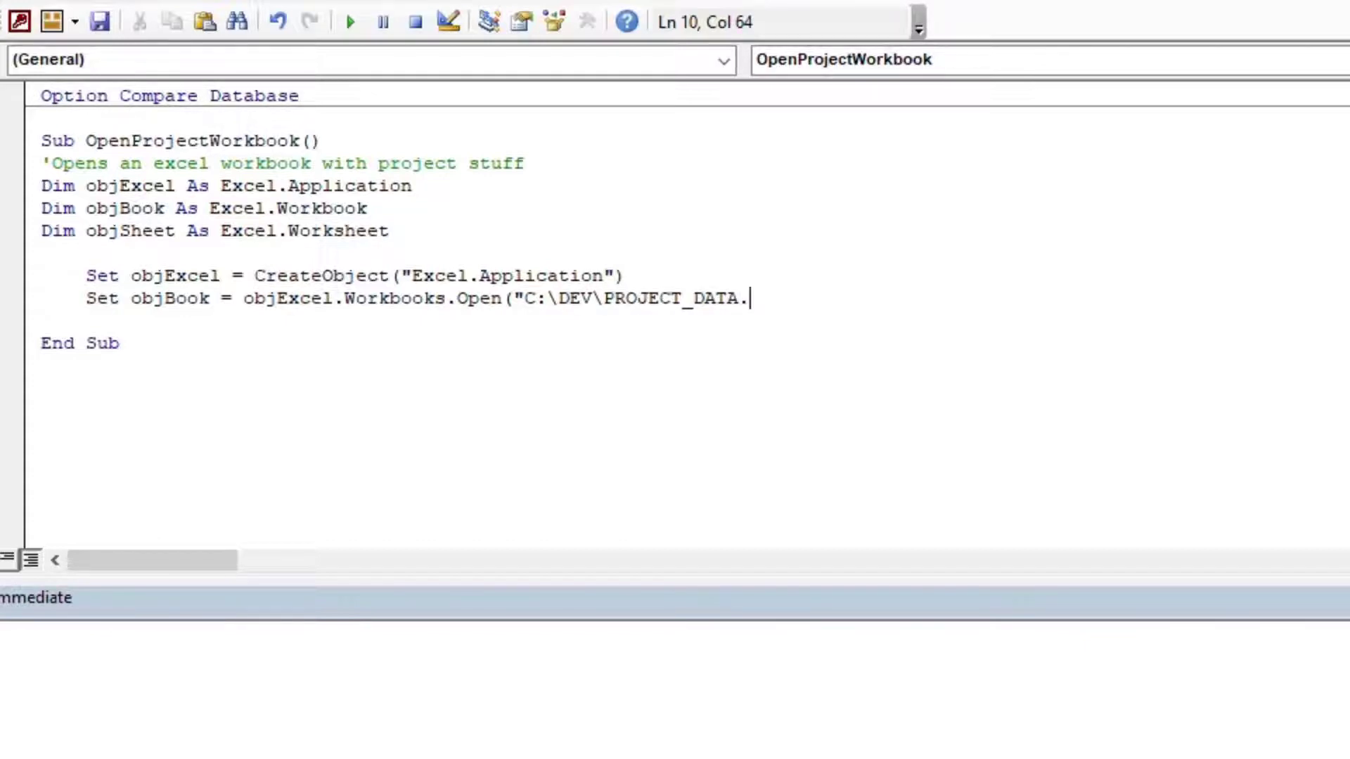
type("xlsx")
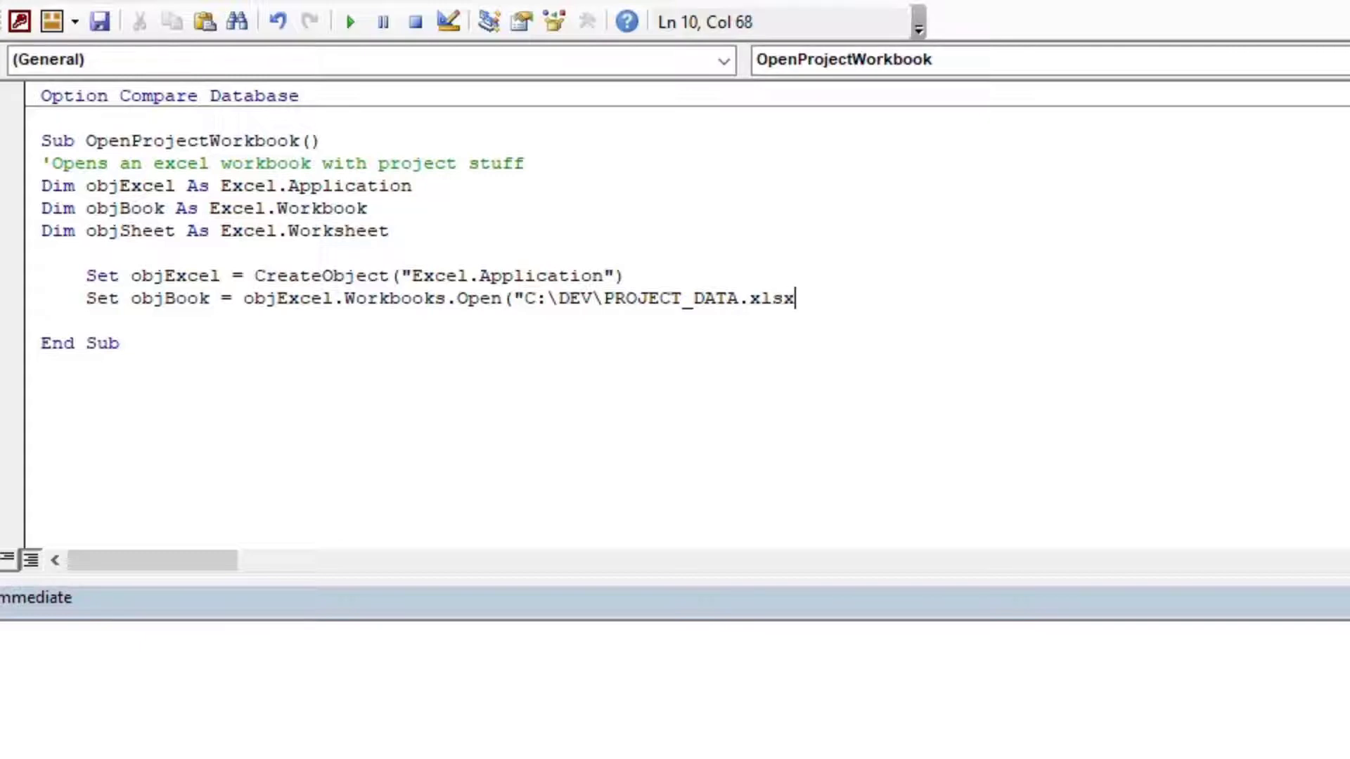
type("\"")
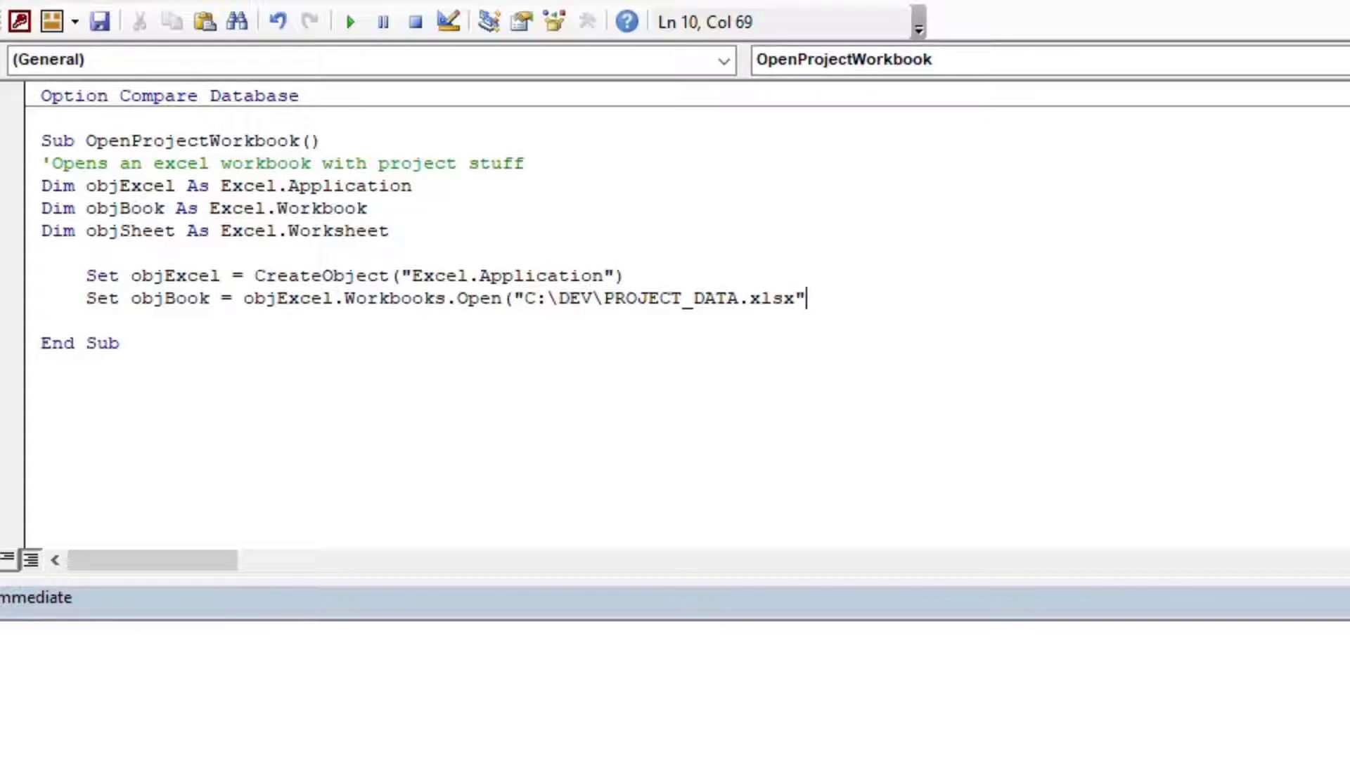
type(")")
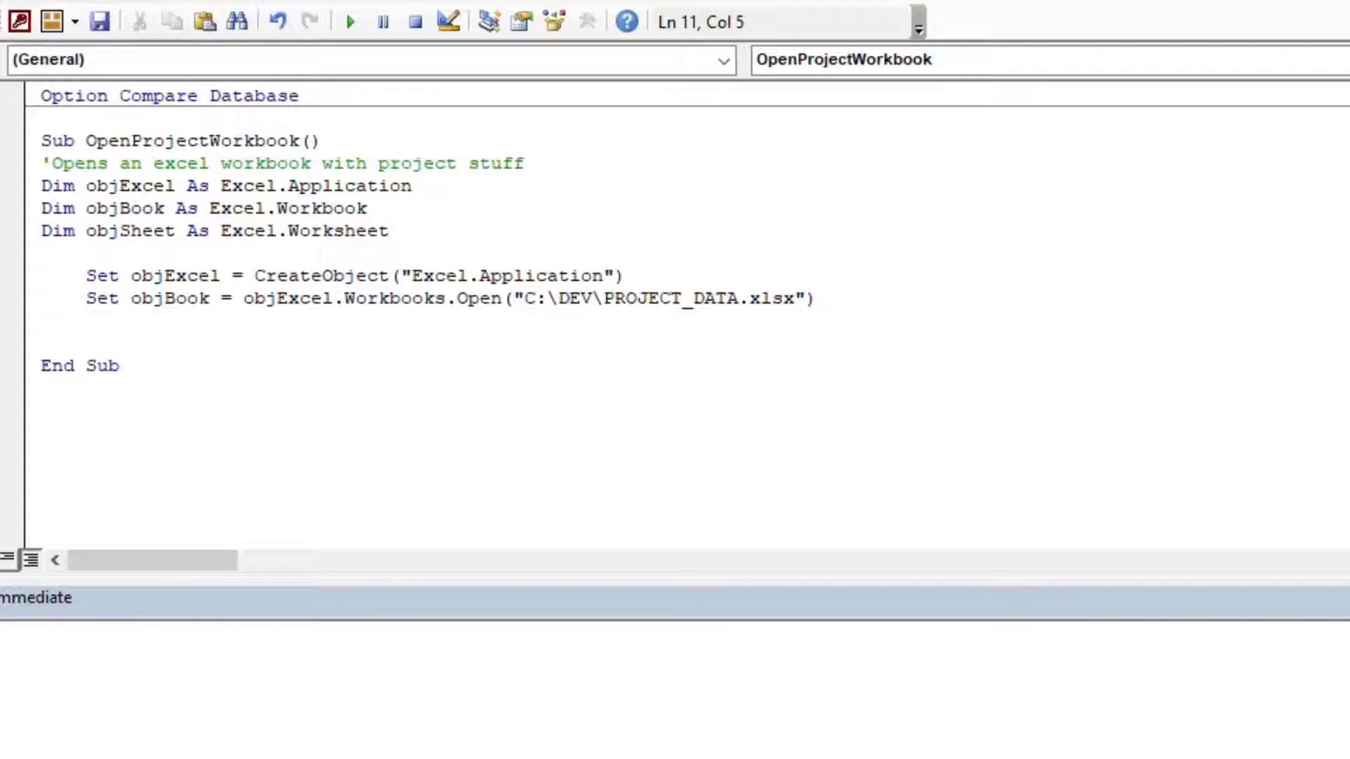
mouse_move(679, 297)
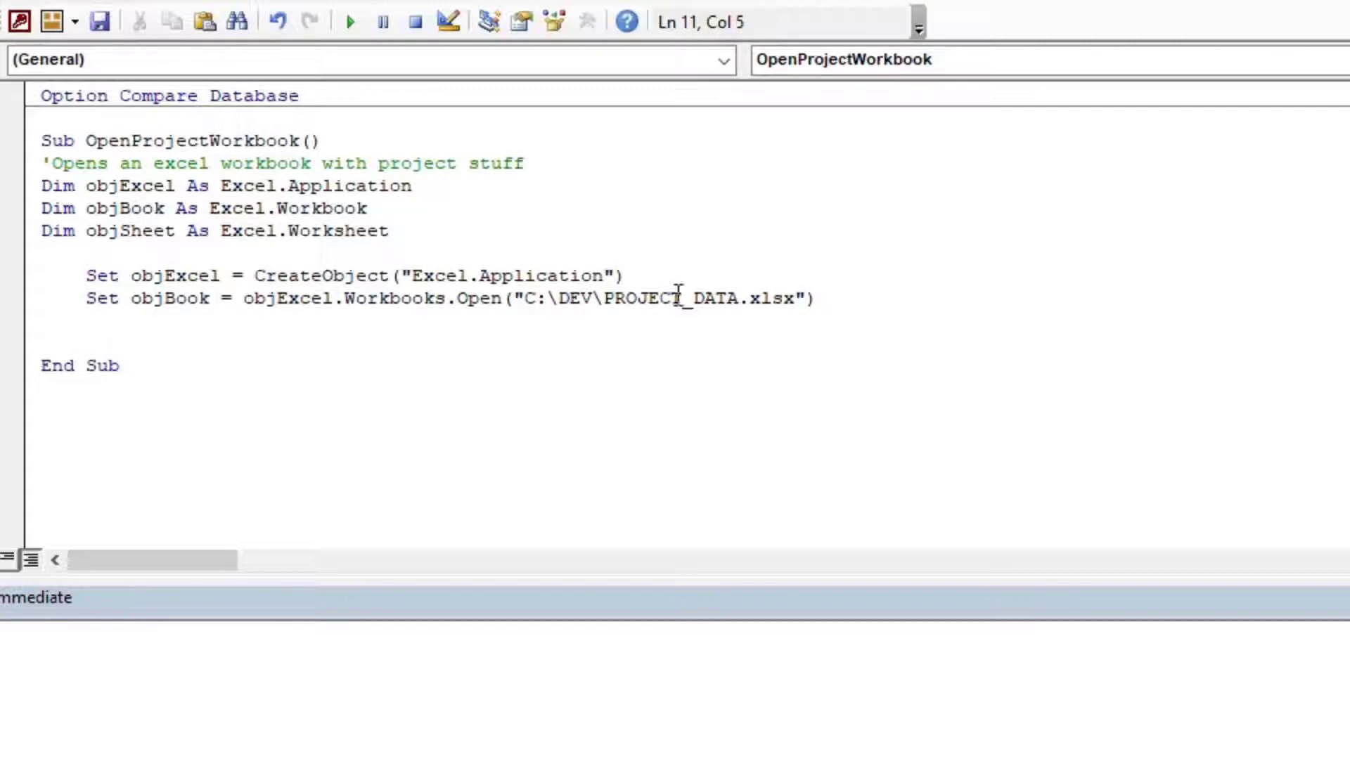
mouse_move(463, 427)
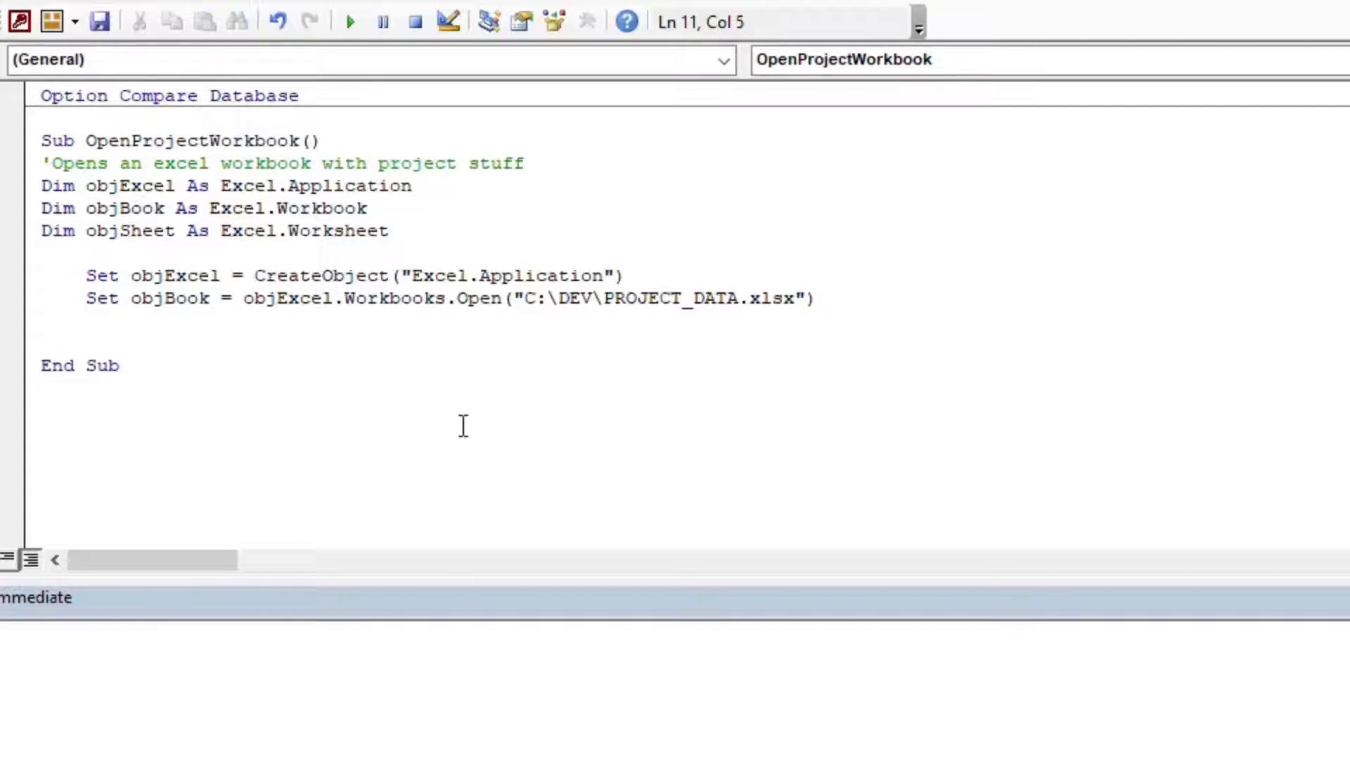
Step: Add Set objSheet = objBook.Worksheets("PROJECT_TASKS") with blank lines below
type("S")
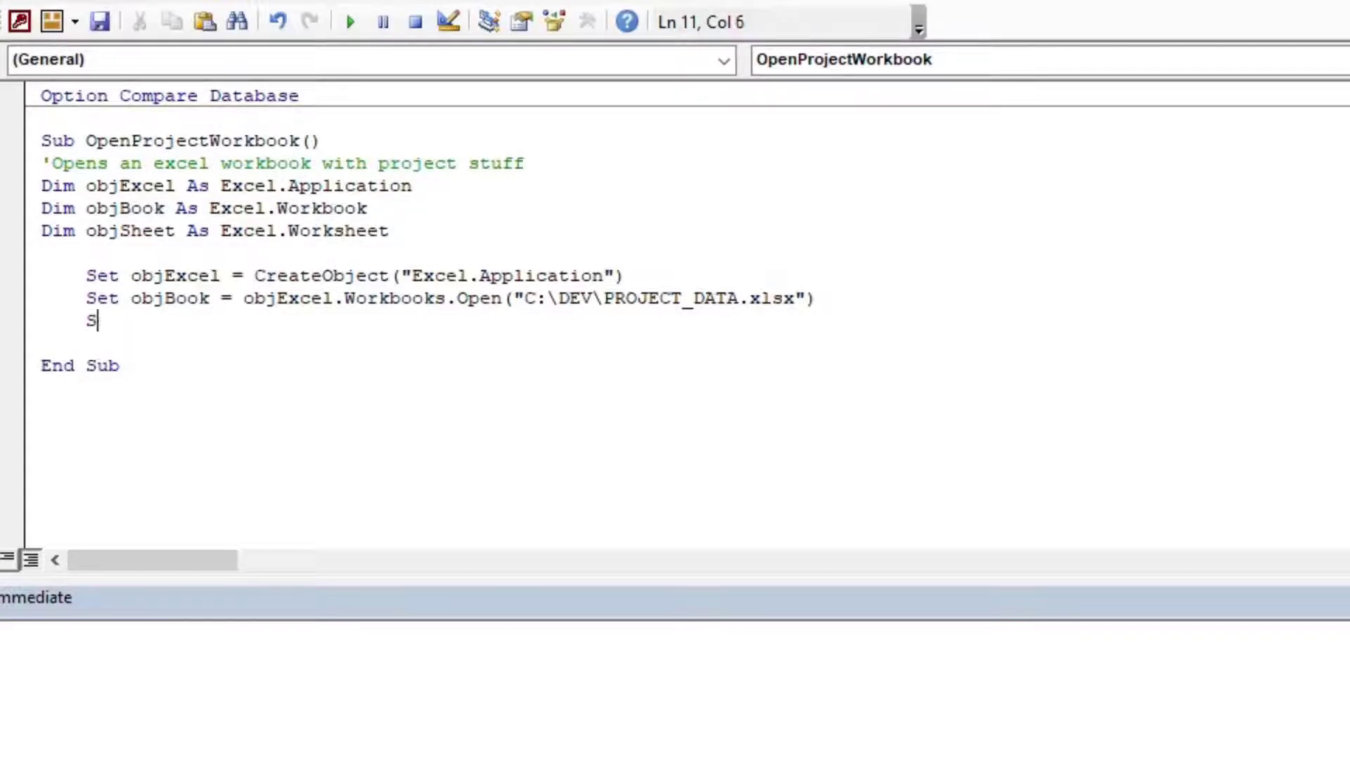
type("et objSheet =")
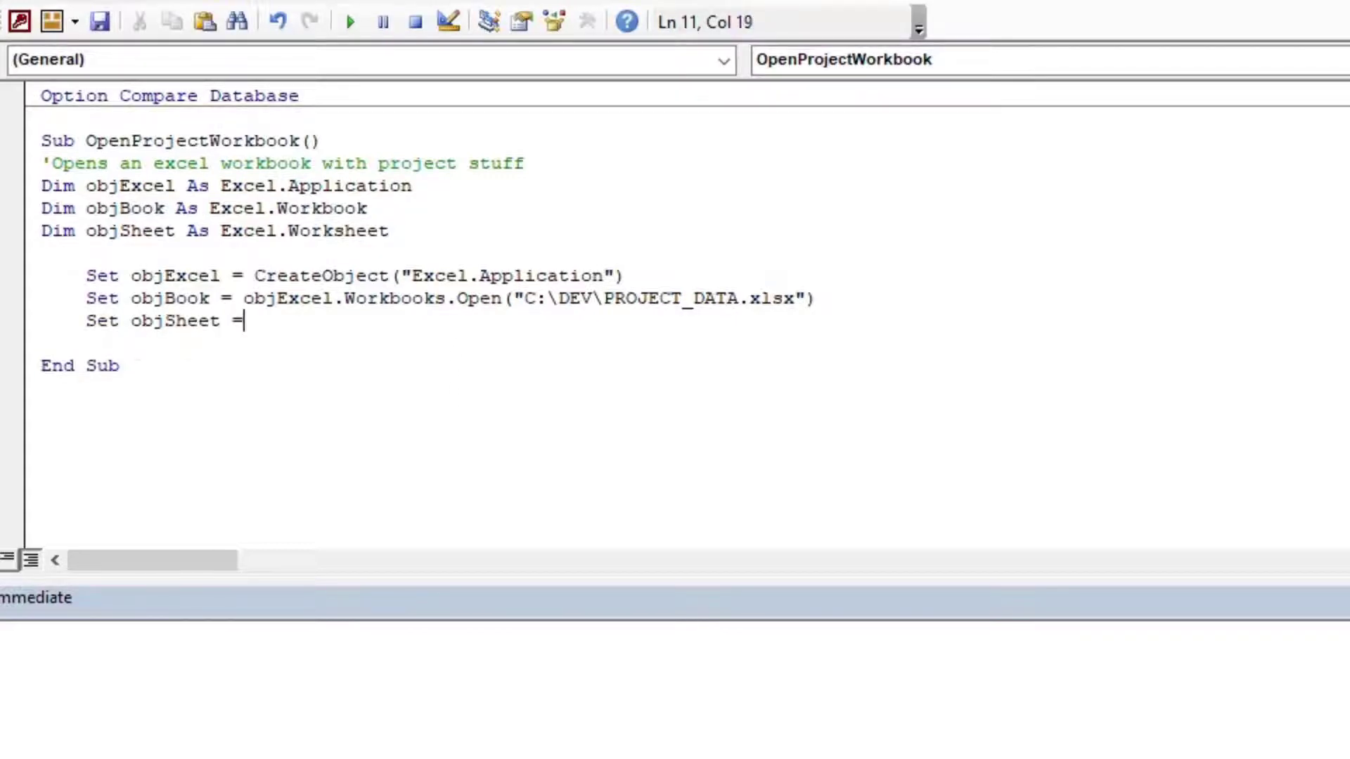
type("objBook")
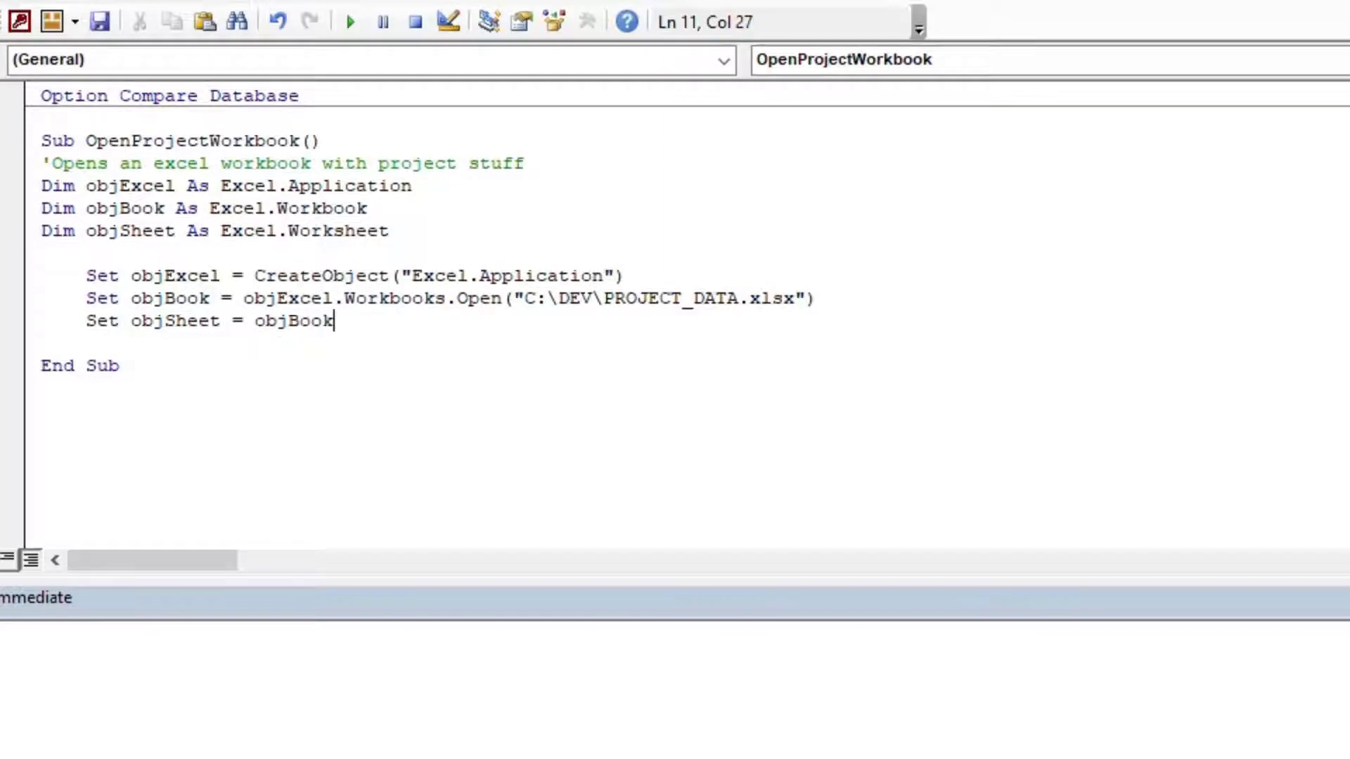
type(".worksh")
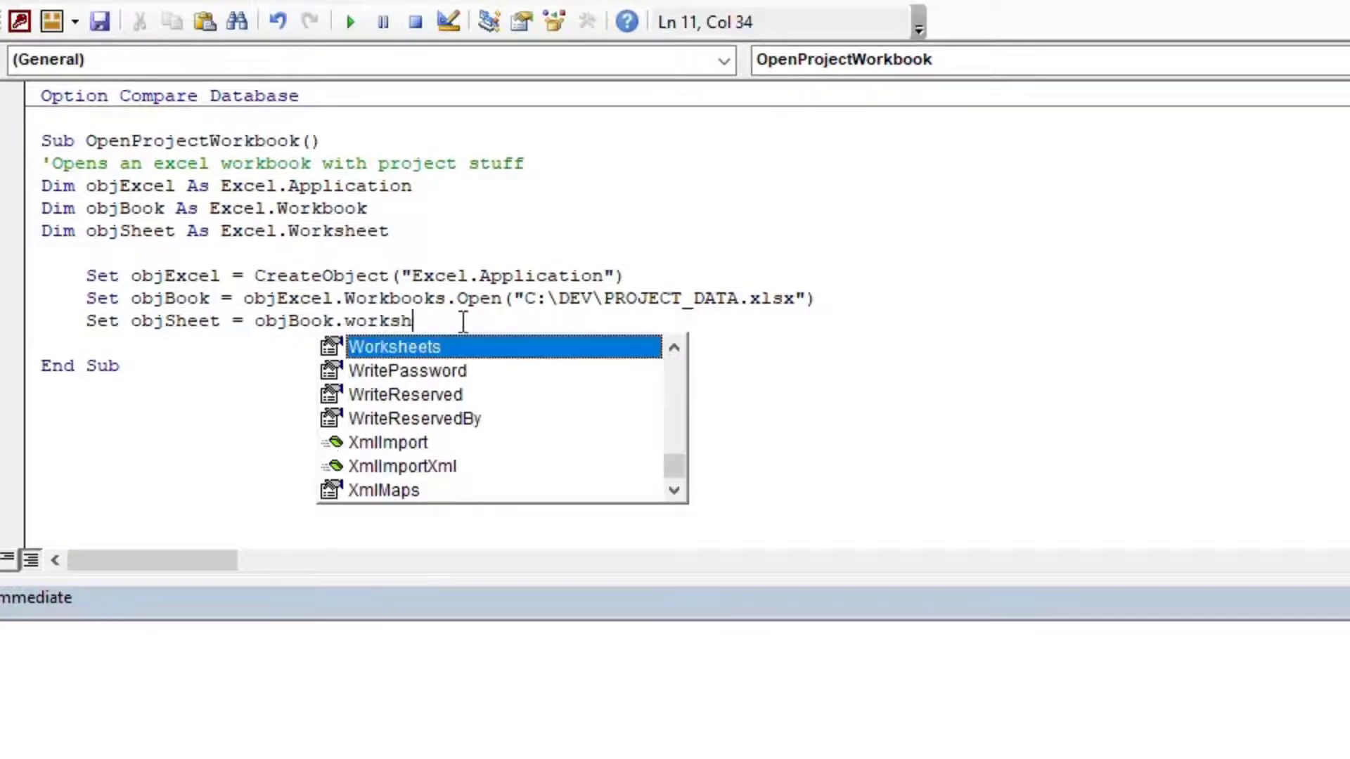
type("Worksheets(\"")
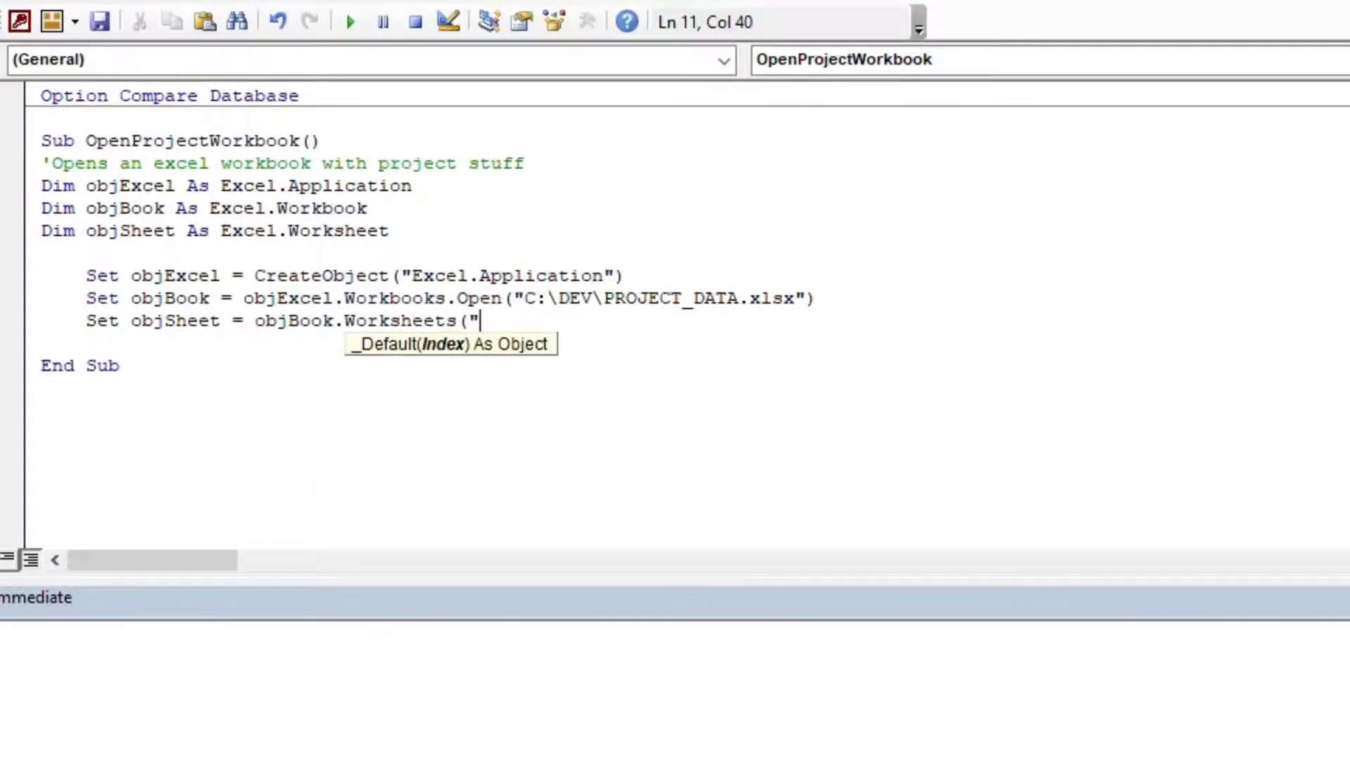
type("PROJECT")
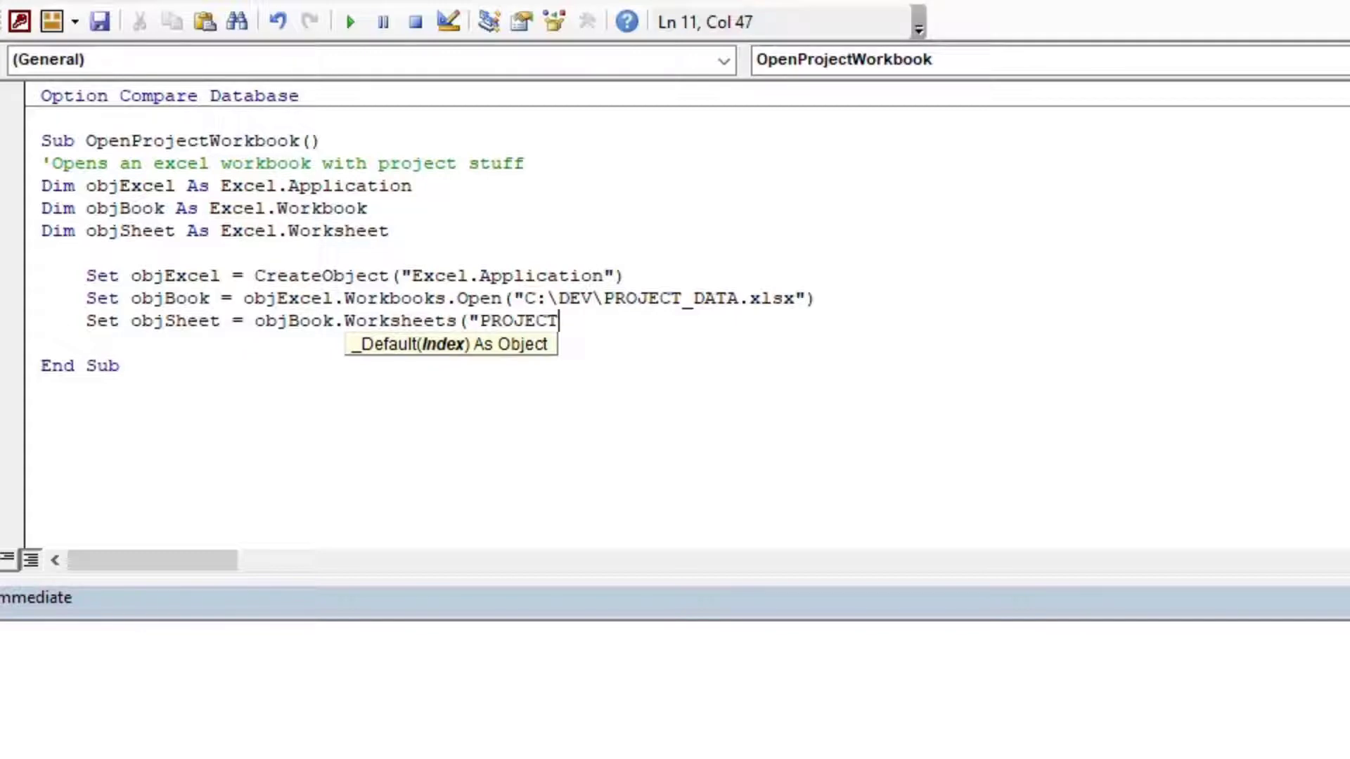
type("_TASKS")
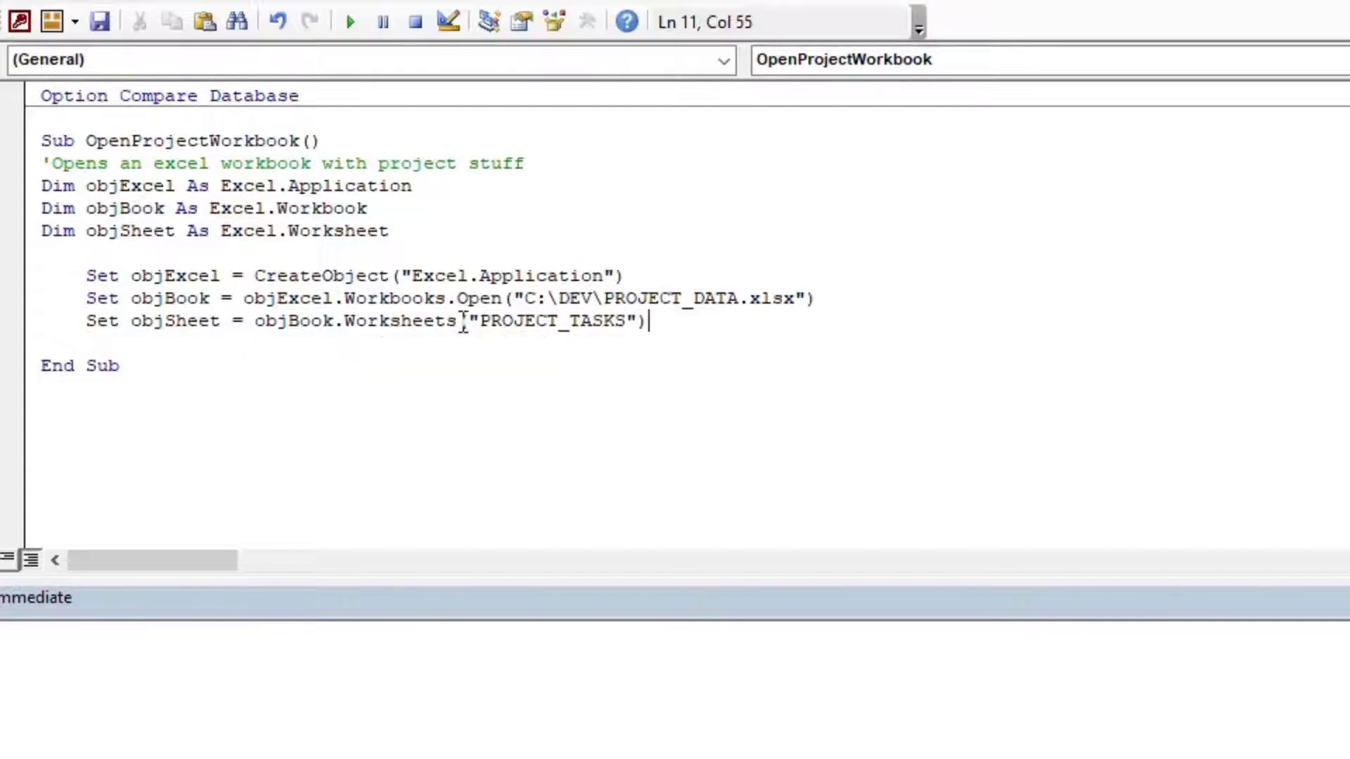
key("Return")
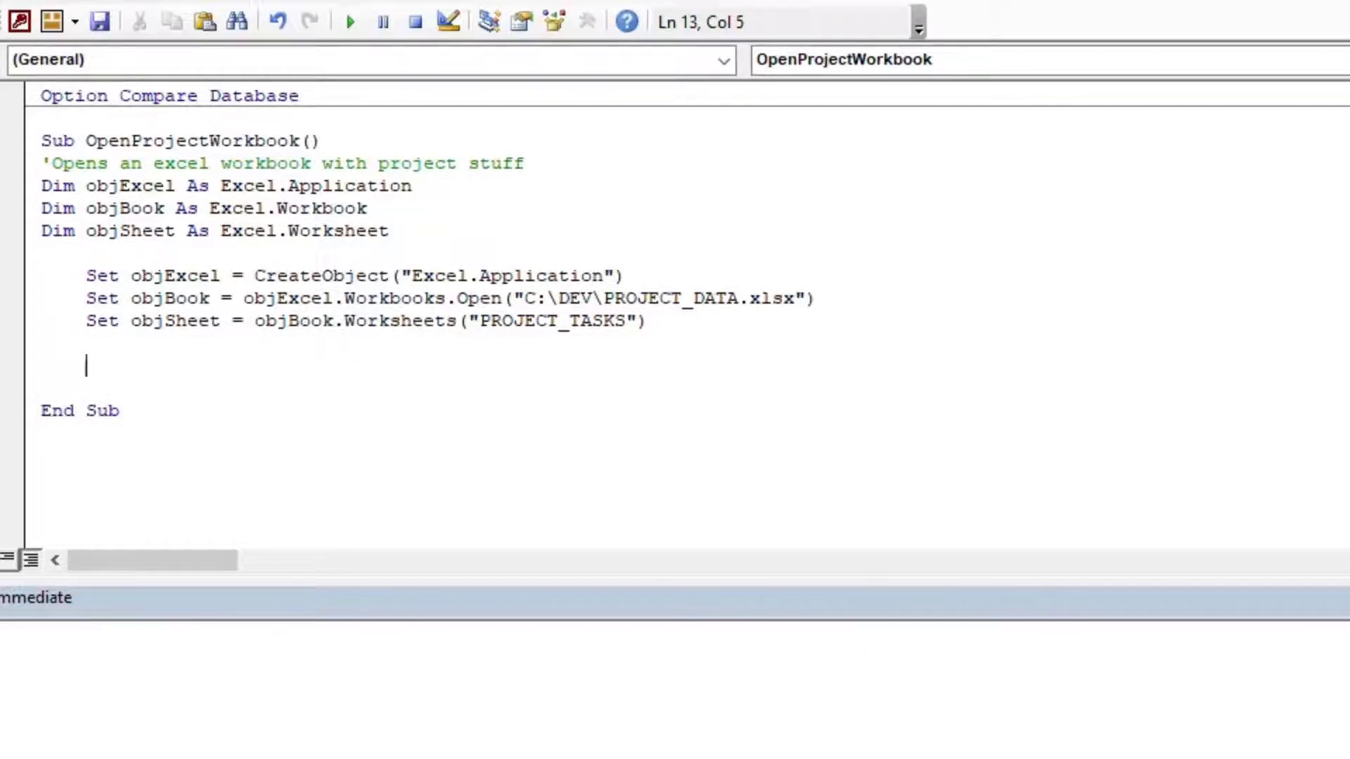
left_click(389, 230)
type("dim")
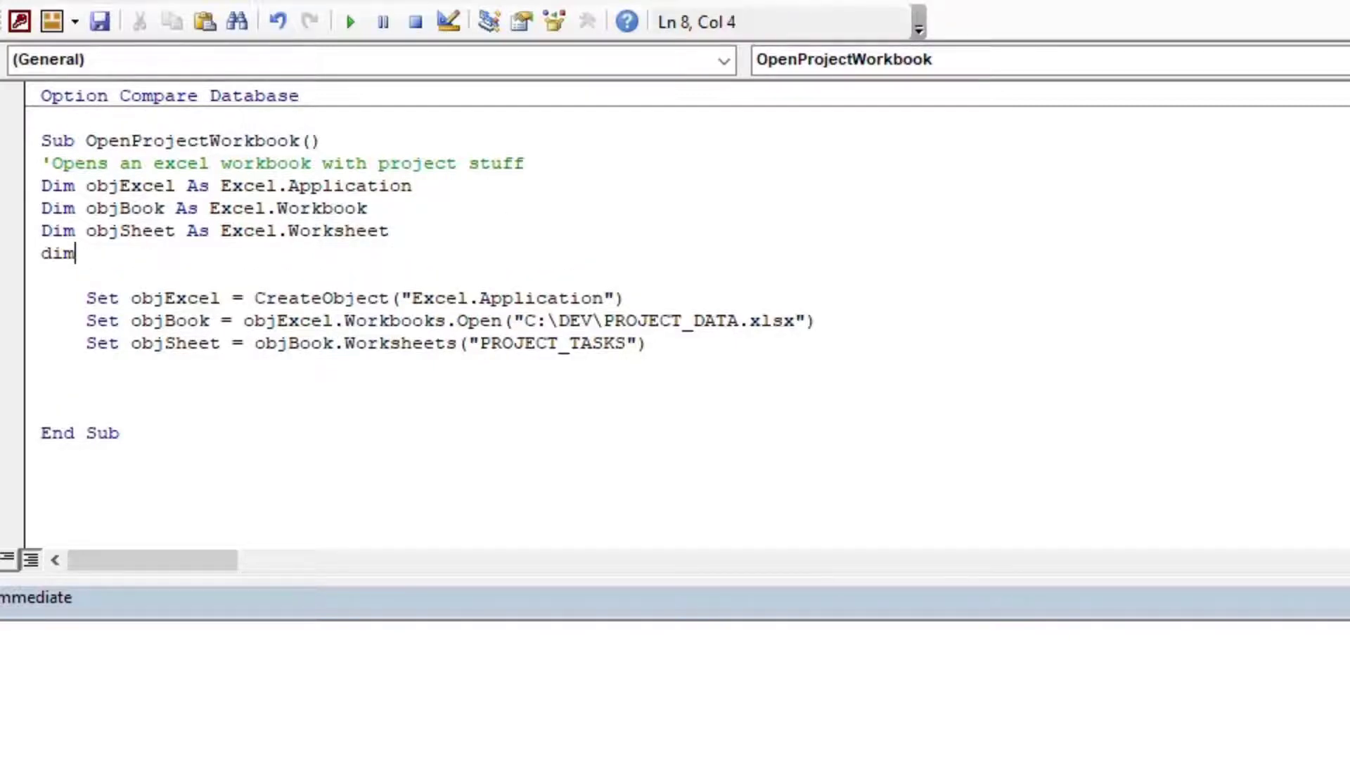
Step: Declare objRange As Excel.Range and add a blank line below the worksheet assignment
type("objRan")
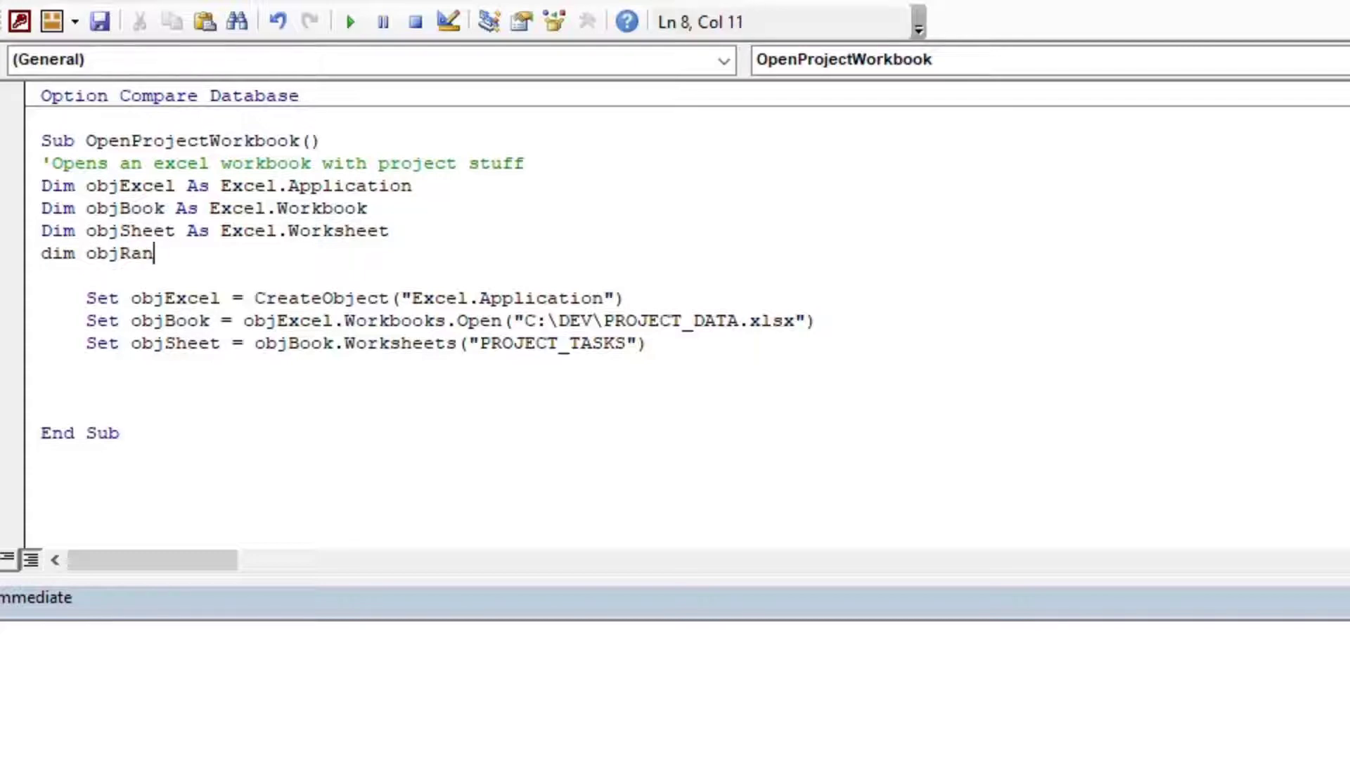
type("ge as range")
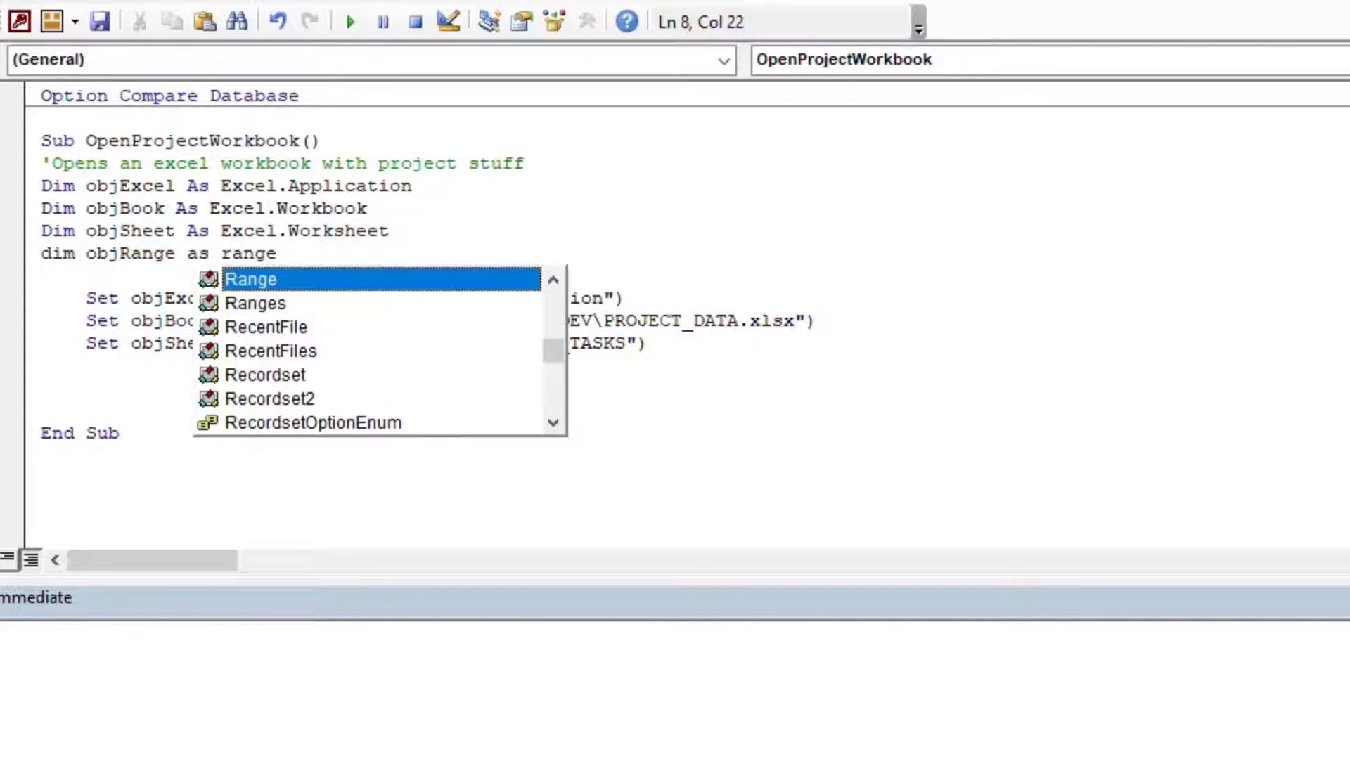
key("BackSpace")
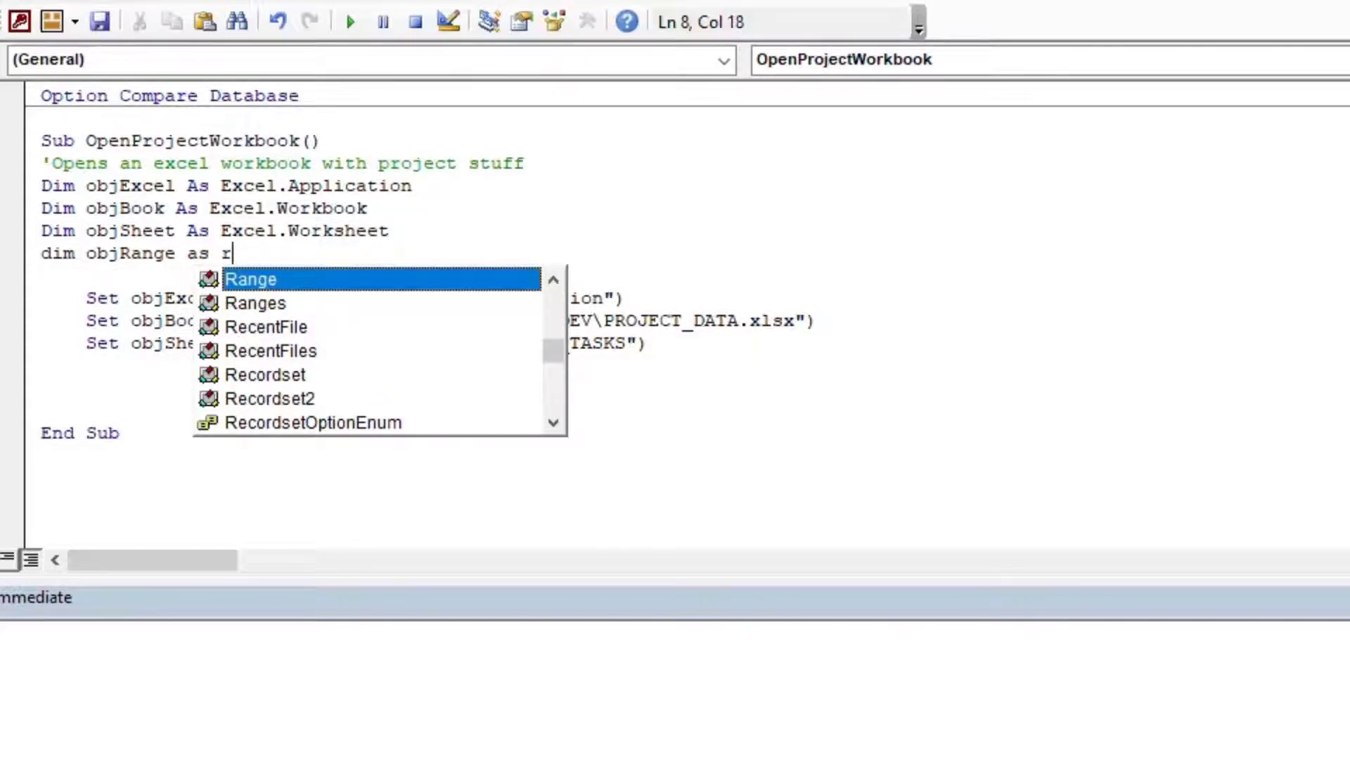
type("Excel.range")
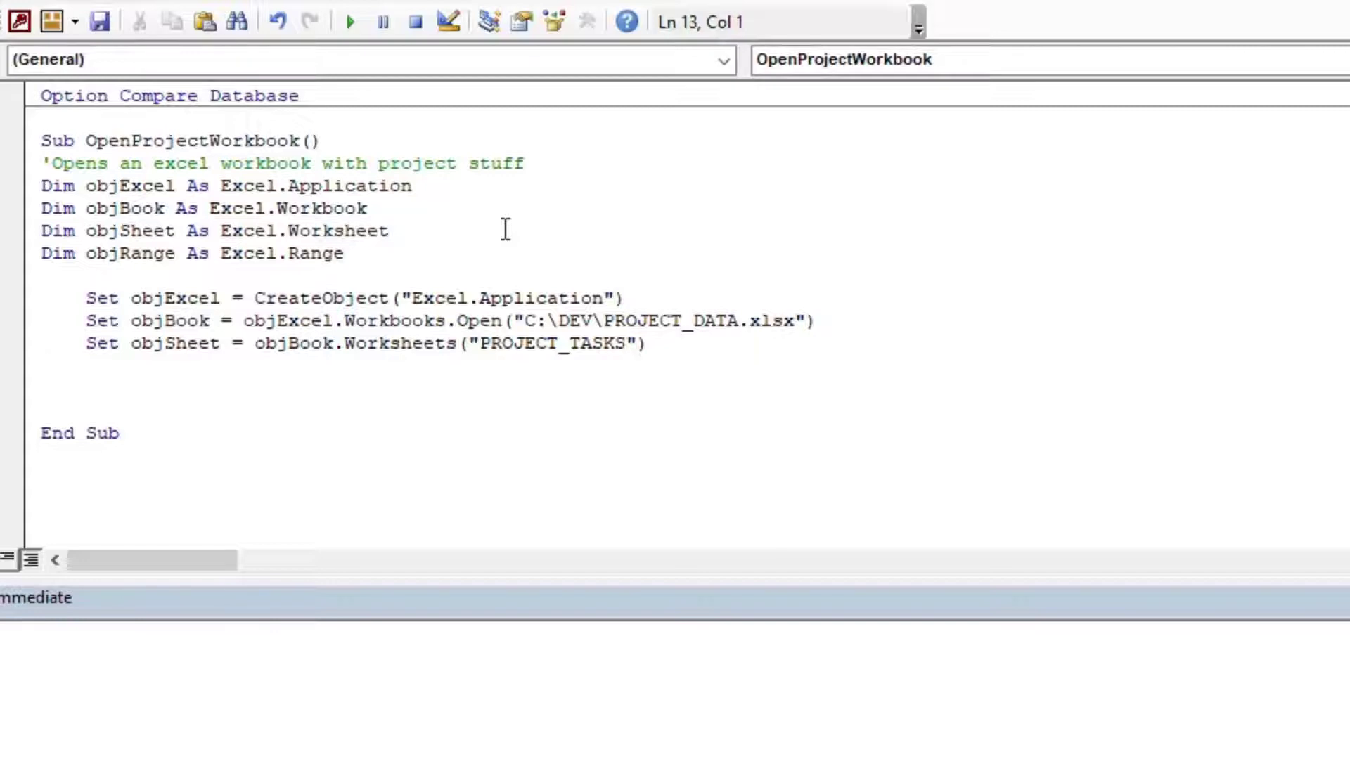
left_click(647, 342)
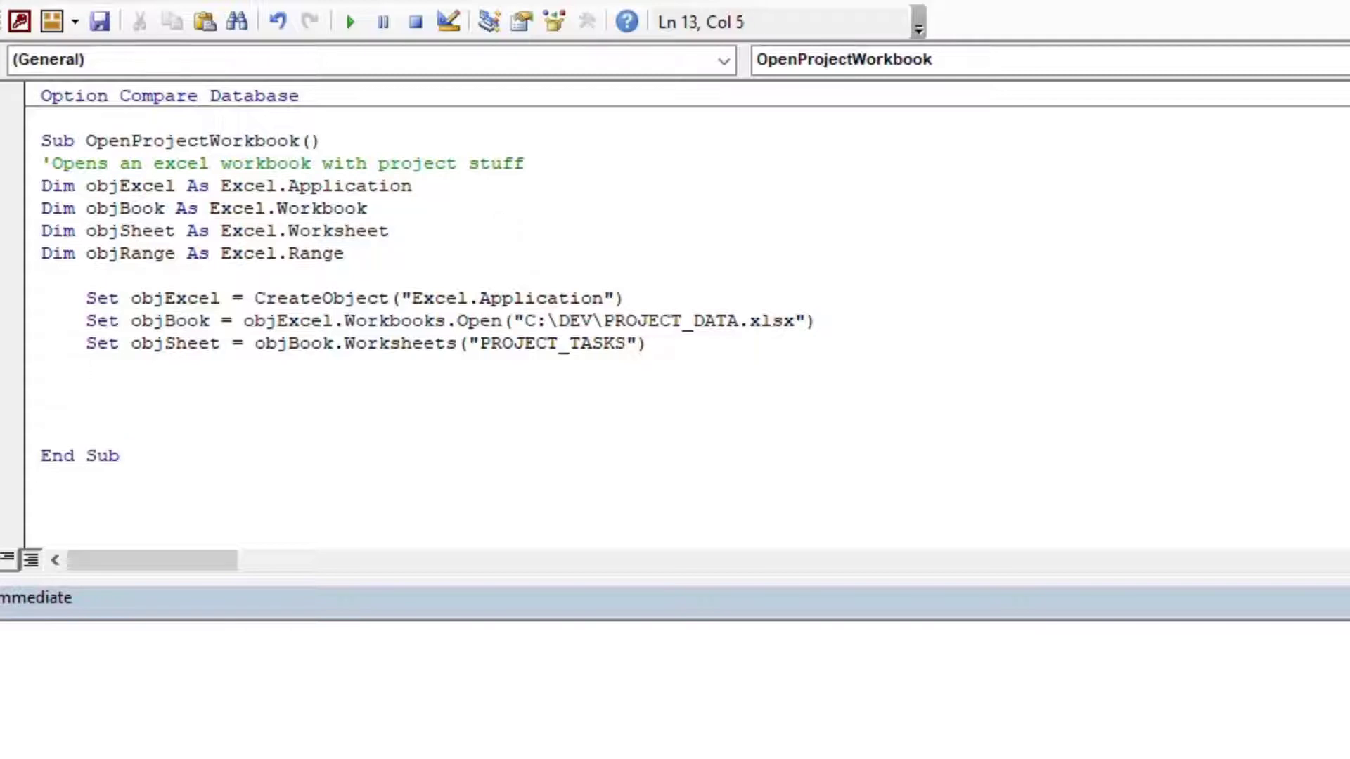
key("enter")
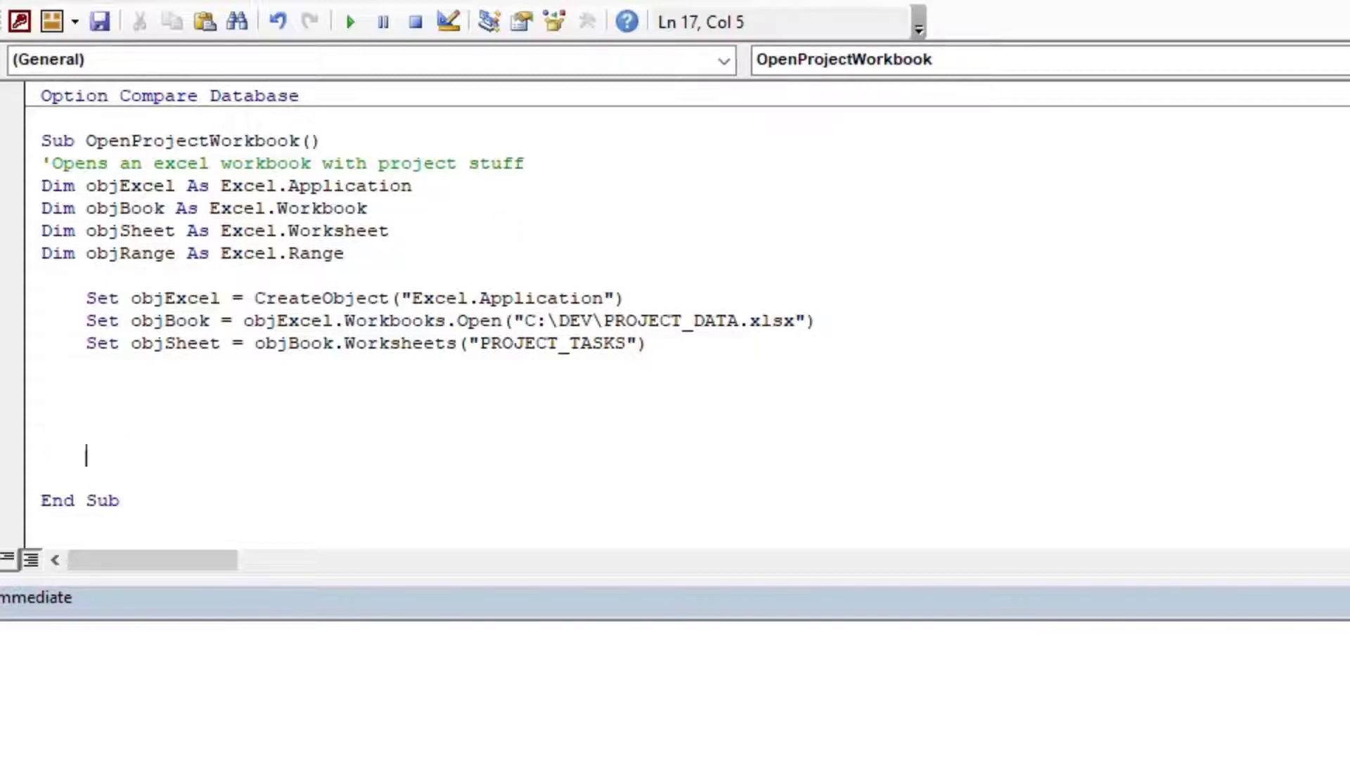
Step: Add Set objSheet = Nothing and Set objBook = Nothing, then begin Set objExcel = Nothing
type("Set obj")
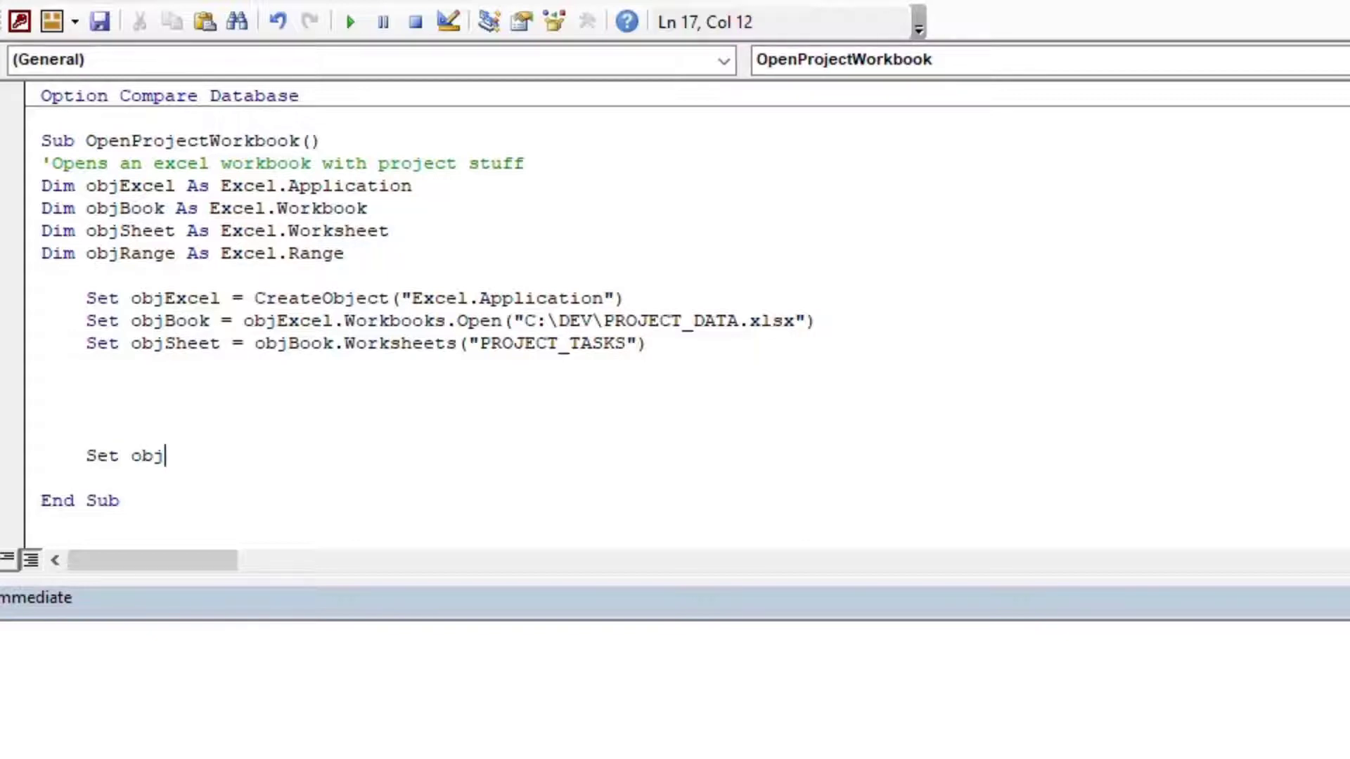
type("Sheet = Noth")
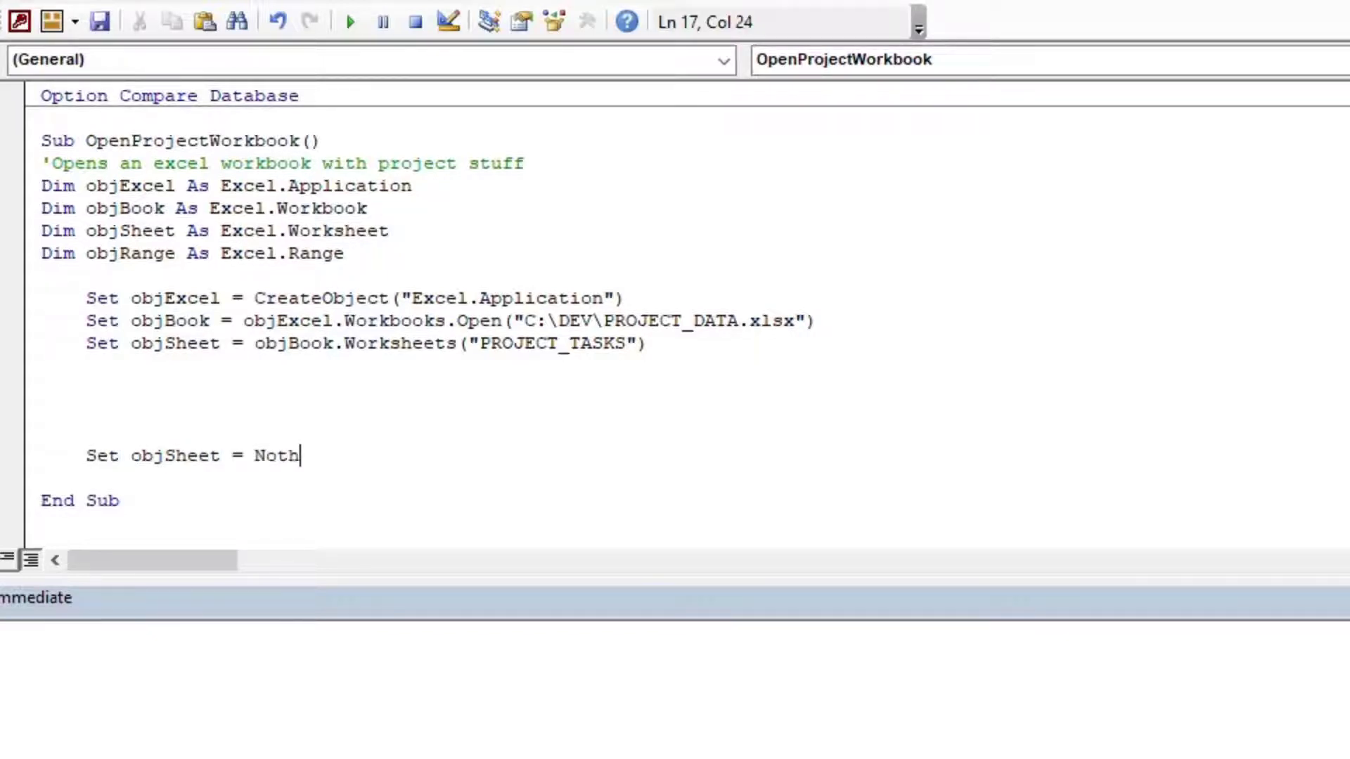
type("ing")
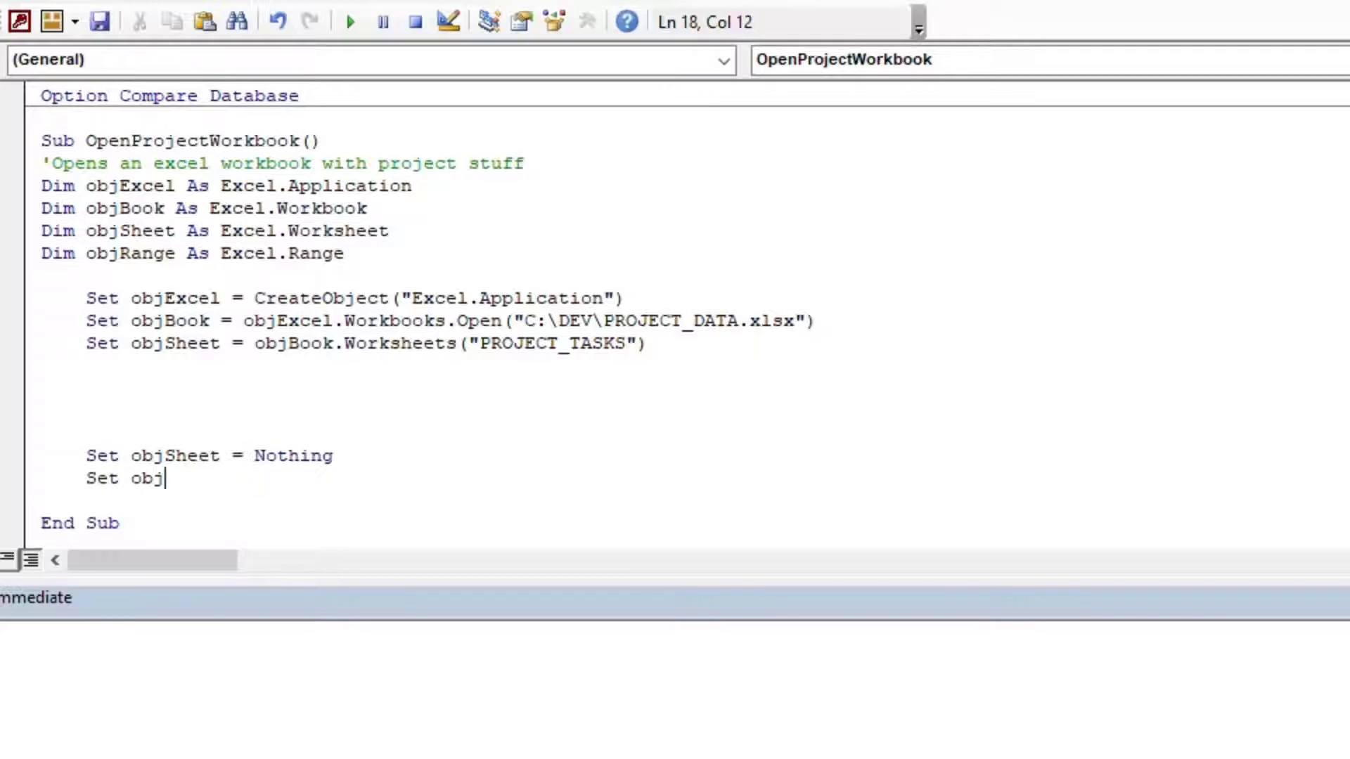
type("Book =")
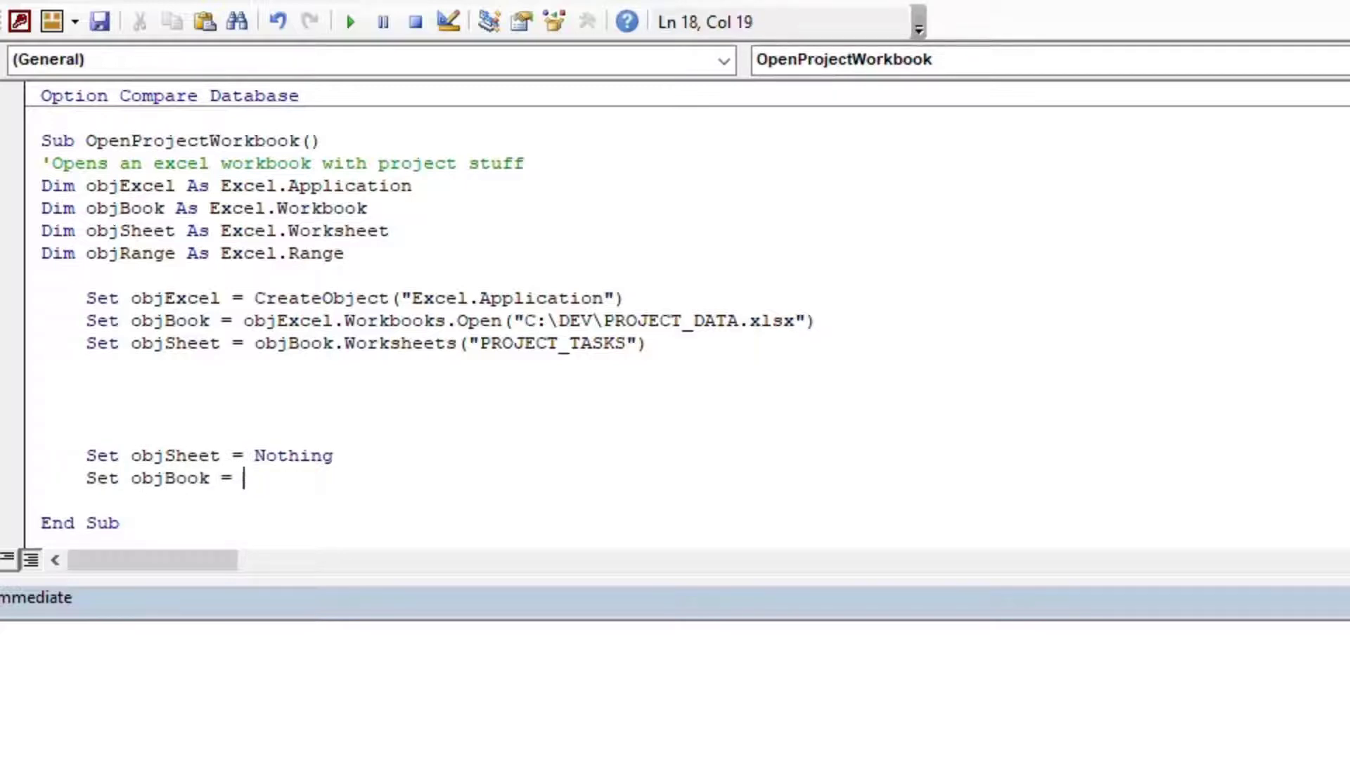
type("Nothing")
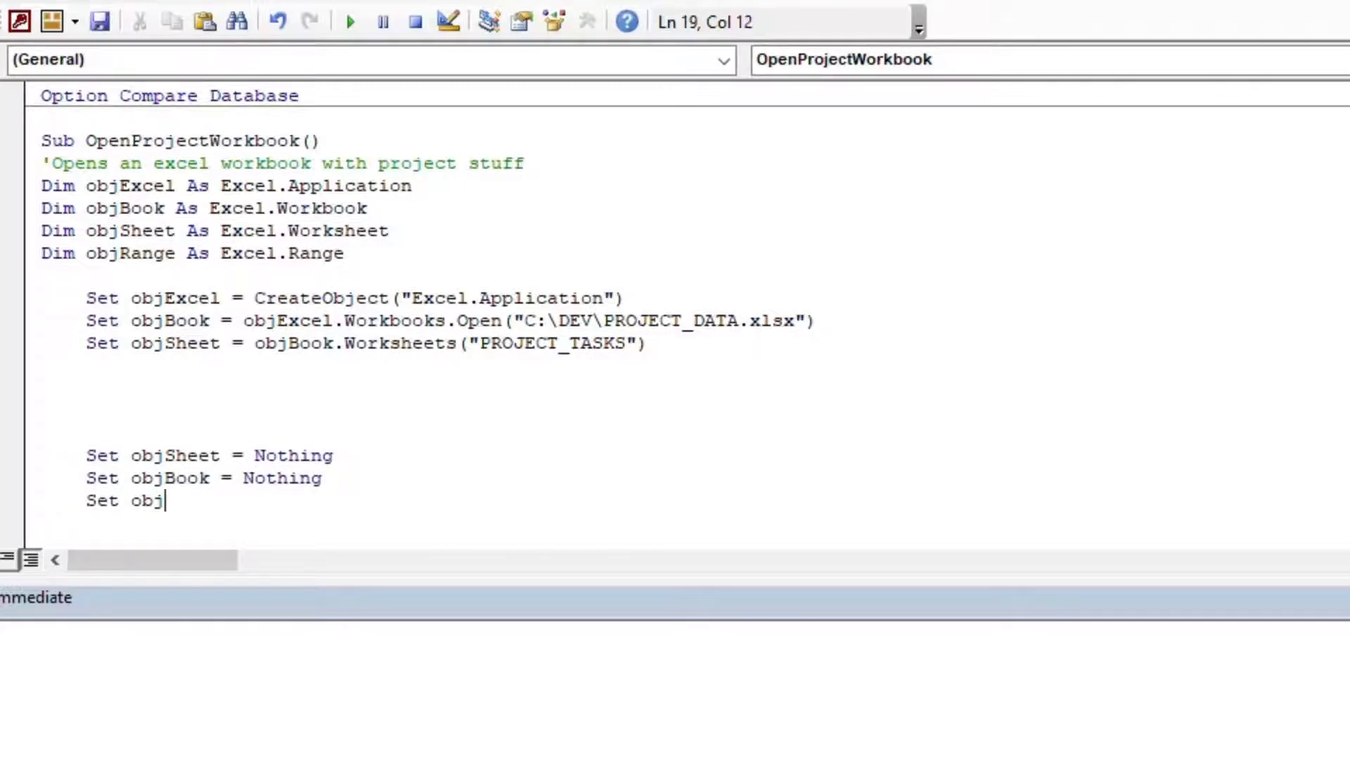
type("Excel = Nothing")
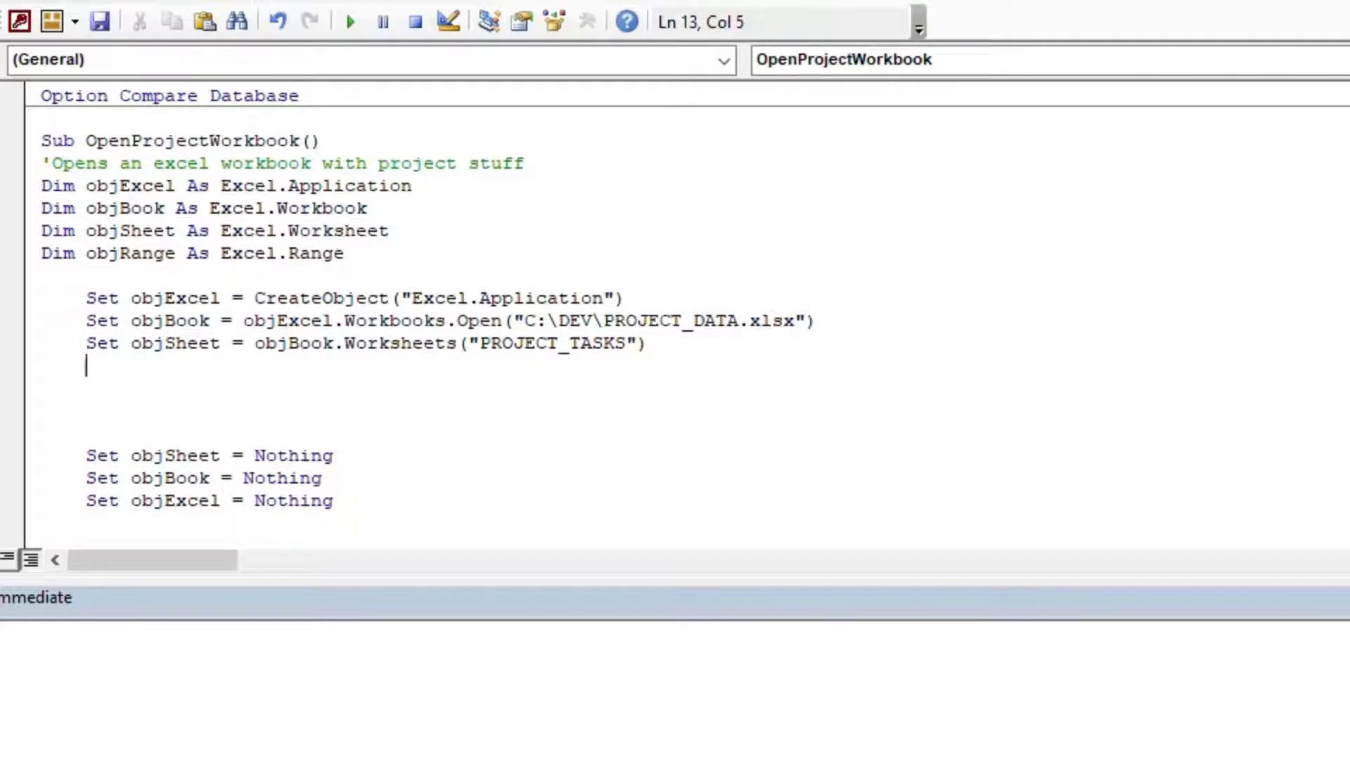
Step: Declare intCol As Integer in the OpenProjectWorkbook sub
type("For")
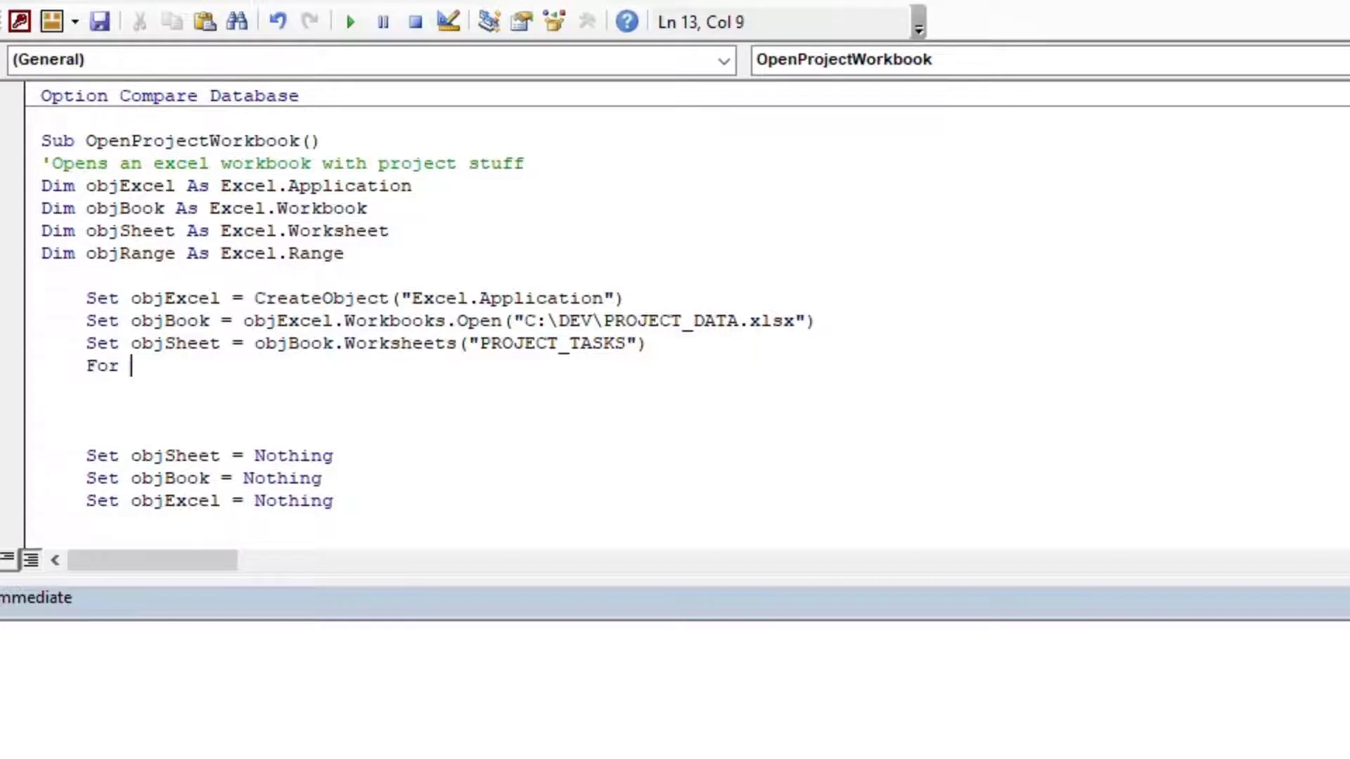
key("Backspace")
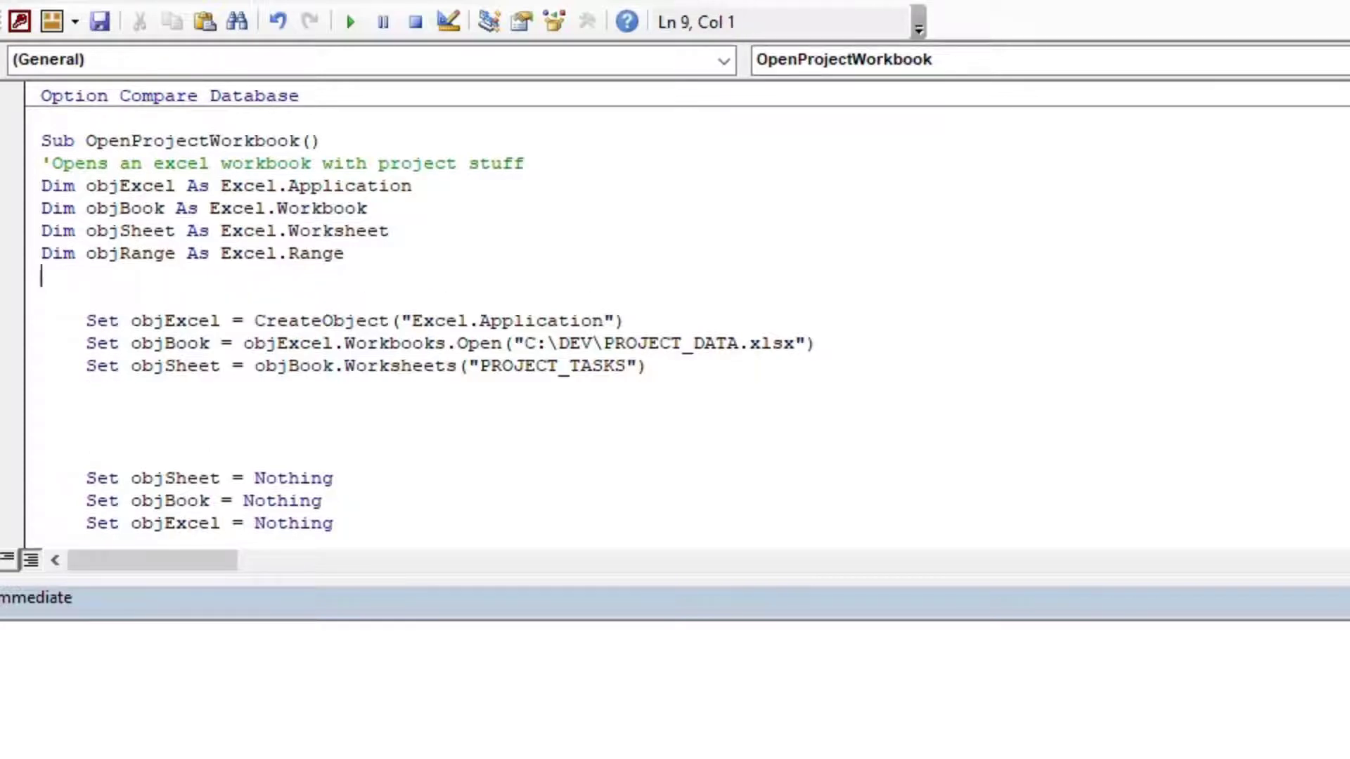
type("Dim i")
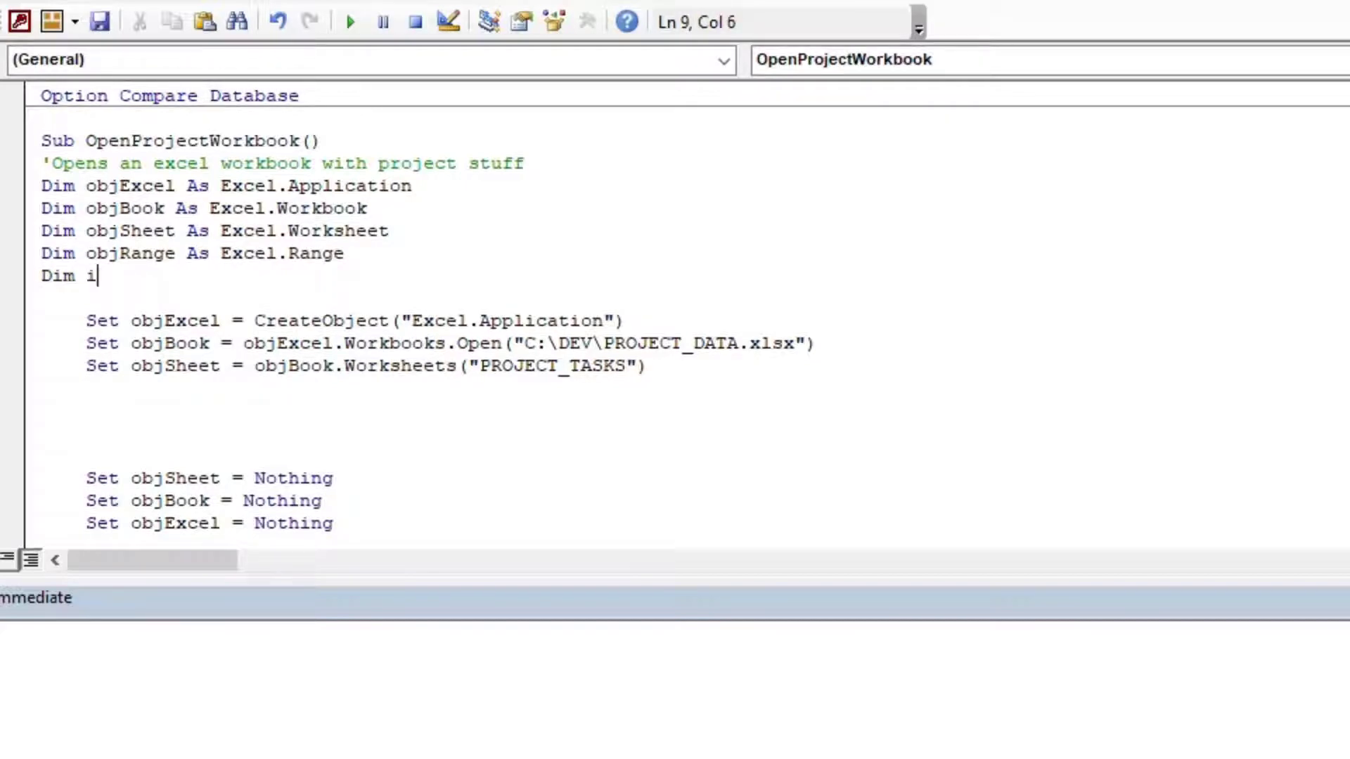
type("ntCol")
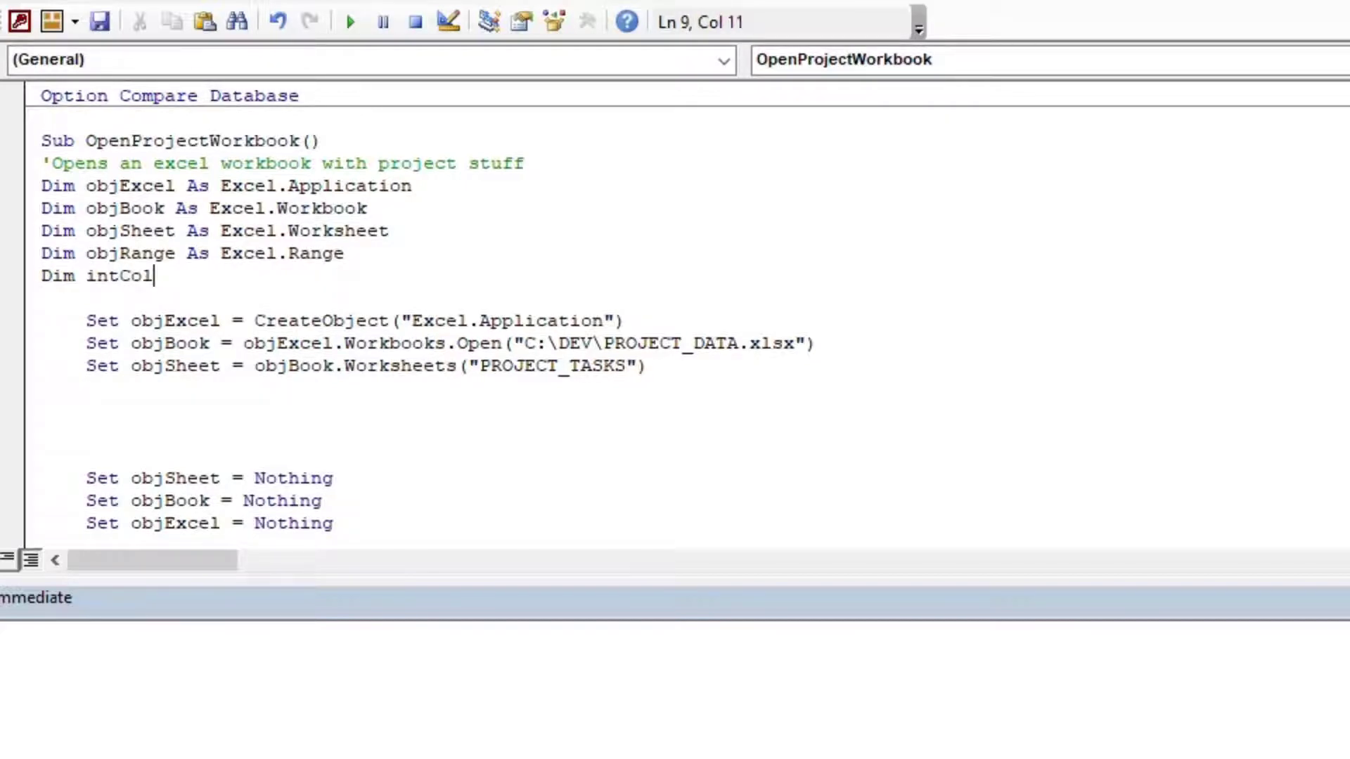
type("as integ")
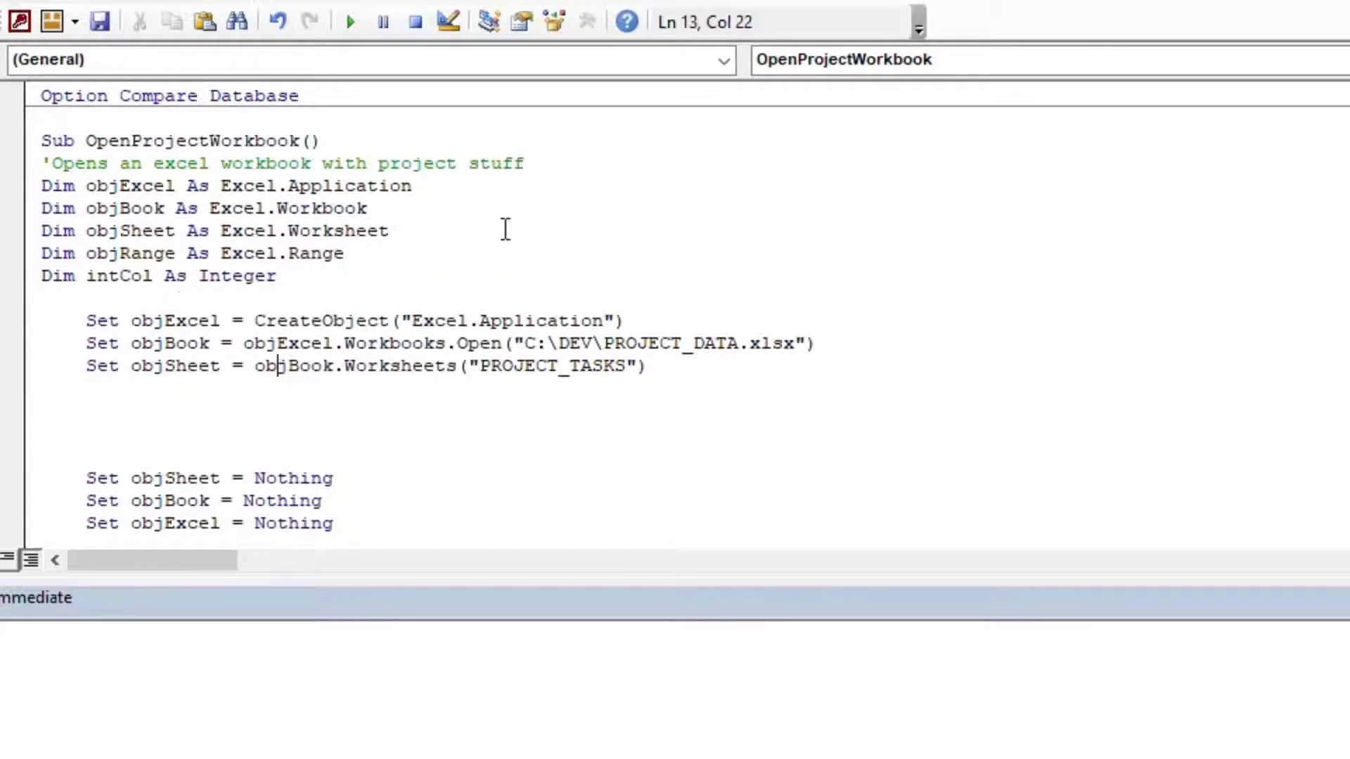
Step: Add an empty For intCol = 1 To 3 … Next loop before the cleanup lines
type("Fo")
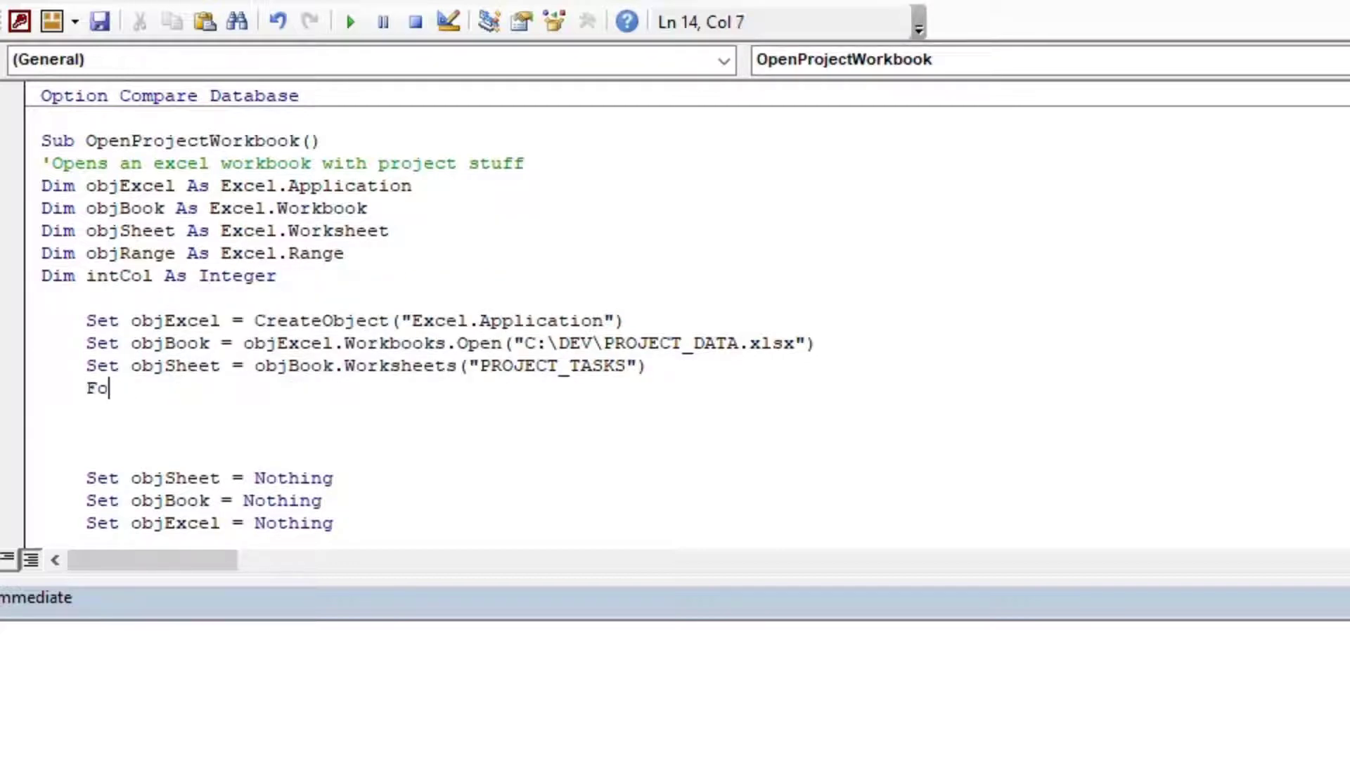
type("r intCol = 1")
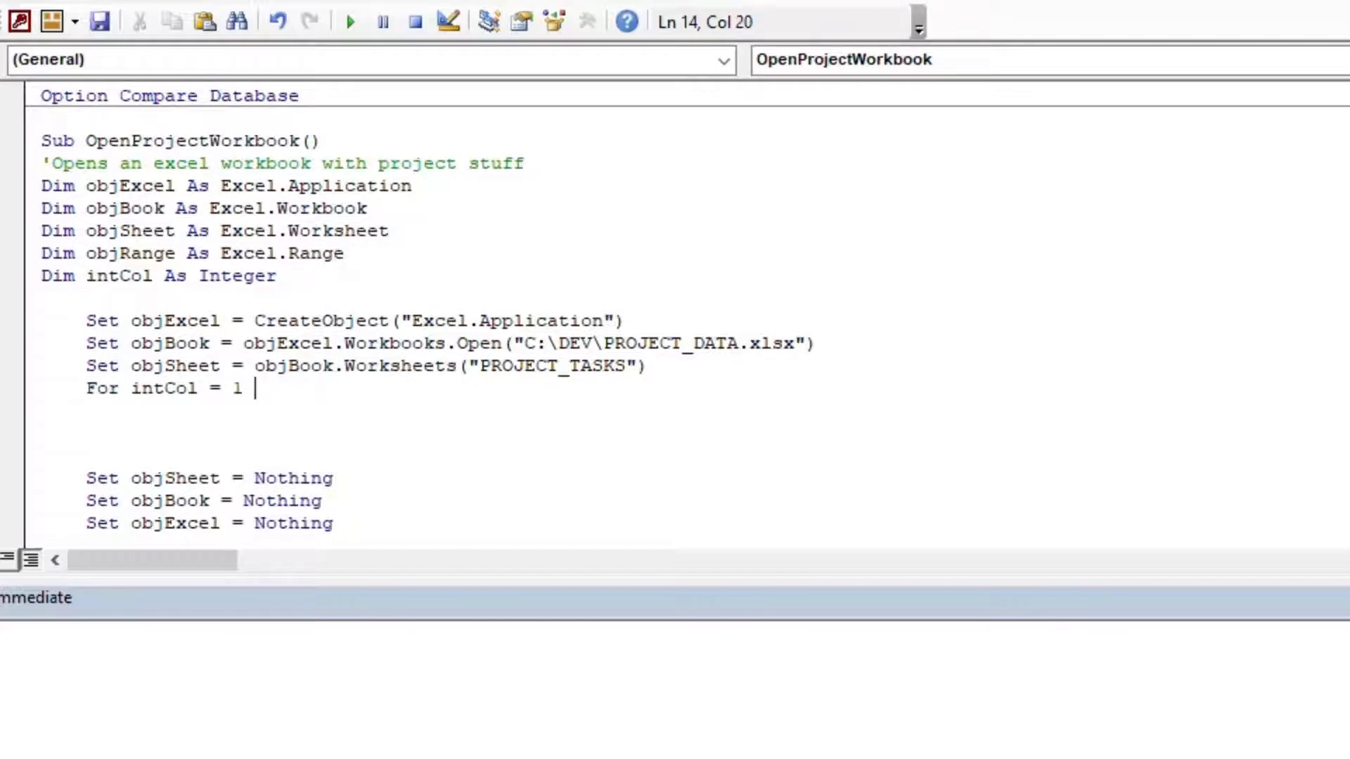
type("to 3")
type("Next")
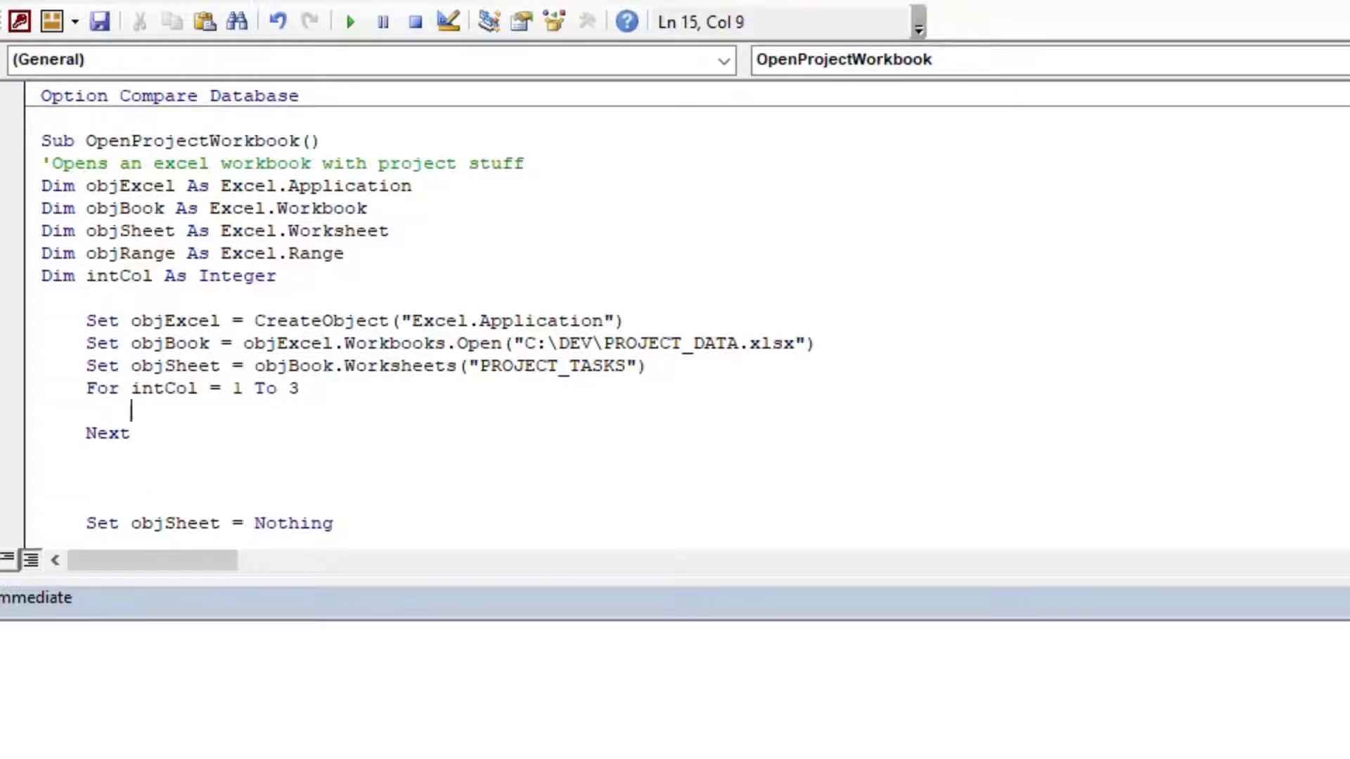
Step: Inside the loop, set objRange to objSheet.Cells(1, intCol) and Debug.Print objRange.Value
type("Set objRa")
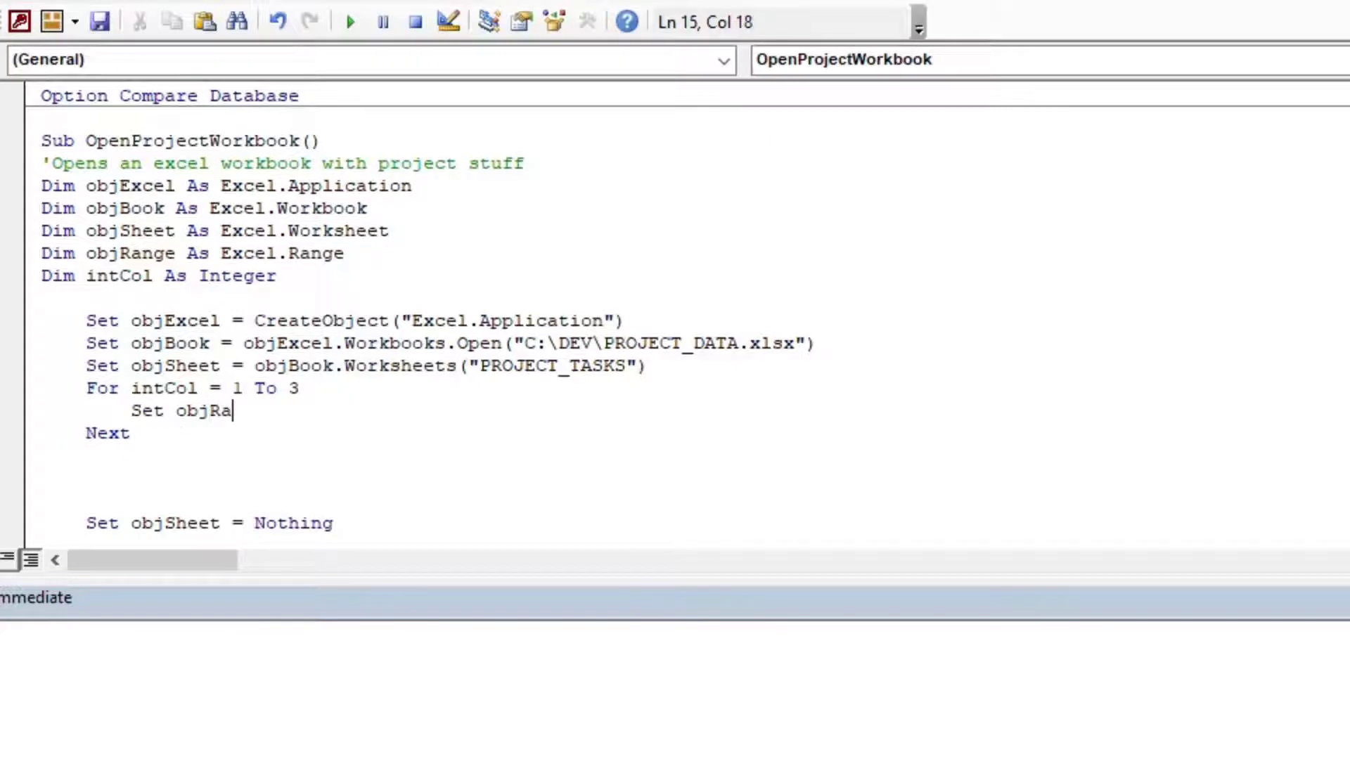
type("nge =")
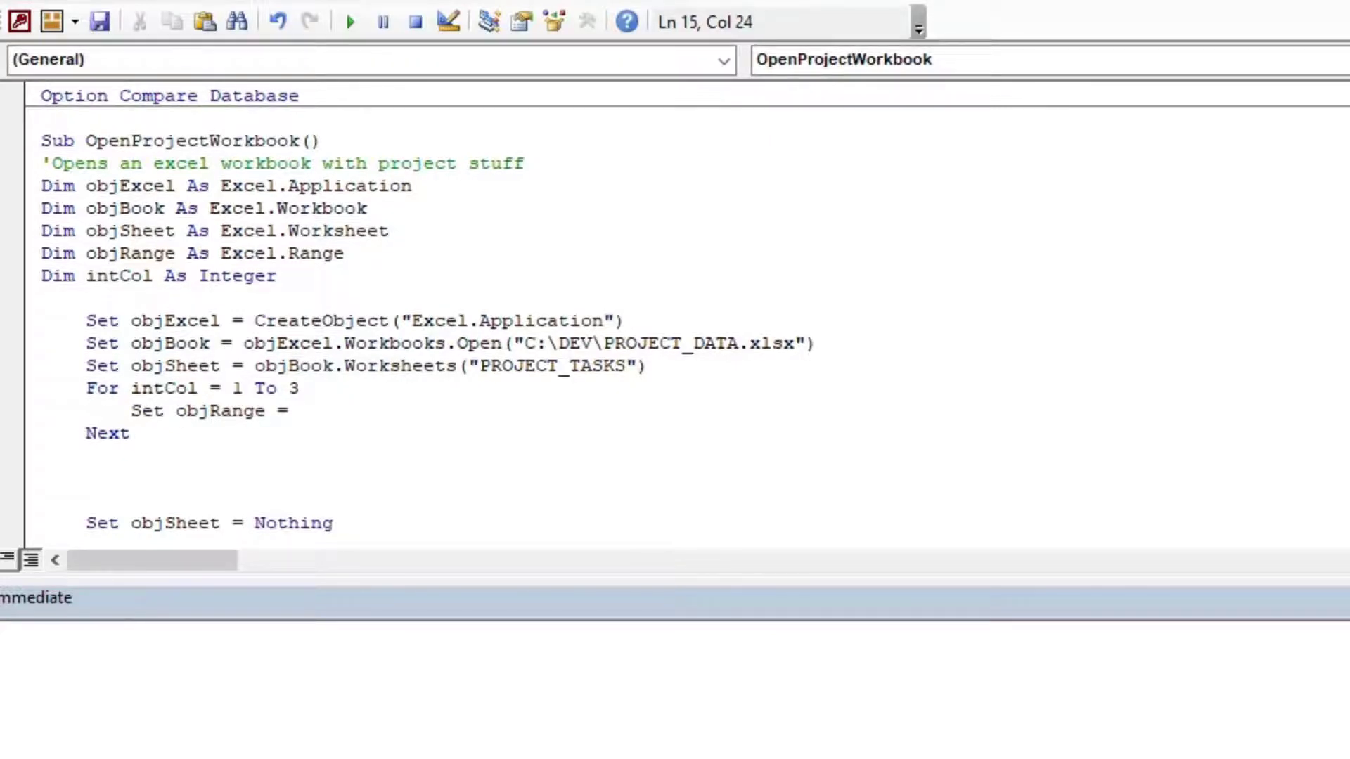
type("objSheet.")
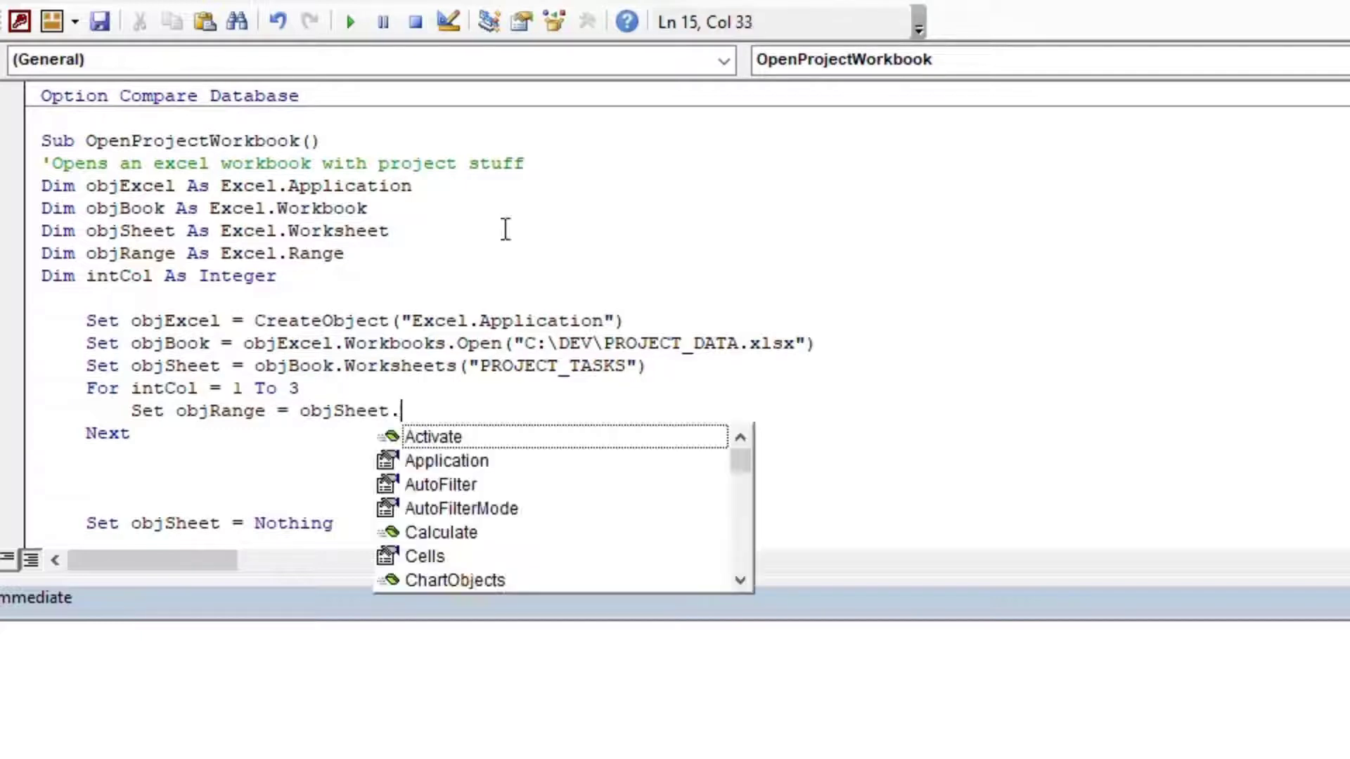
type("Cel")
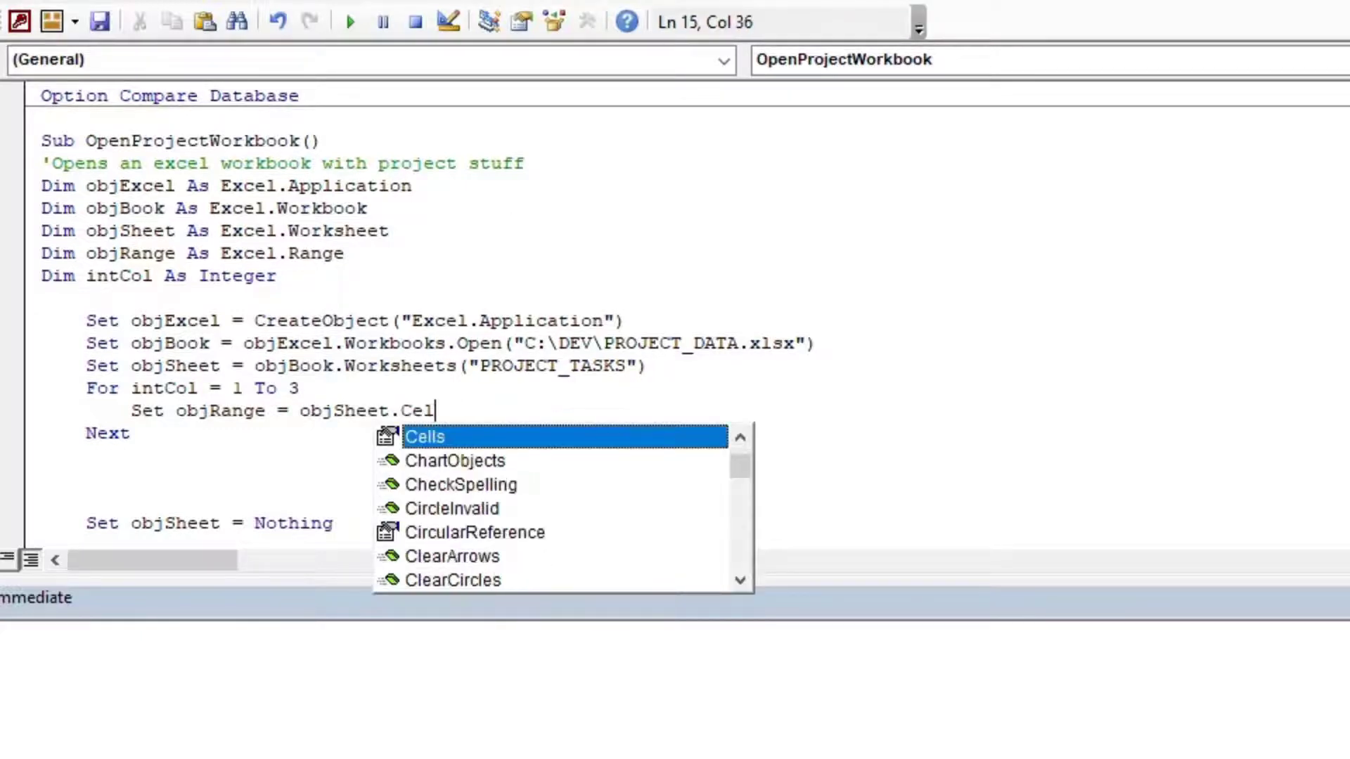
type("ls(")
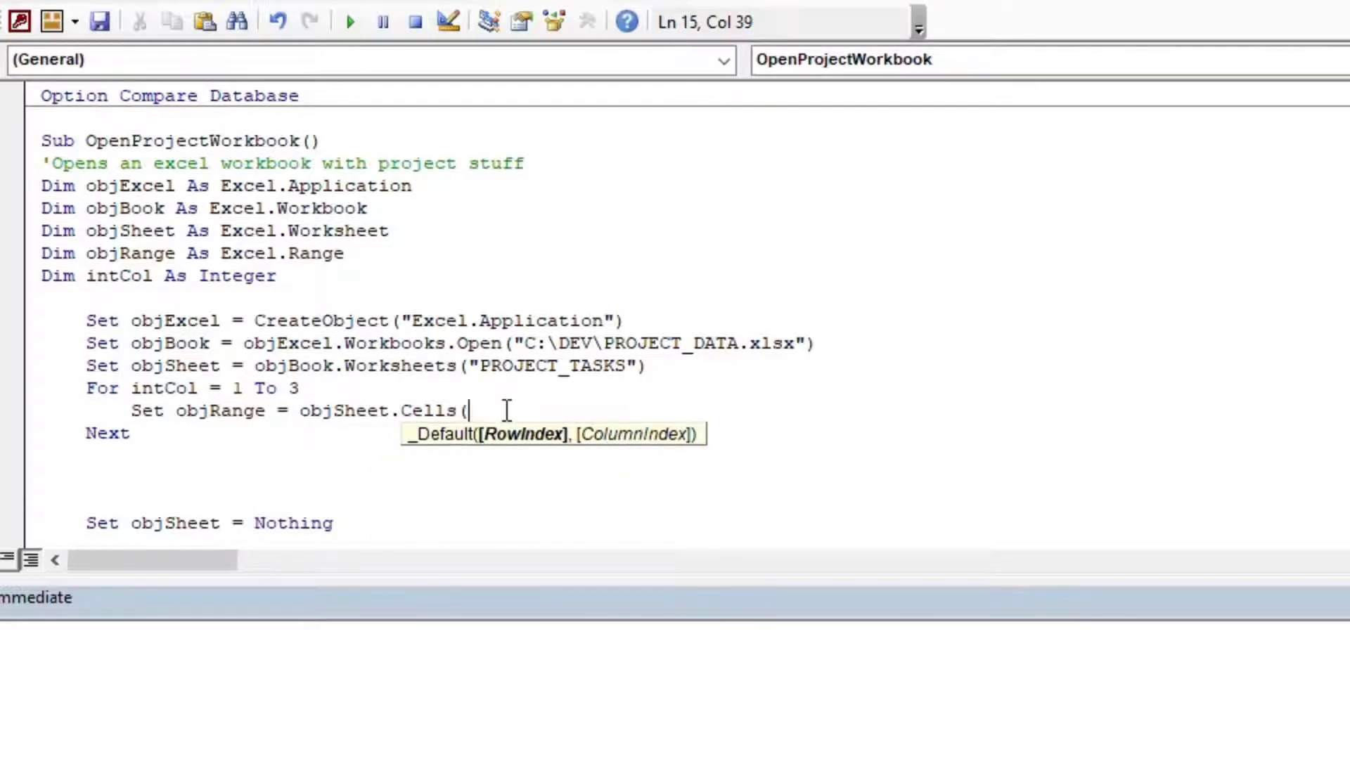
type("1,")
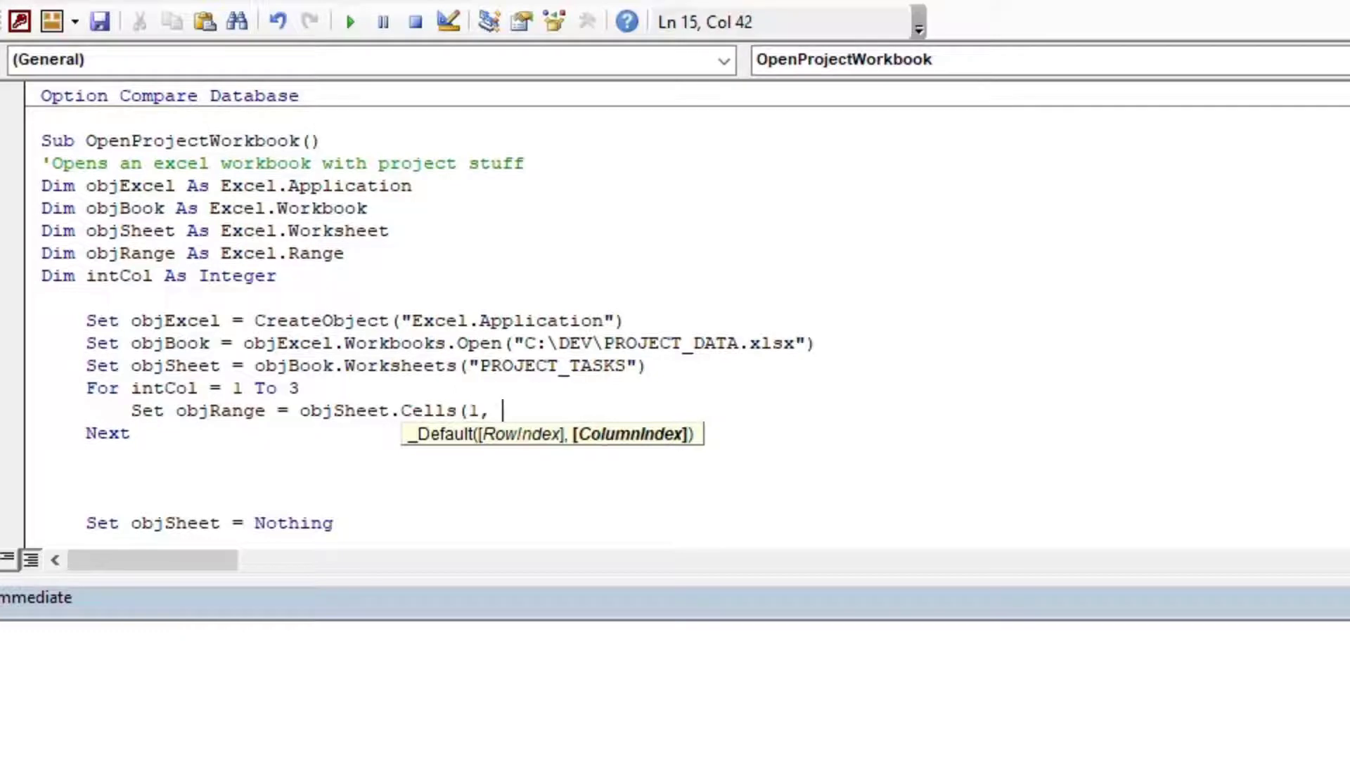
type("intCol)")
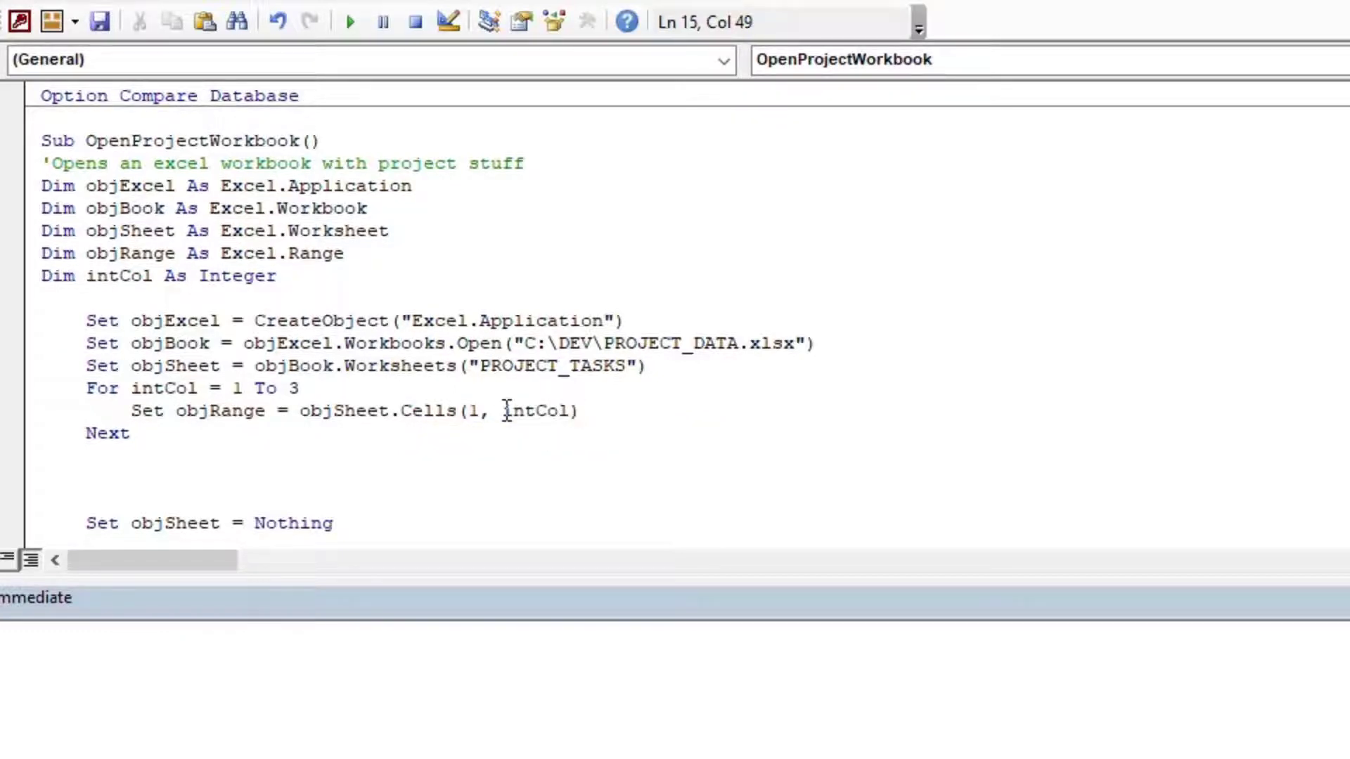
type(".")
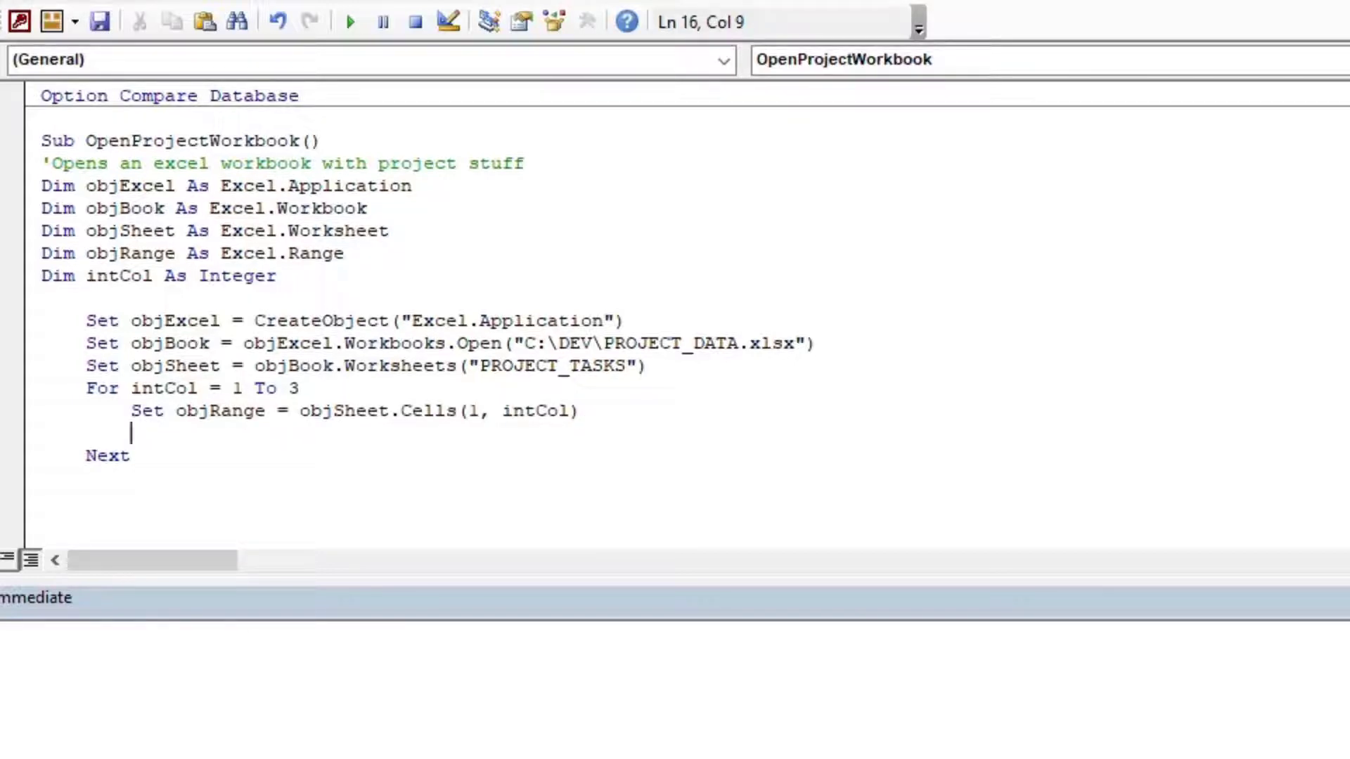
type("Debug")
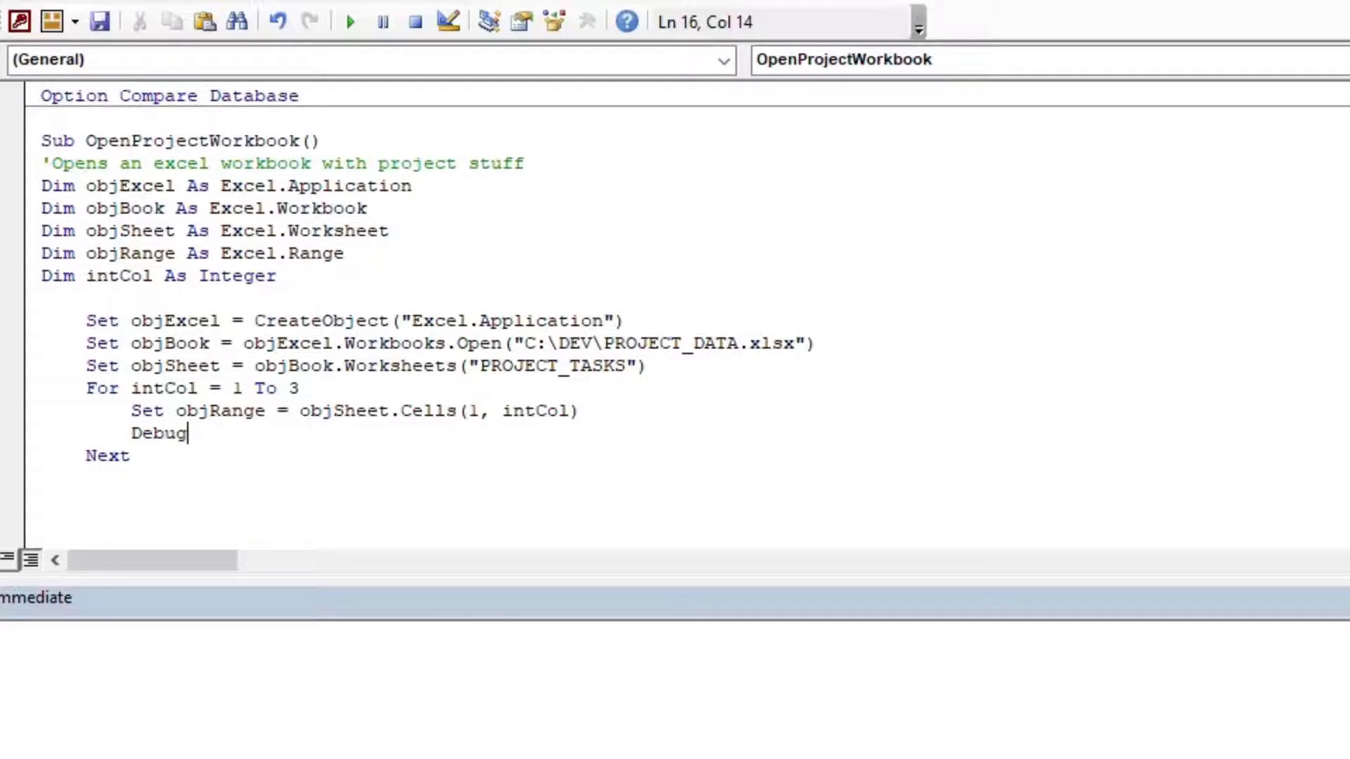
type(".Print objRange.Value")
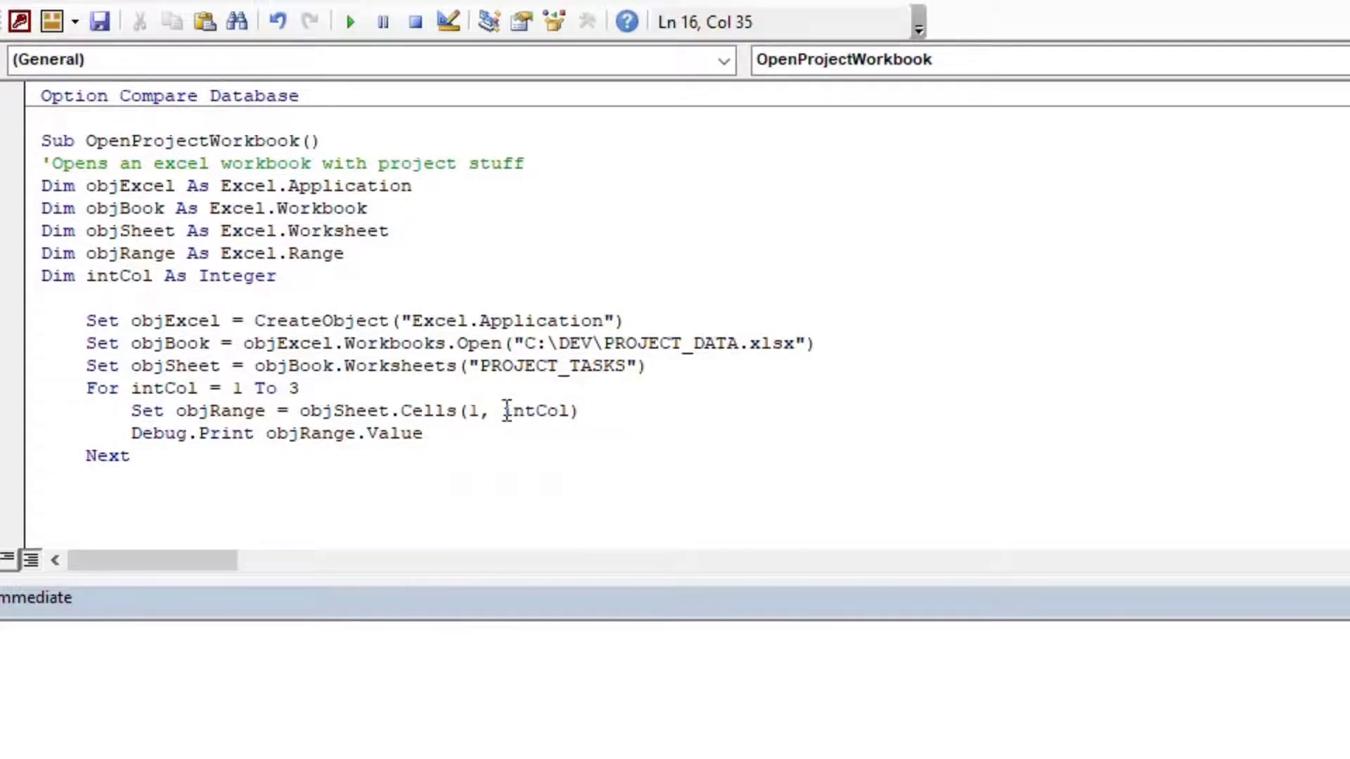
mouse_move(405, 602)
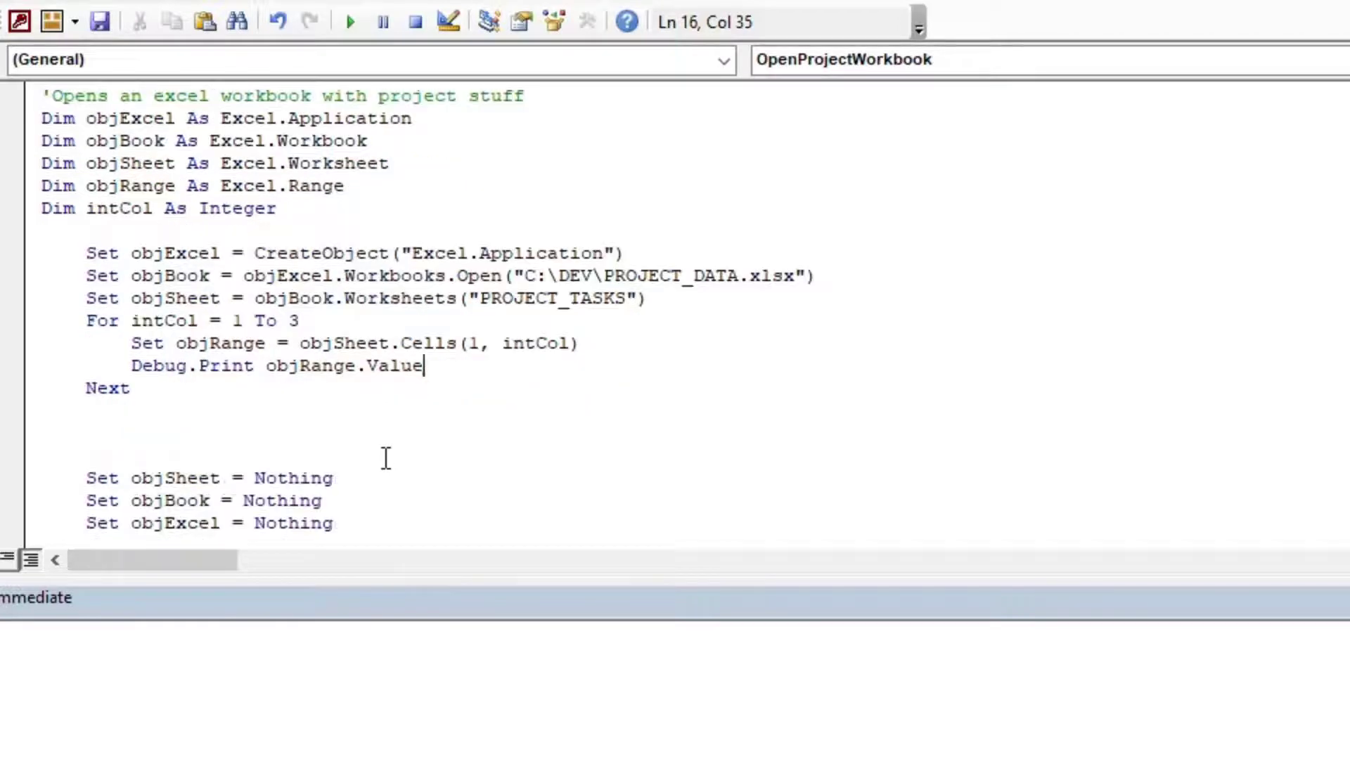
Step: Add an objExcel.Quit line above the Set objSheet = Nothing cleanup
left_click(86, 455)
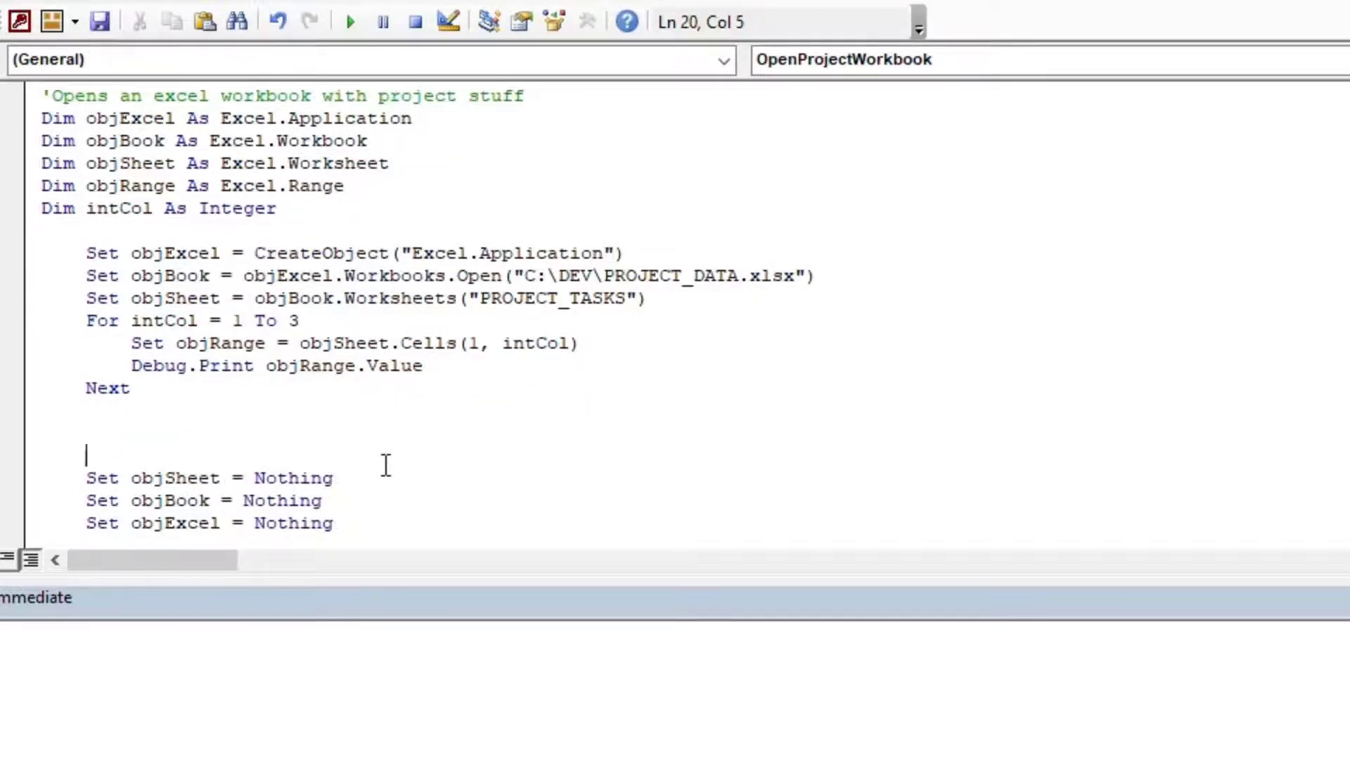
type("obj")
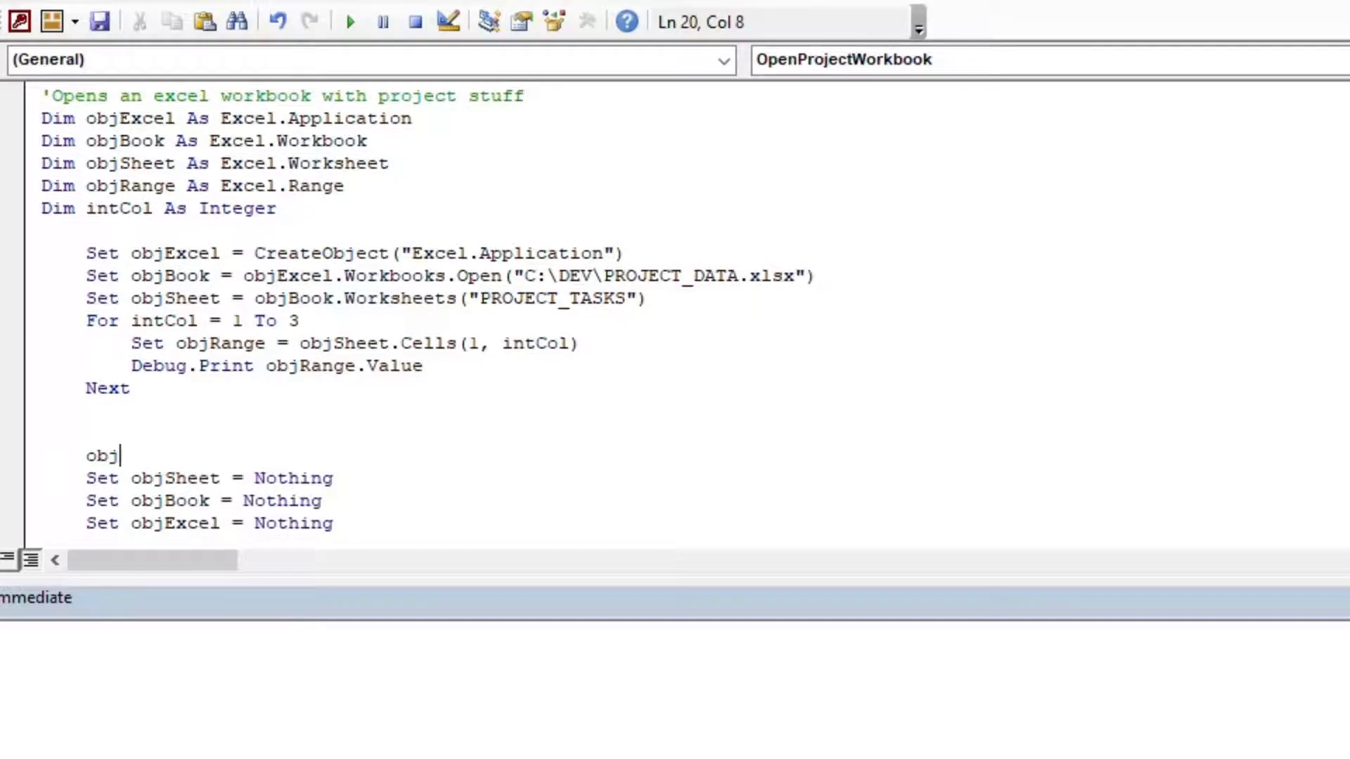
type("Excel.qu")
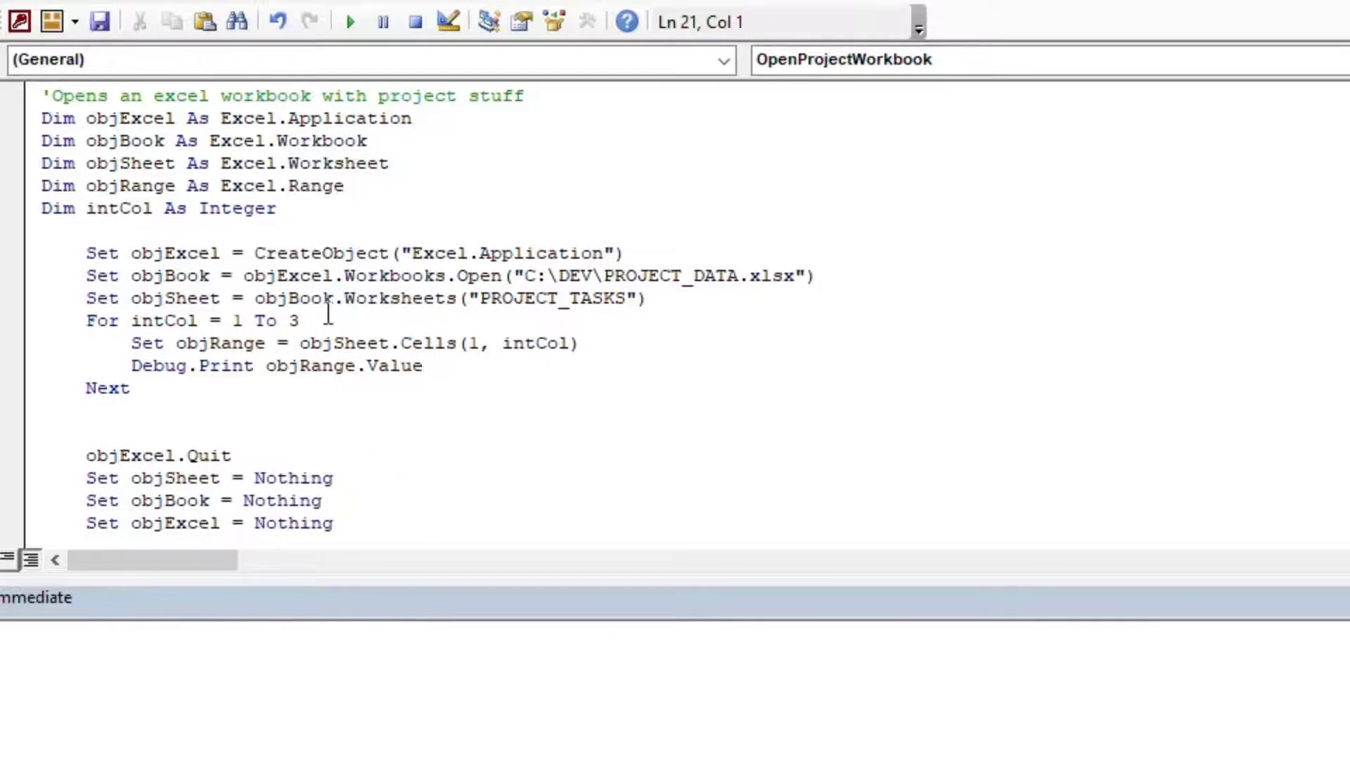
mouse_move(329, 379)
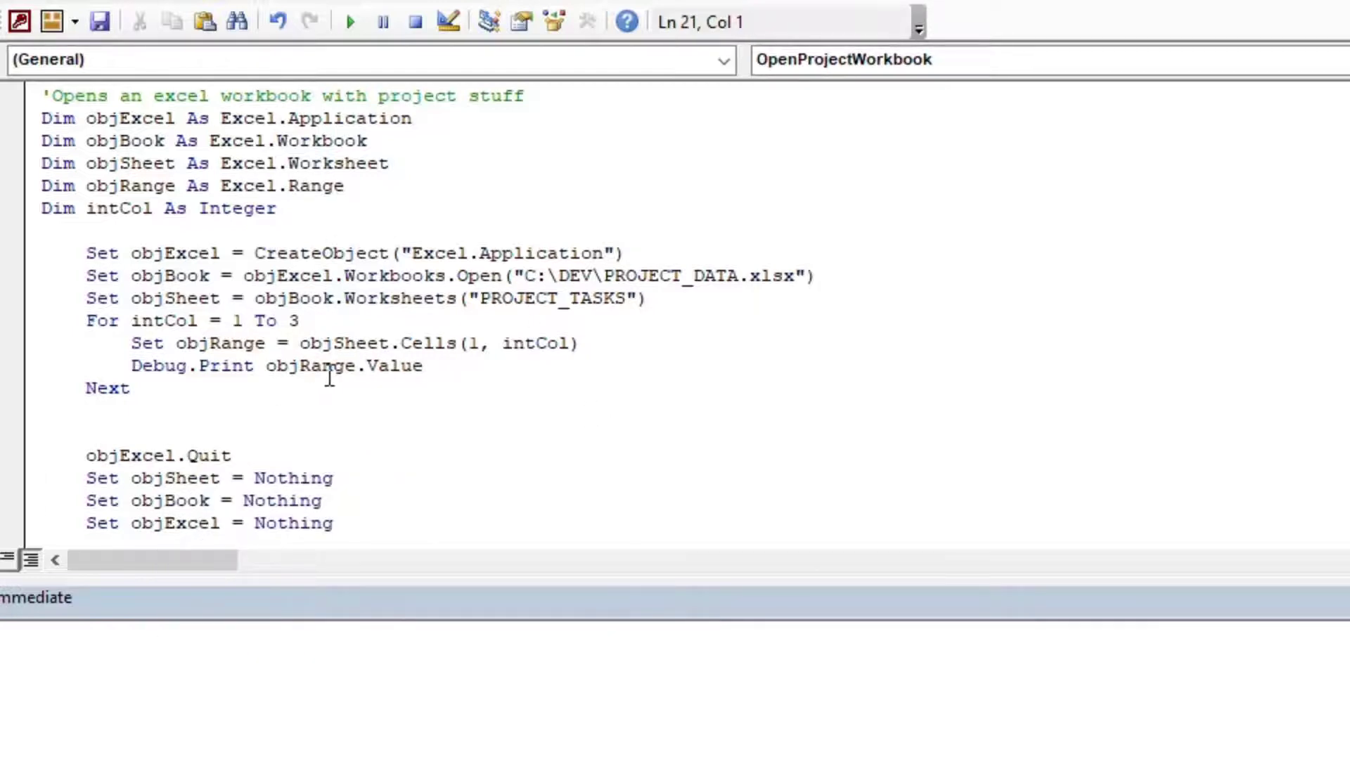
mouse_move(349, 22)
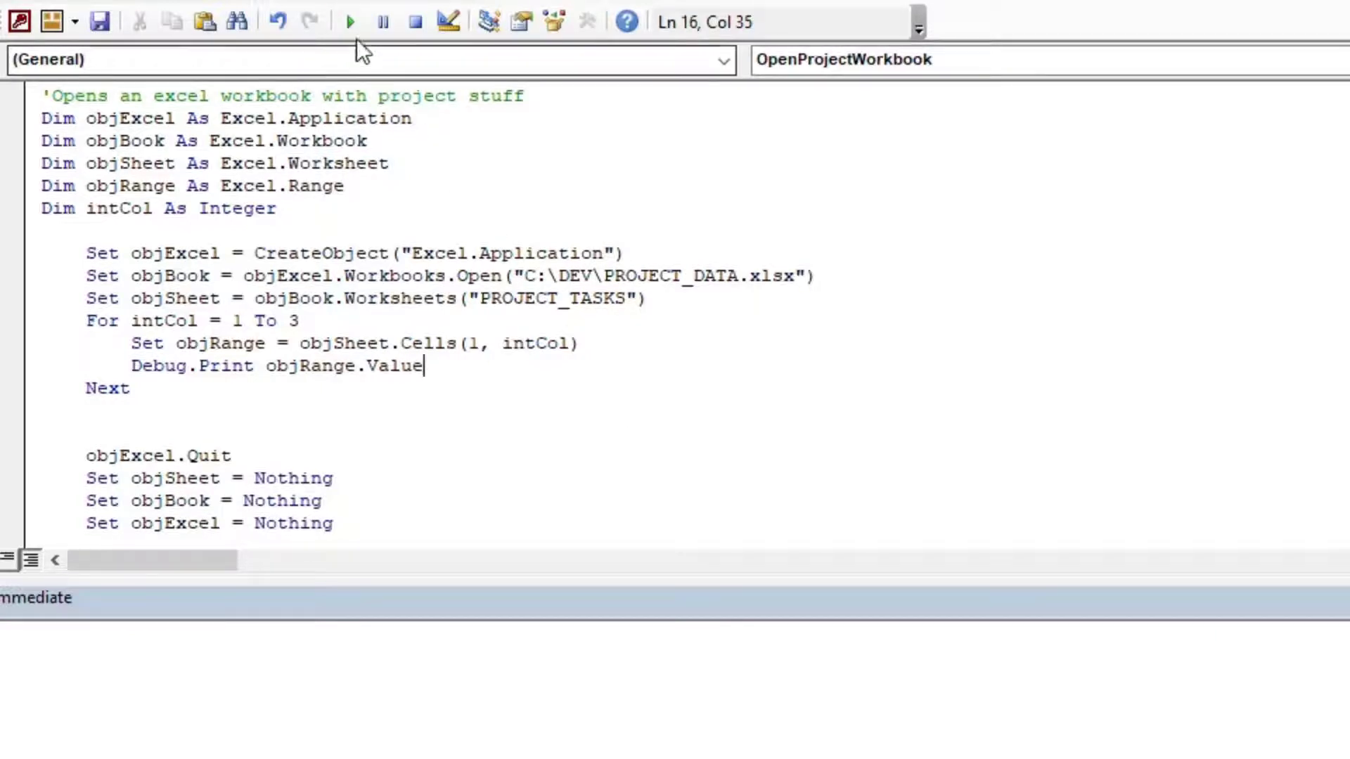
Step: Run the sub, debug error 9, and change the worksheet name to PROJECT_DATA
left_click(348, 21)
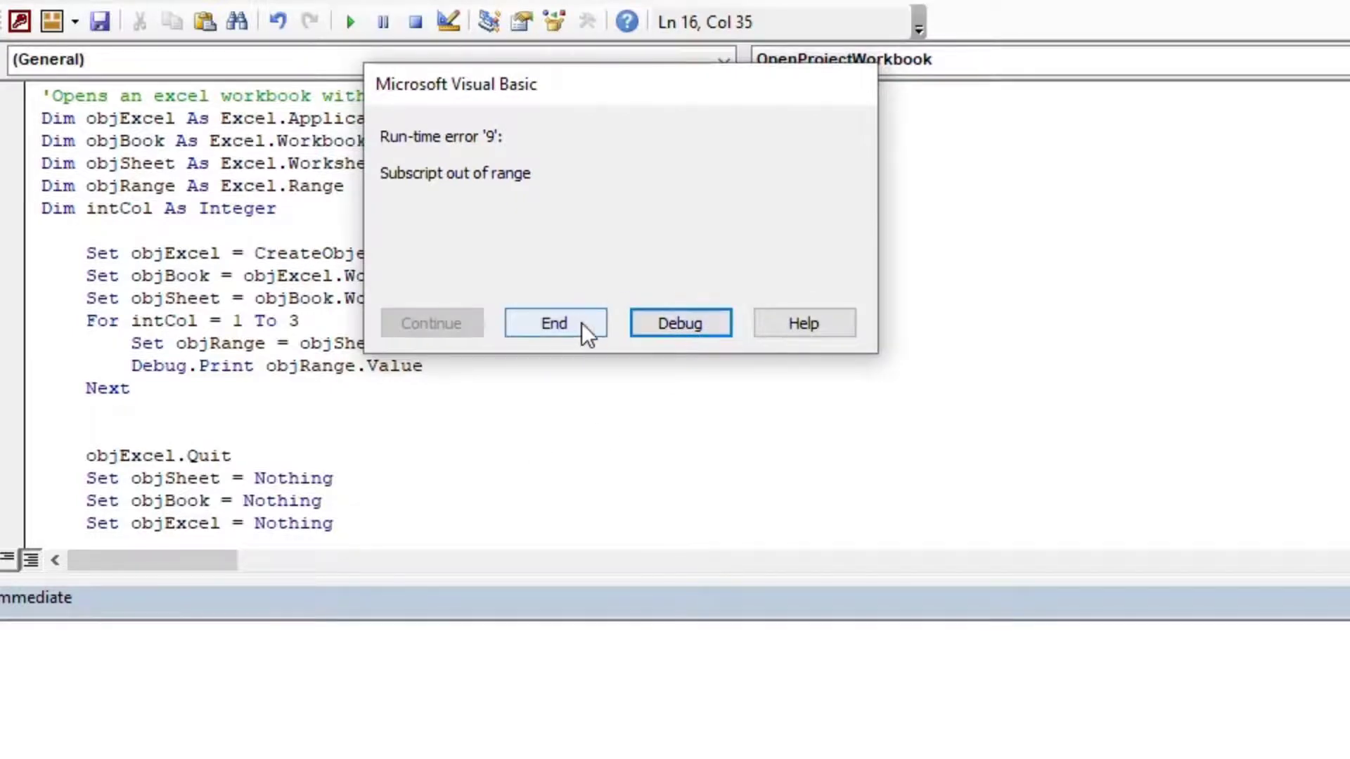
left_click(679, 323)
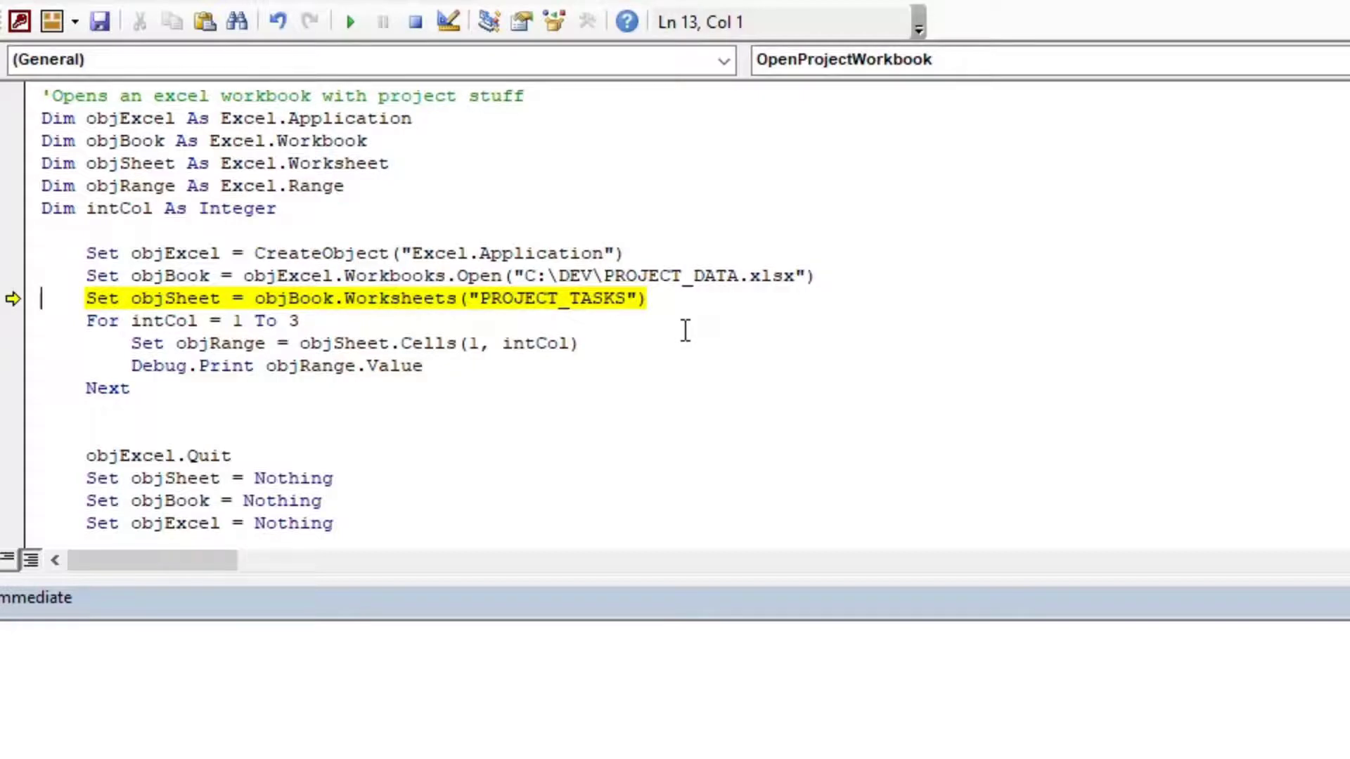
mouse_move(658, 258)
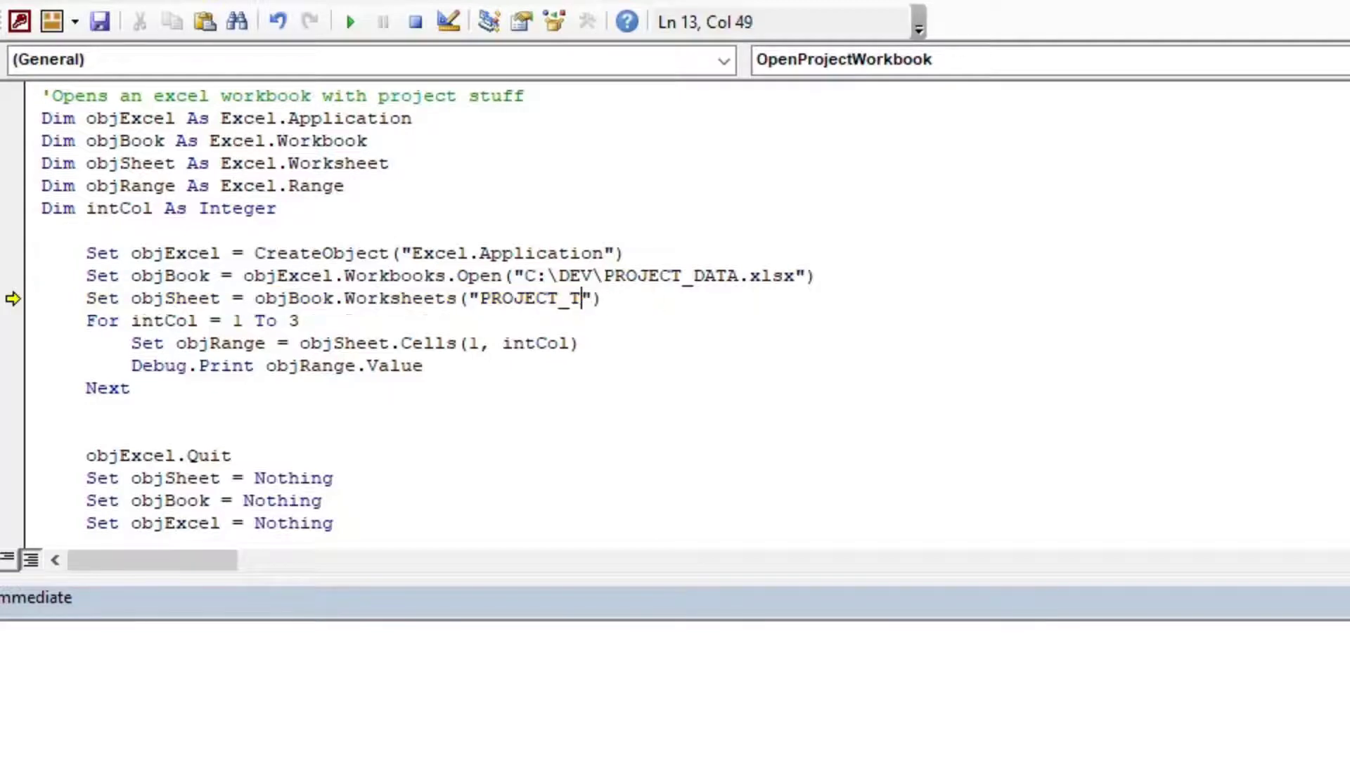
type("d")
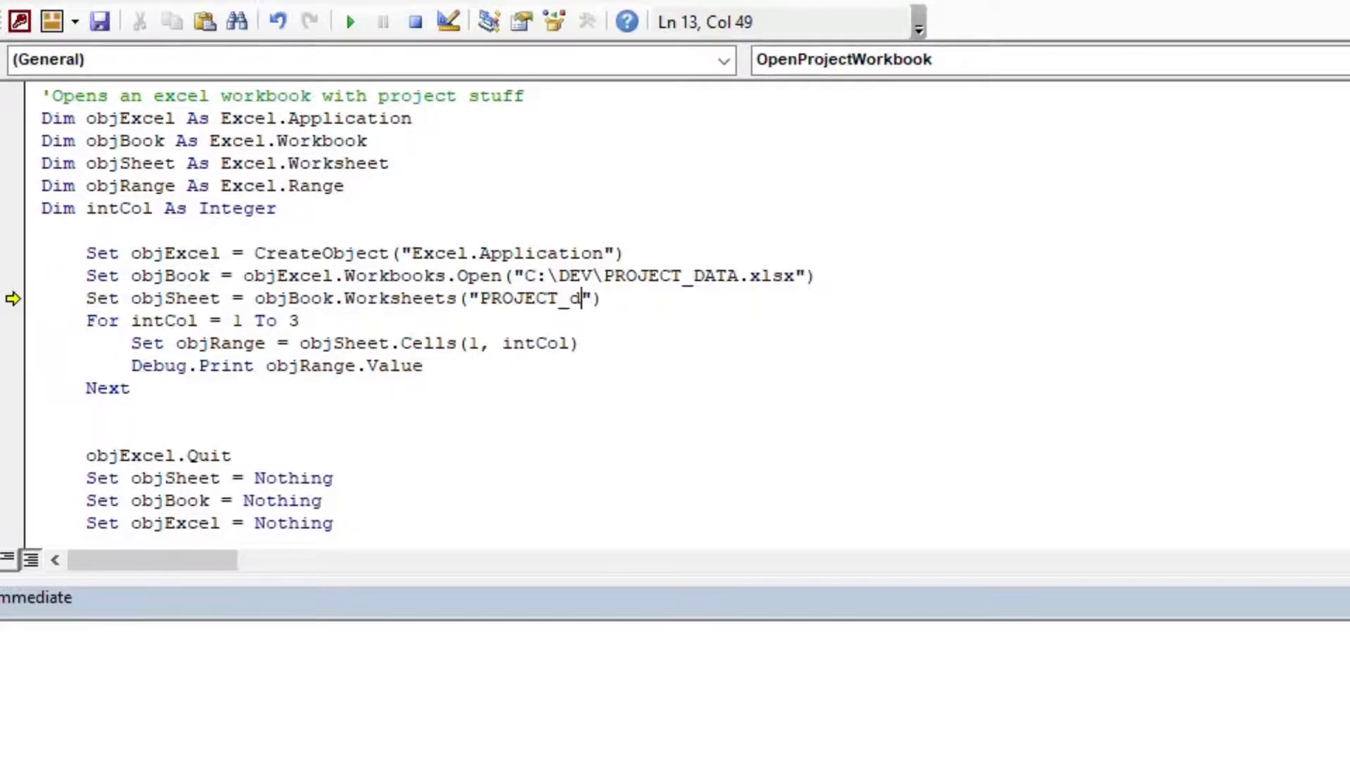
type("ata")
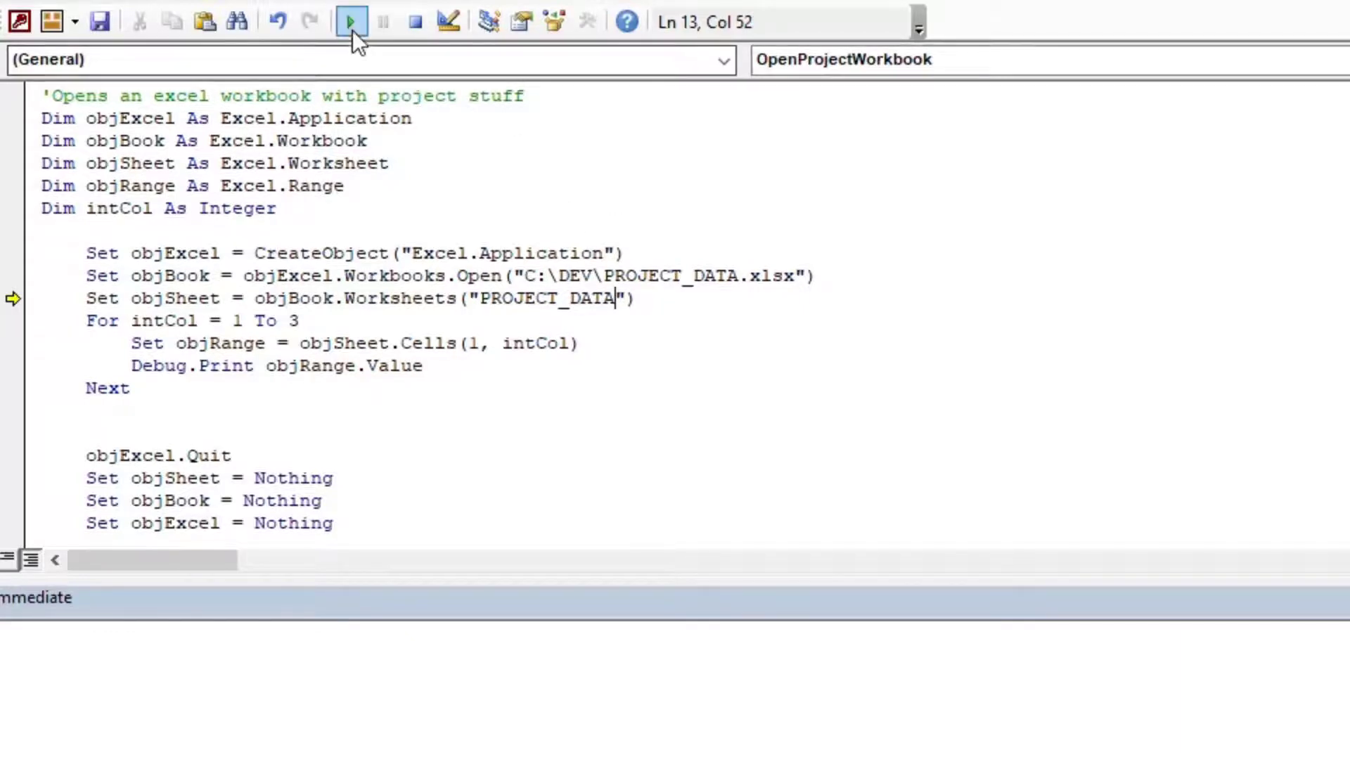
Step: Rerun the corrected sub so the Immediate window prints TASK_ID, TASK_TYPE and TASK_DESC
left_click(349, 22)
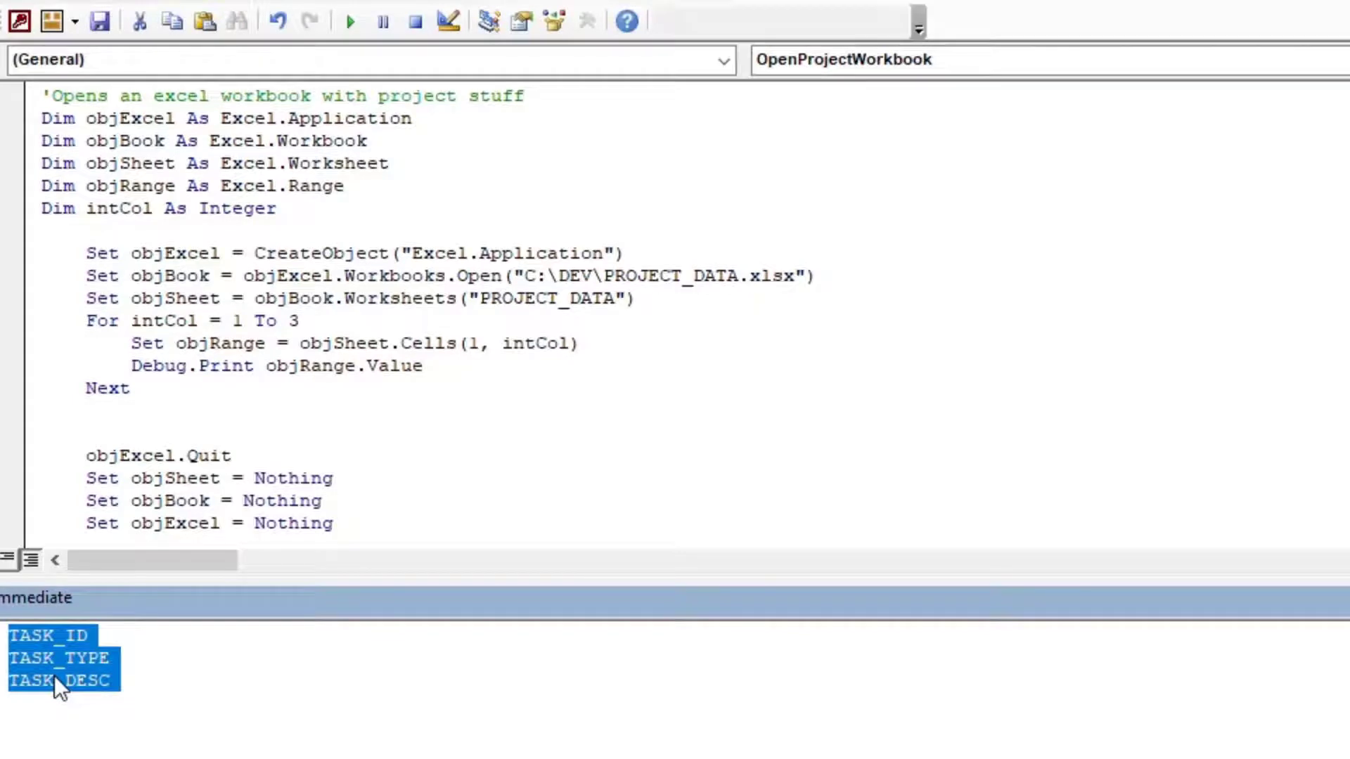
double_click(546, 298)
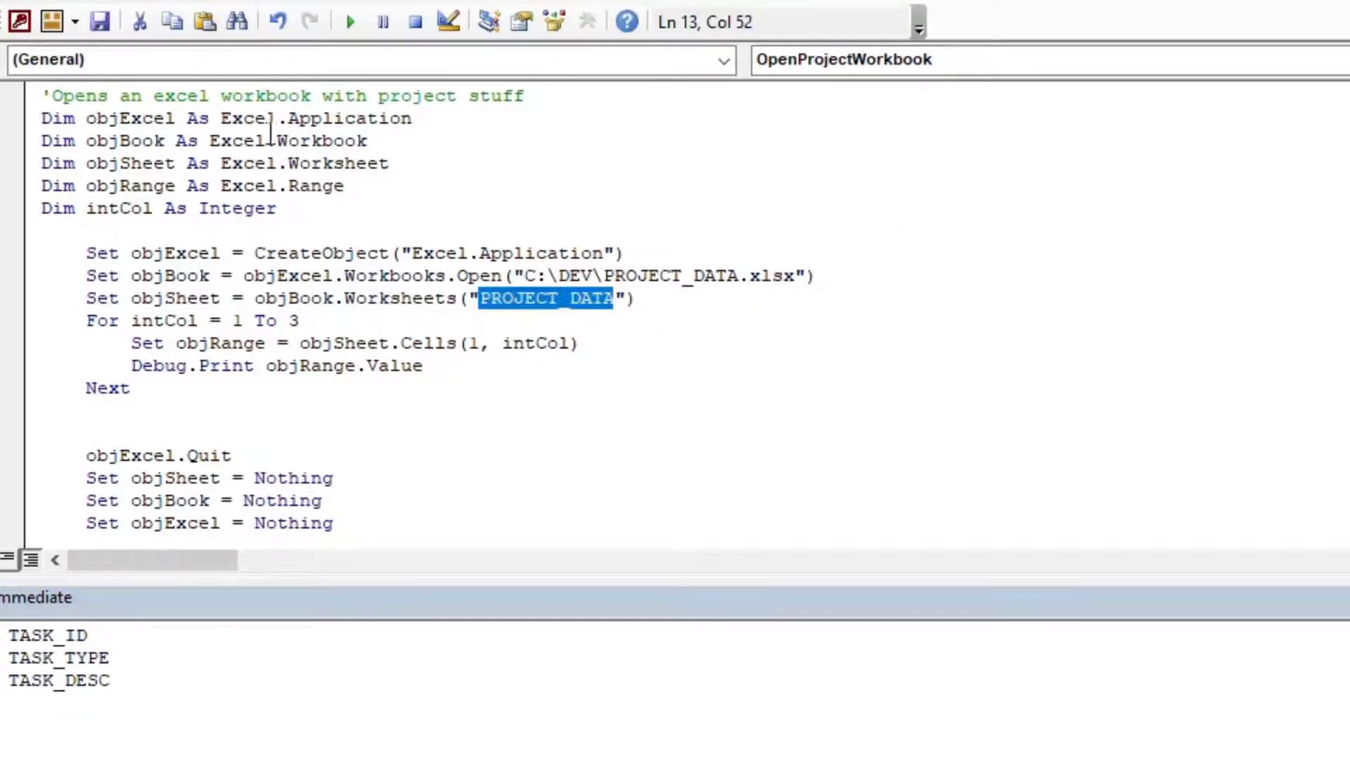
mouse_move(675, 377)
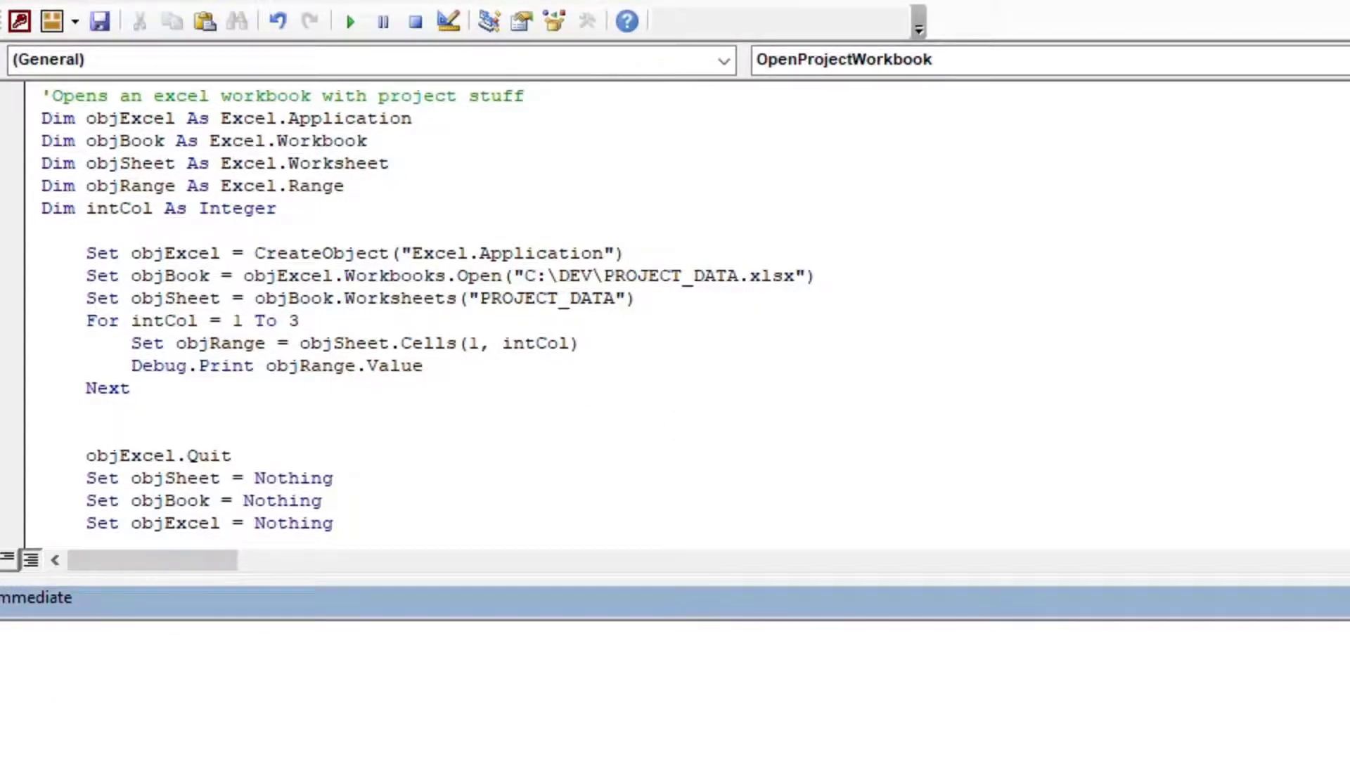
left_click(348, 22)
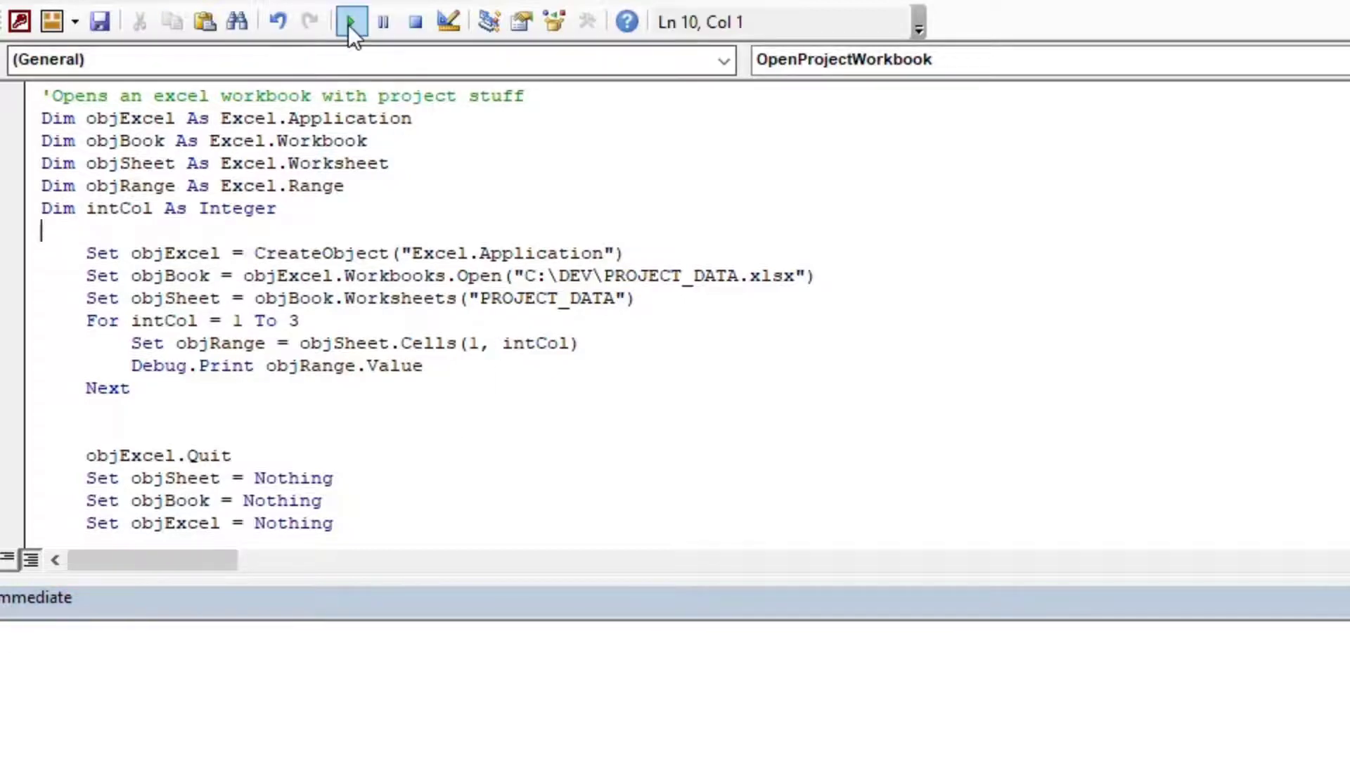
left_click(350, 21)
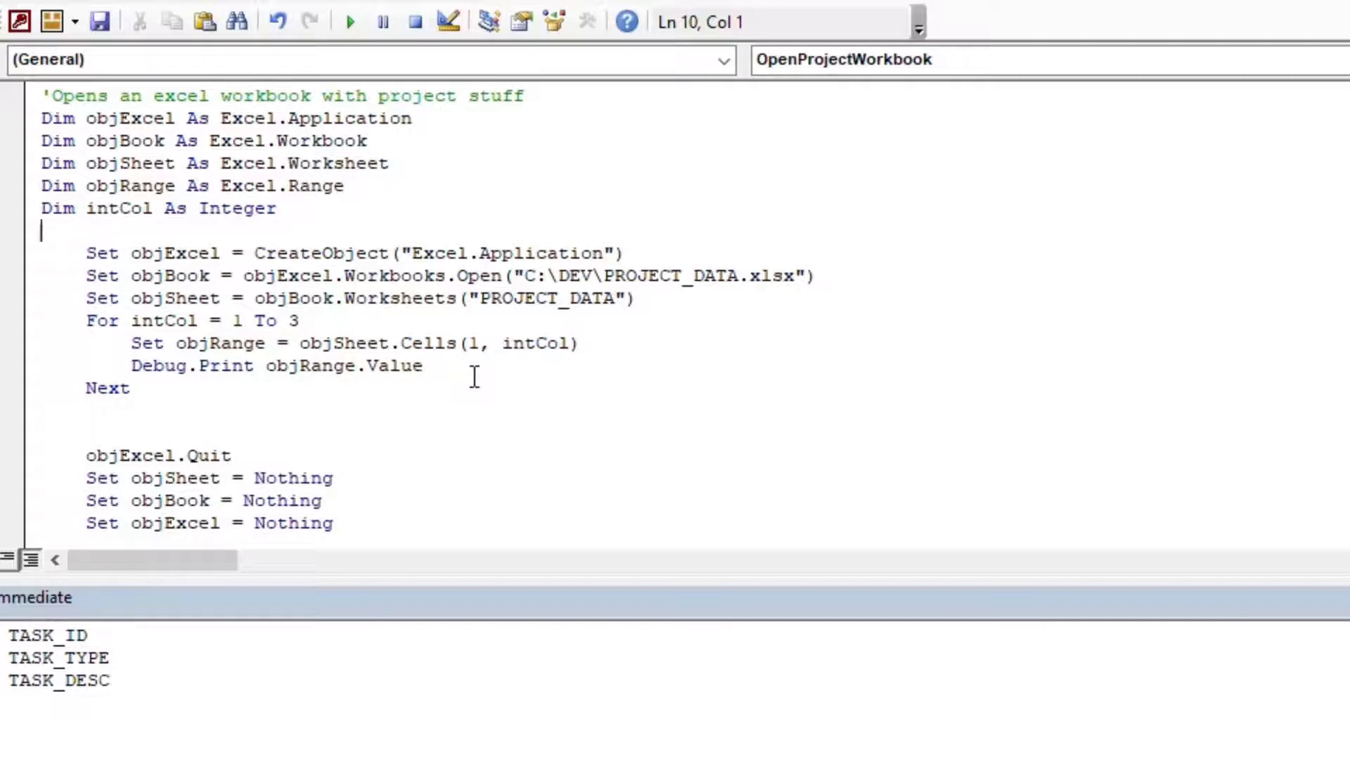
left_click(130, 389)
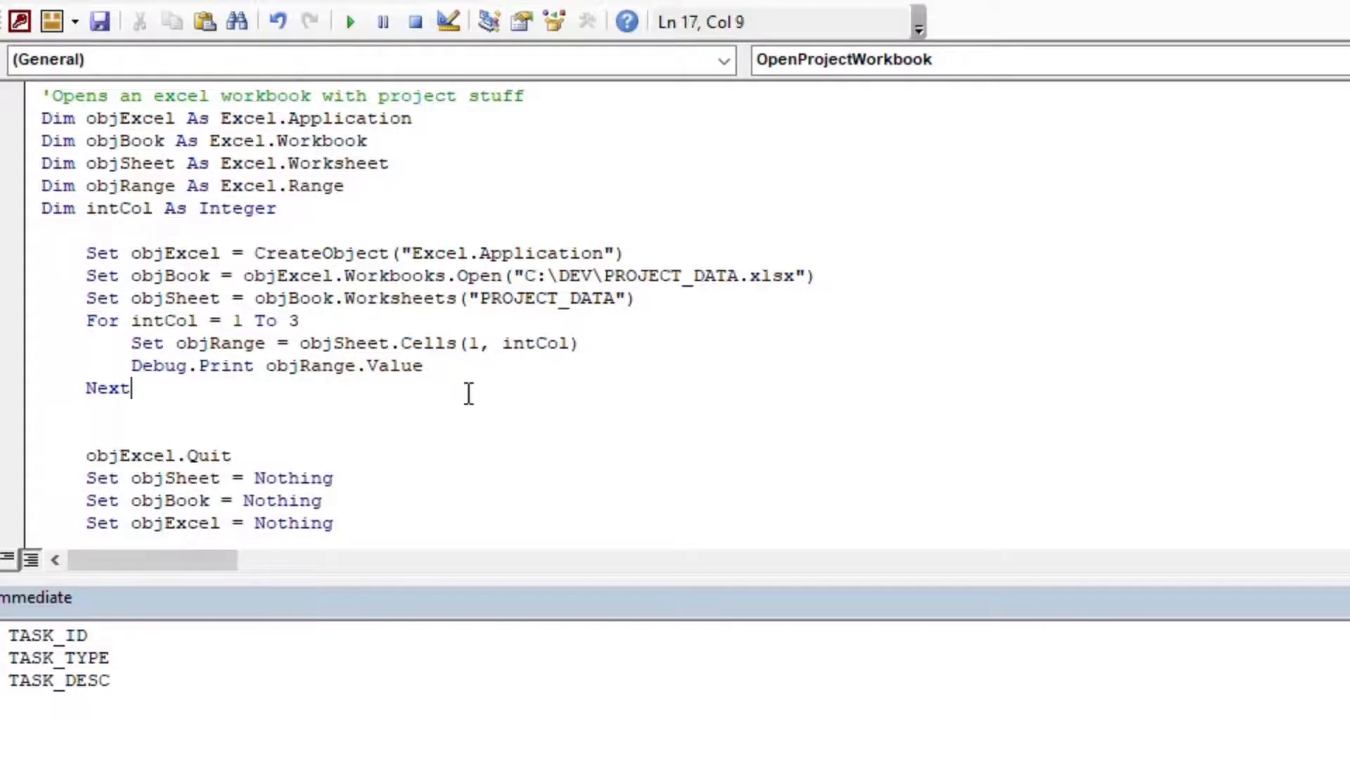
mouse_move(478, 395)
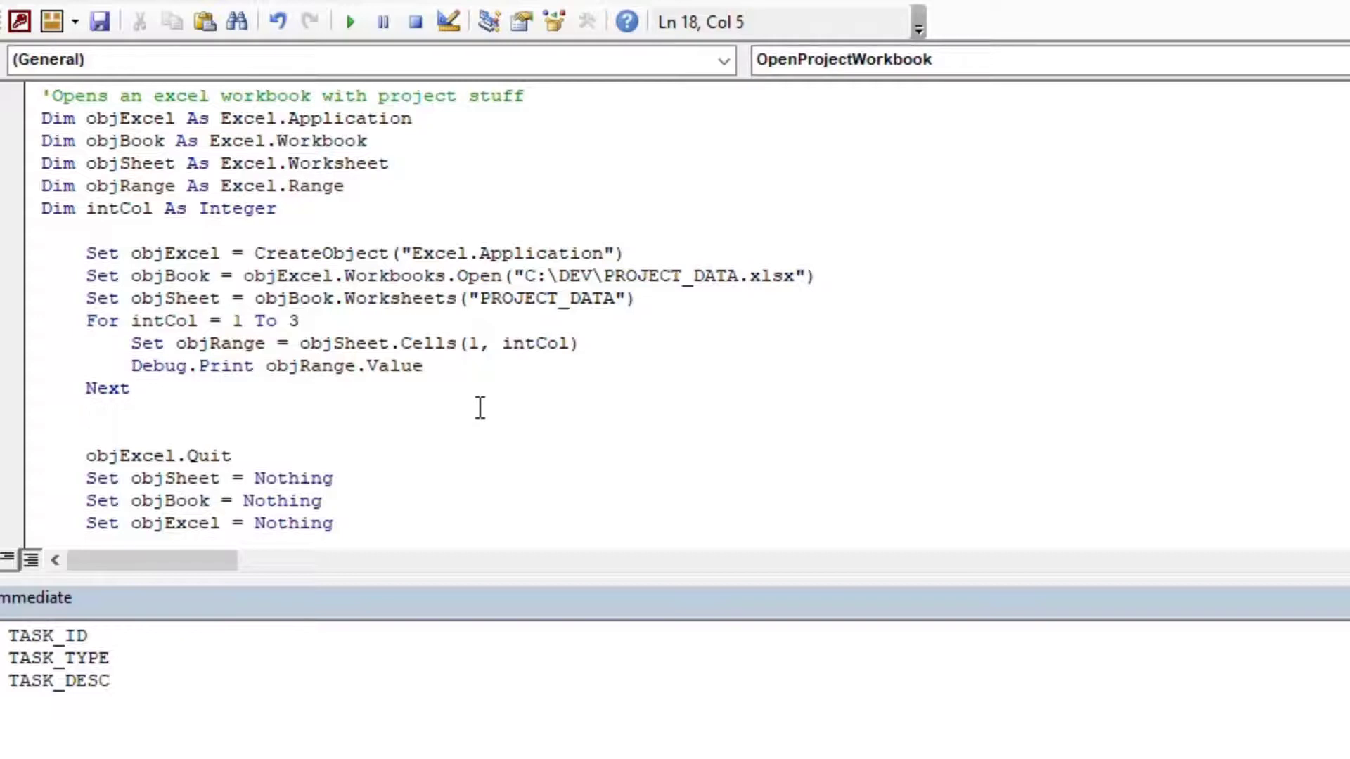
Step: Add a 'Get some data comment with an empty Do…Loop block beneath it
left_click(85, 411)
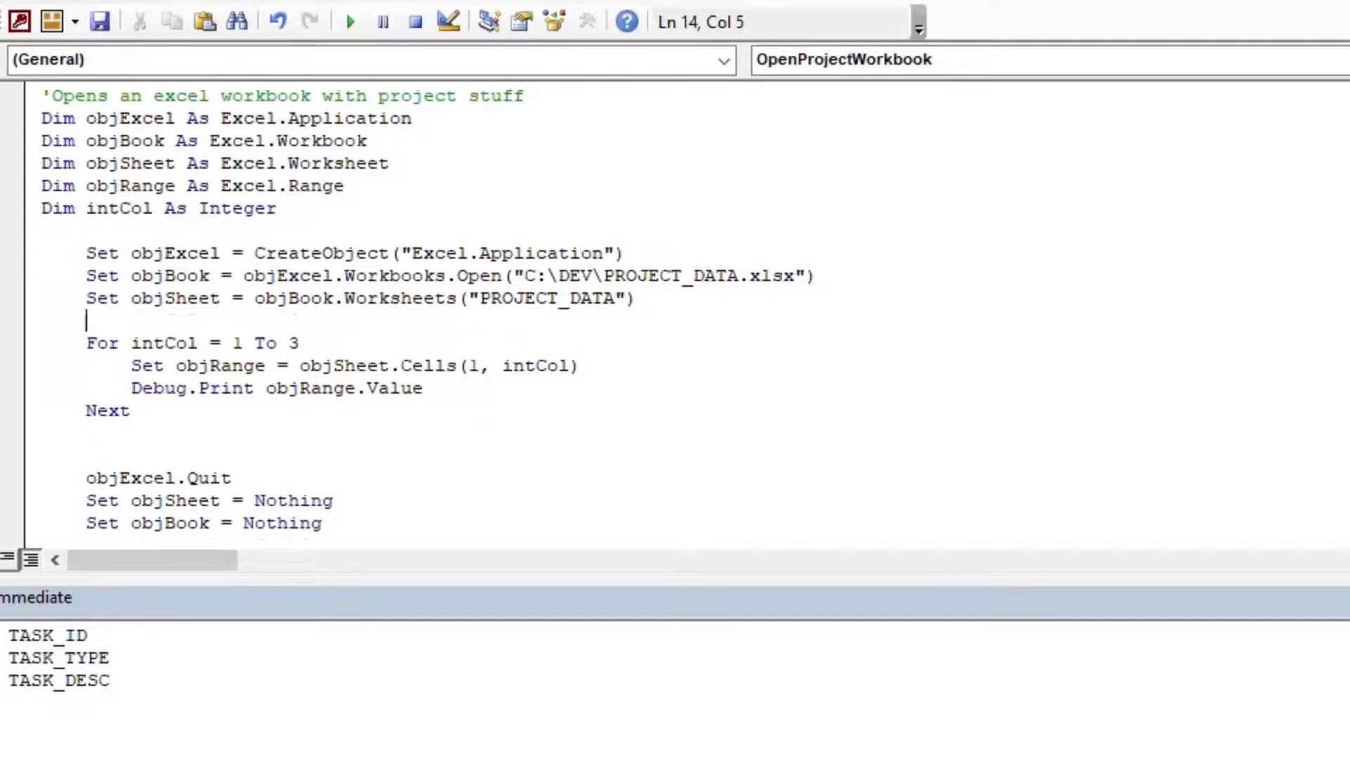
type("'hE")
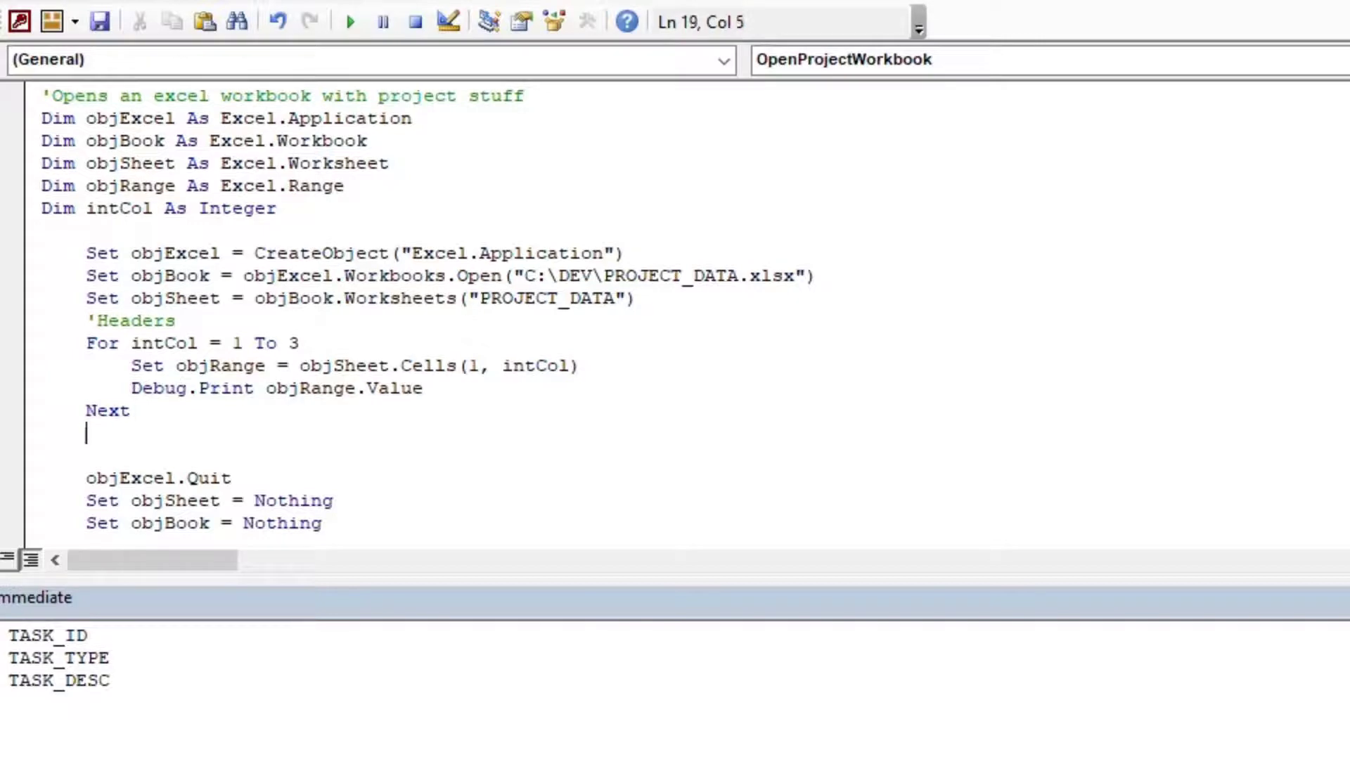
type("'Get some data")
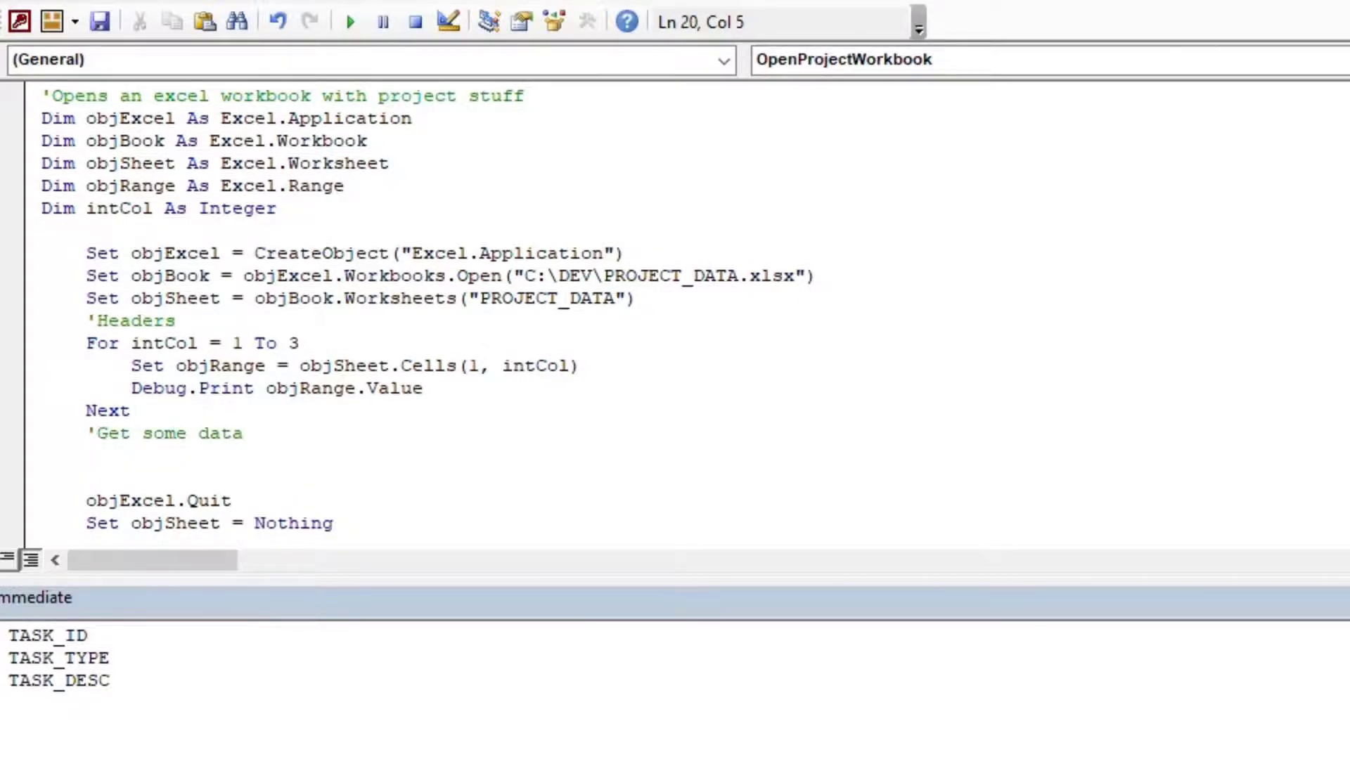
type("Do")
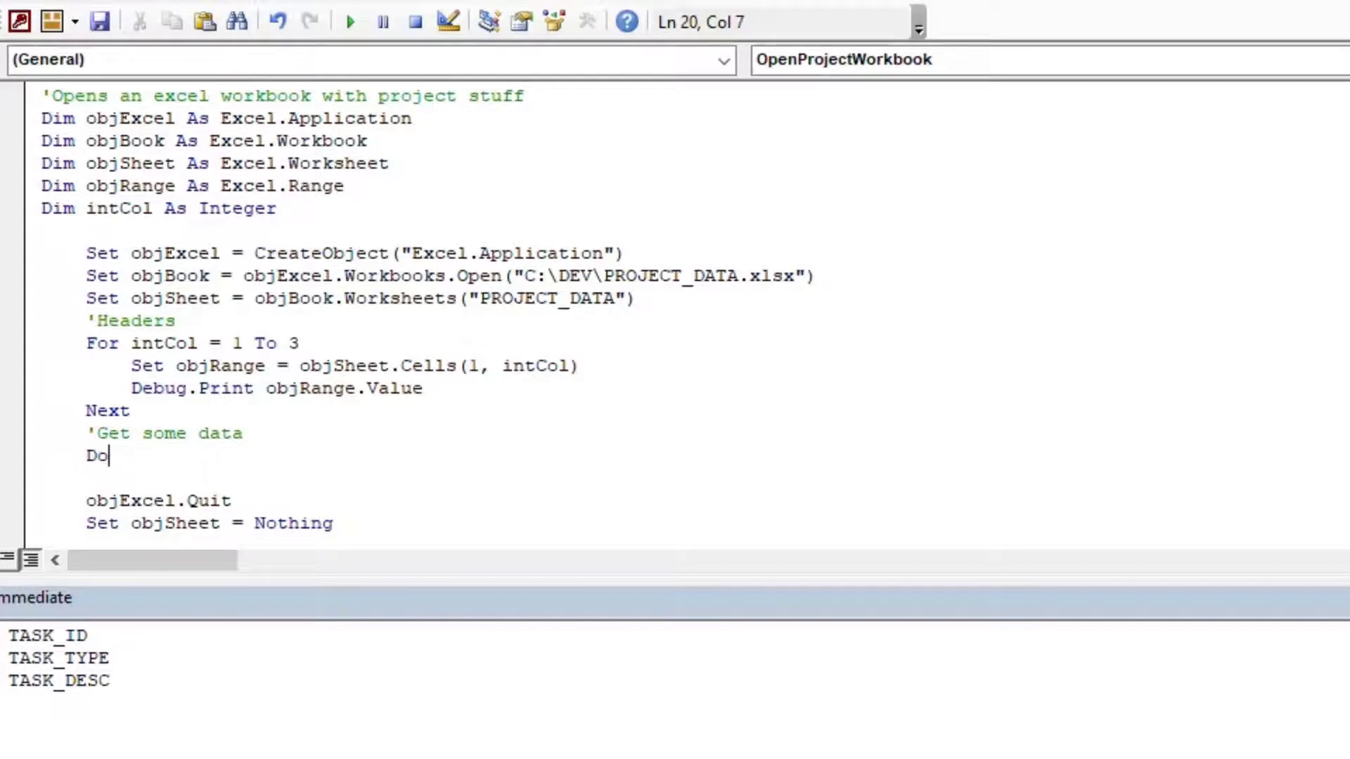
type("Loop")
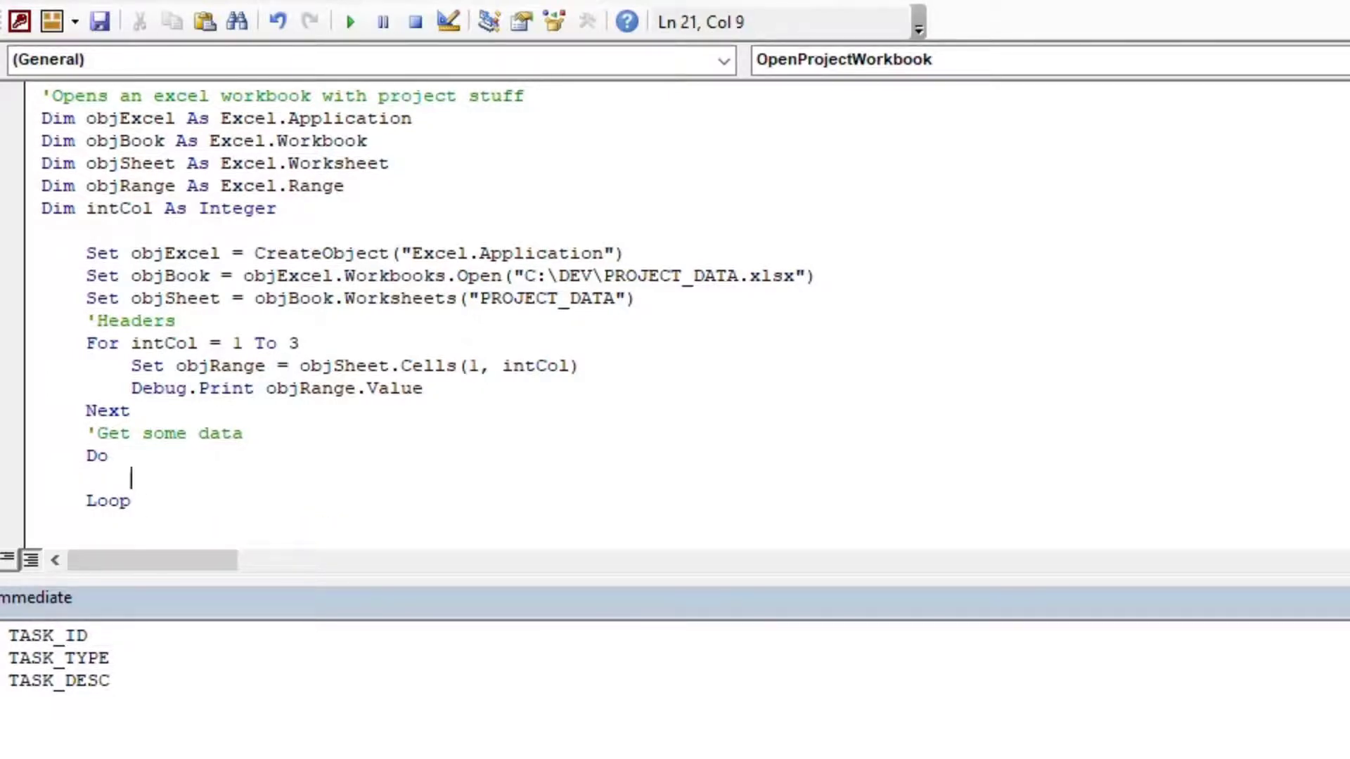
Step: Declare intRow As Integer with the comment 'use Long if you have lots of rows
left_click(41, 230)
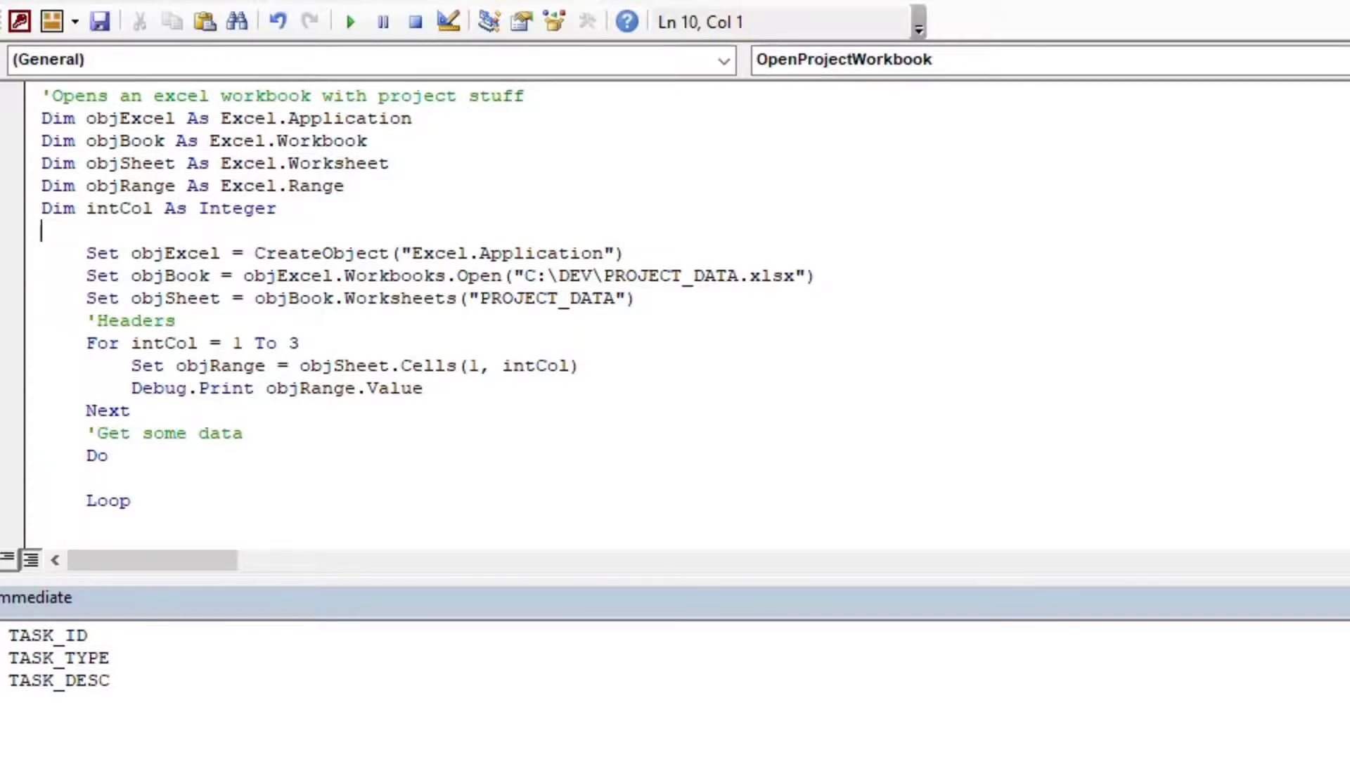
type("Dim")
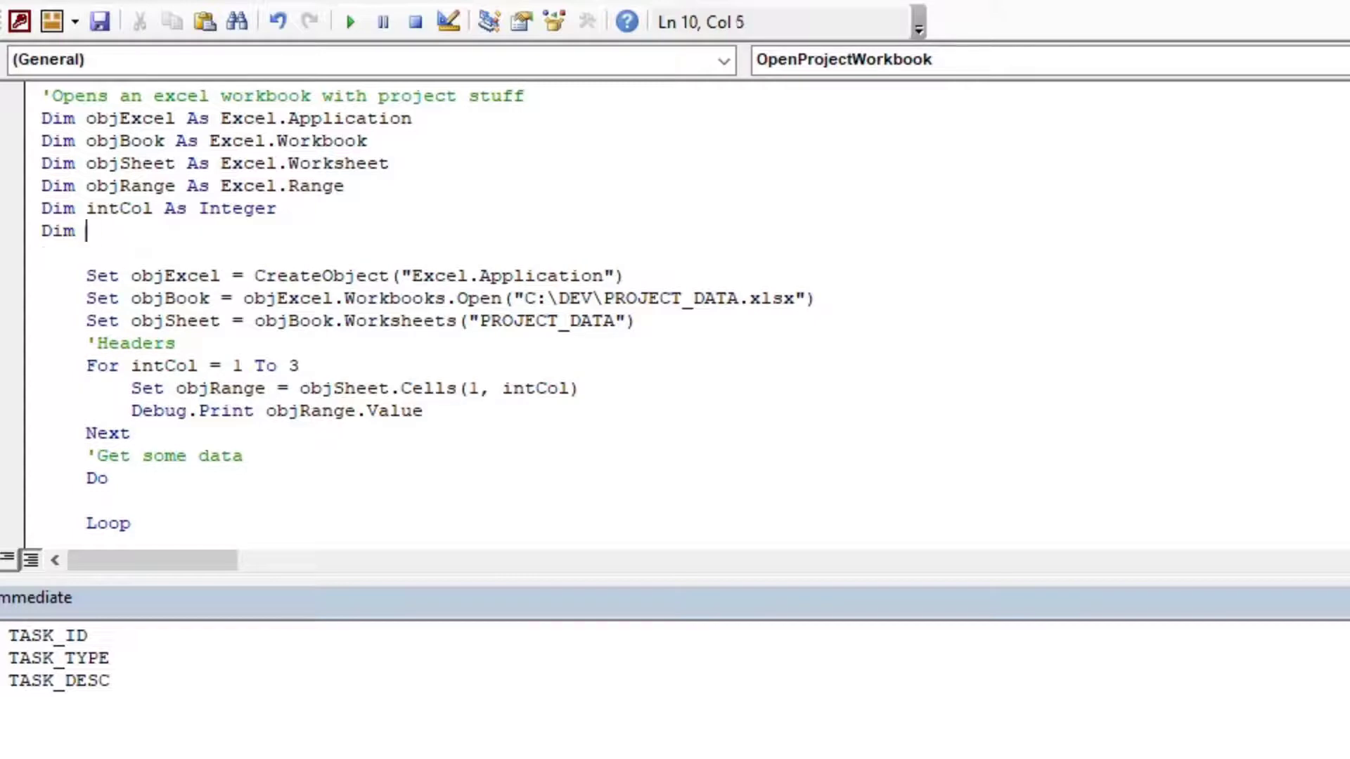
type("intRow a")
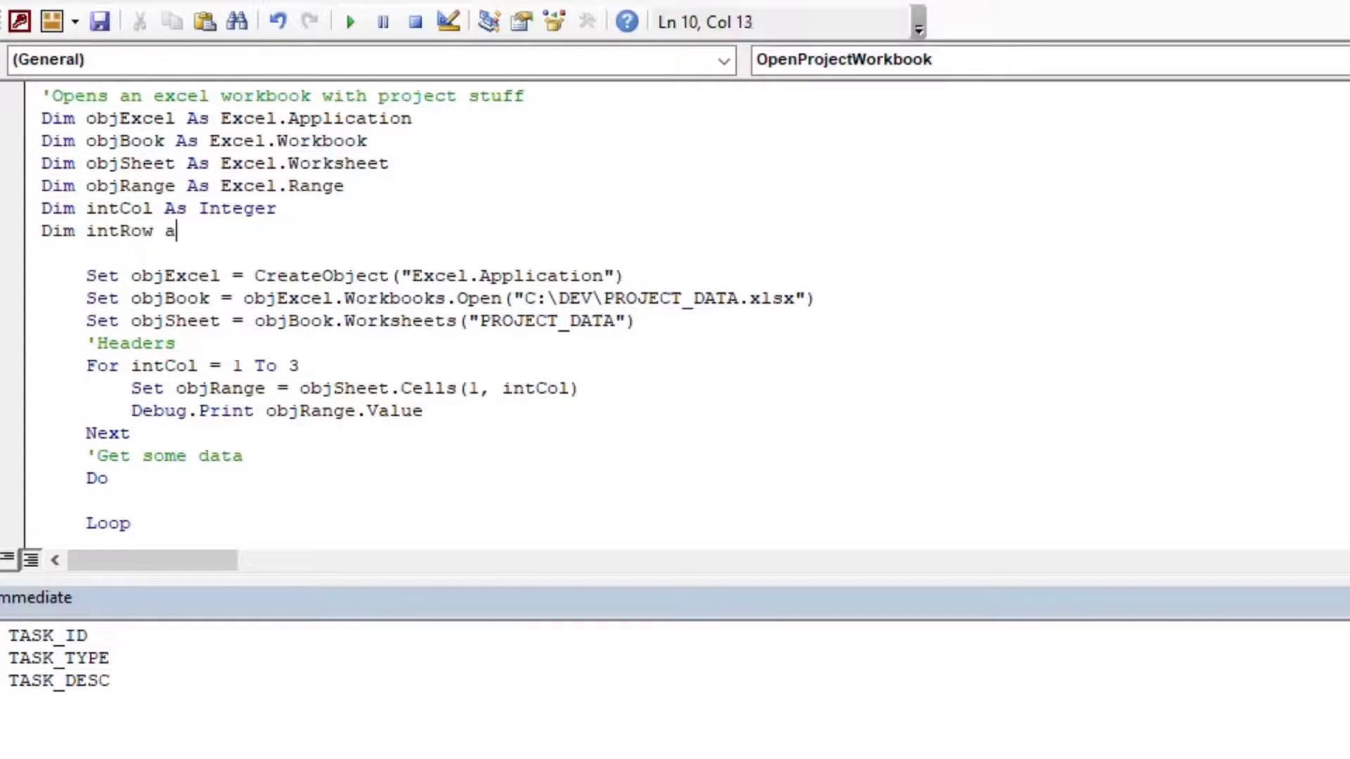
type("s Integer")
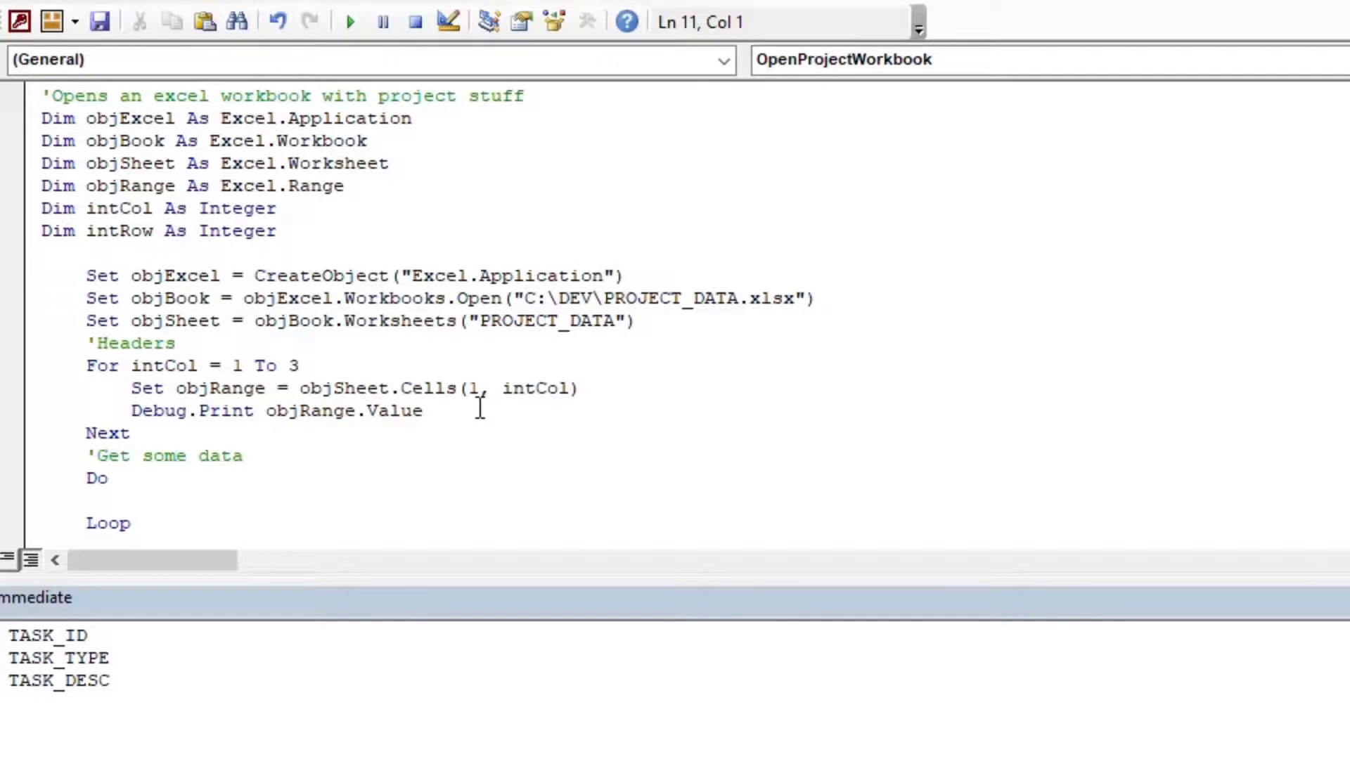
type("'use")
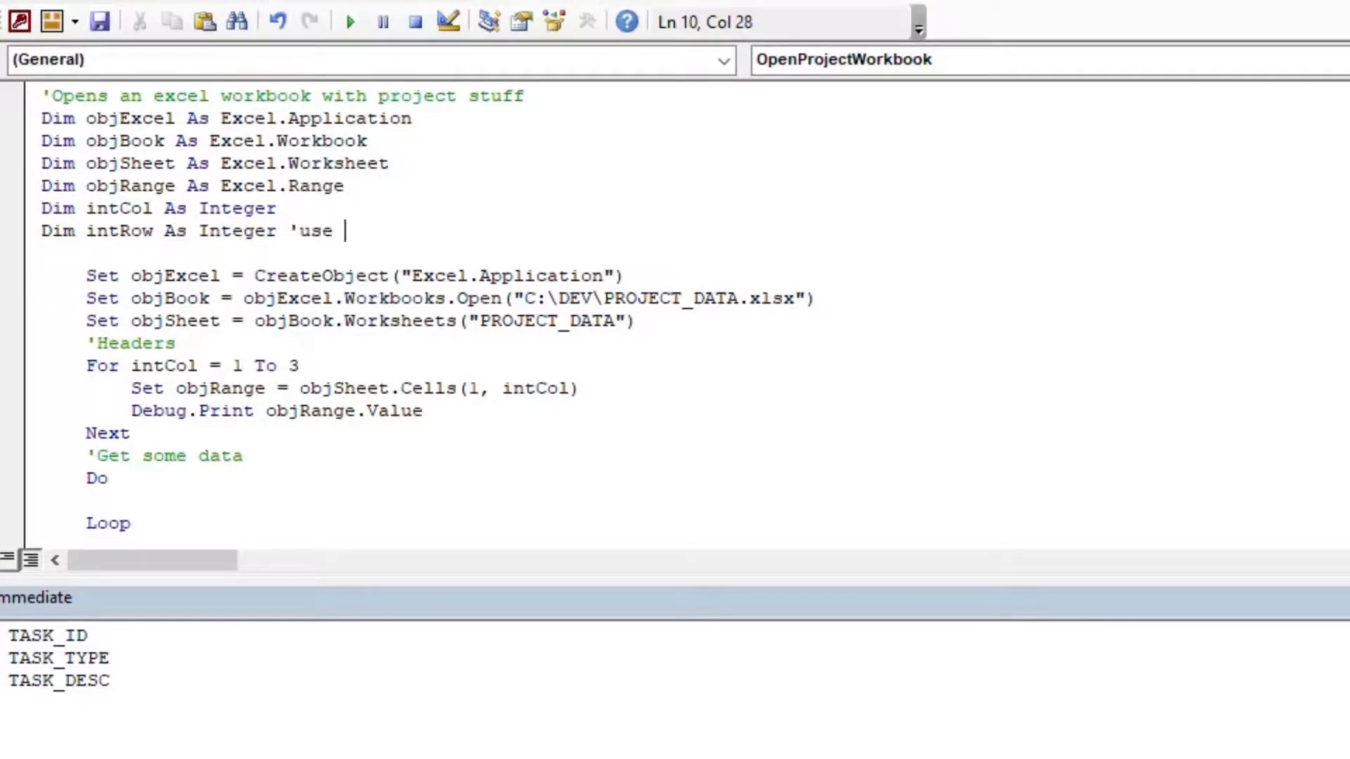
type("Long if you have")
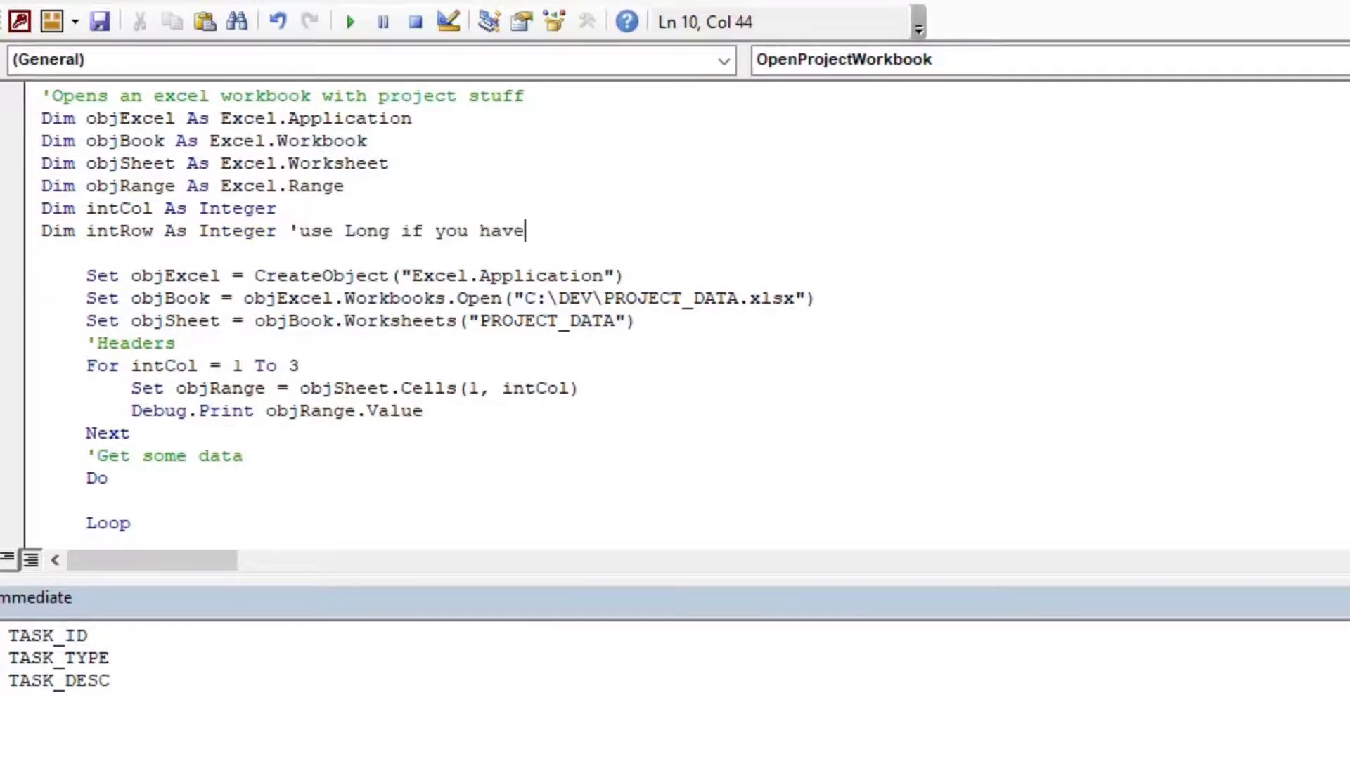
type("lots of rows")
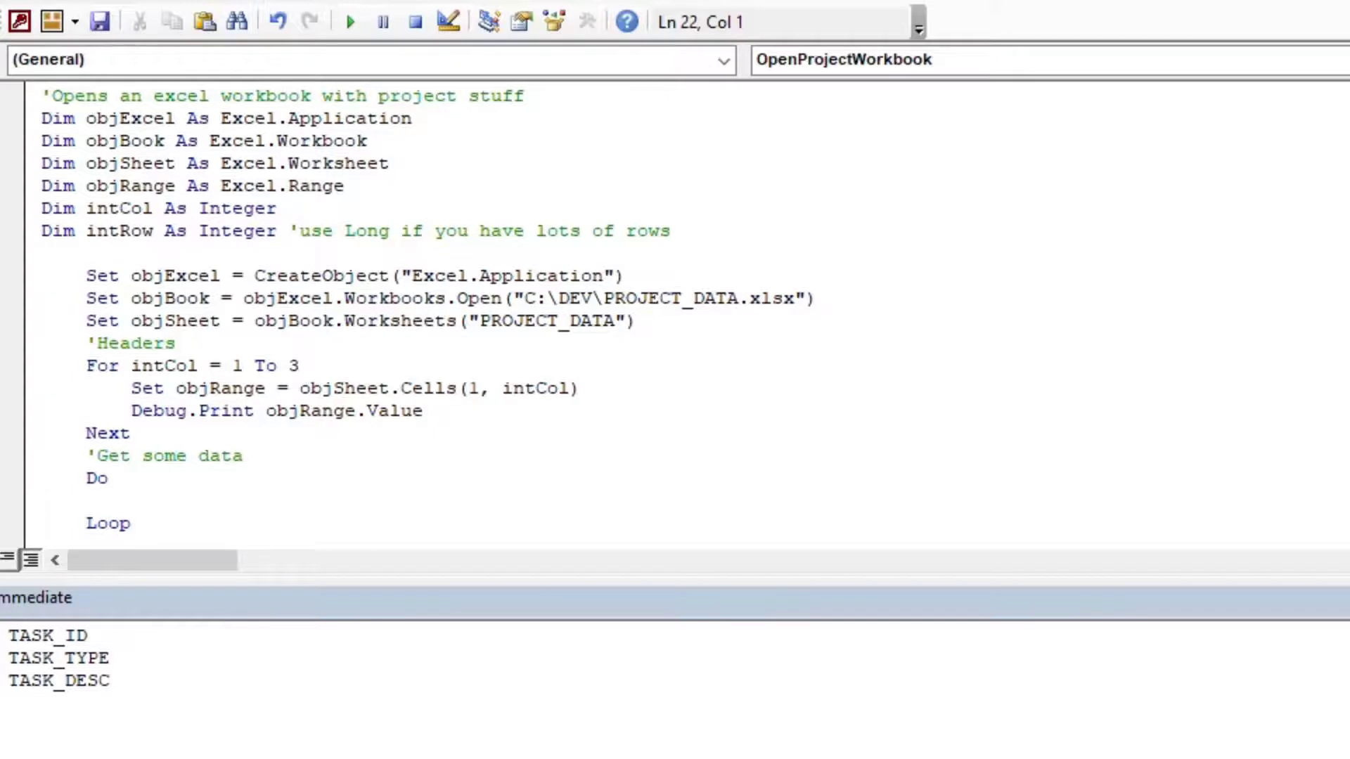
Step: Start intRow at 1 before Do and add intRow = intRow + 1 inside the loop
type("int")
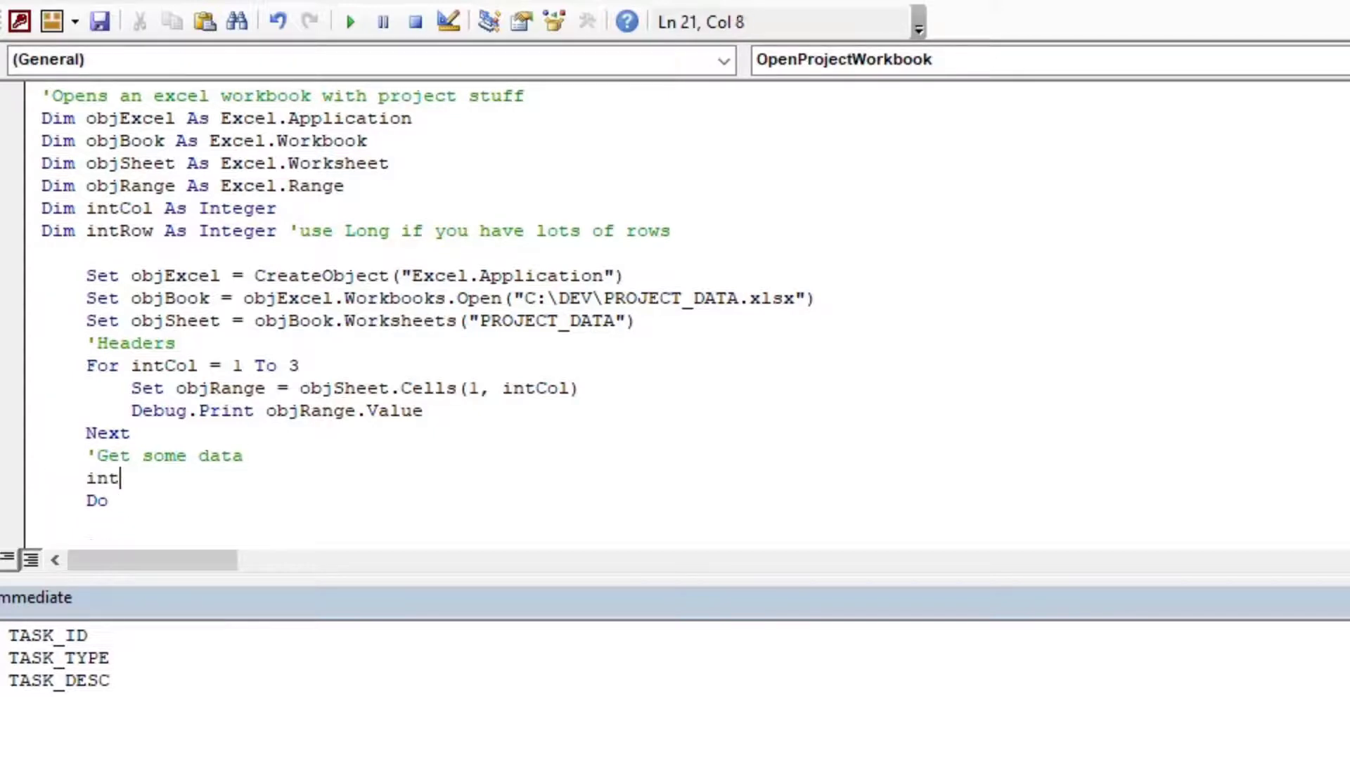
type("Row =")
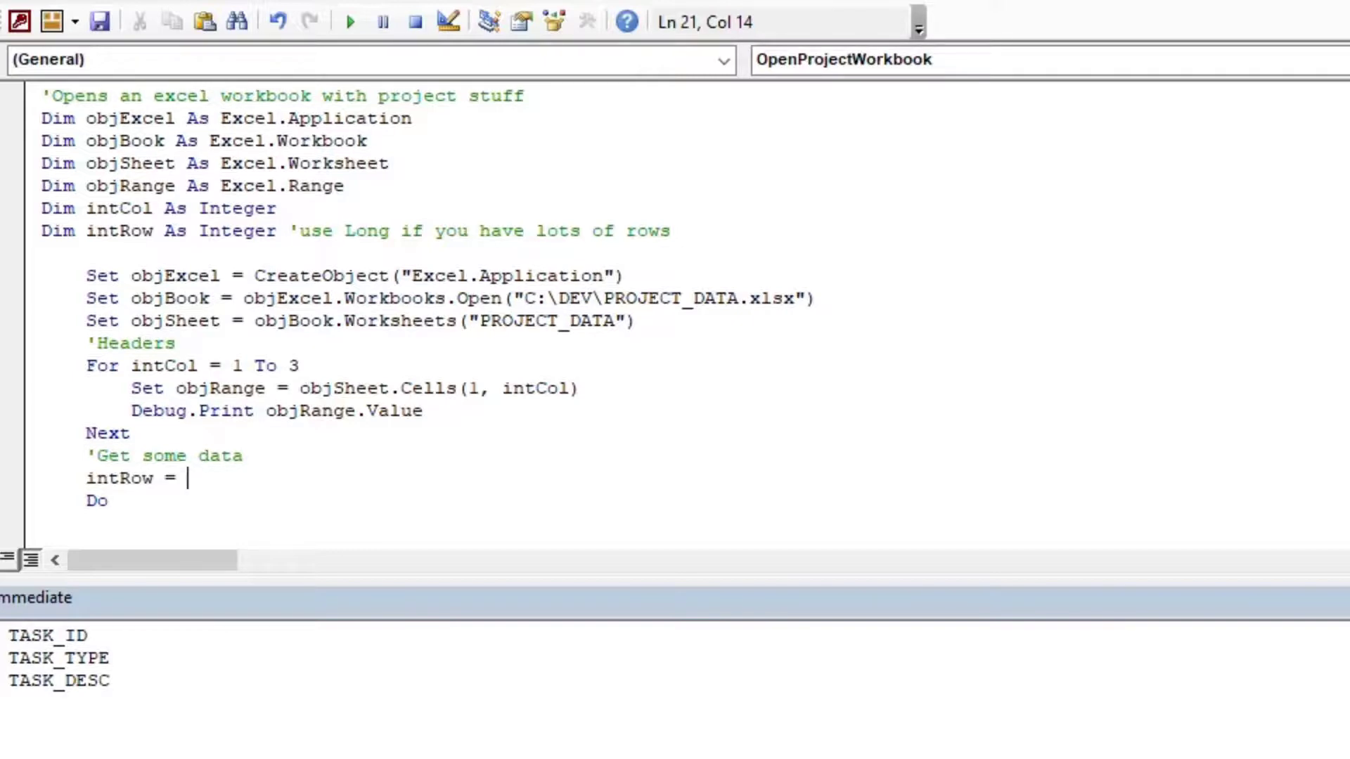
type("0")
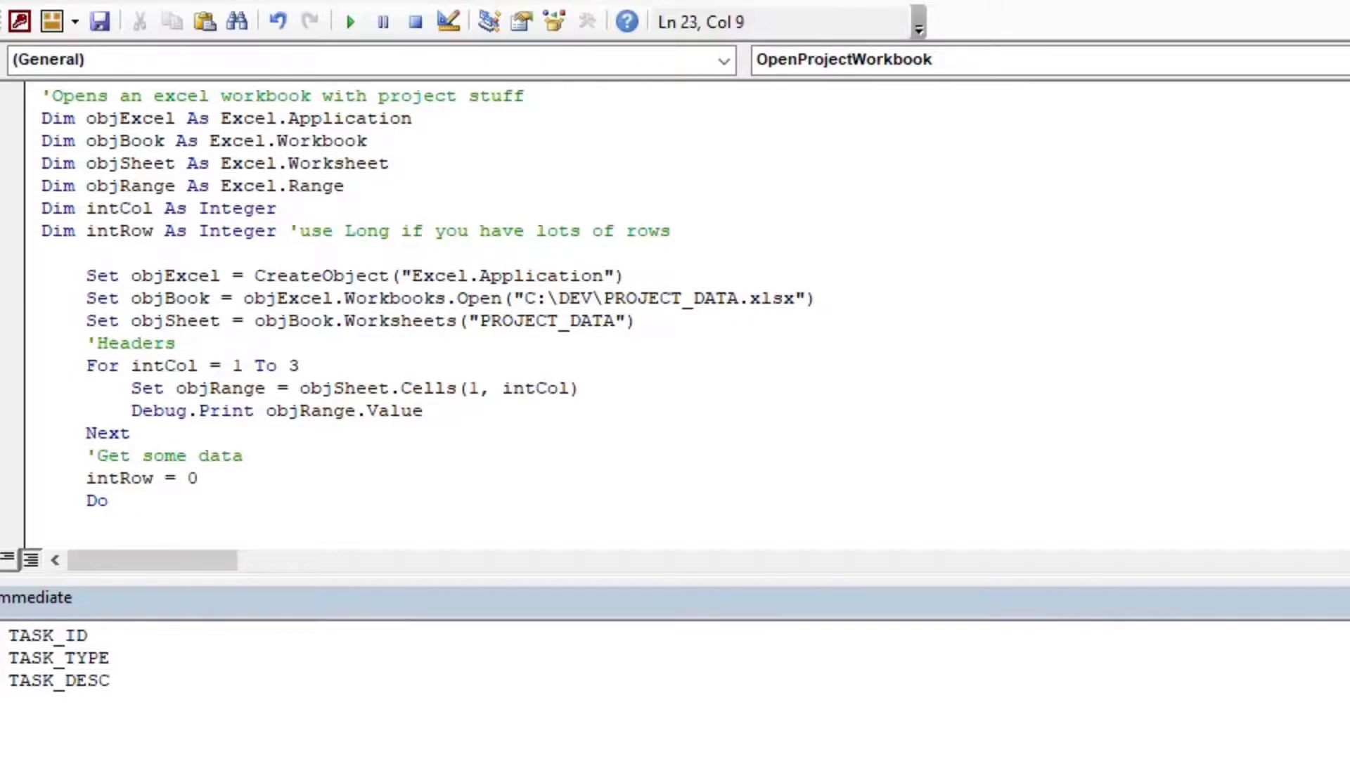
type("intRow")
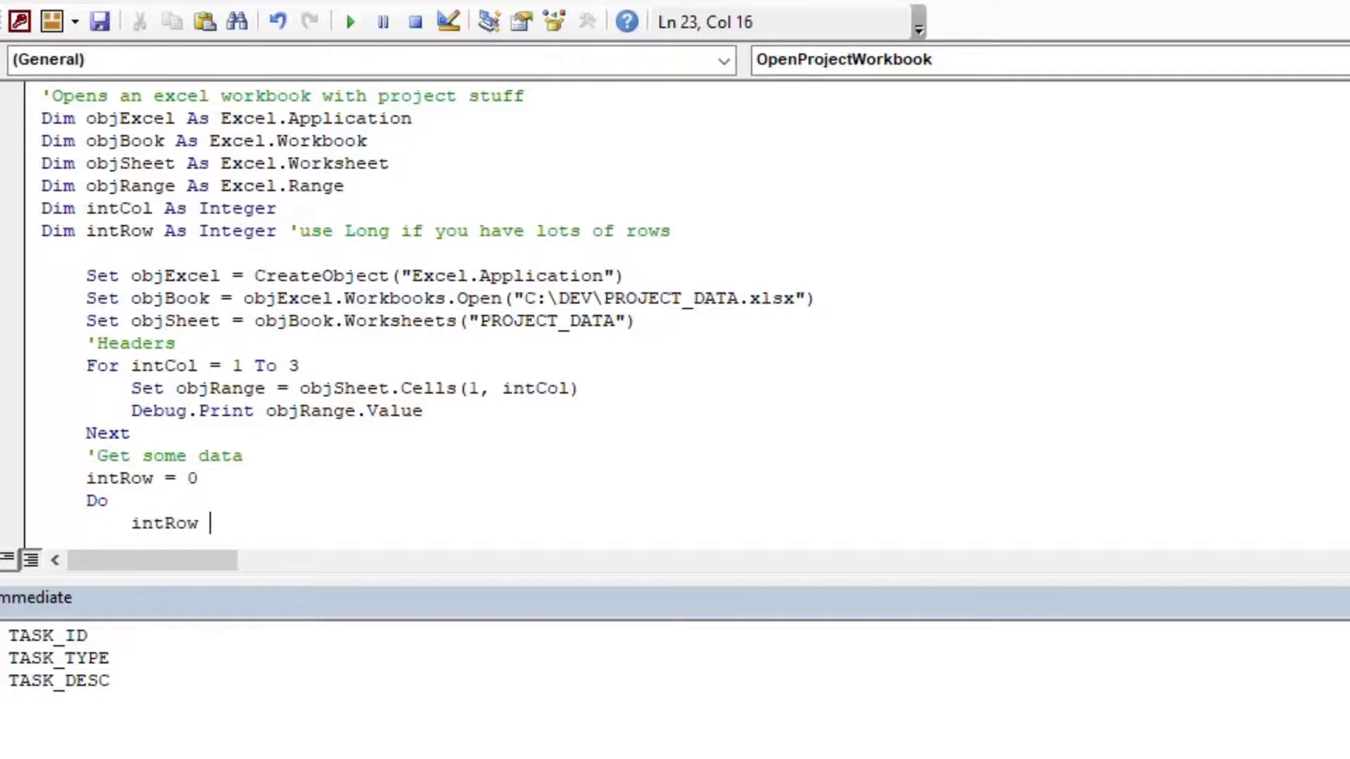
type("= intRow _")
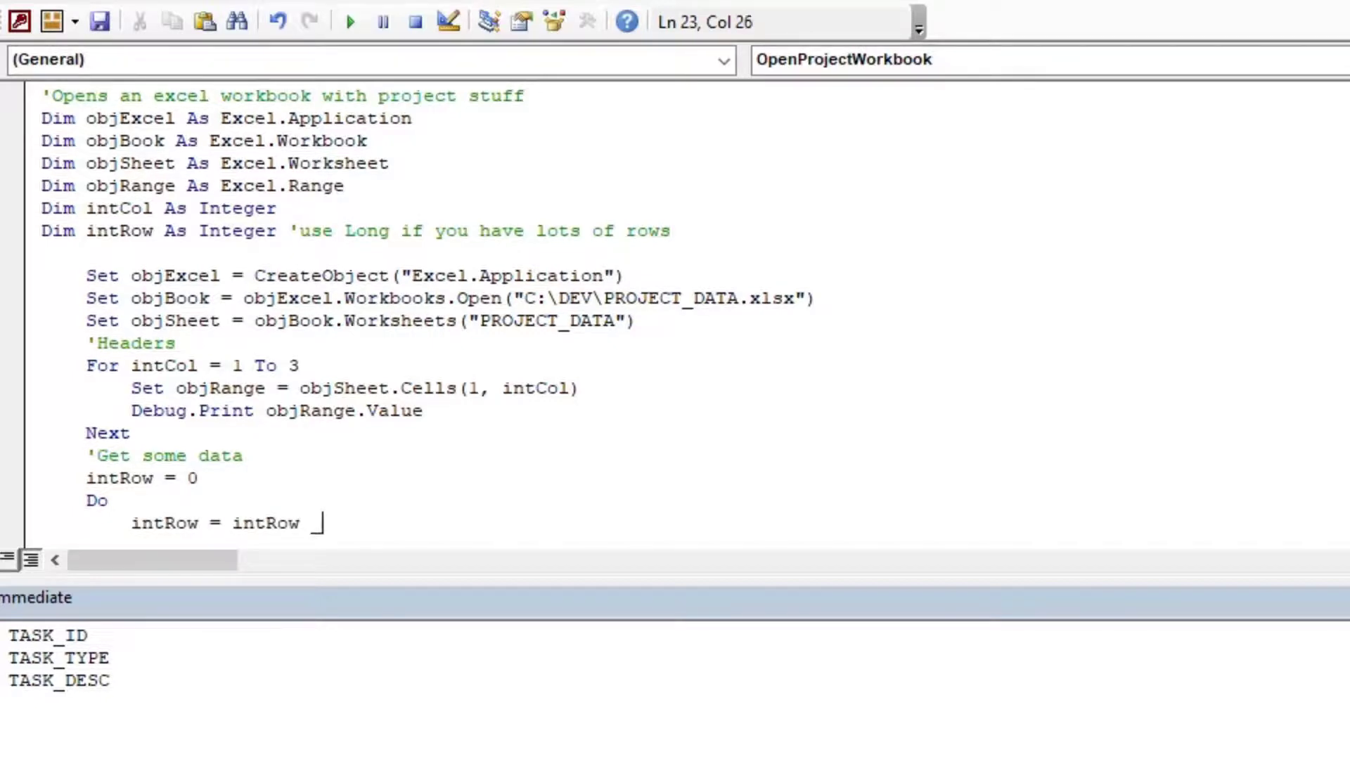
type("+ 1")
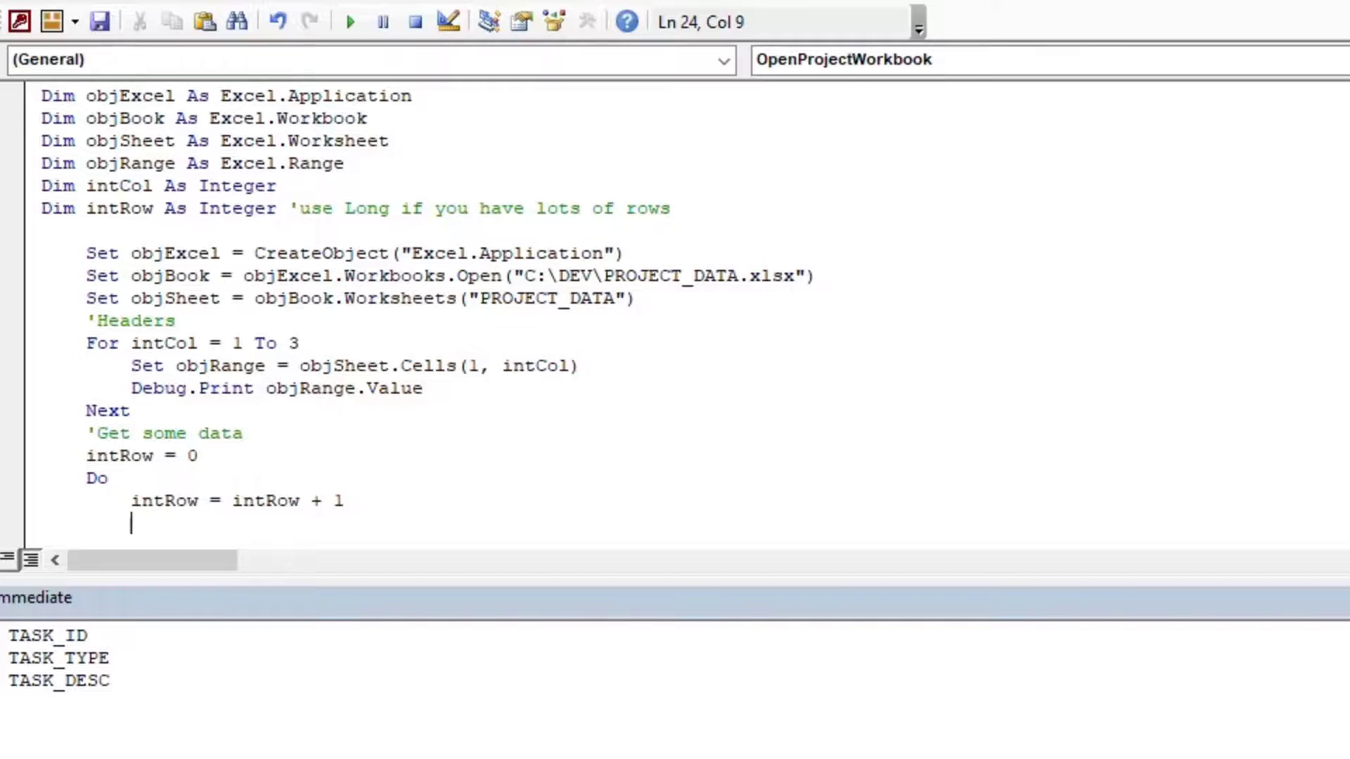
left_click(110, 478)
type("1")
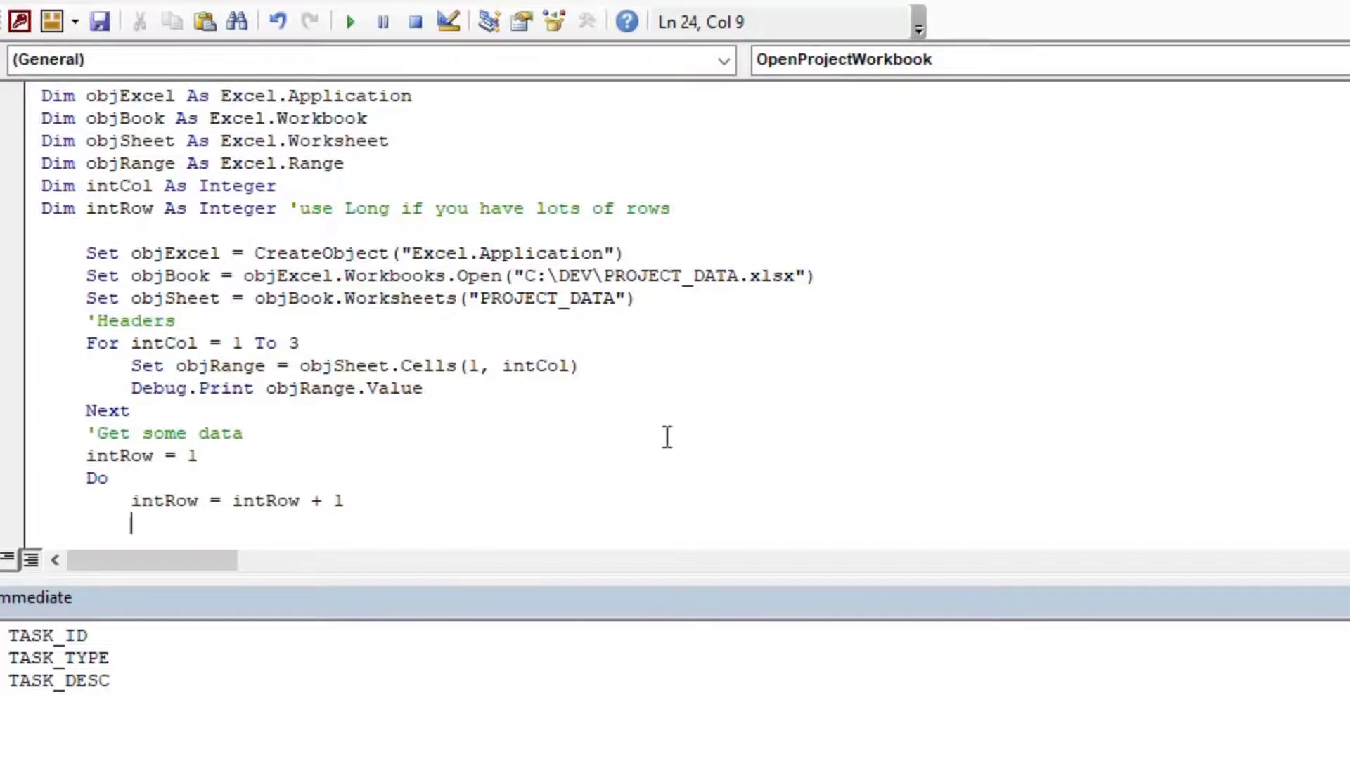
scroll("down", 3)
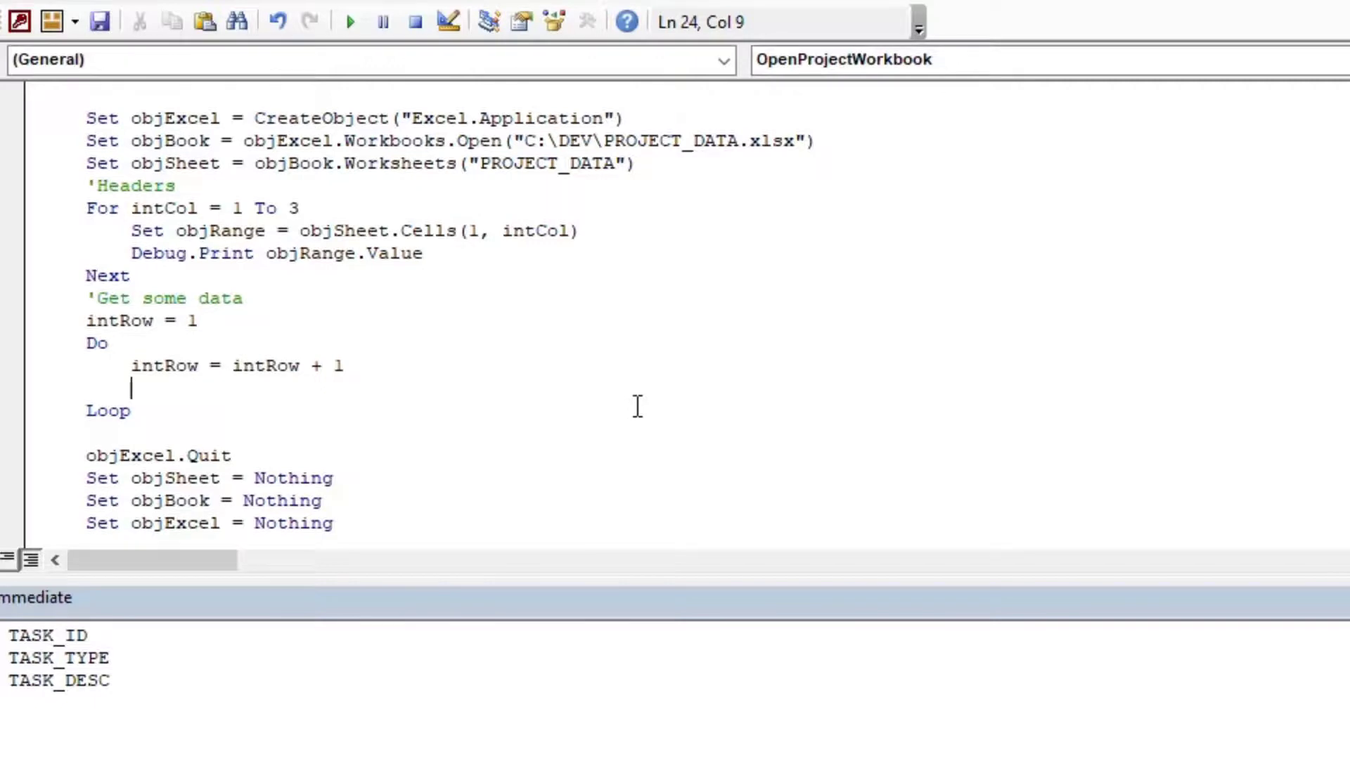
Step: Inside the Do loop, set objRange to objSheet.Range("C:" & intRow) and print objRange.Value
type("Set objR")
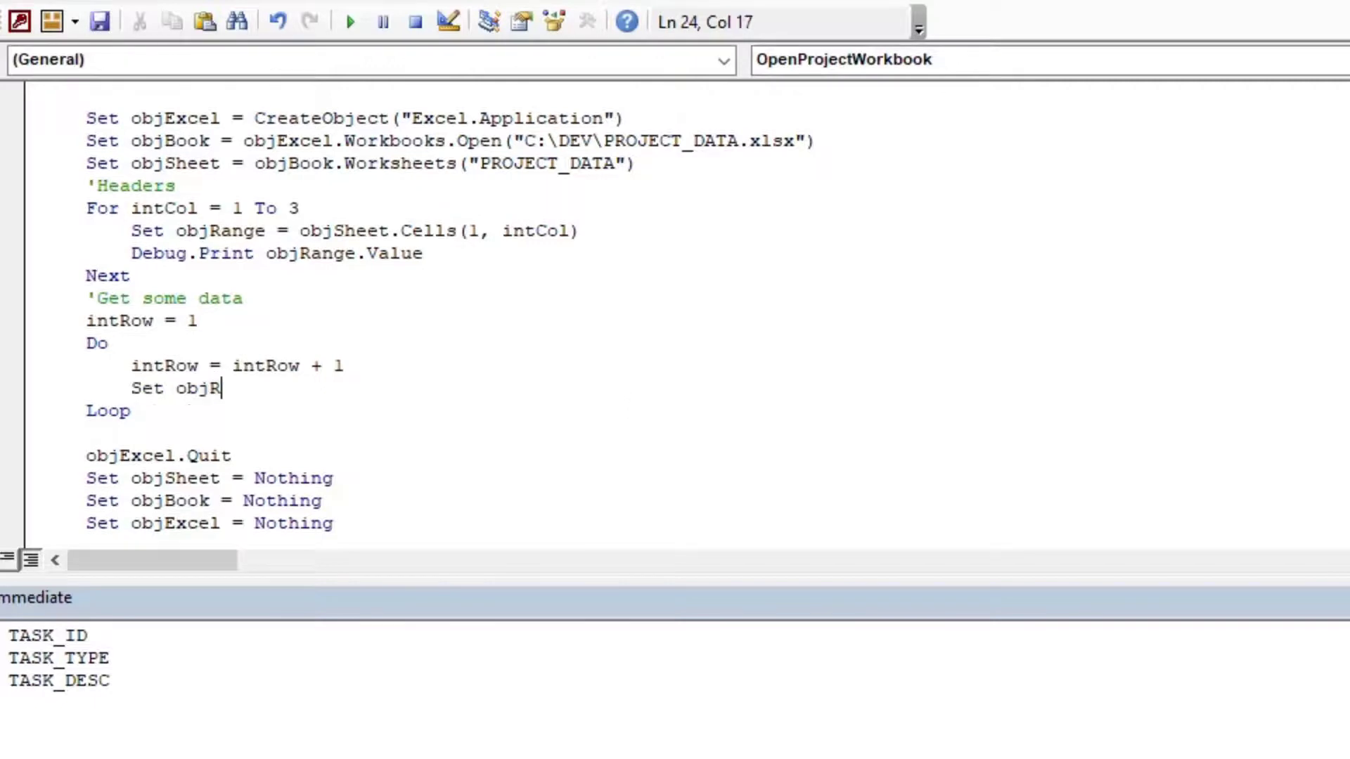
type("ange =")
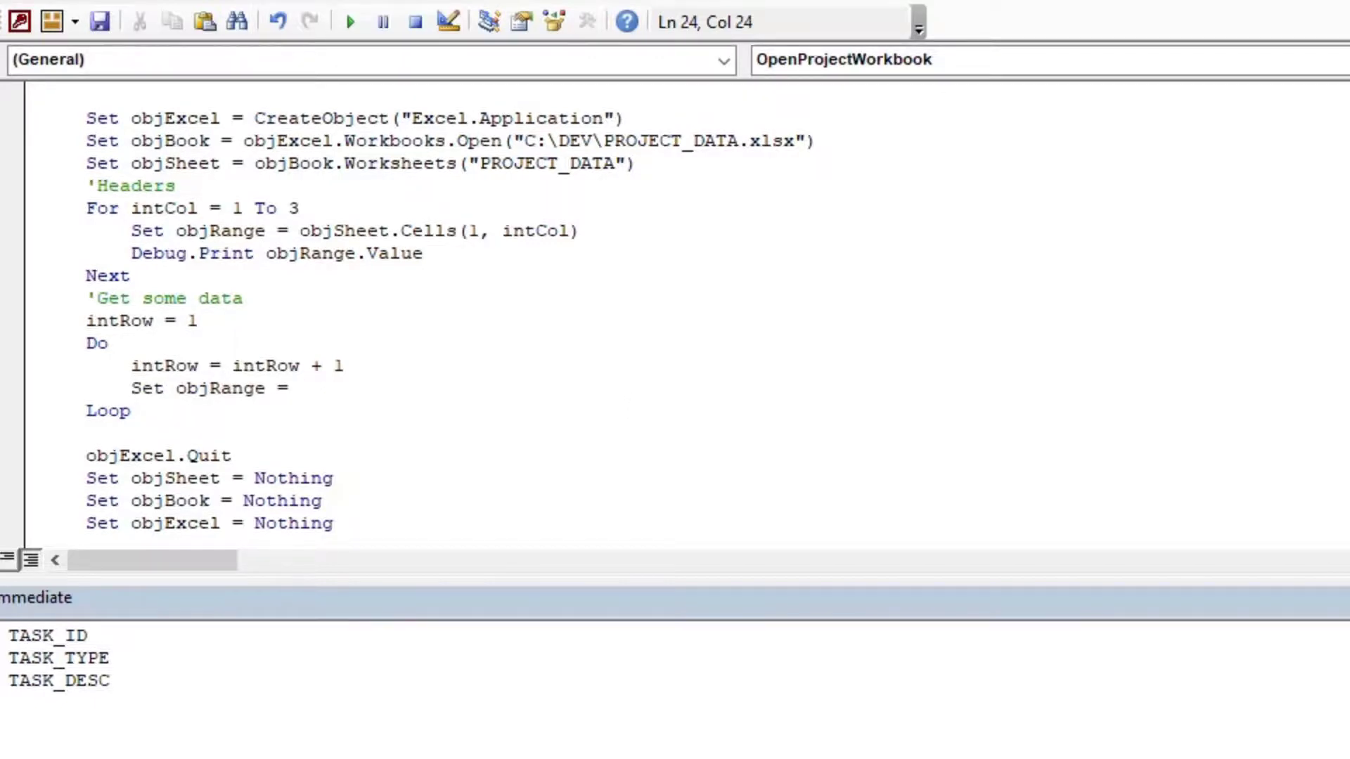
type("objSheet.")
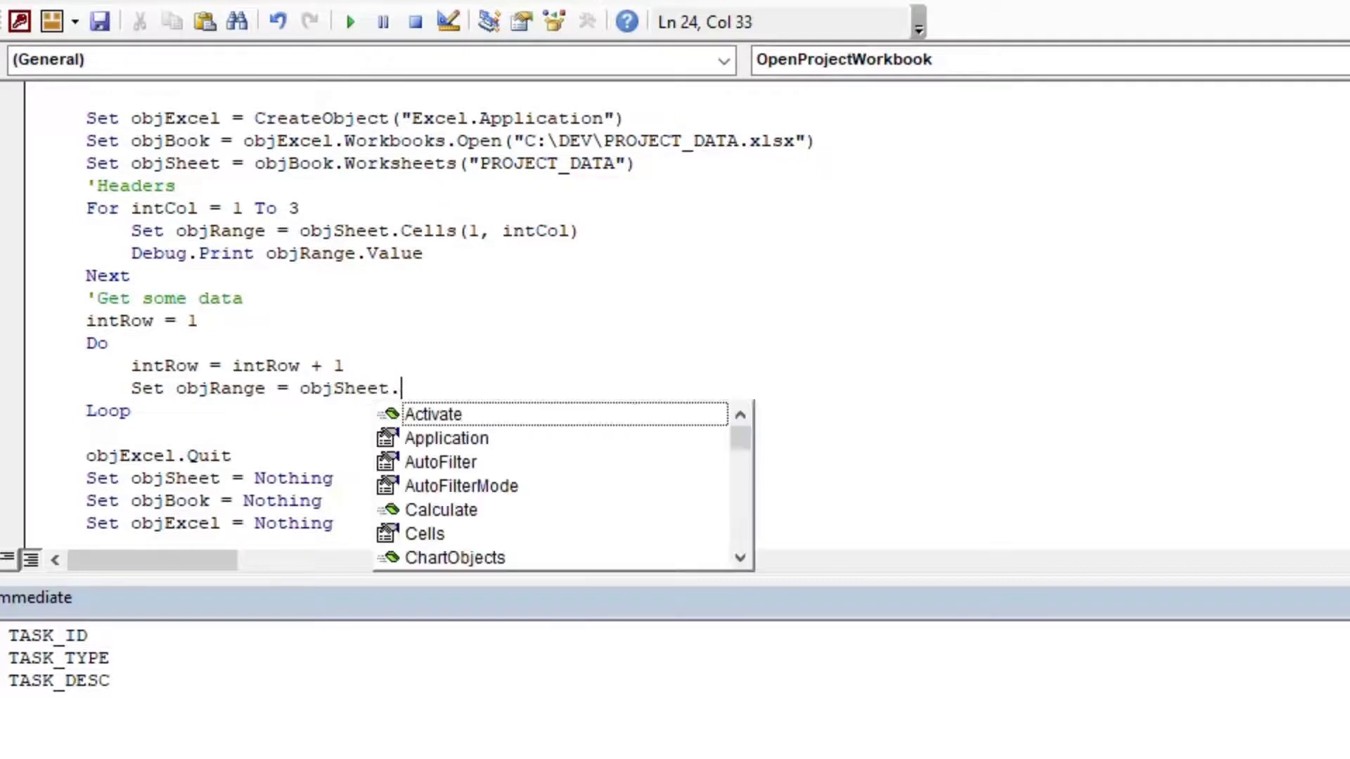
type("Range(\"")
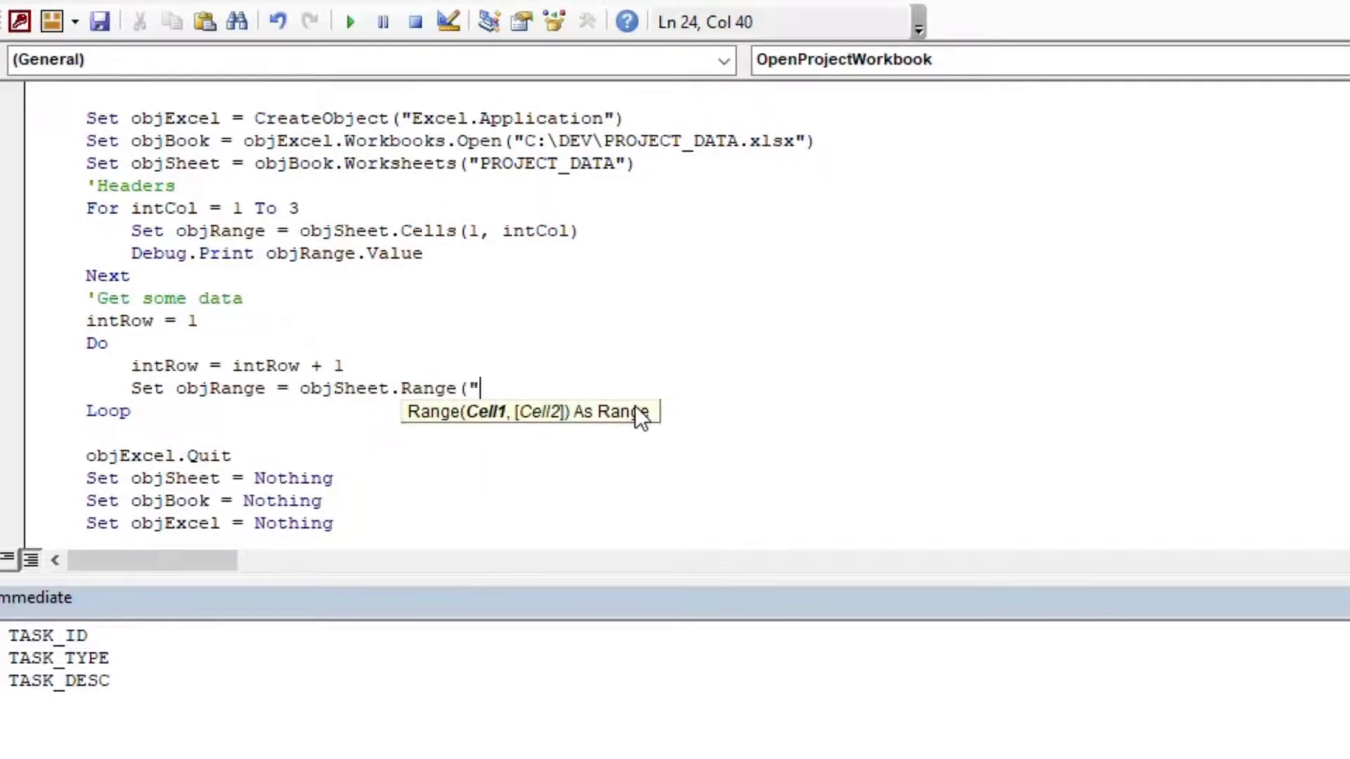
type("C")
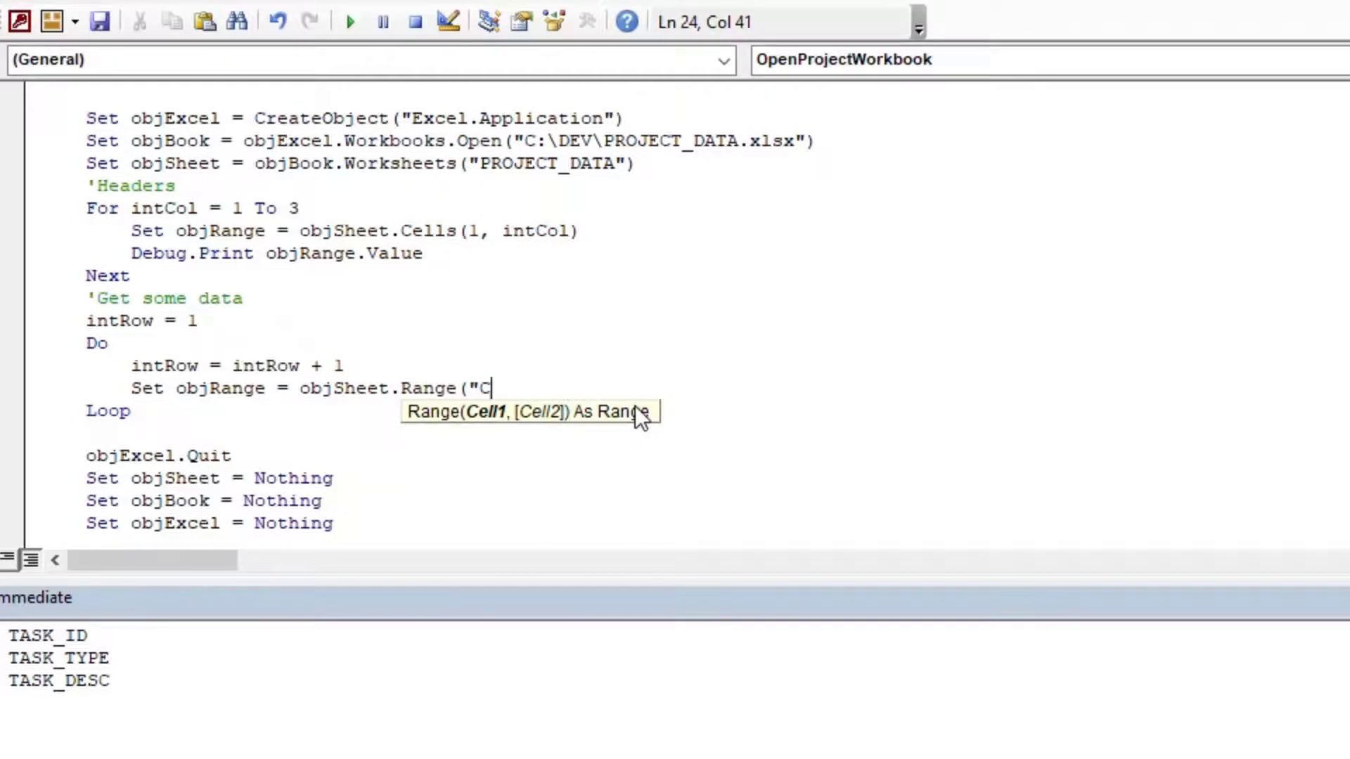
type(":\" & i")
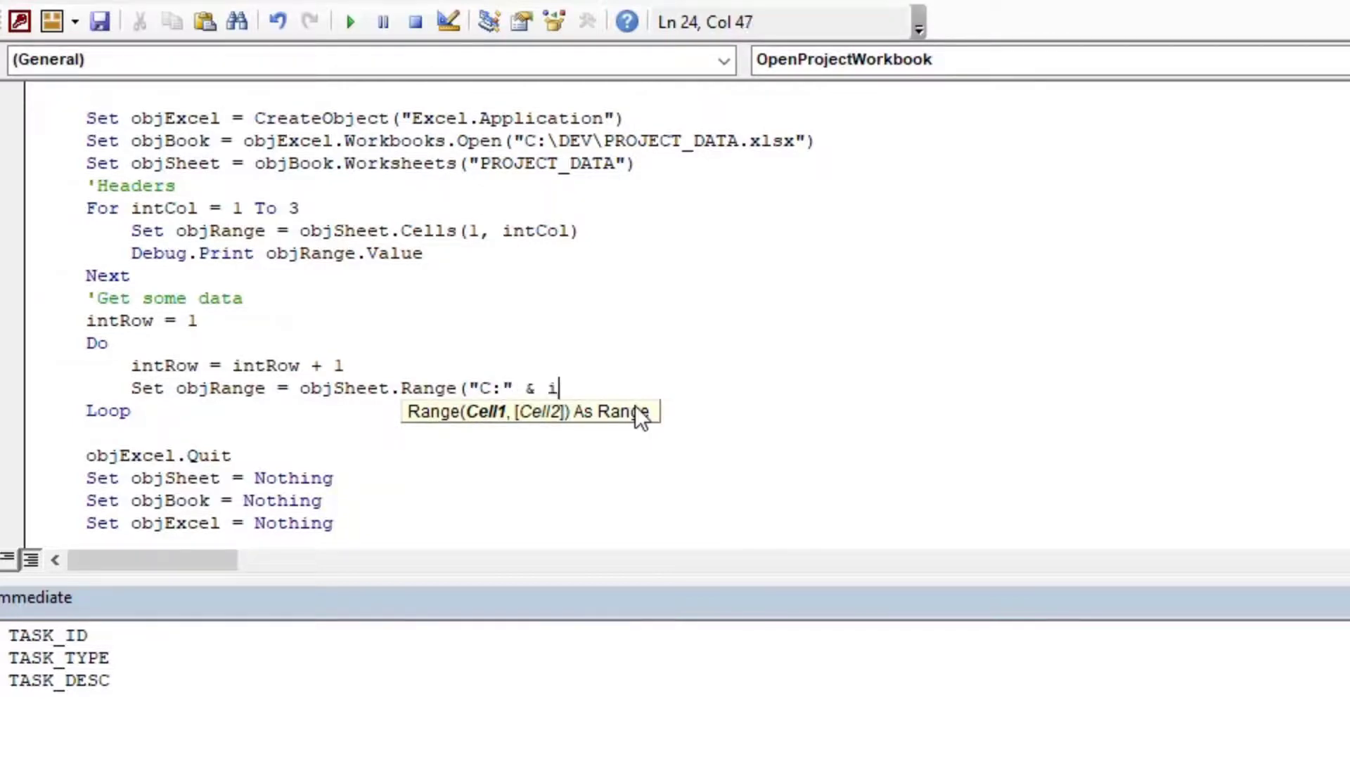
type("ntRow)")
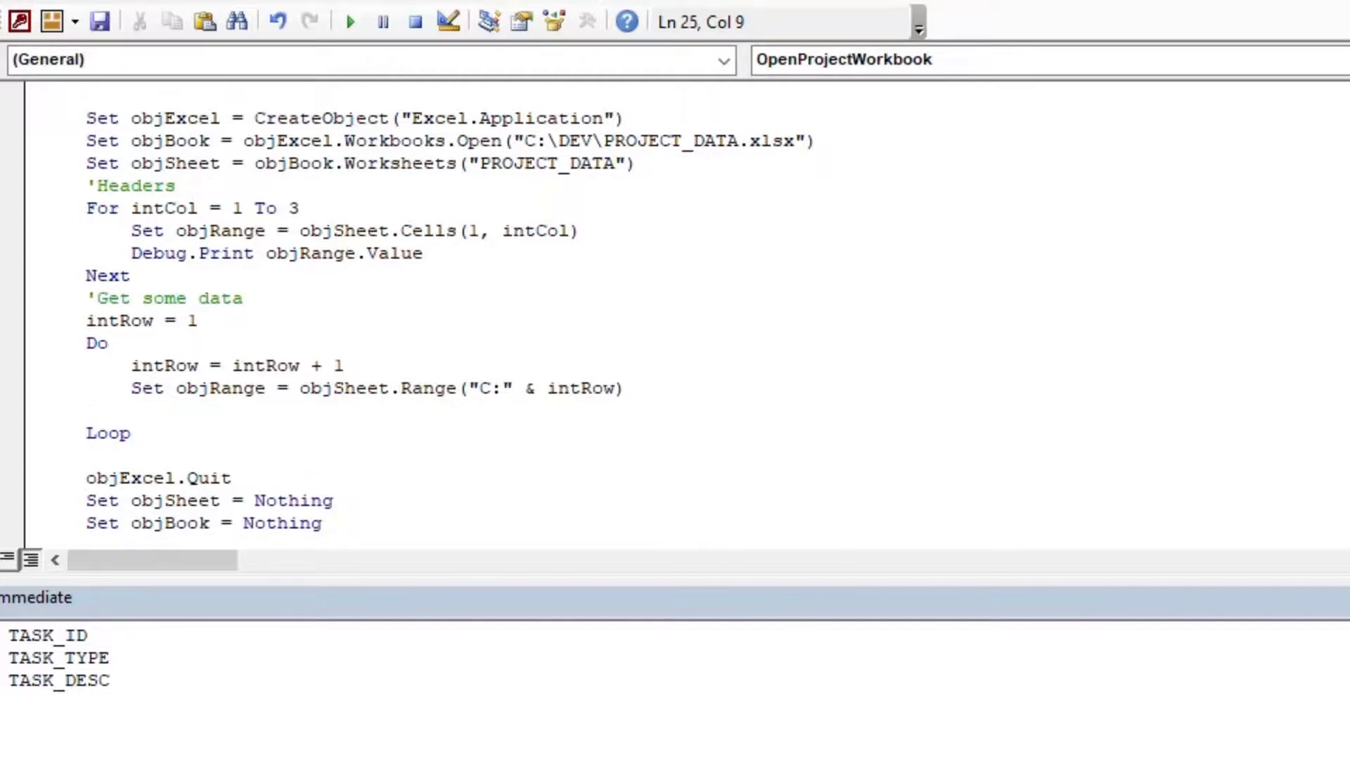
type("Debug.pr")
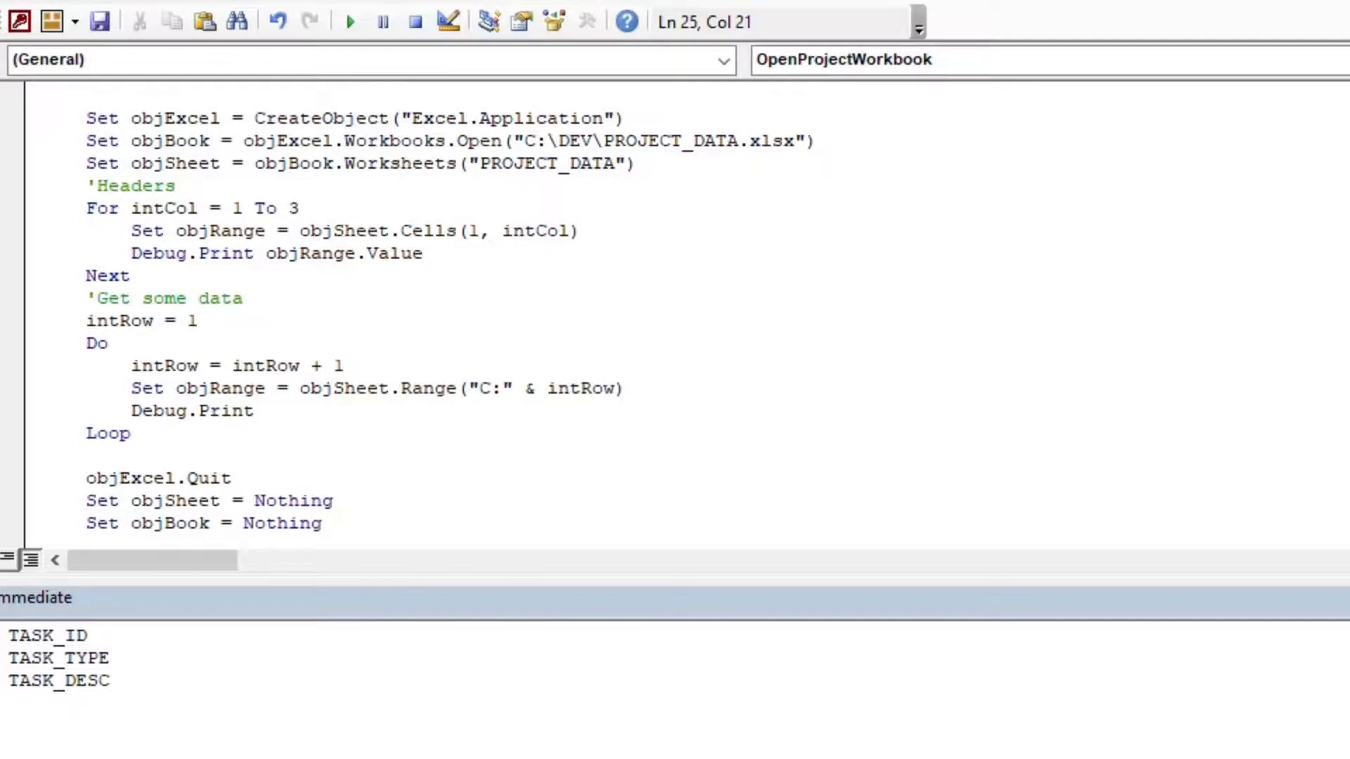
type("objRange")
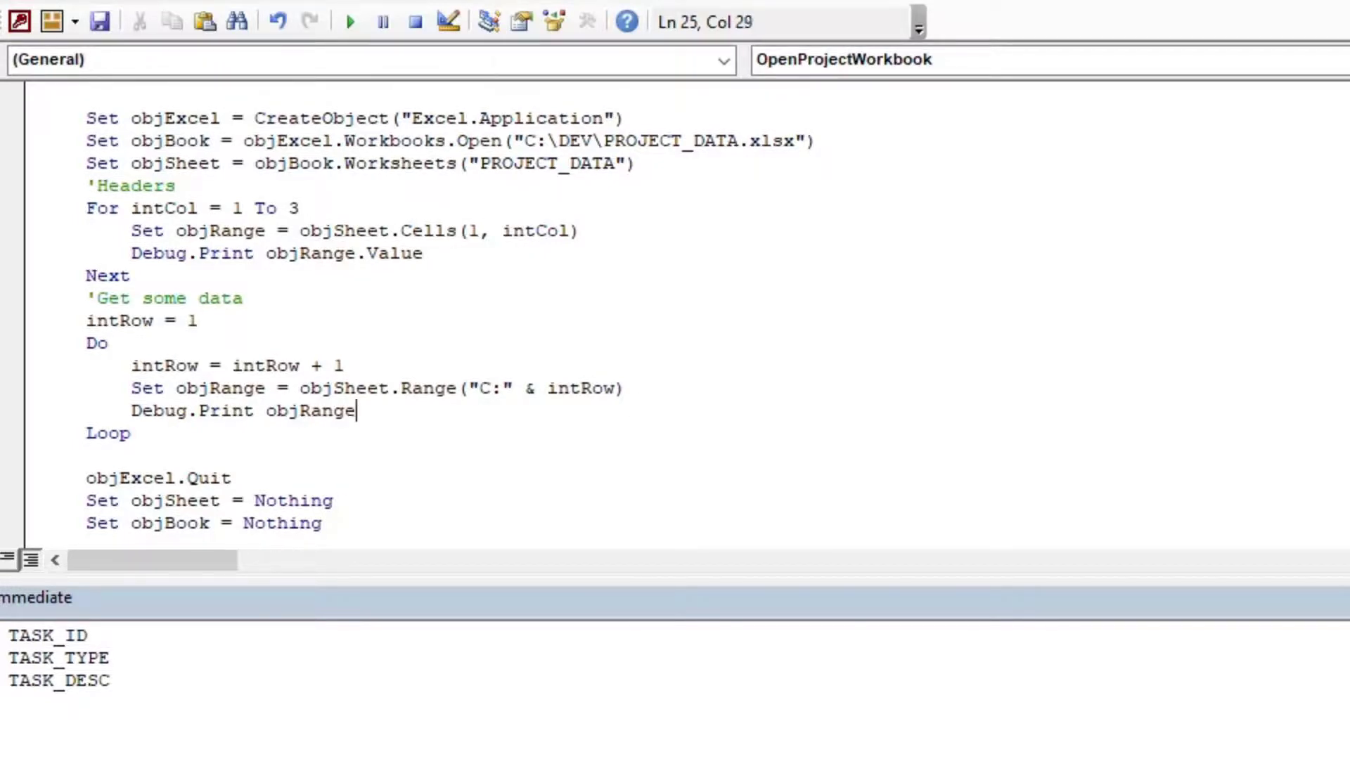
type(".Value")
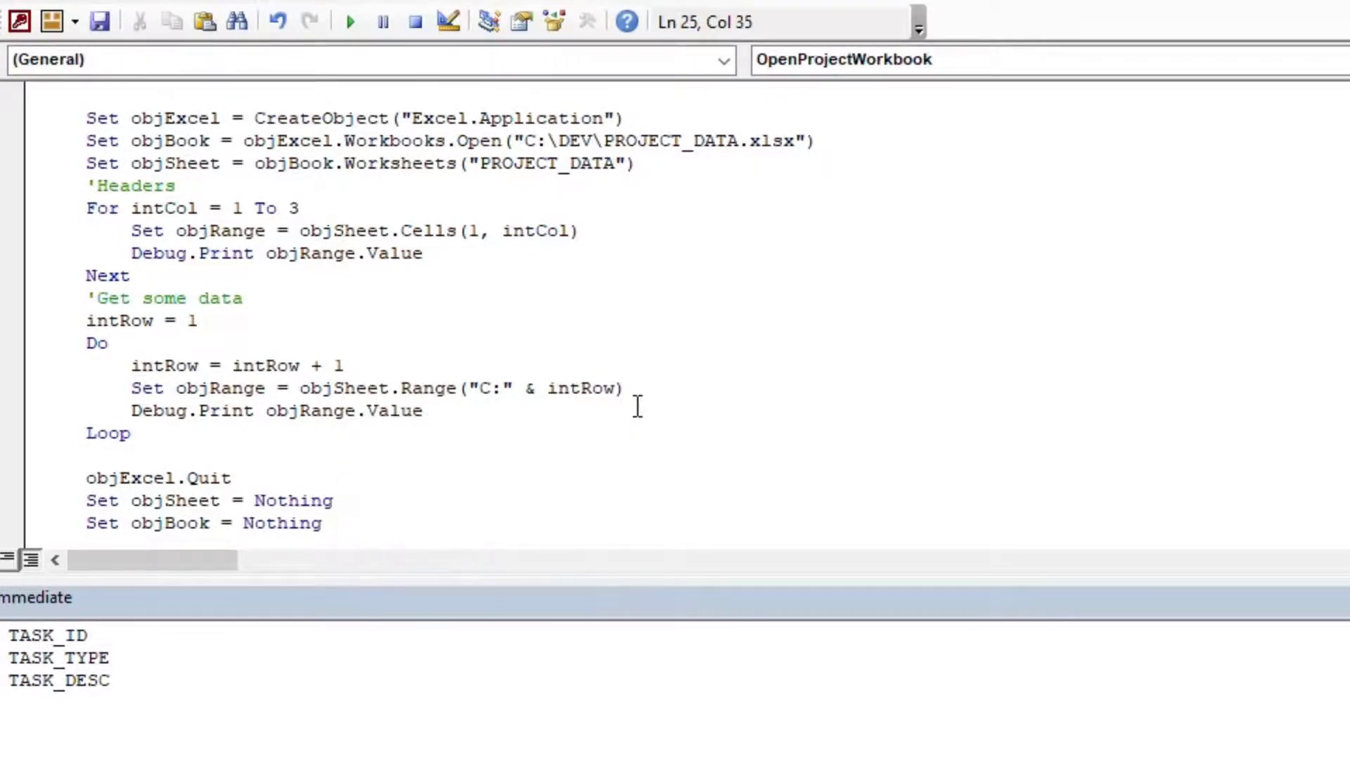
left_click(422, 410)
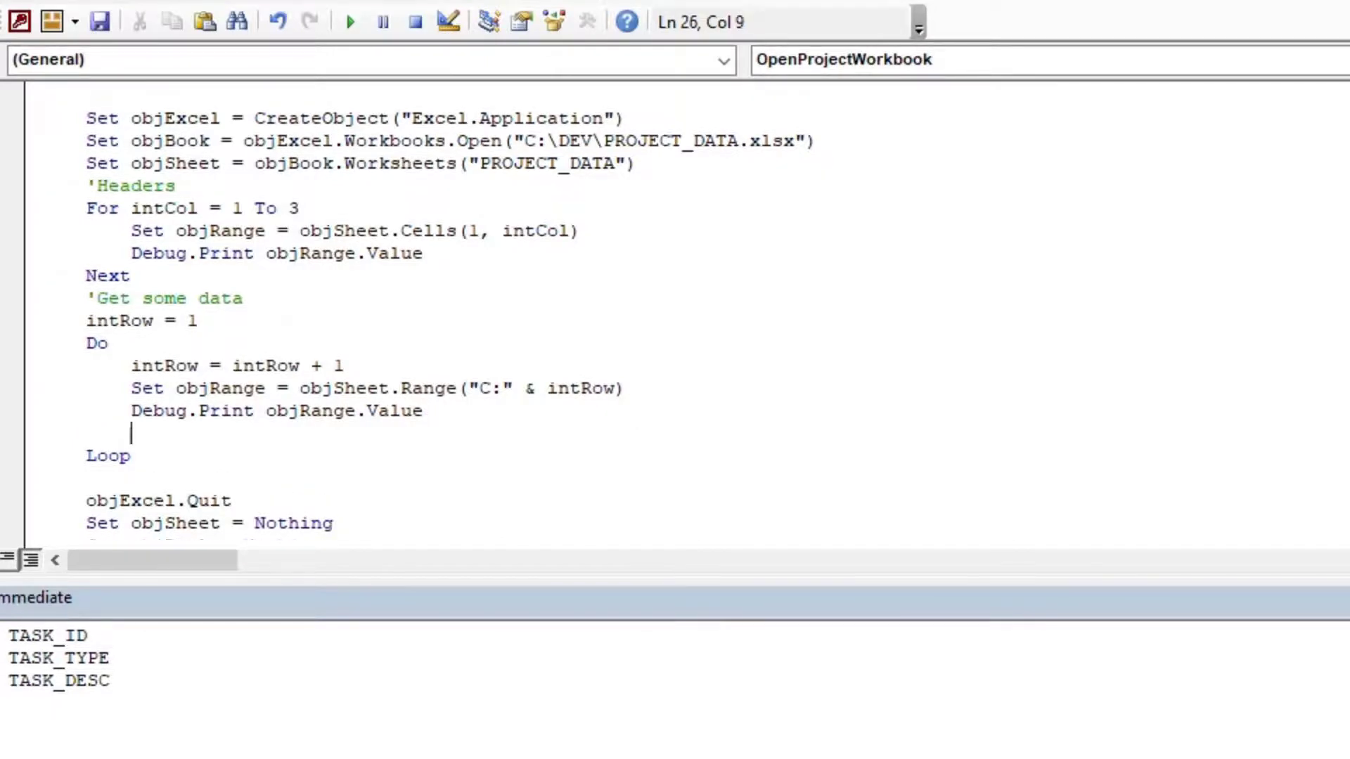
Step: Add If Len("" & objRange.Value) = 0 Then Exit Do to the loop
type("If")
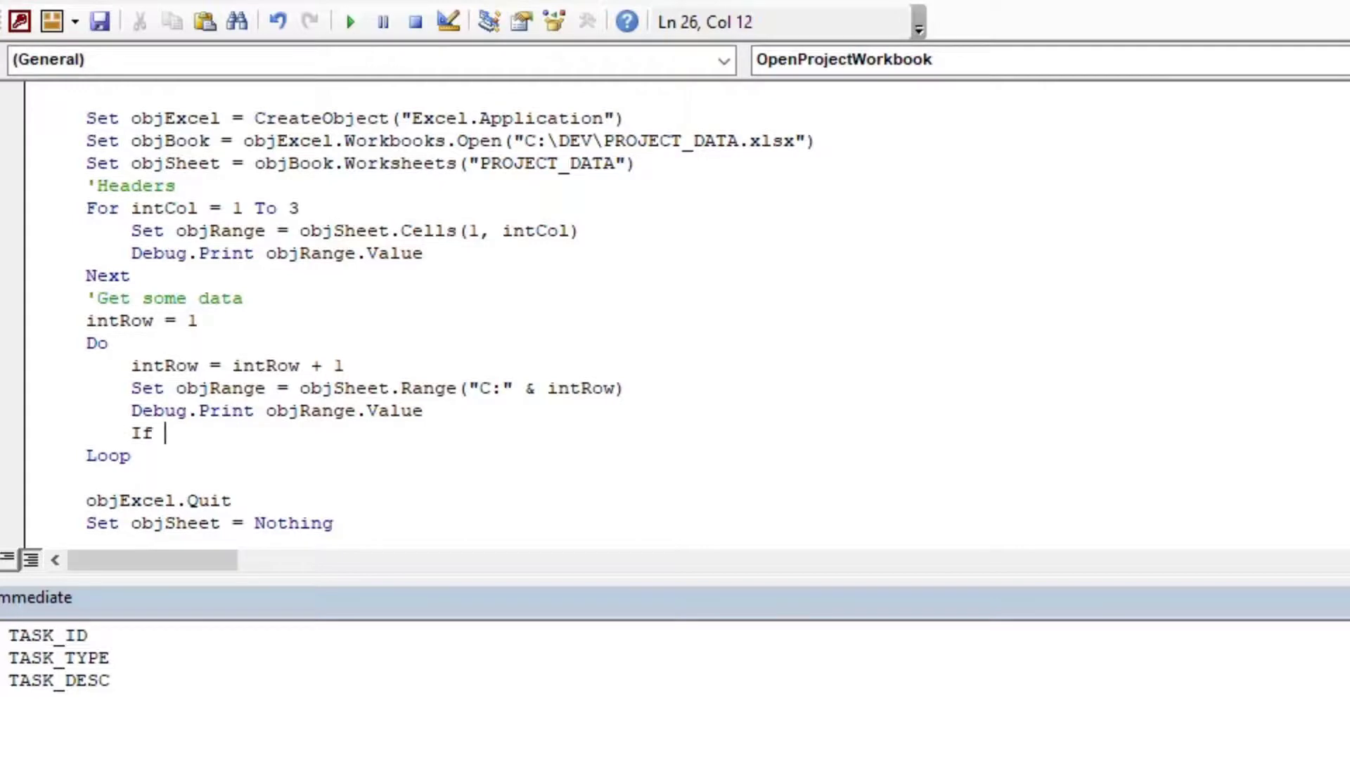
type("Len(\"\" &")
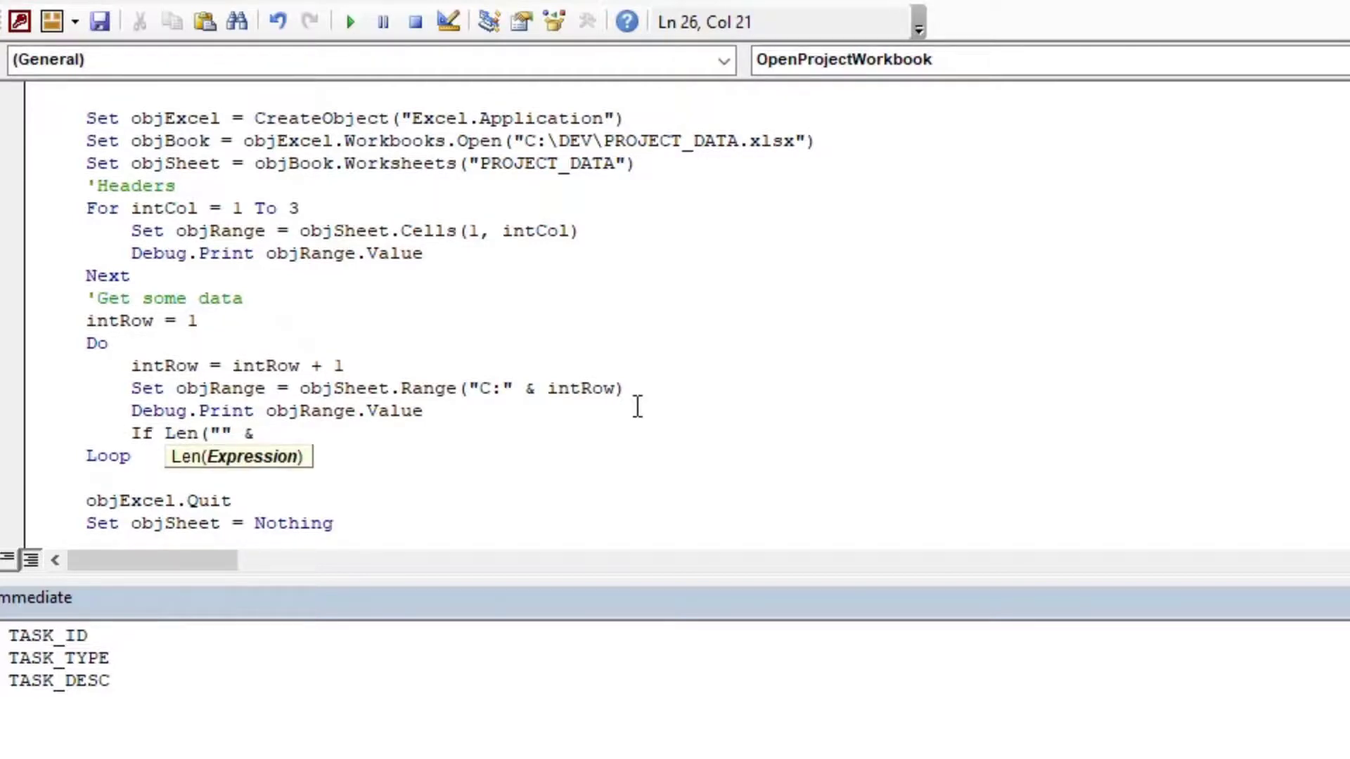
type("objRagn")
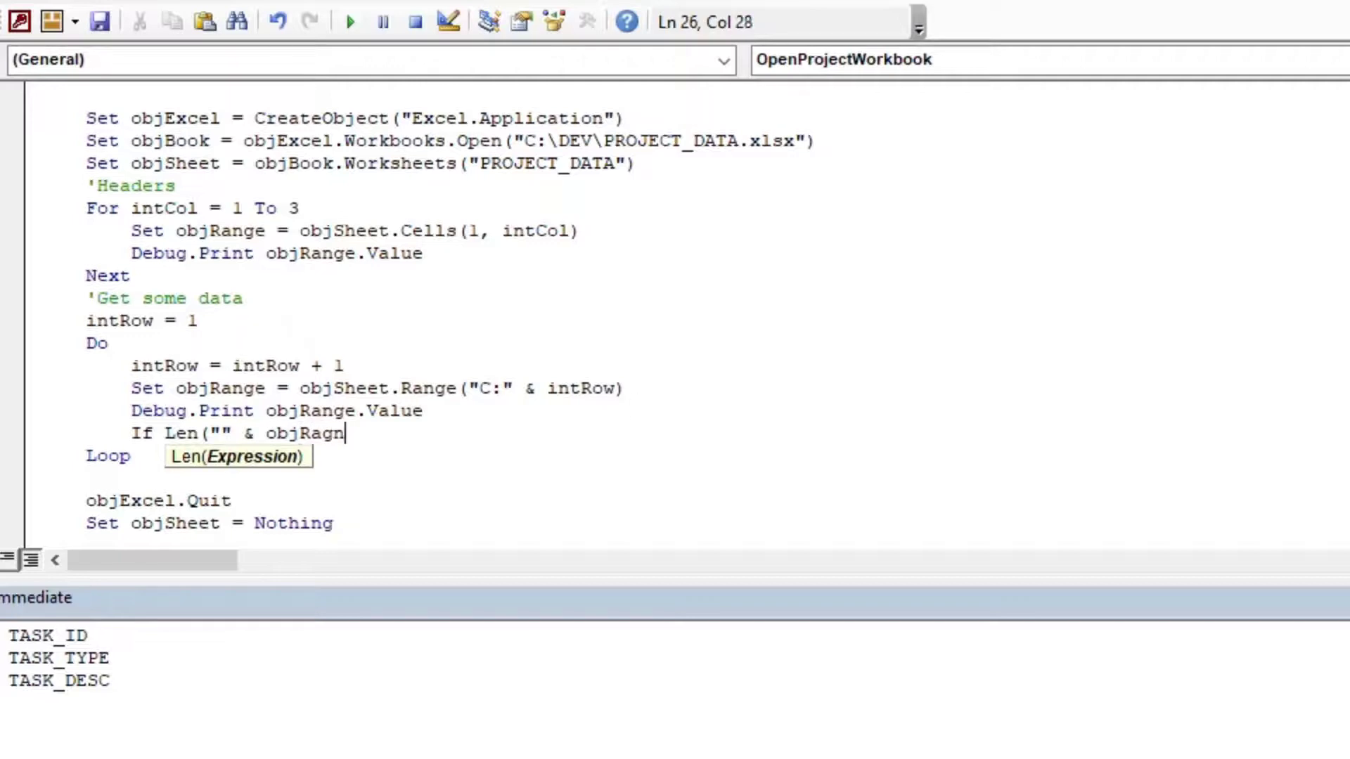
type(".value")
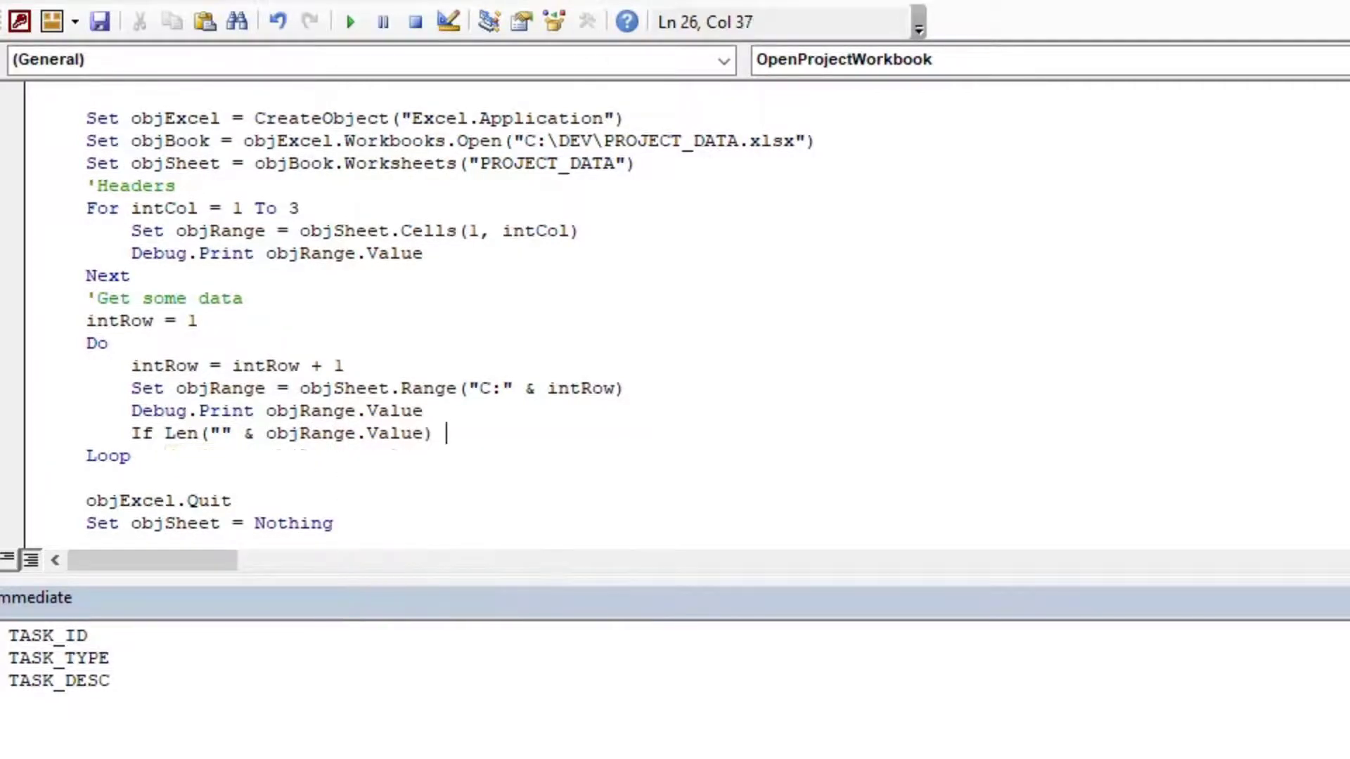
type("= 0 The")
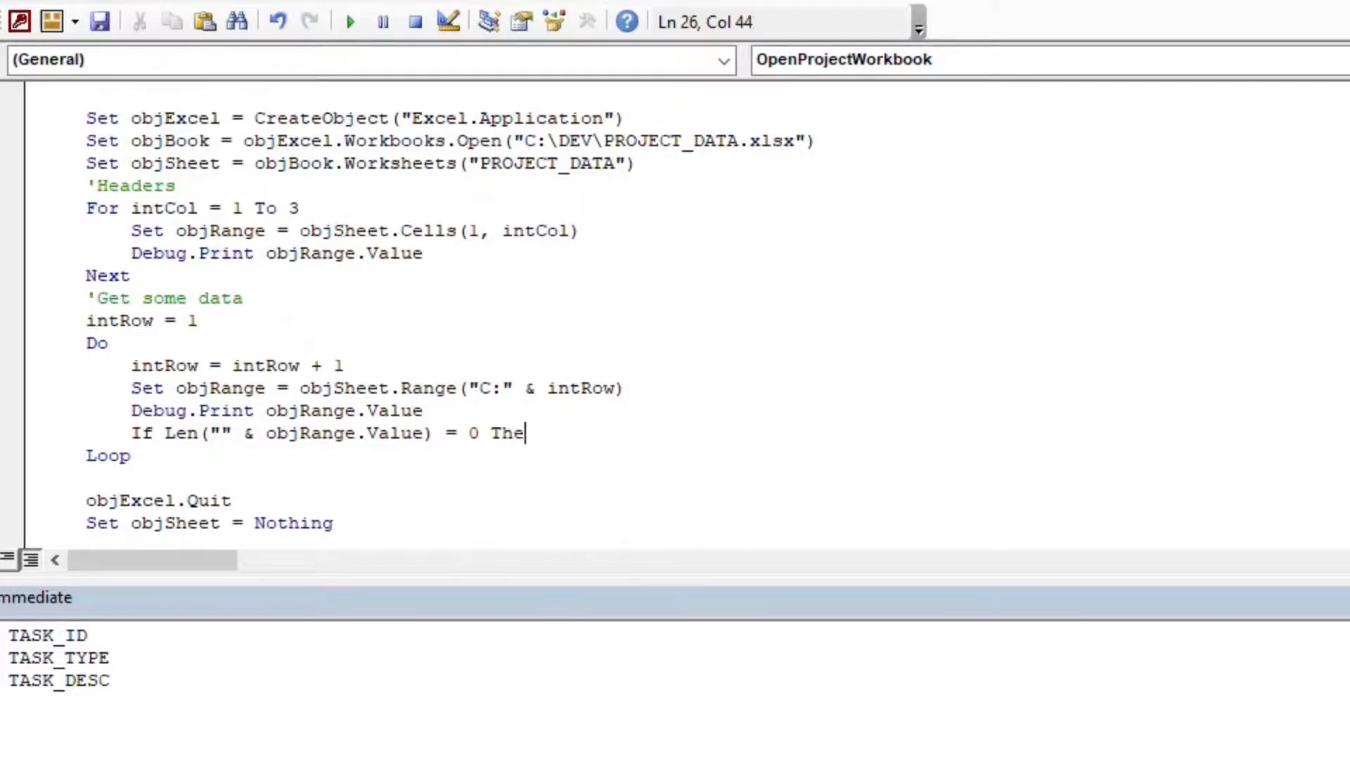
type("n Exit Do")
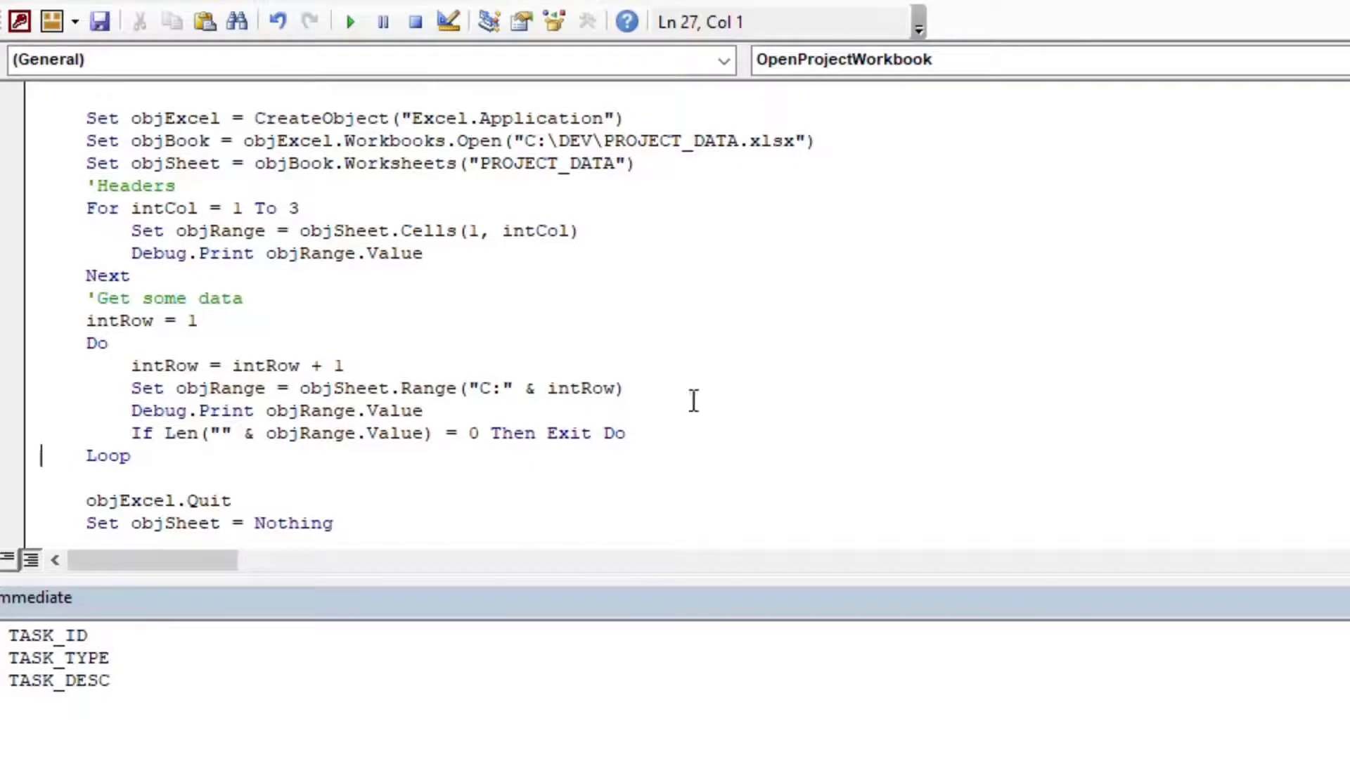
double_click(96, 342)
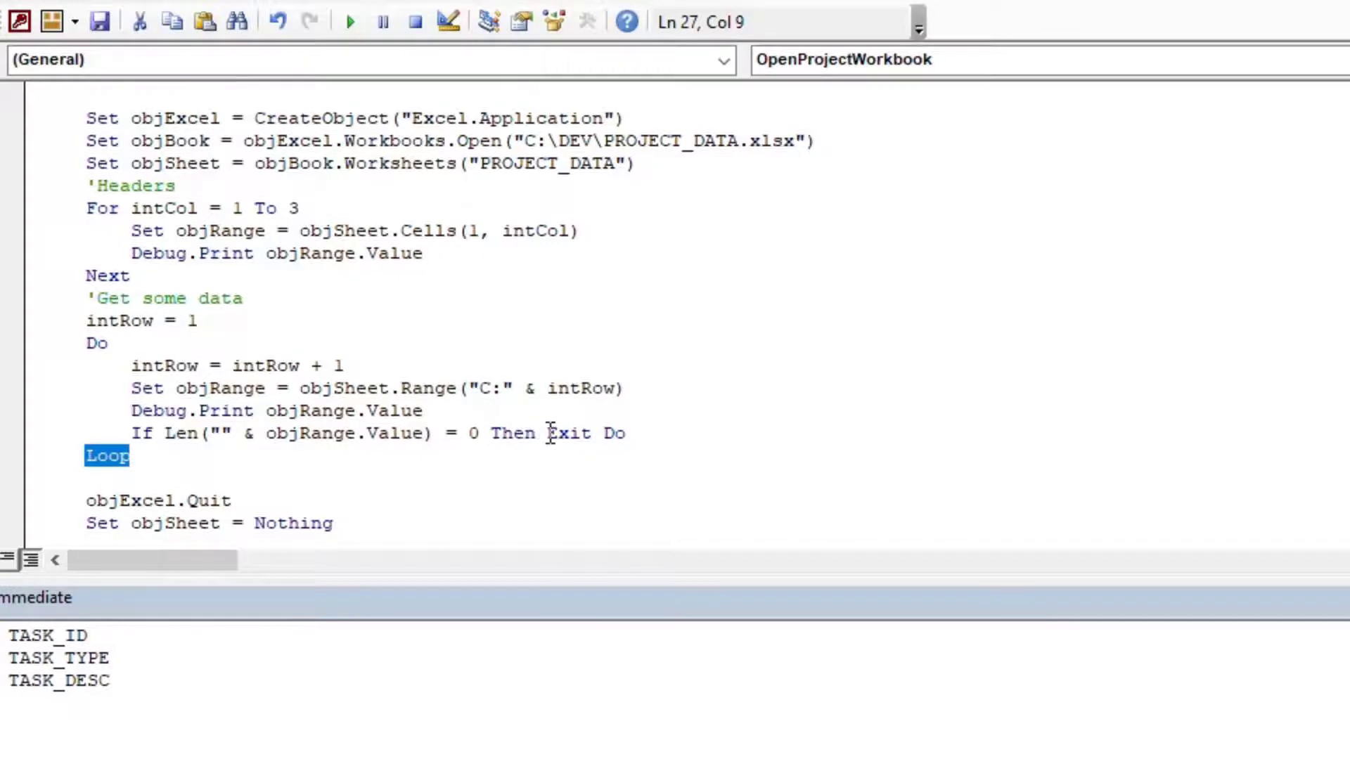
double_click(566, 433)
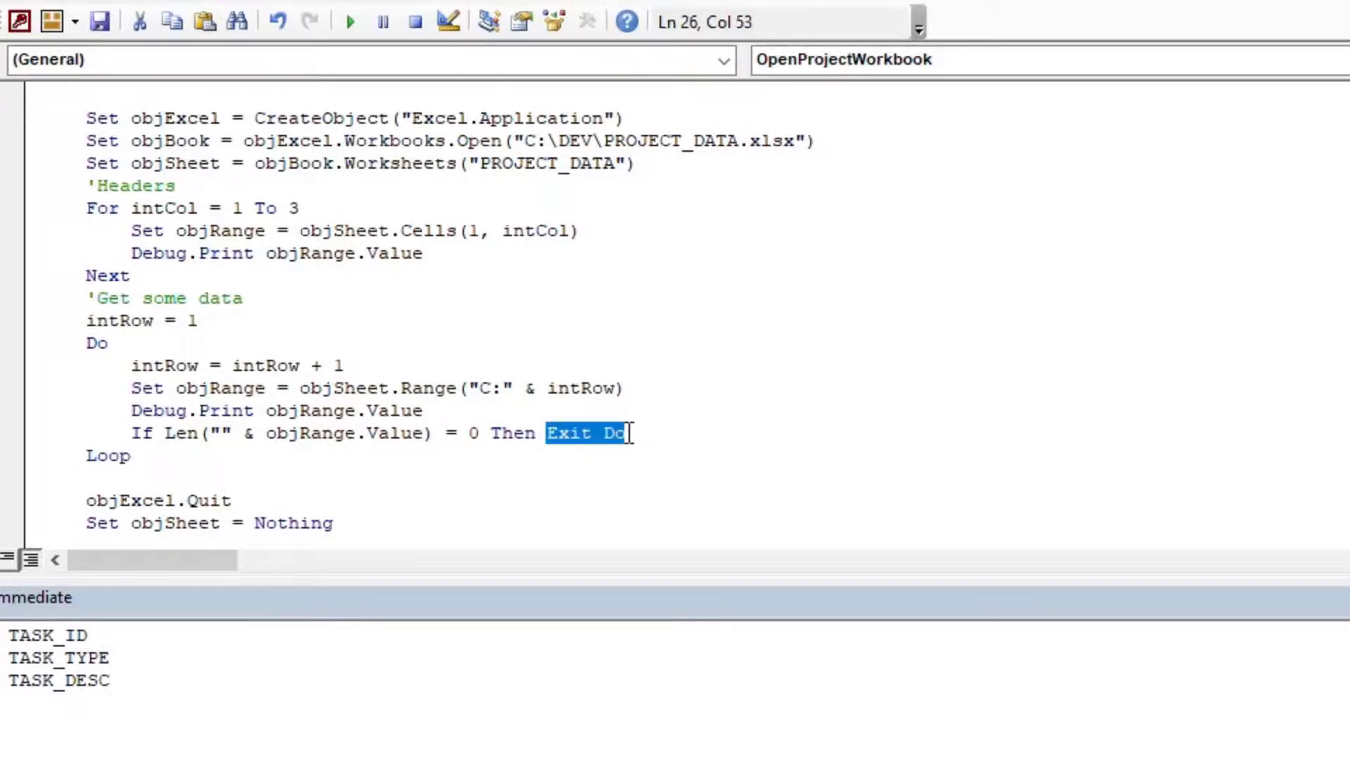
mouse_move(422, 379)
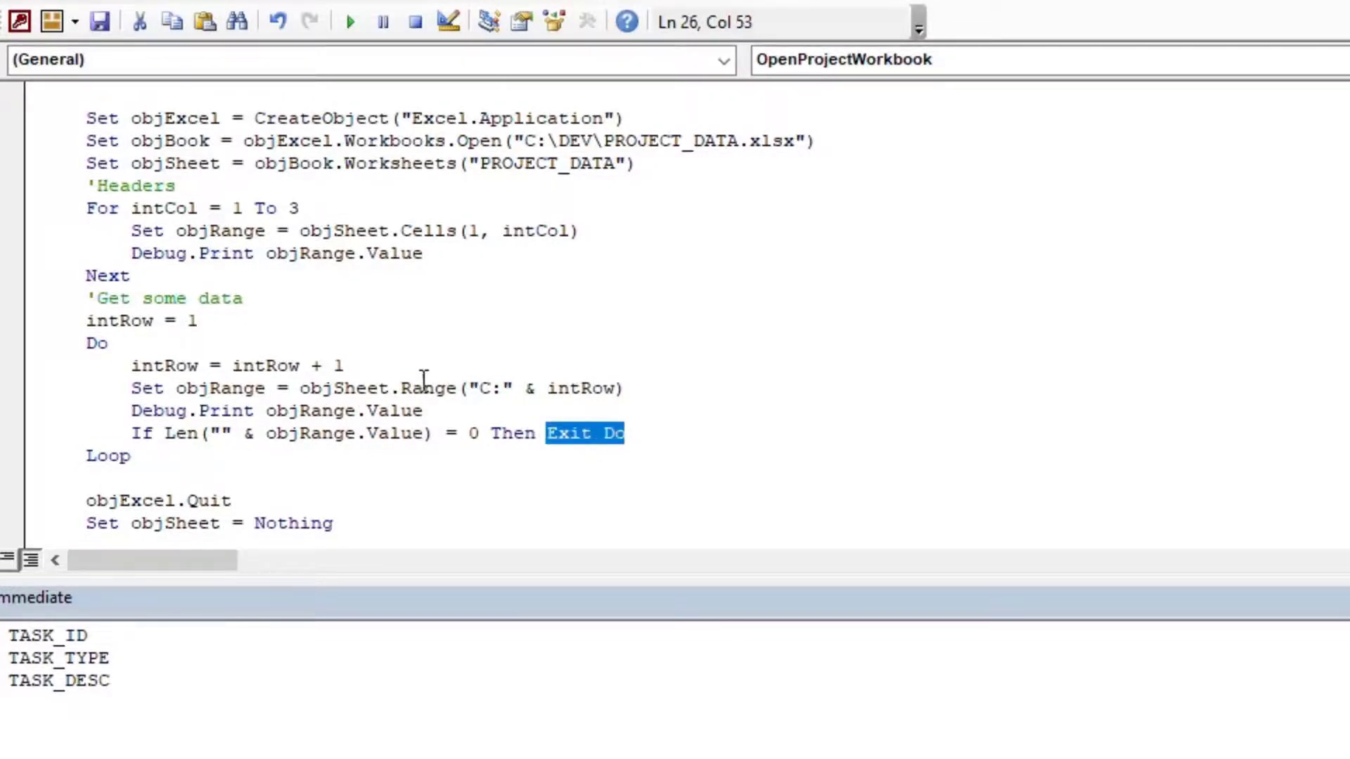
mouse_move(519, 448)
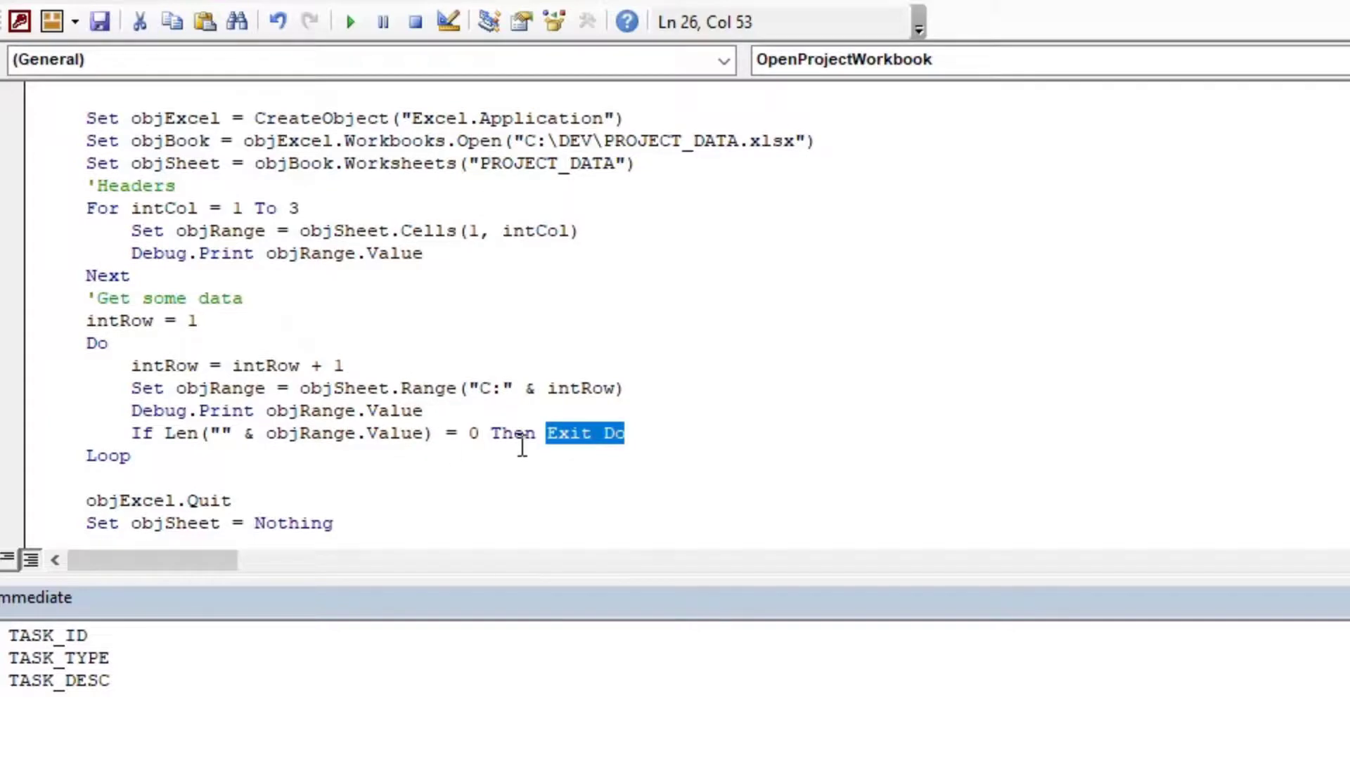
left_click(85, 478)
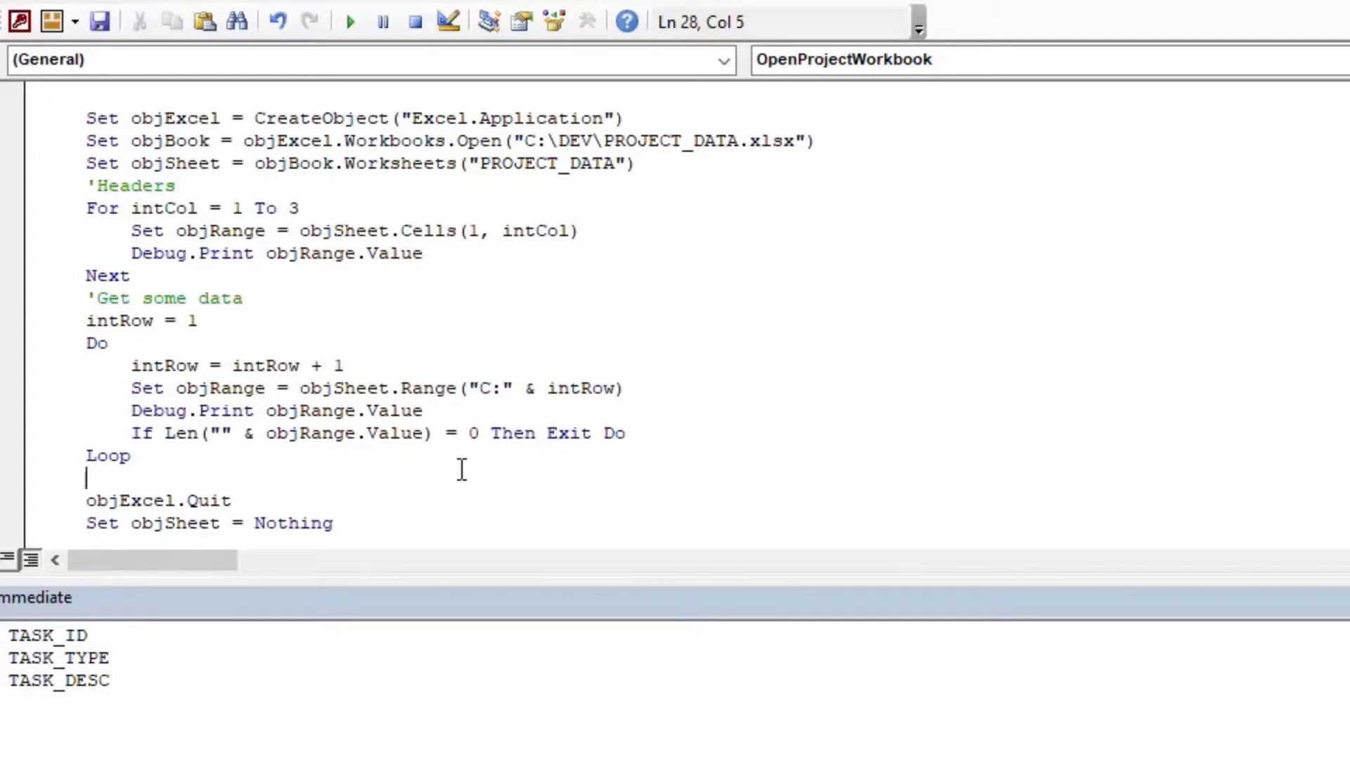
Step: After Loop, add Debug.Print "Last row: " & intRow & "." to report the final row
type("Debug")
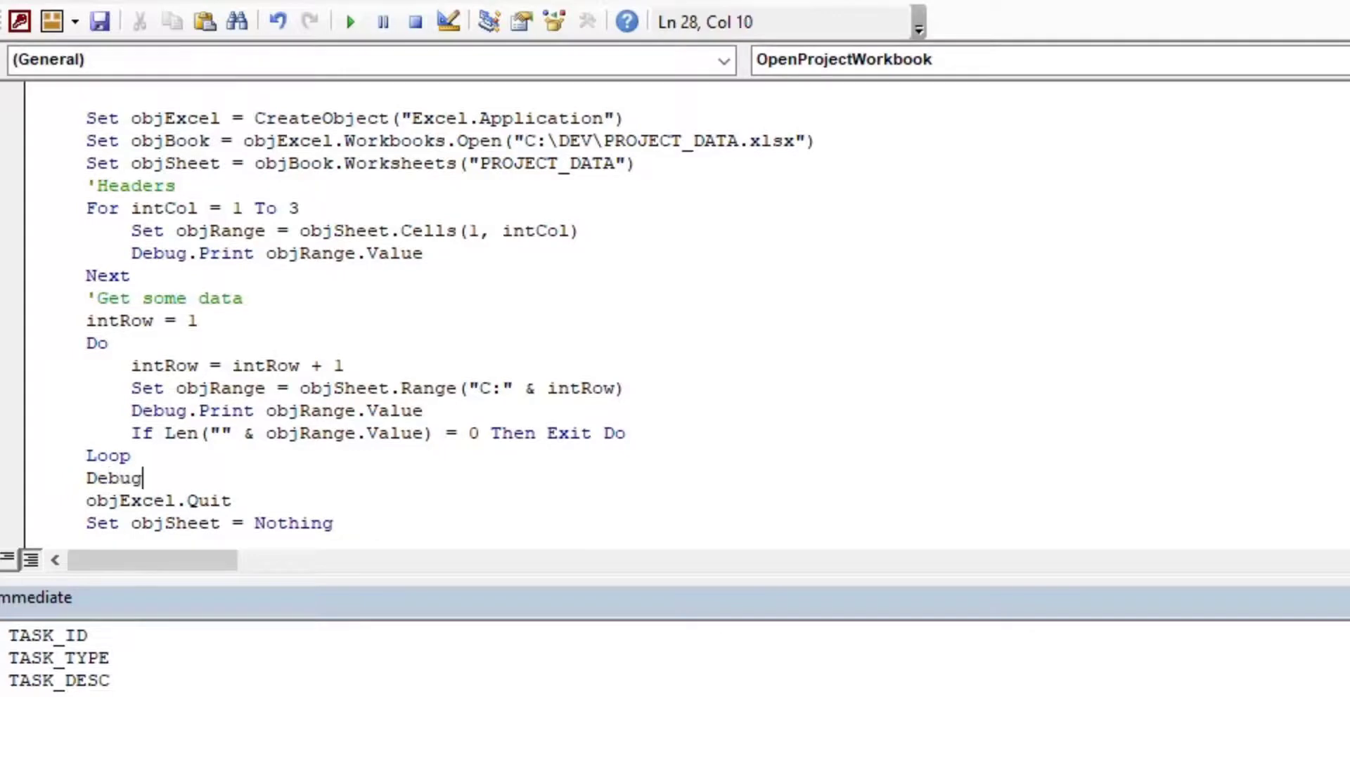
type(".Print")
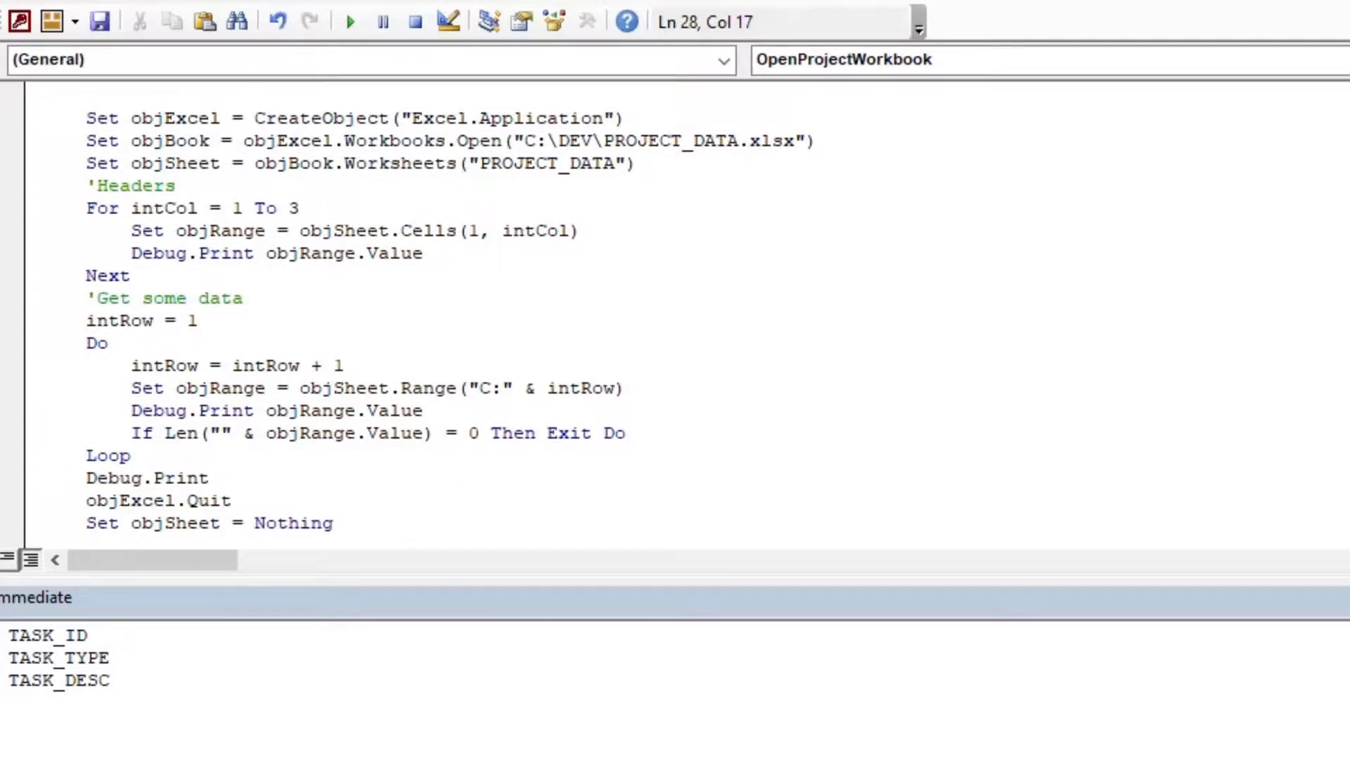
type("\"")
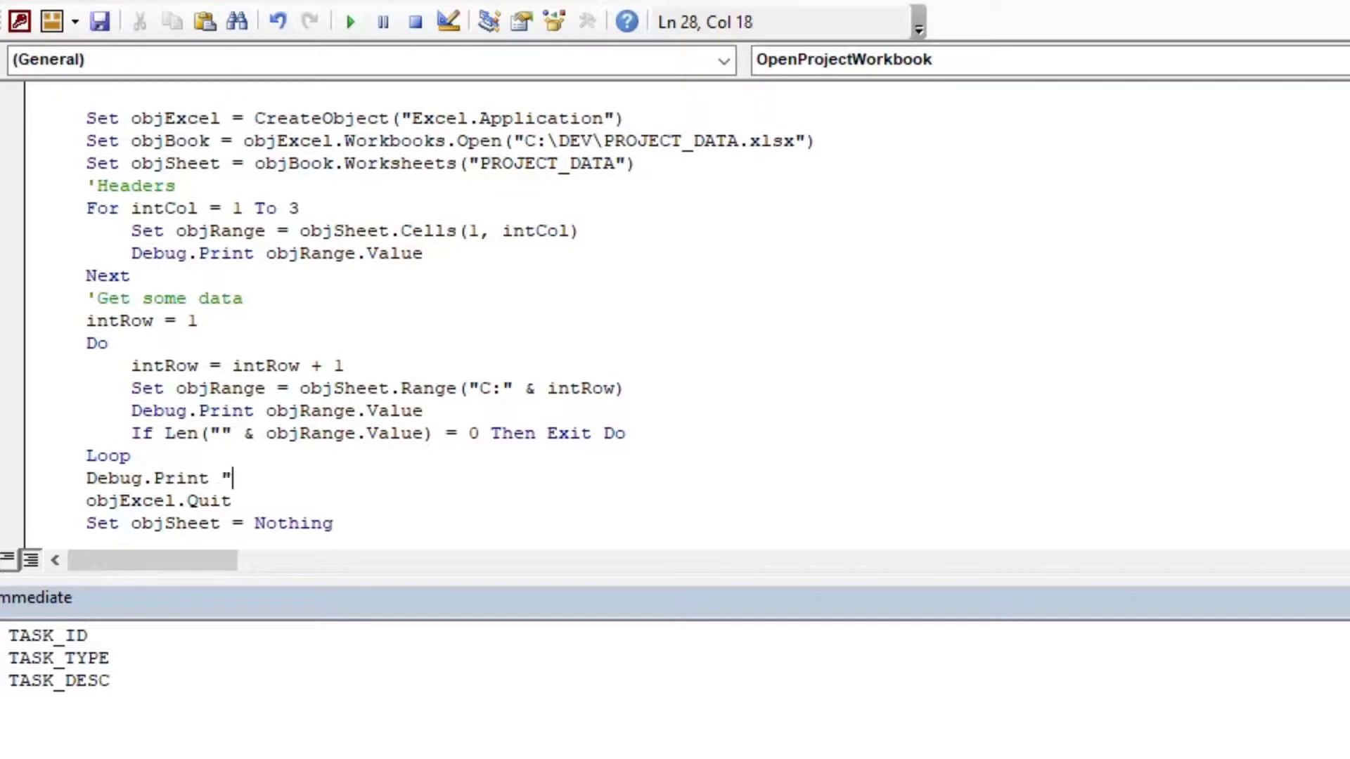
type("Last row:")
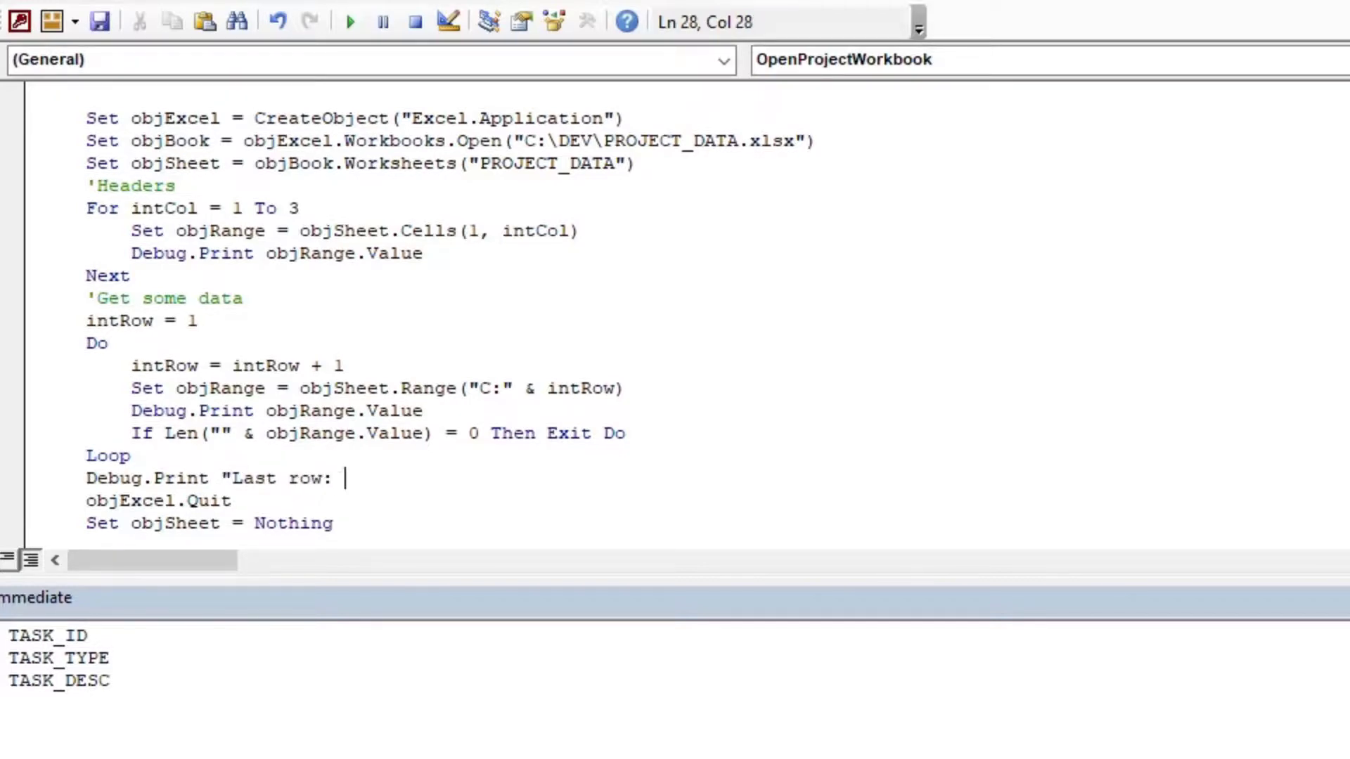
type("\" & intRow")
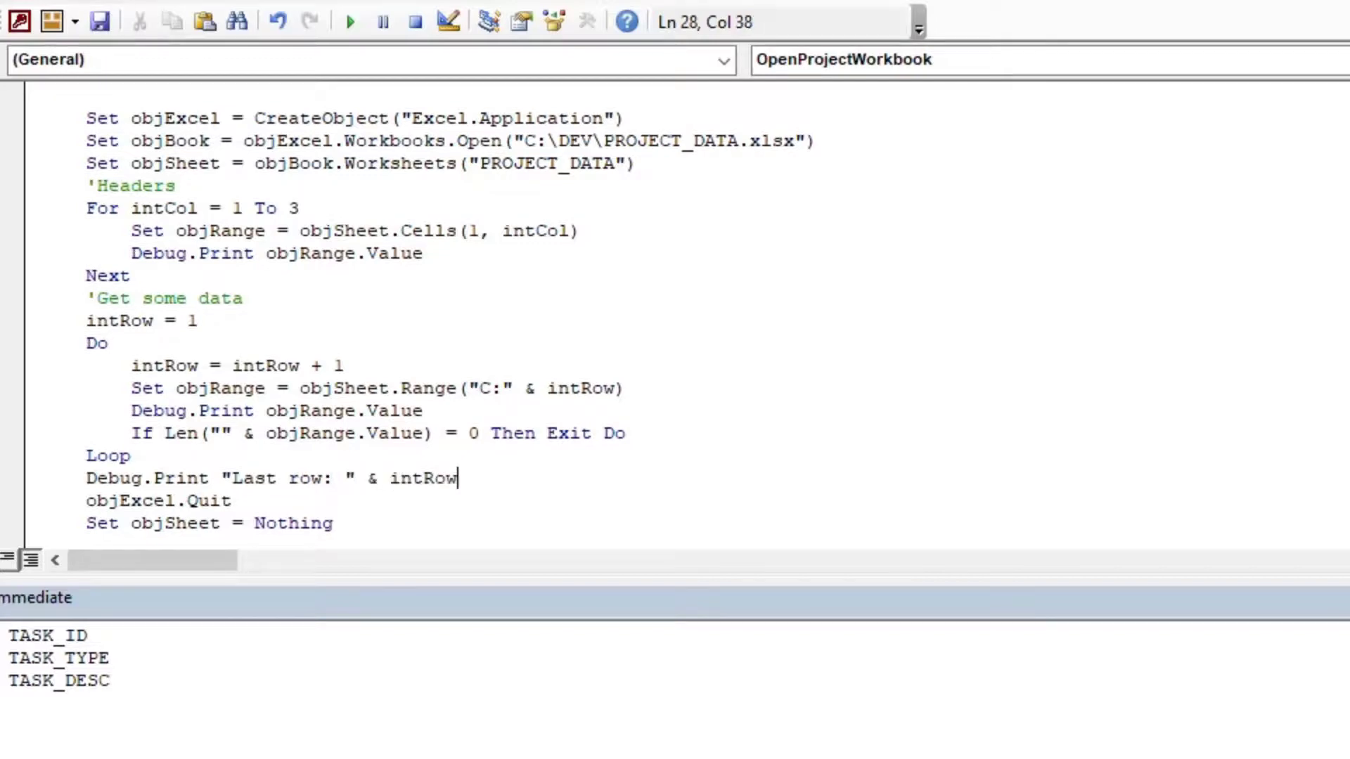
type("& \".")
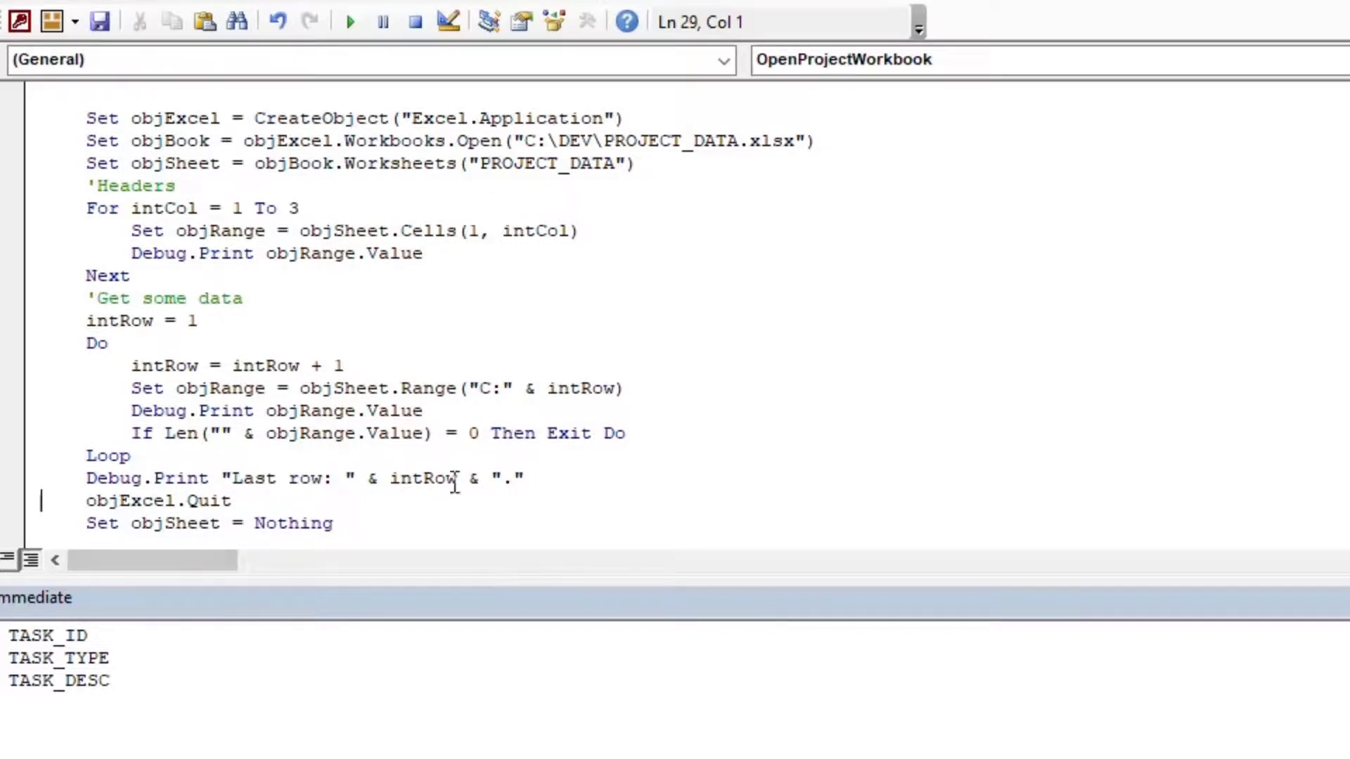
scroll("down", 3)
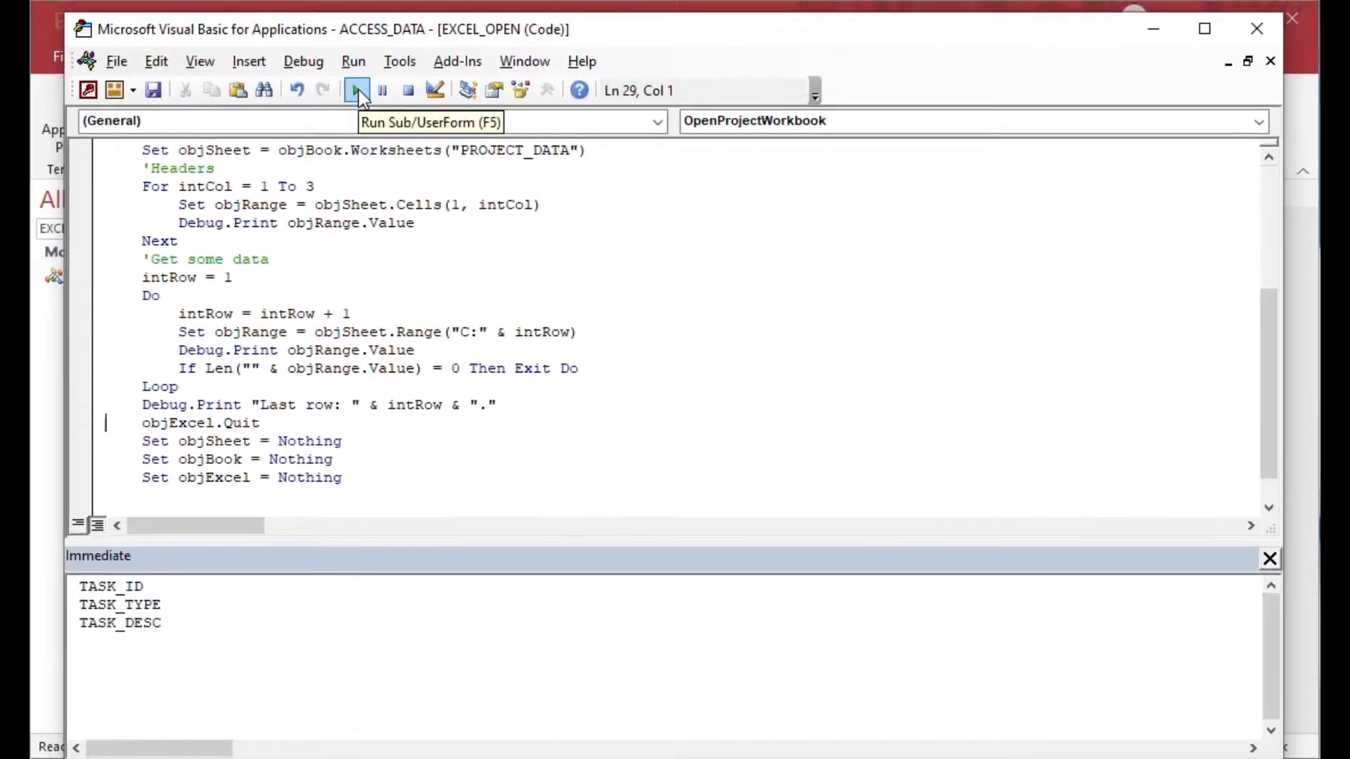
Step: Run the procedure and debug run-time error 1004 on the objSheet.Range line
left_click(357, 89)
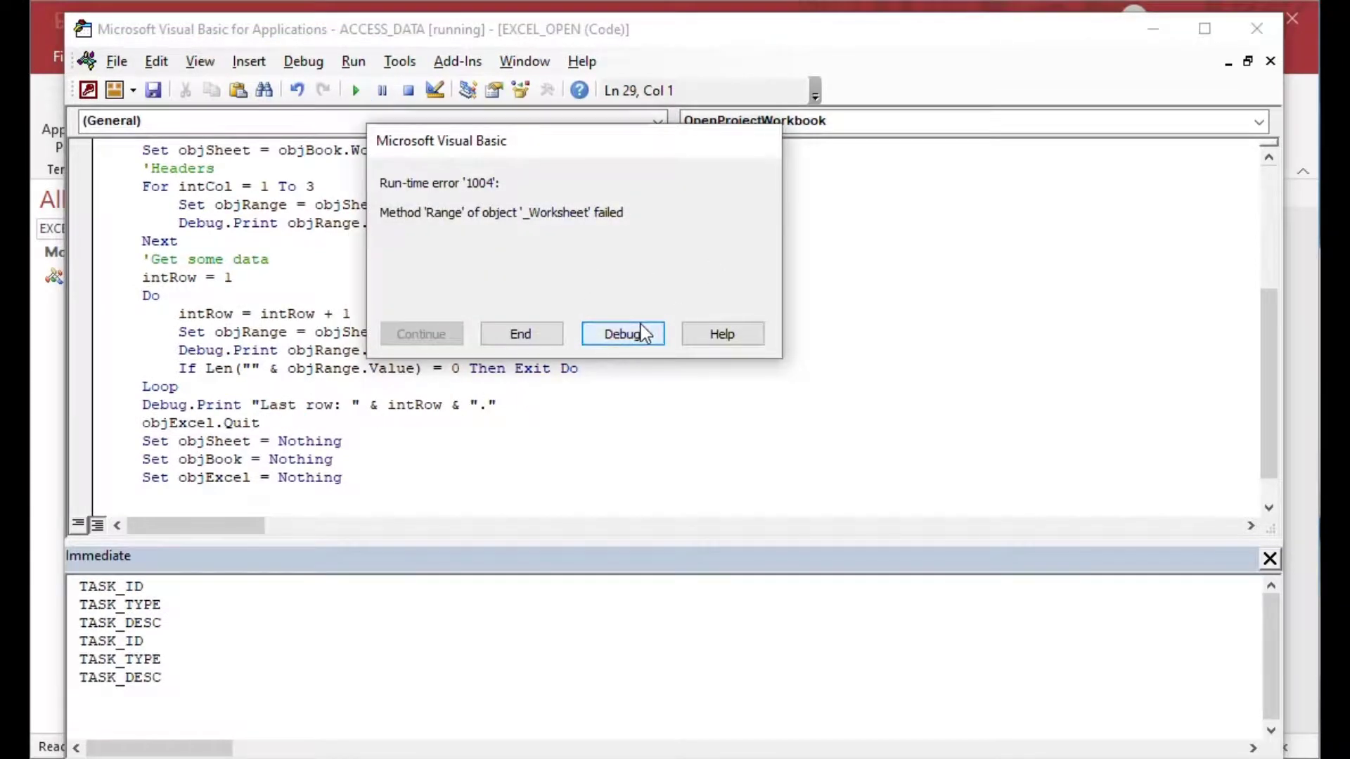
left_click(622, 334)
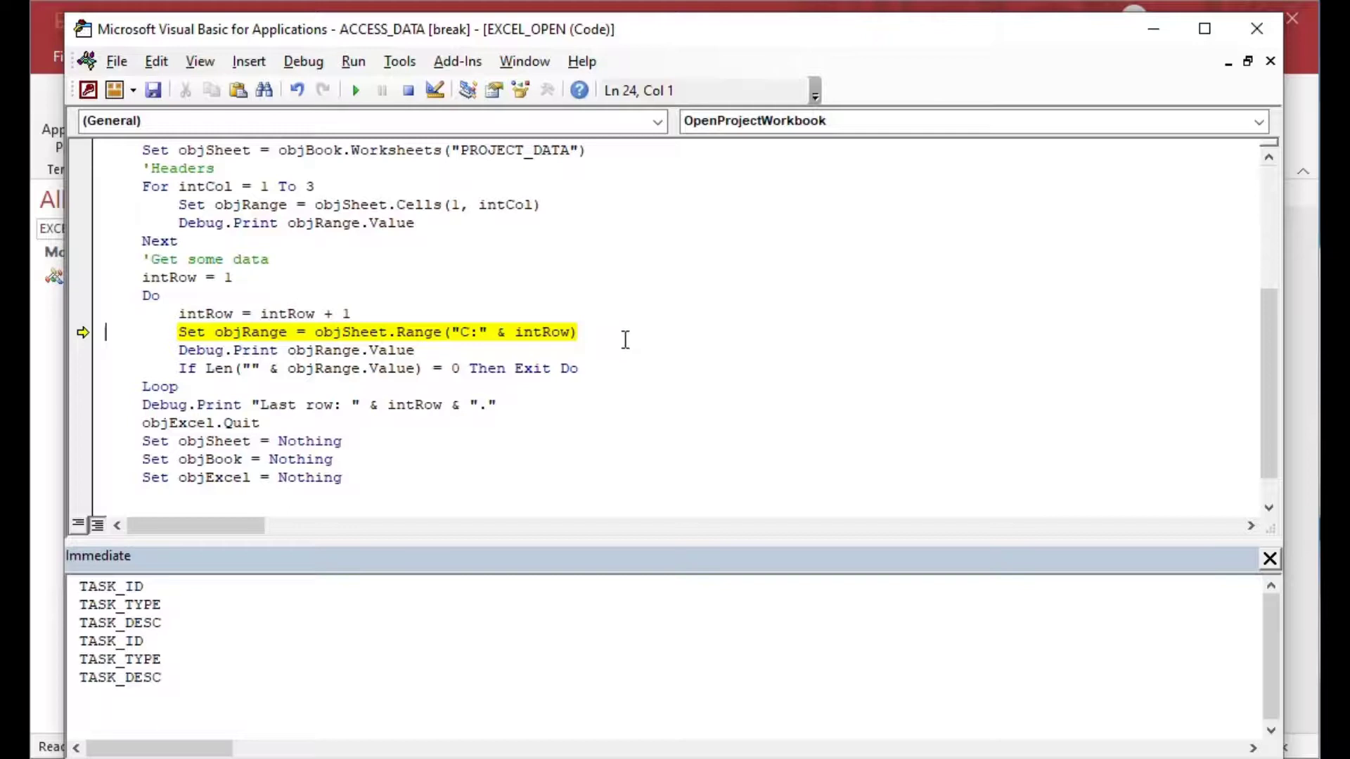
mouse_move(417, 332)
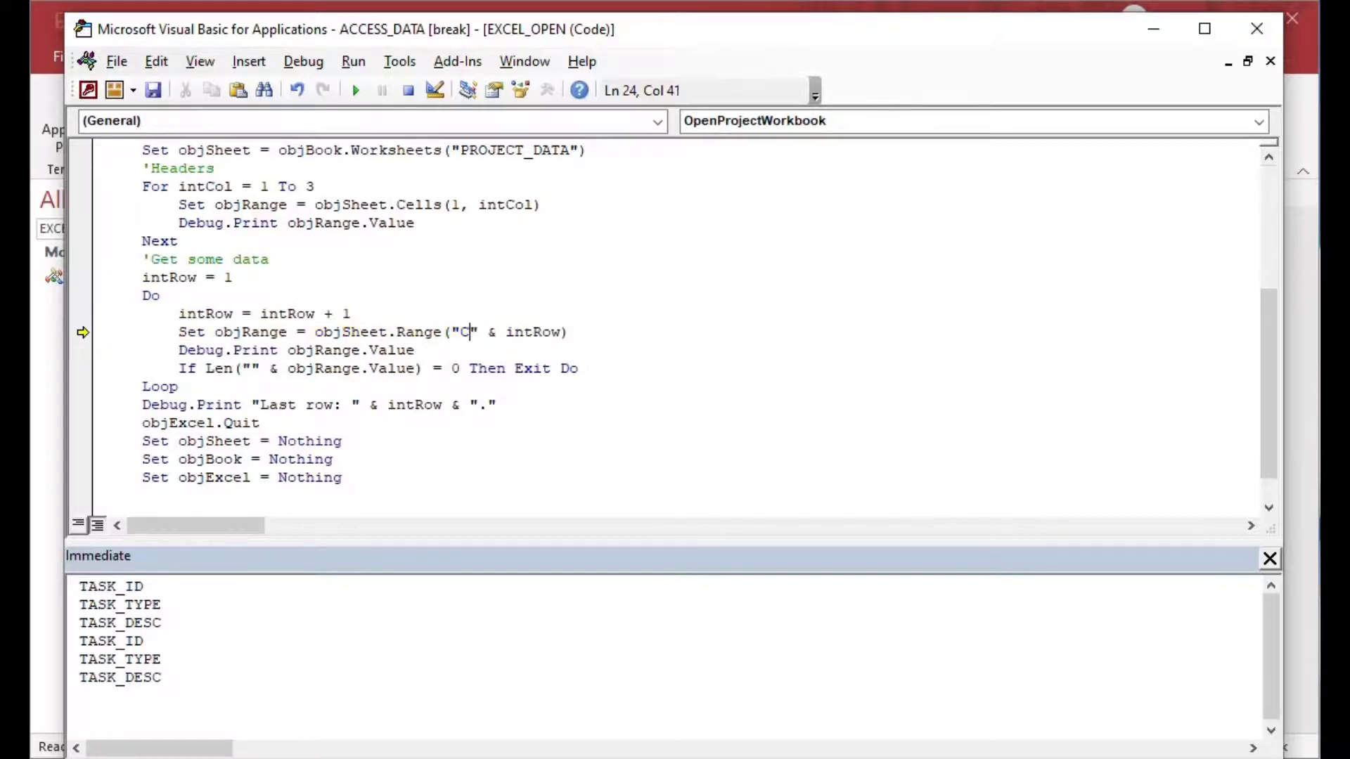
mouse_move(336, 163)
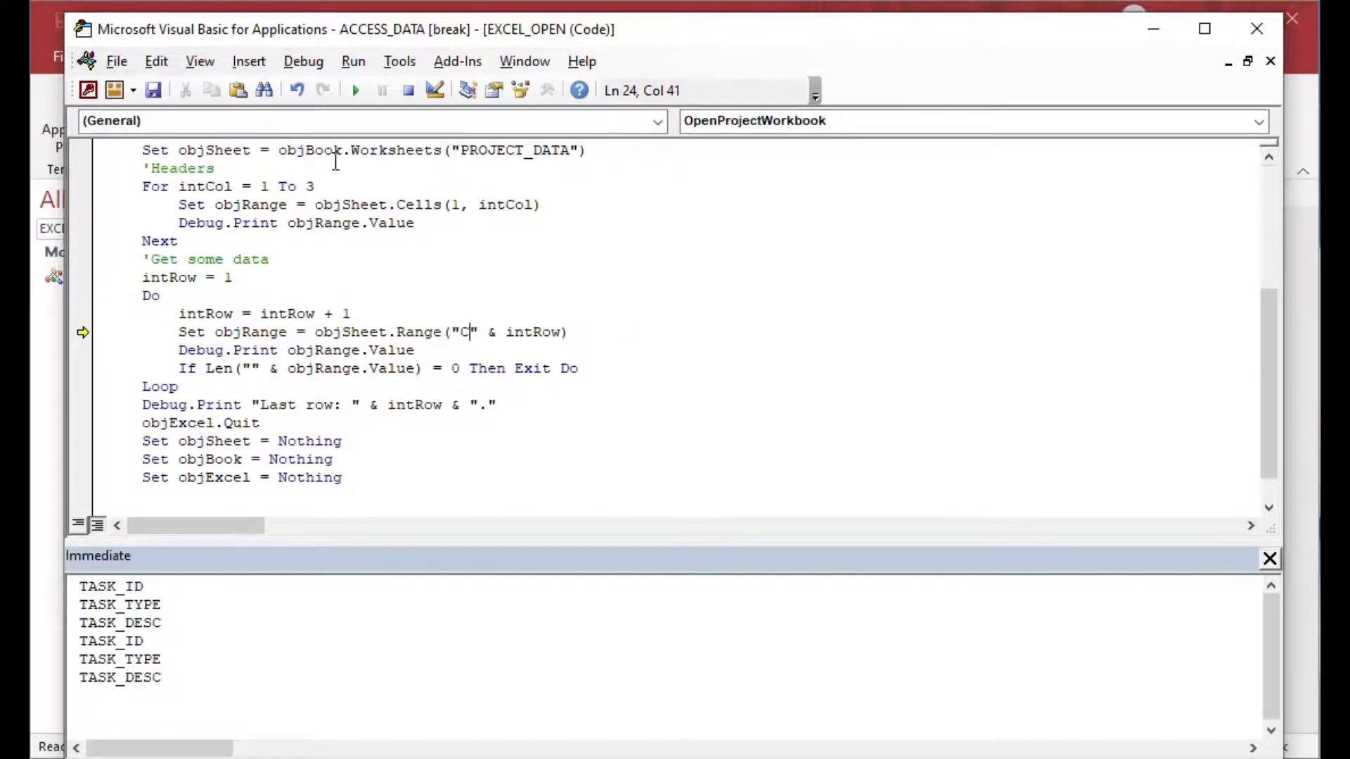
Step: Rerun the sub after fixing Range("C" & intRow), printing tasks and 'Last row: 13'
left_click(355, 89)
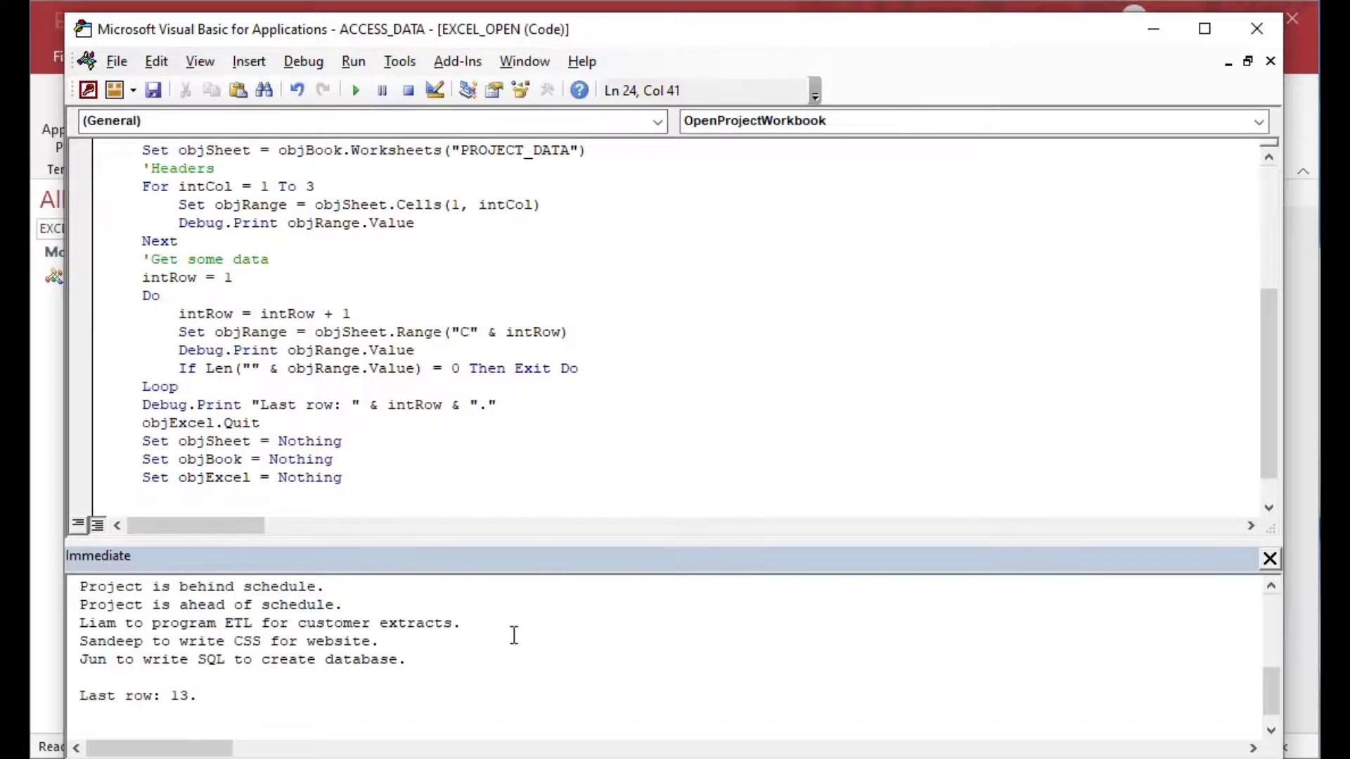
mouse_move(649, 343)
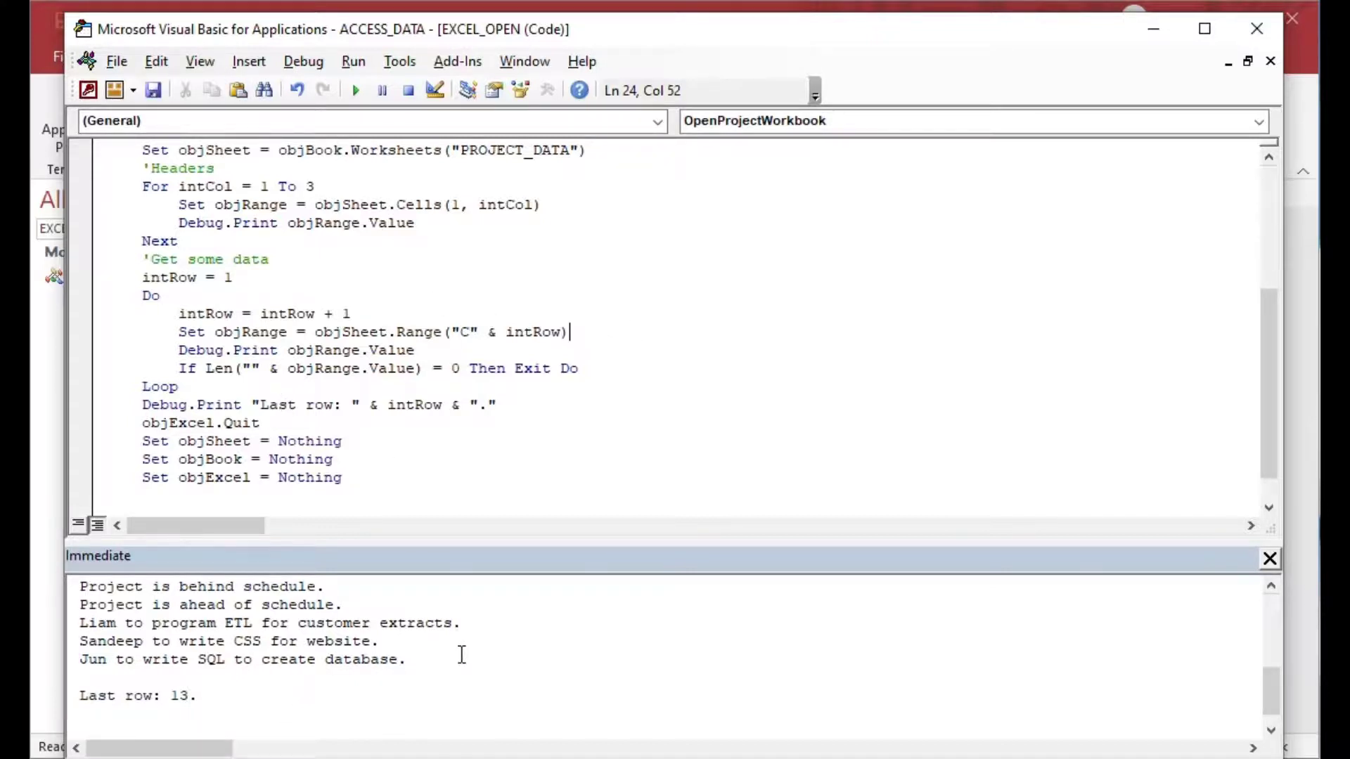
Step: Review the printed task descriptions and 'Last row: 13' in the Immediate window
left_click(471, 660)
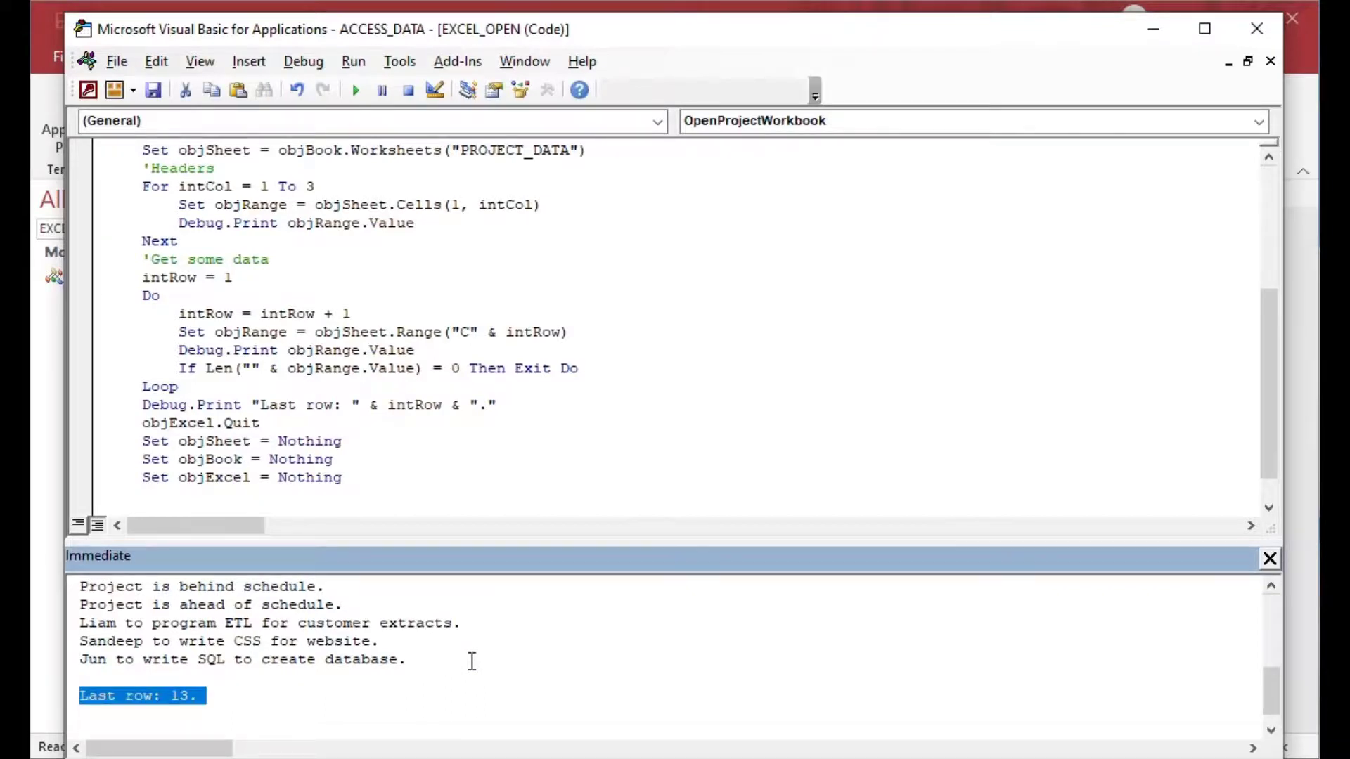
left_click(472, 676)
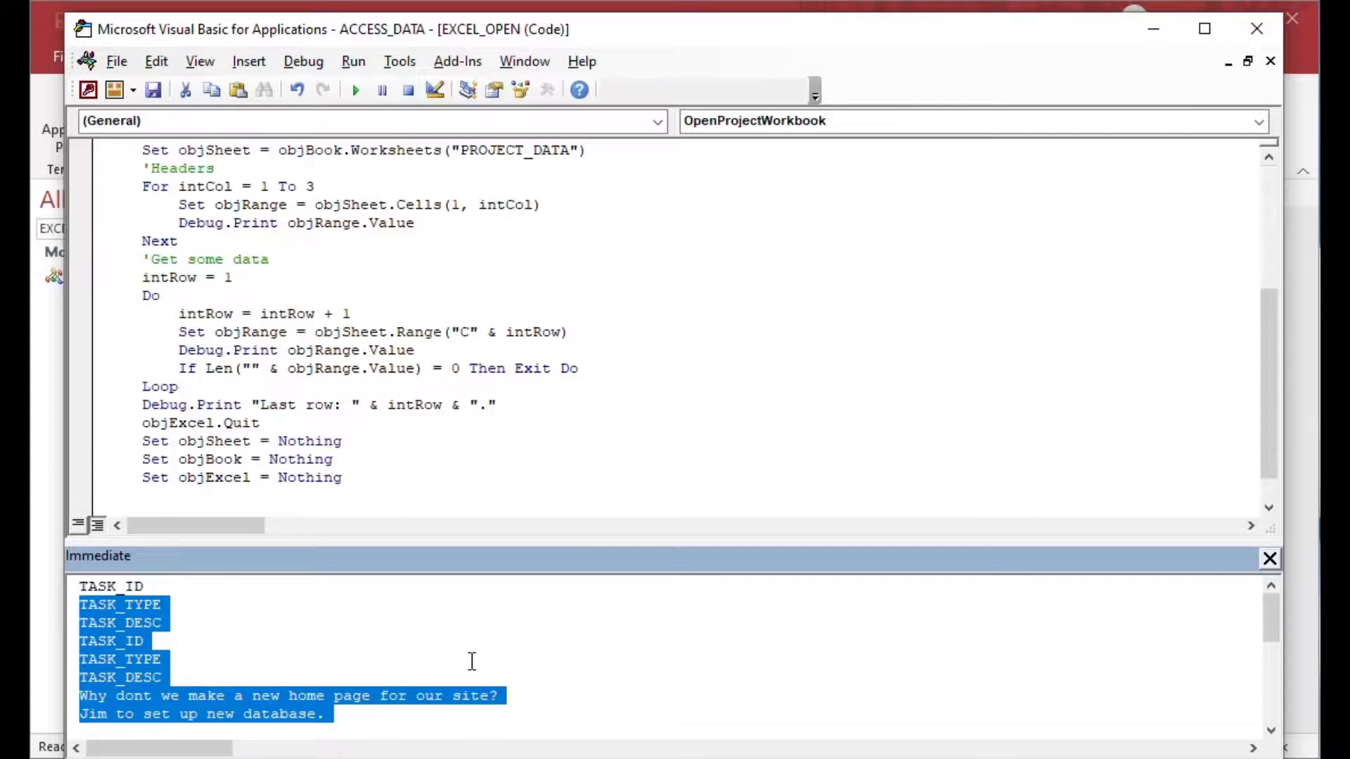
left_click(557, 679)
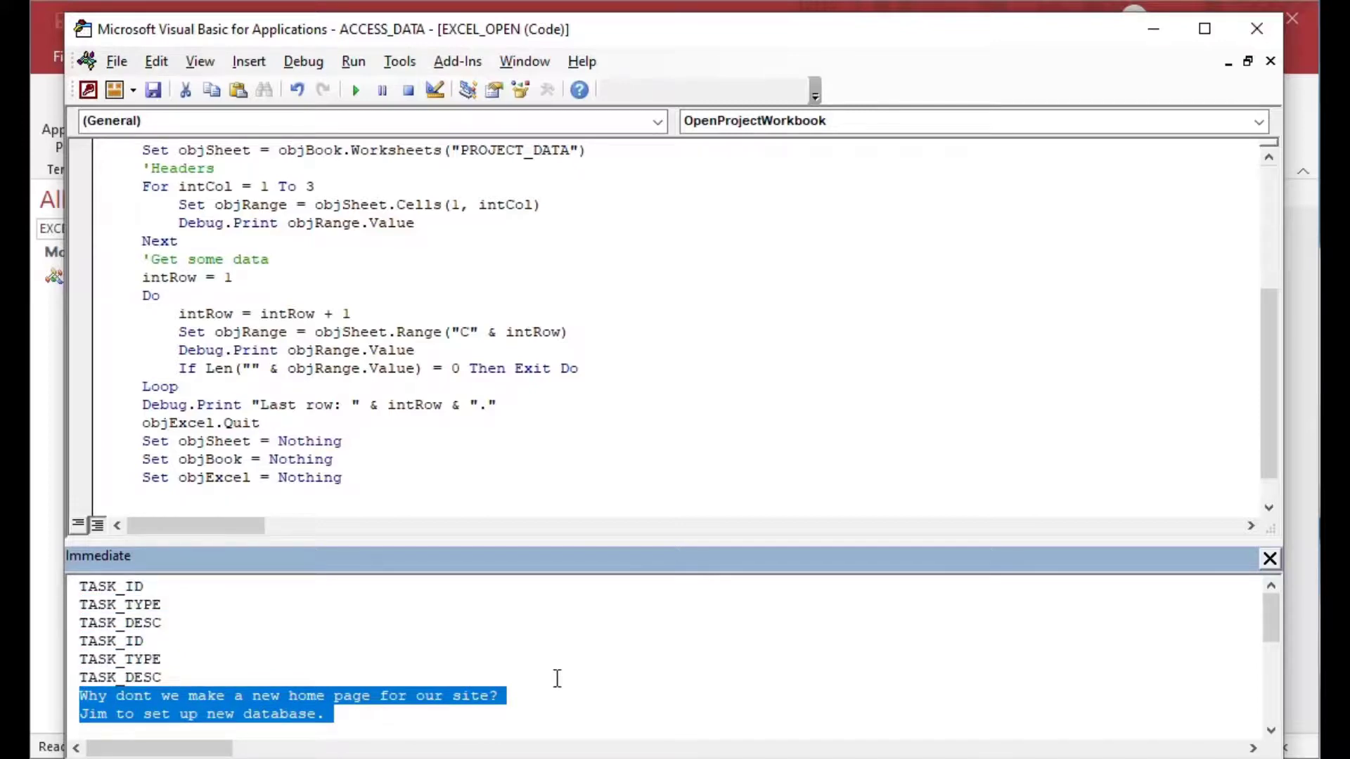
scroll("down", 3)
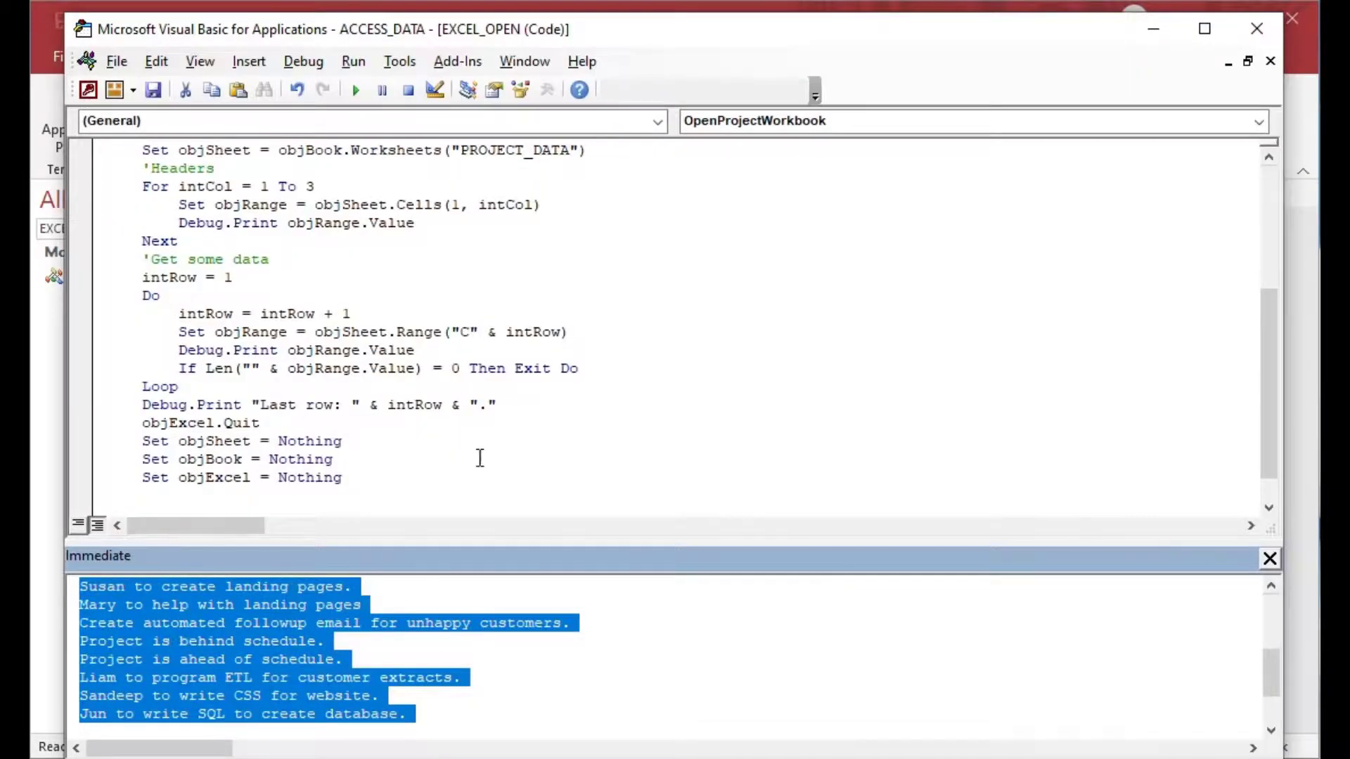
Step: Return to the code and place the cursor after the last-row message line
left_click(437, 494)
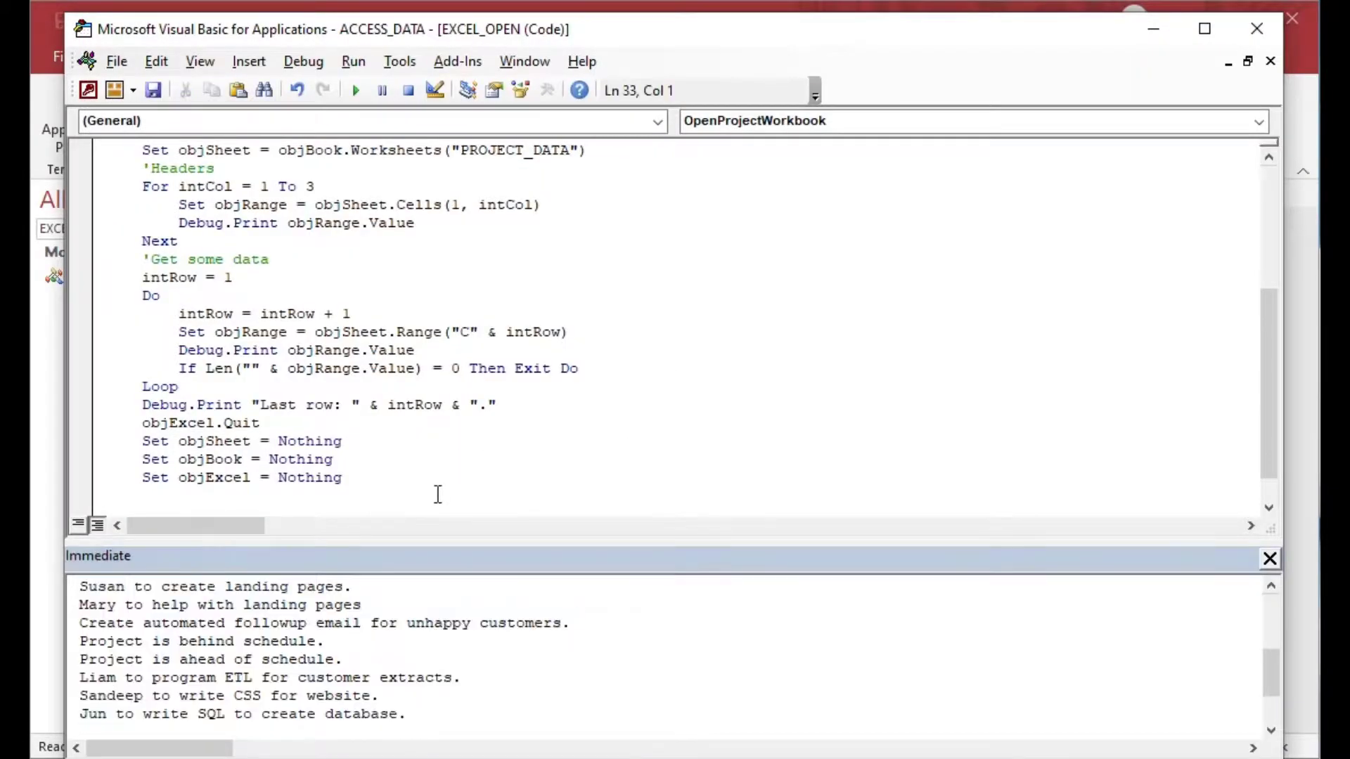
mouse_move(382, 89)
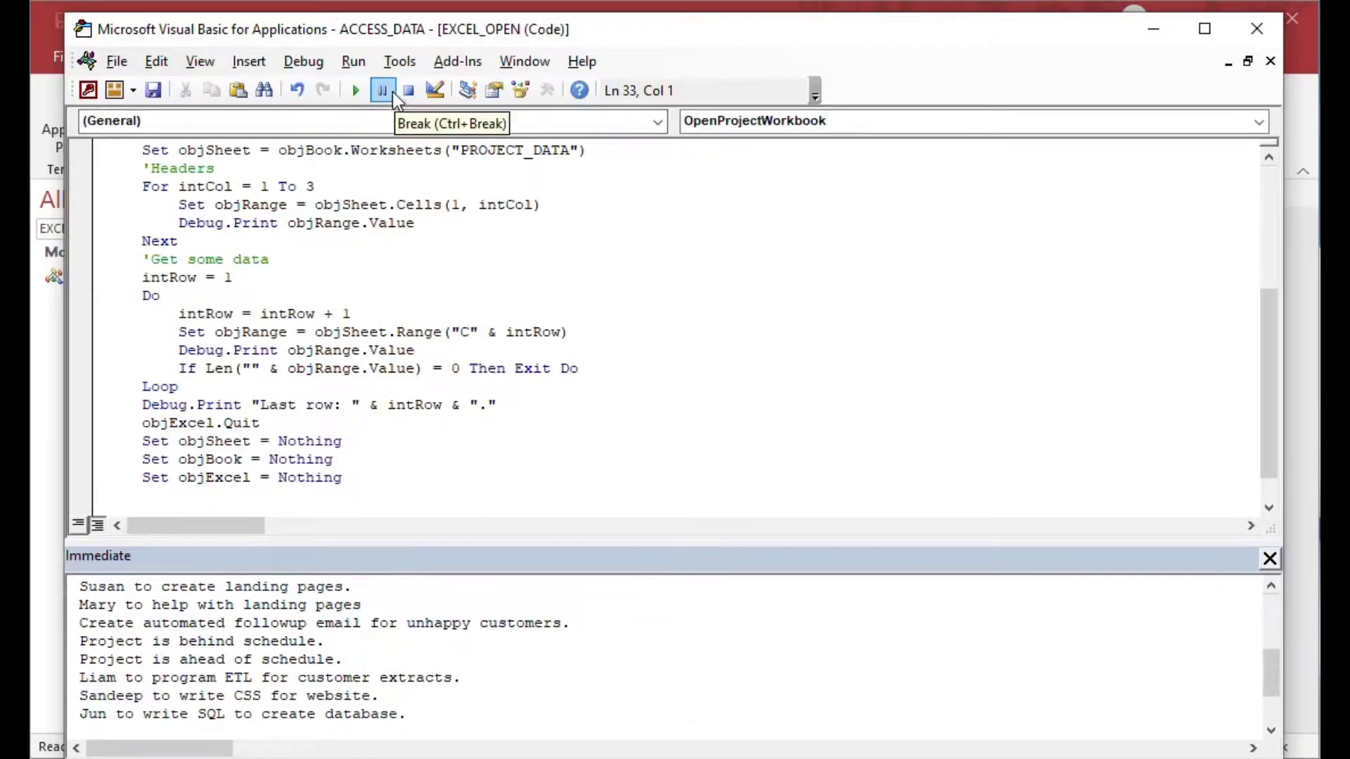
left_click(552, 391)
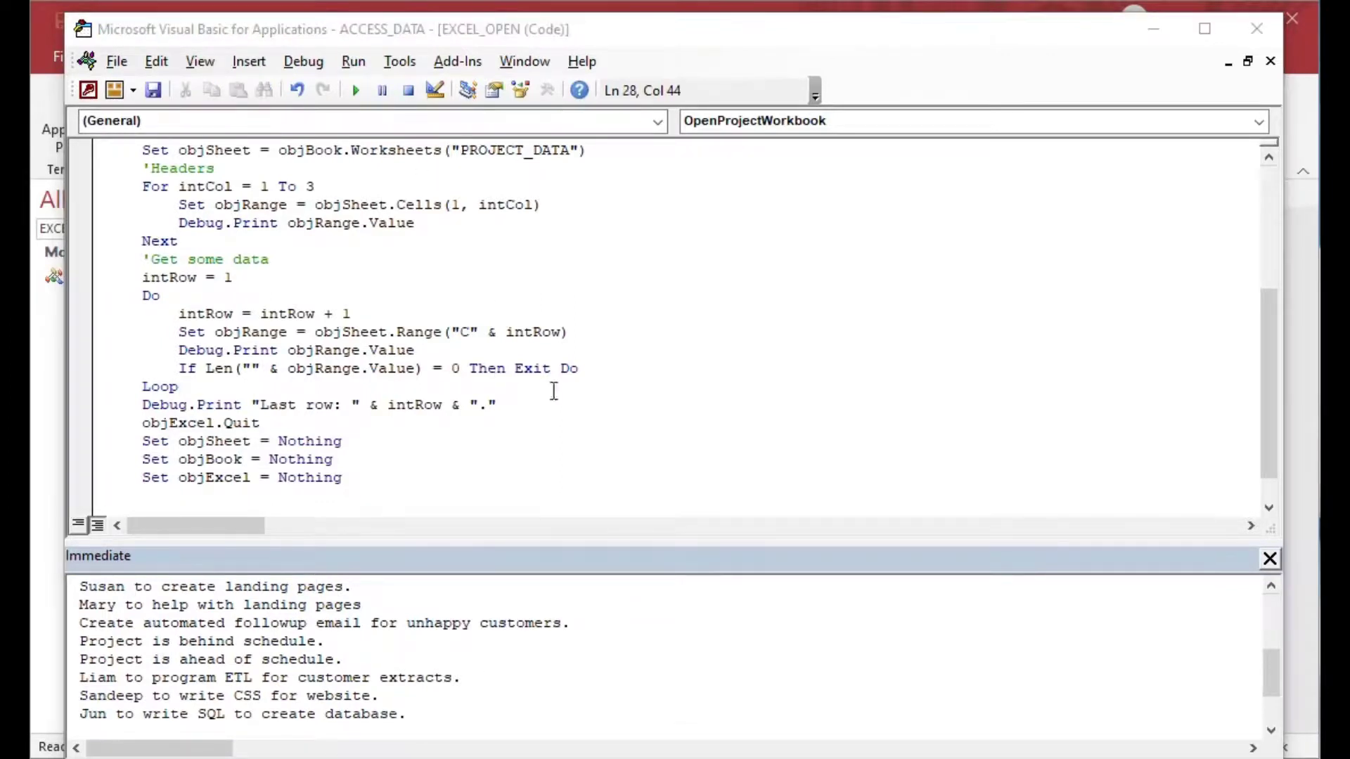
left_click(498, 405)
type("'Make a change")
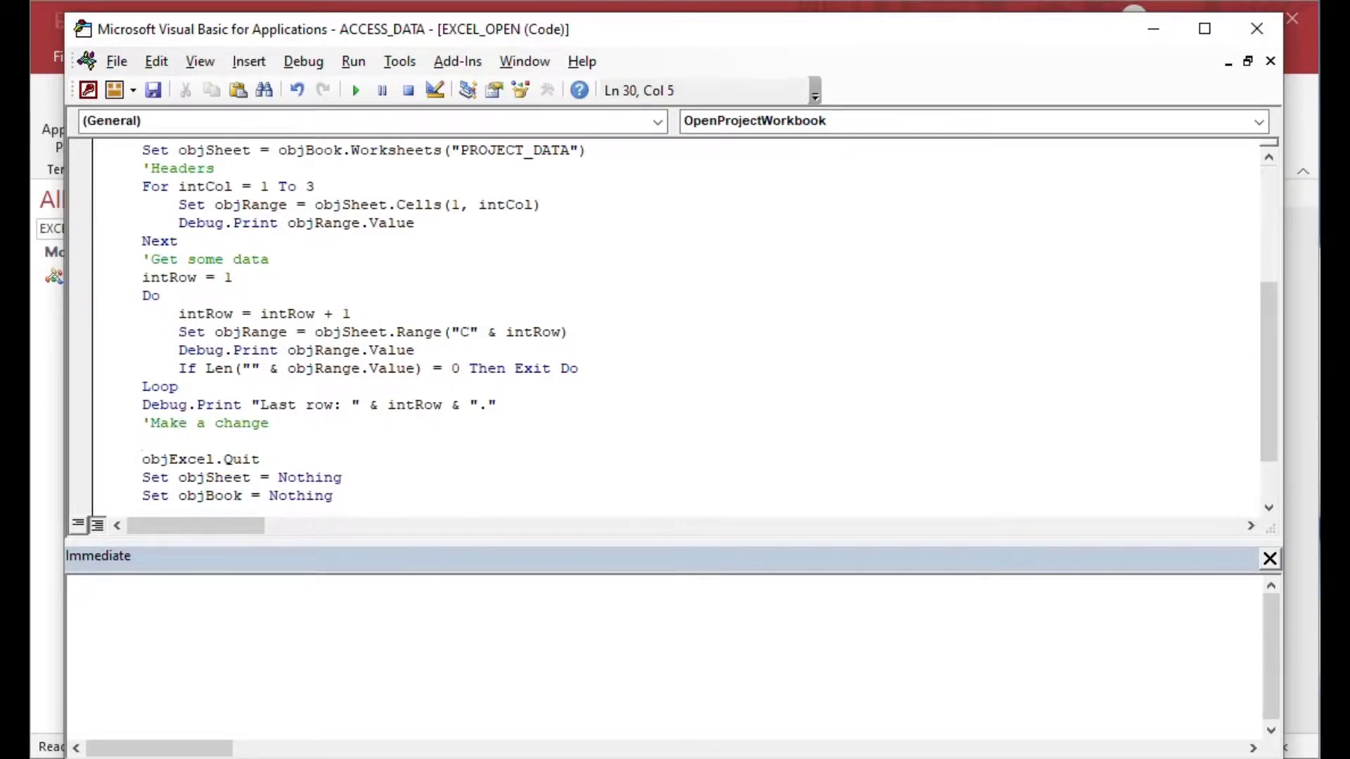
Step: Write a Set statement pointing the range object at column C of intRow
type("Set ob")
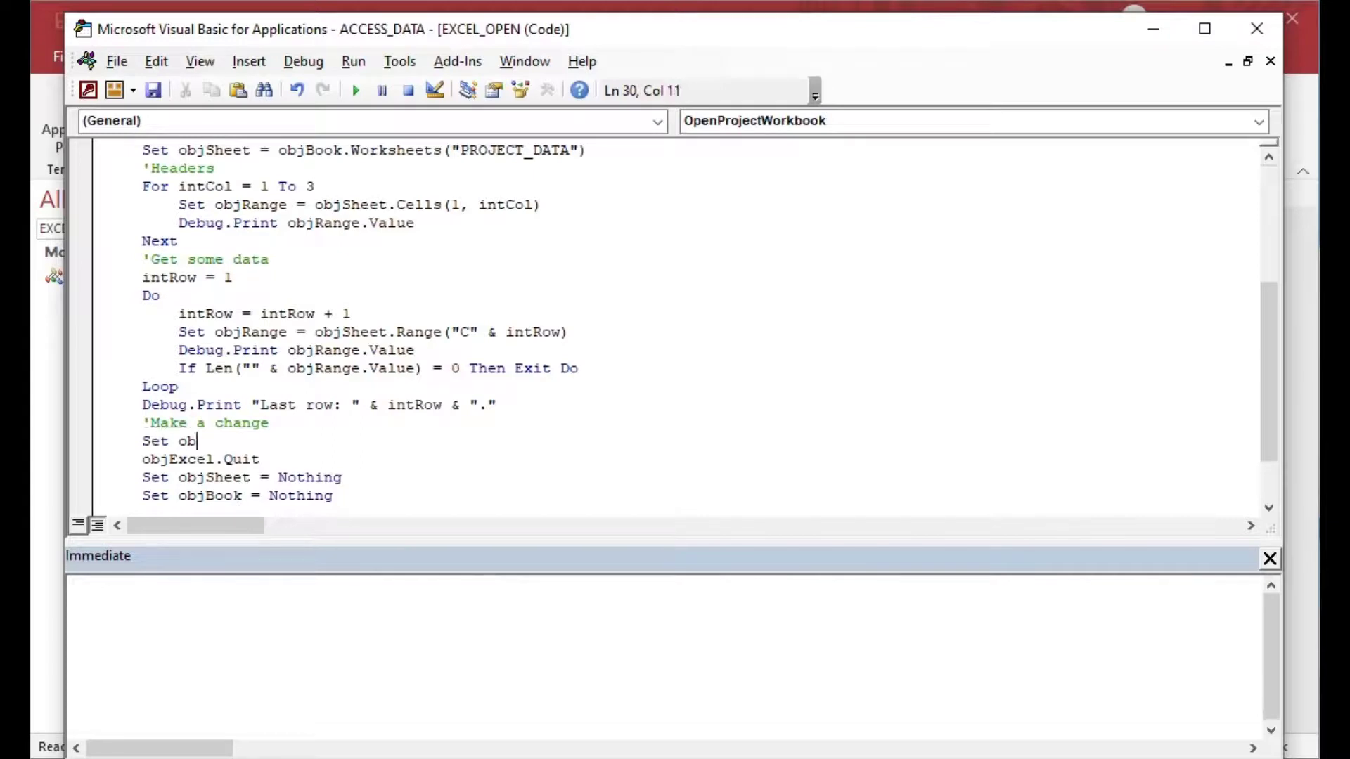
type("jRow =")
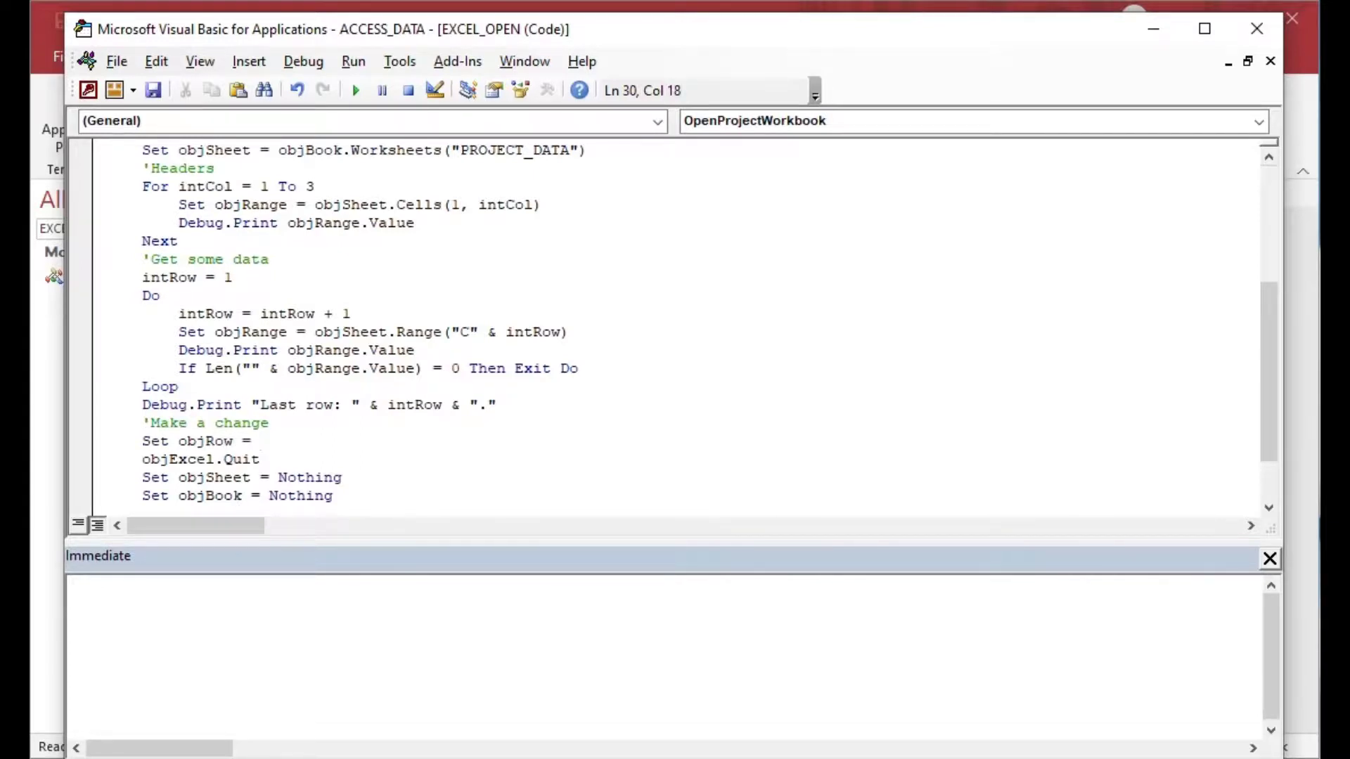
type("objSheet.Range(\"C\" &")
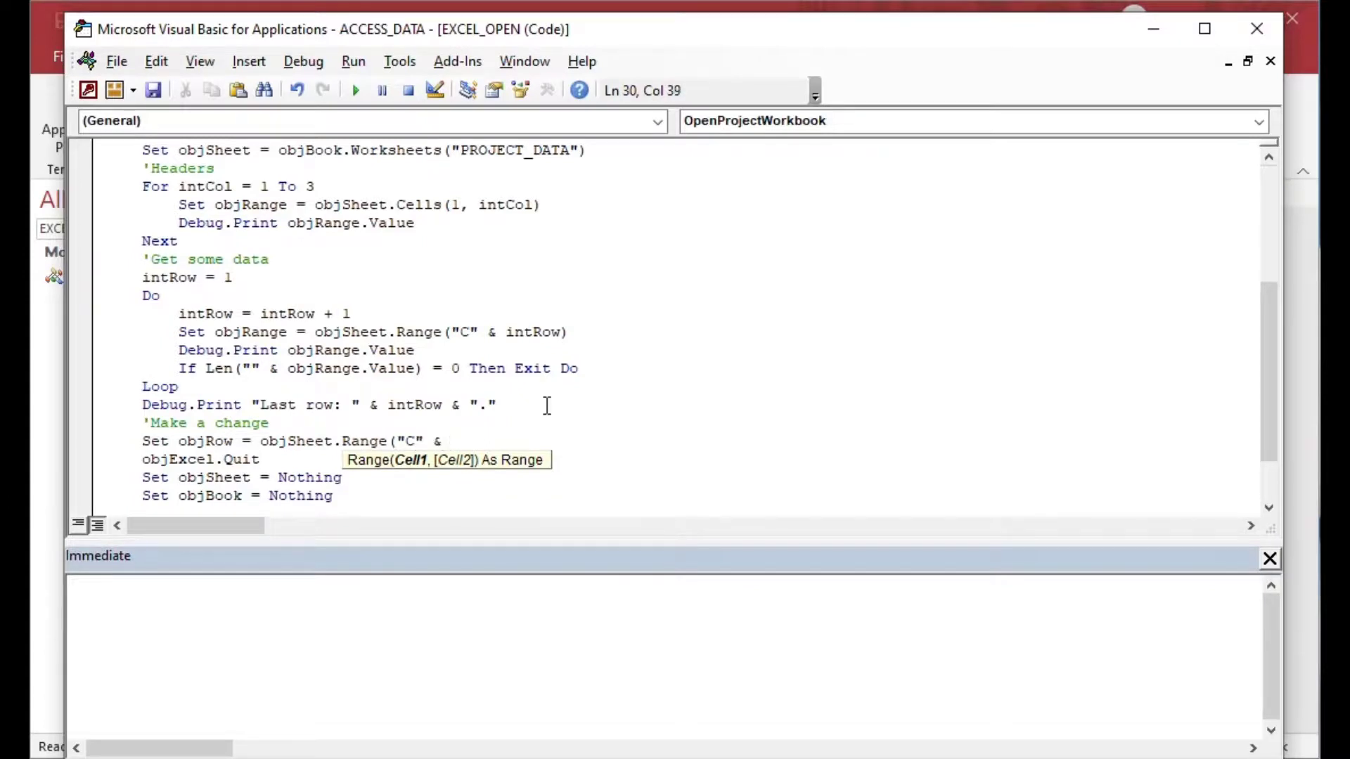
type("intRow")
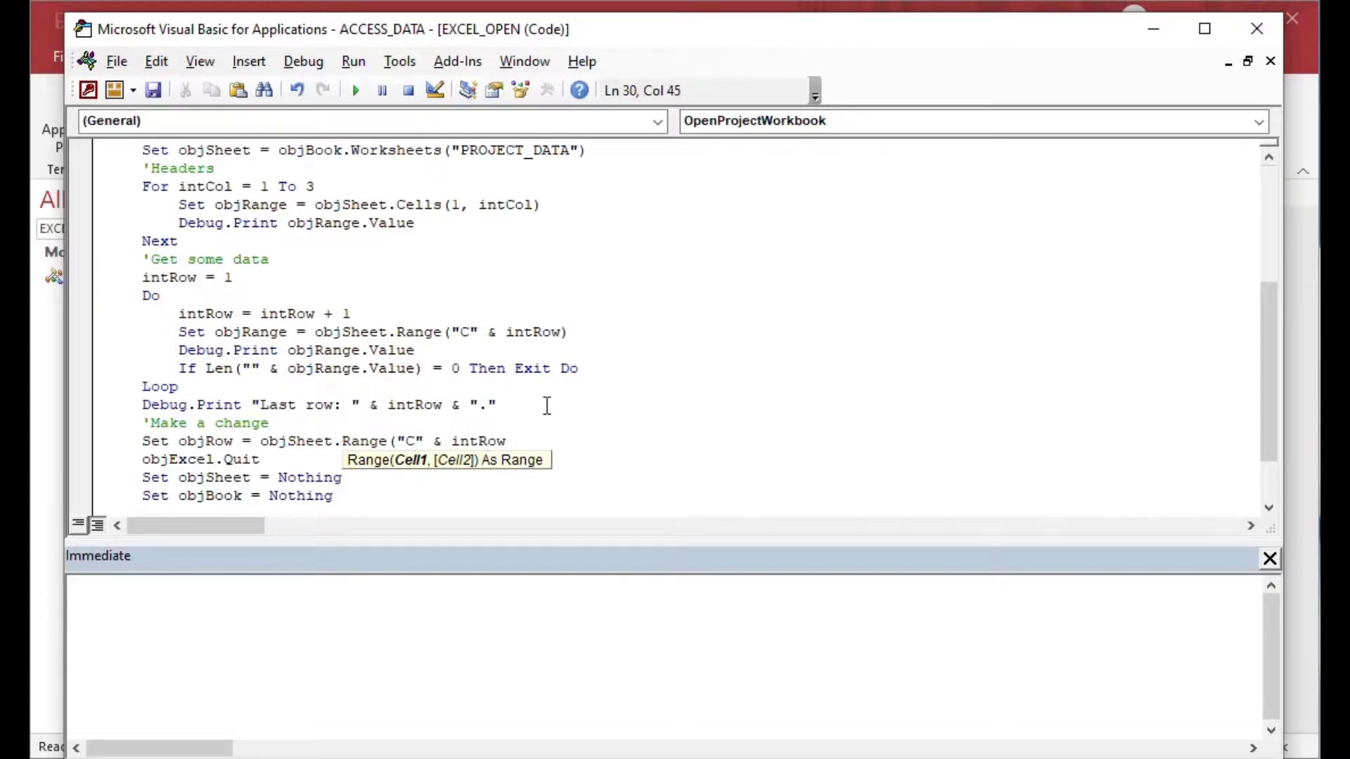
key("Return")
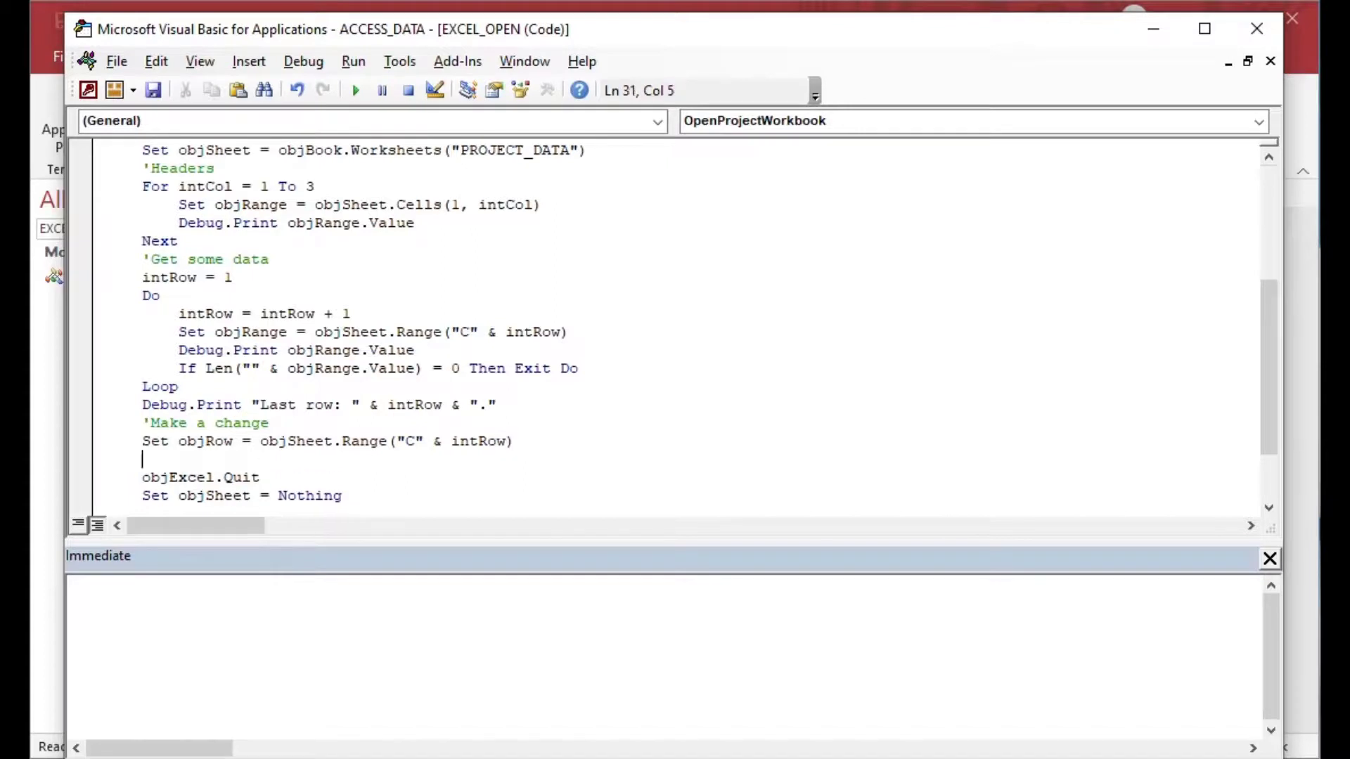
Step: Rename objRow to objRange and assign it the value "This is the last row!"
type("obj")
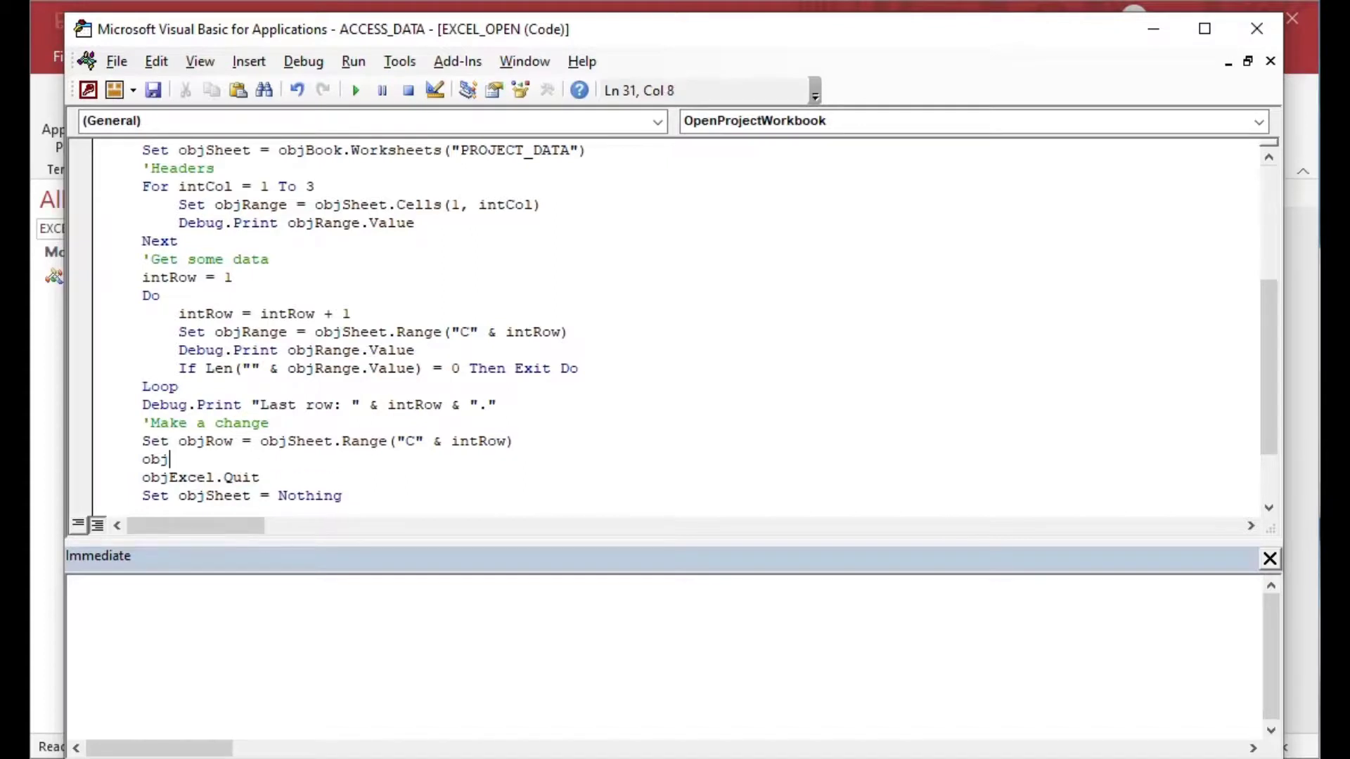
type("Ro")
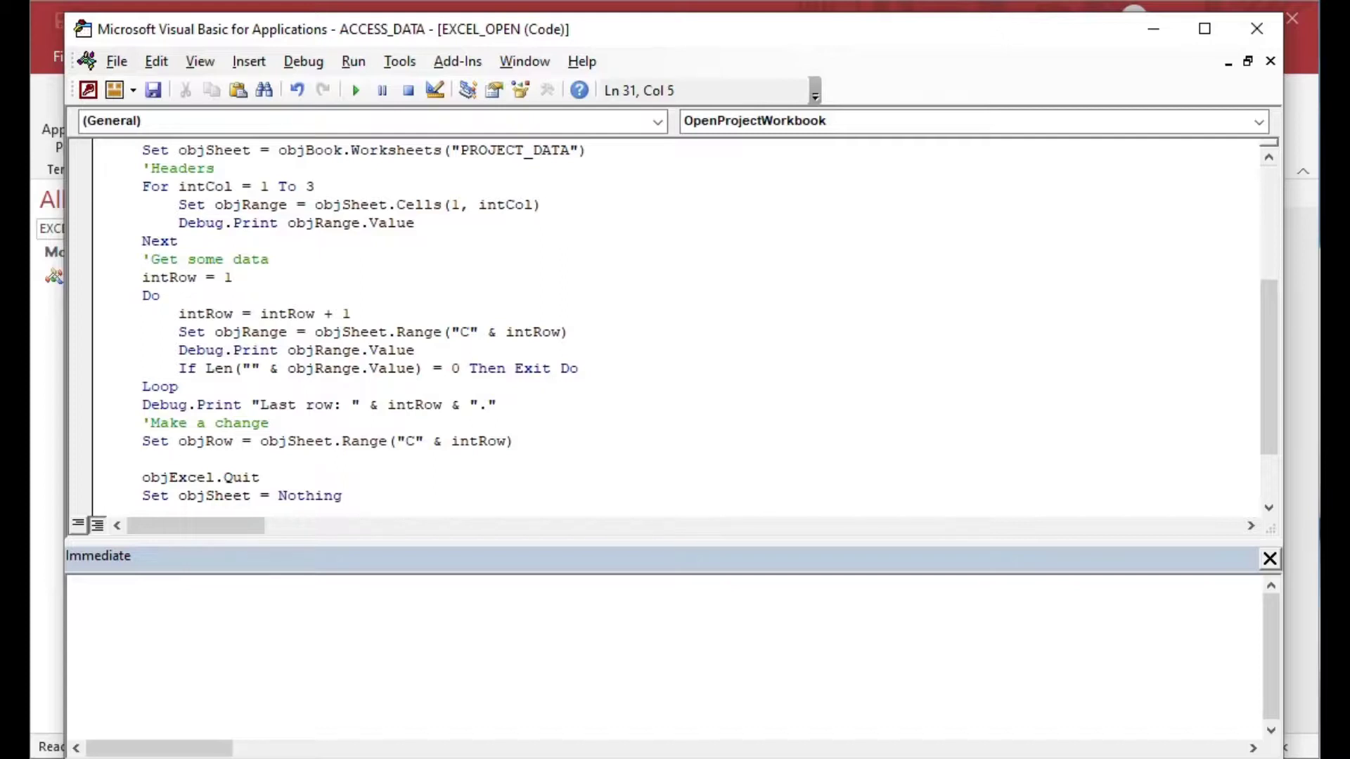
left_click(231, 441)
type("ange")
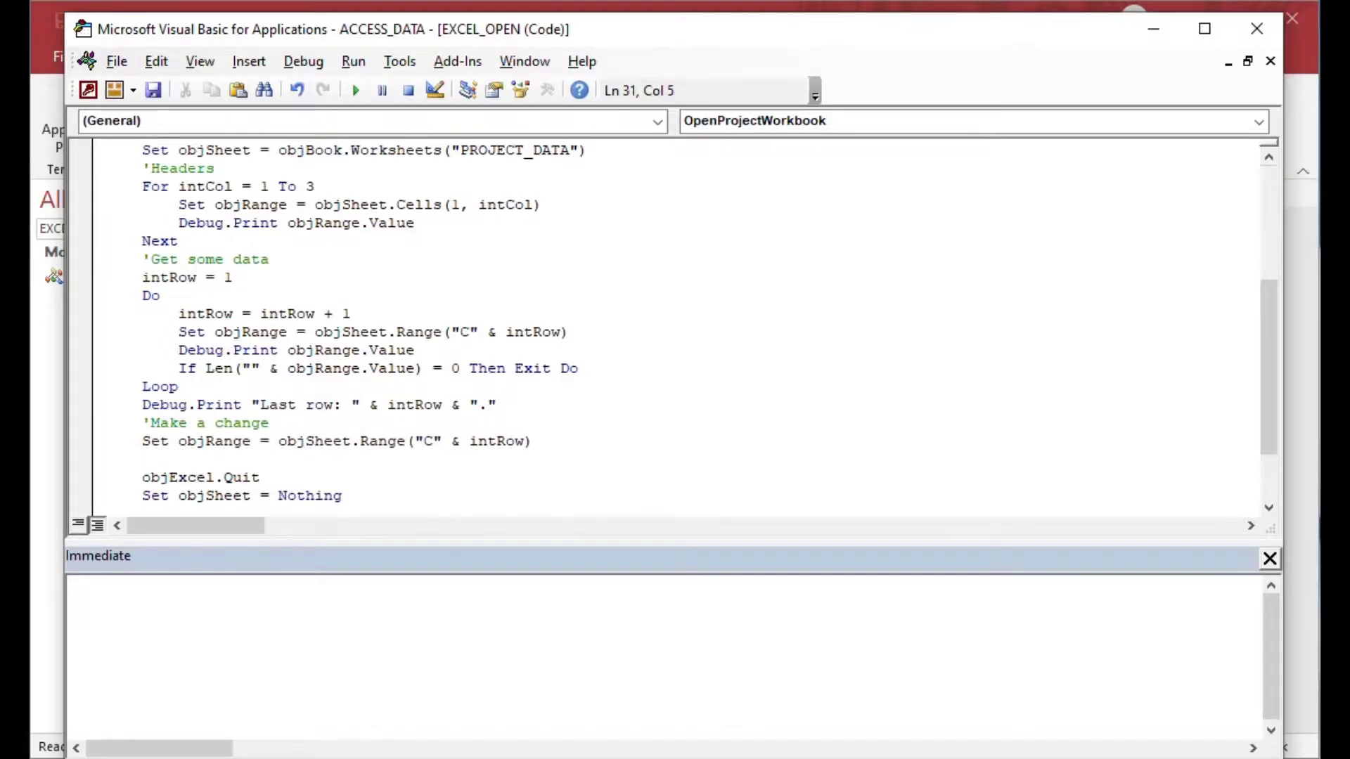
type("objRang")
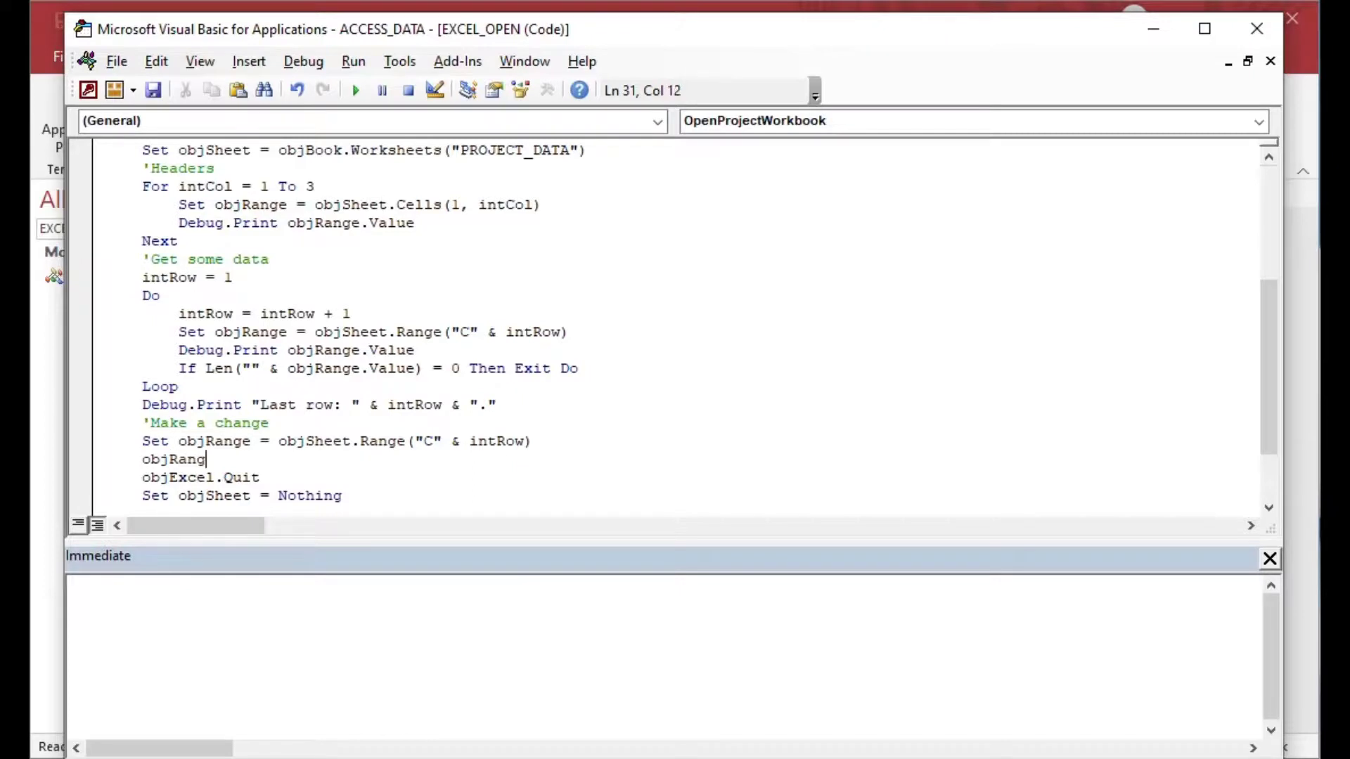
type(".val")
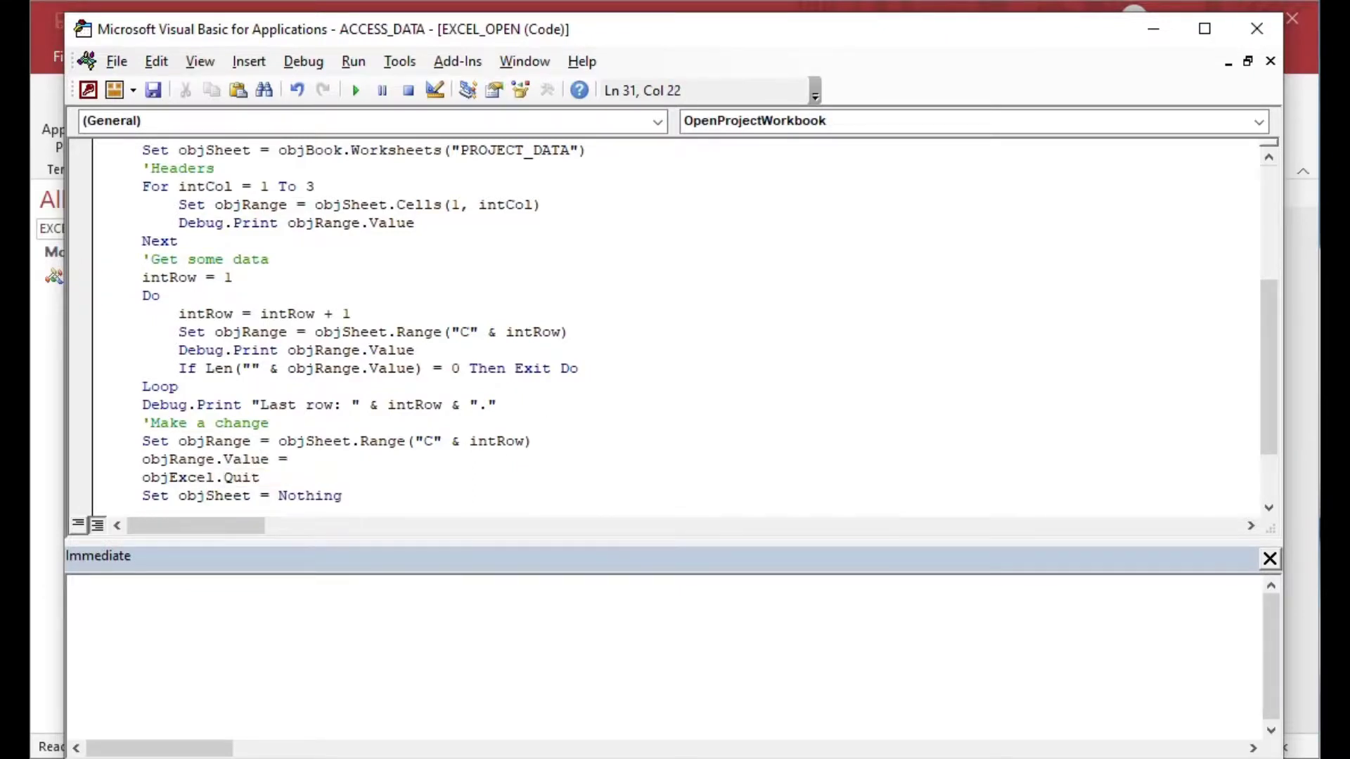
type("\"")
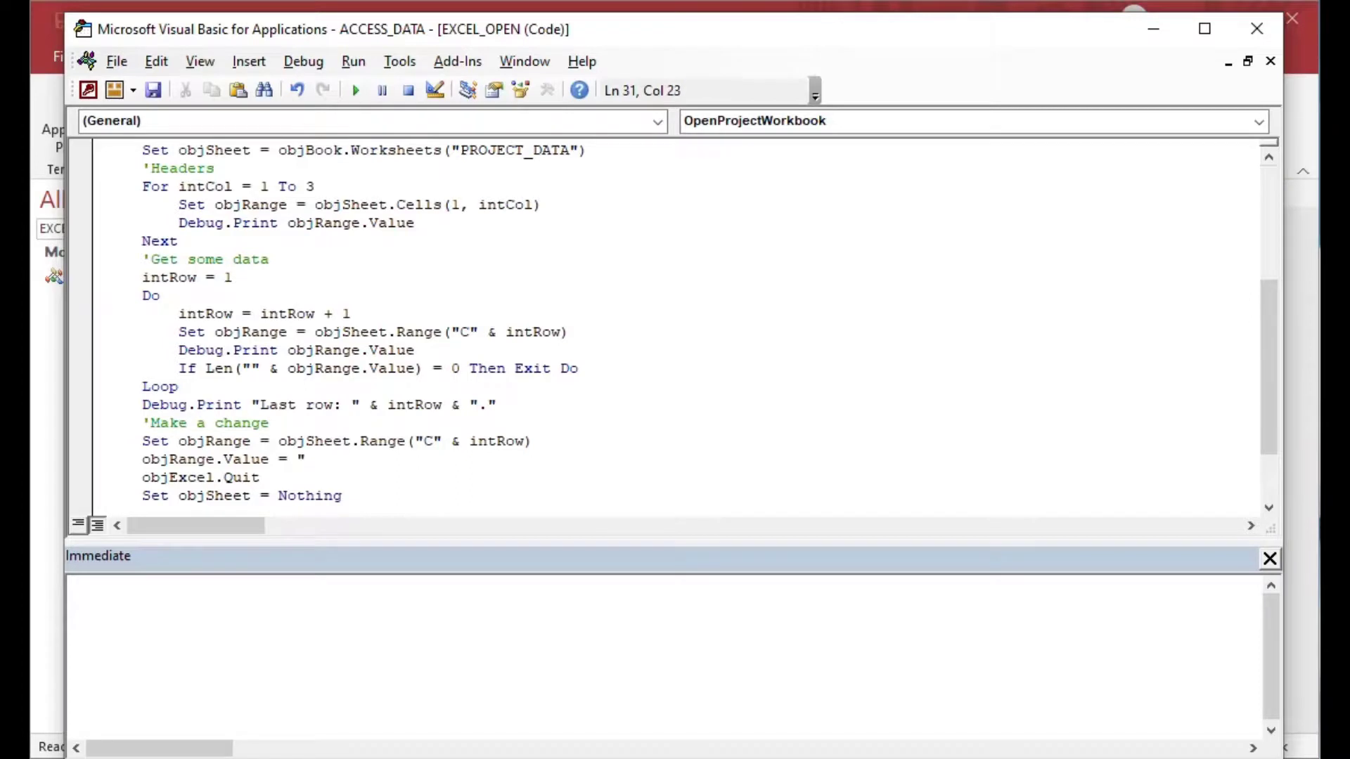
type("This is the last")
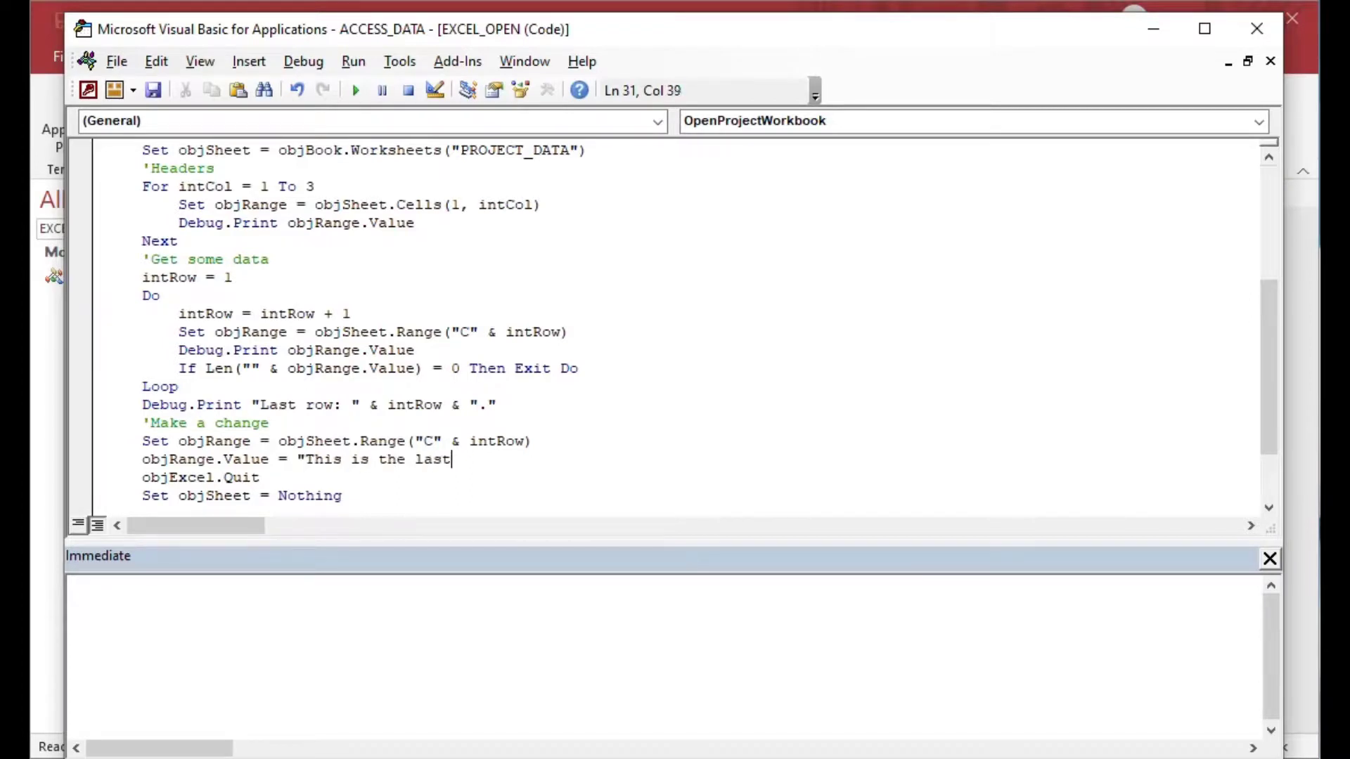
type("row!\"")
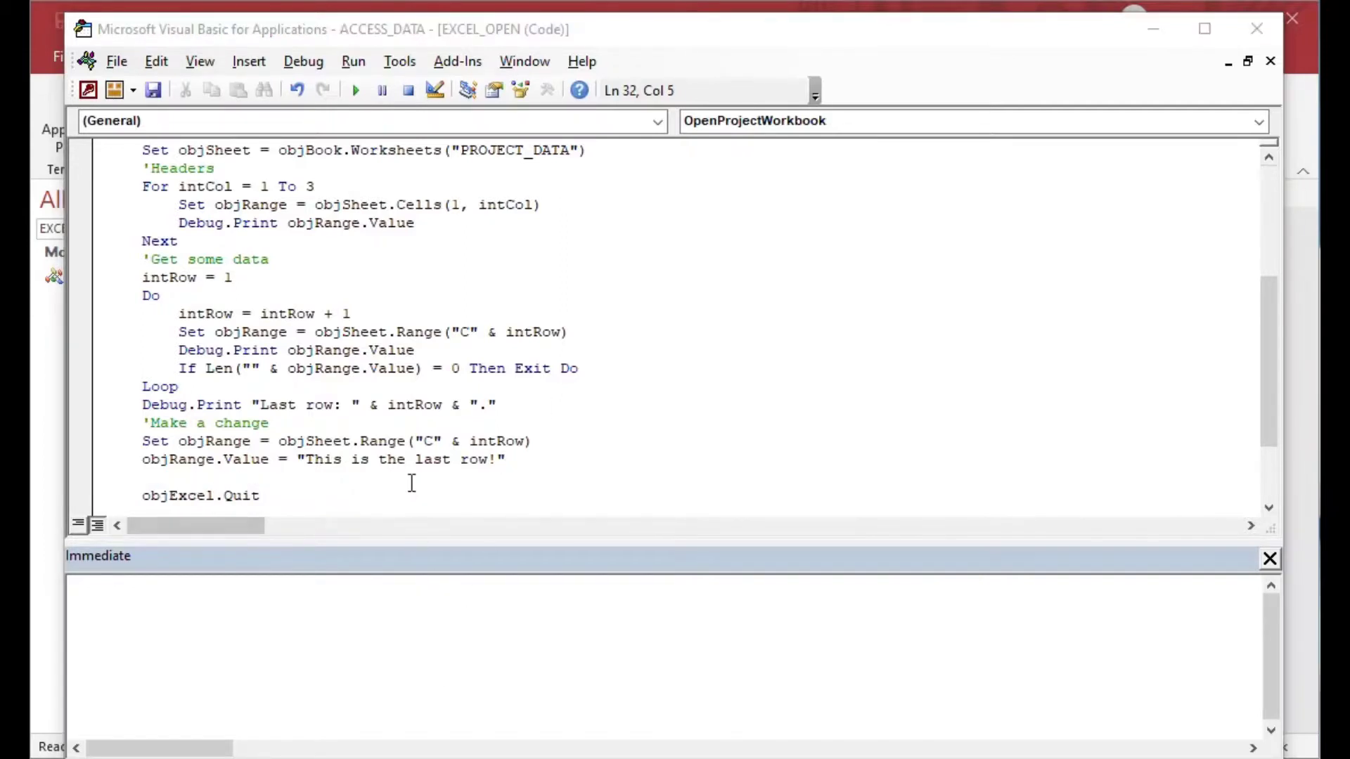
Step: Add an objBook.Save line before objExcel.Quit
type("objBo")
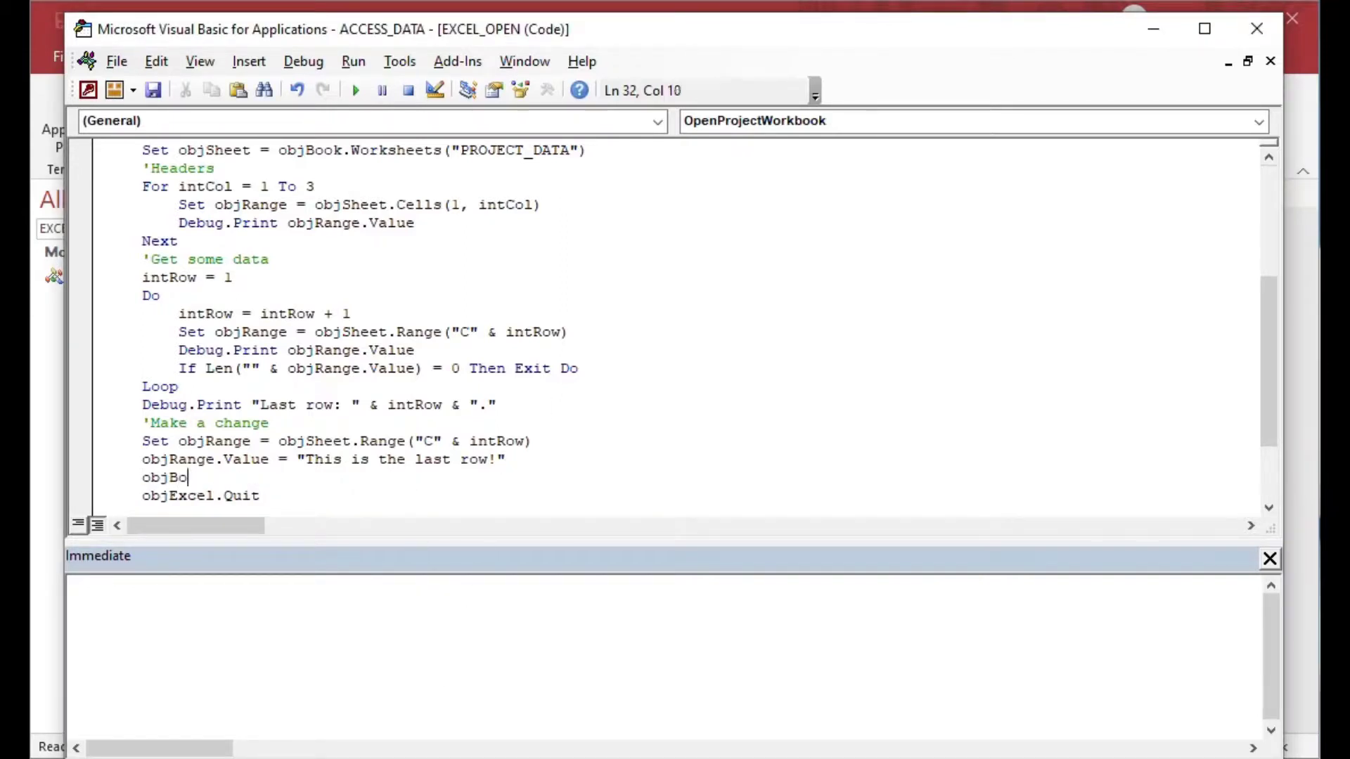
type("ook.save")
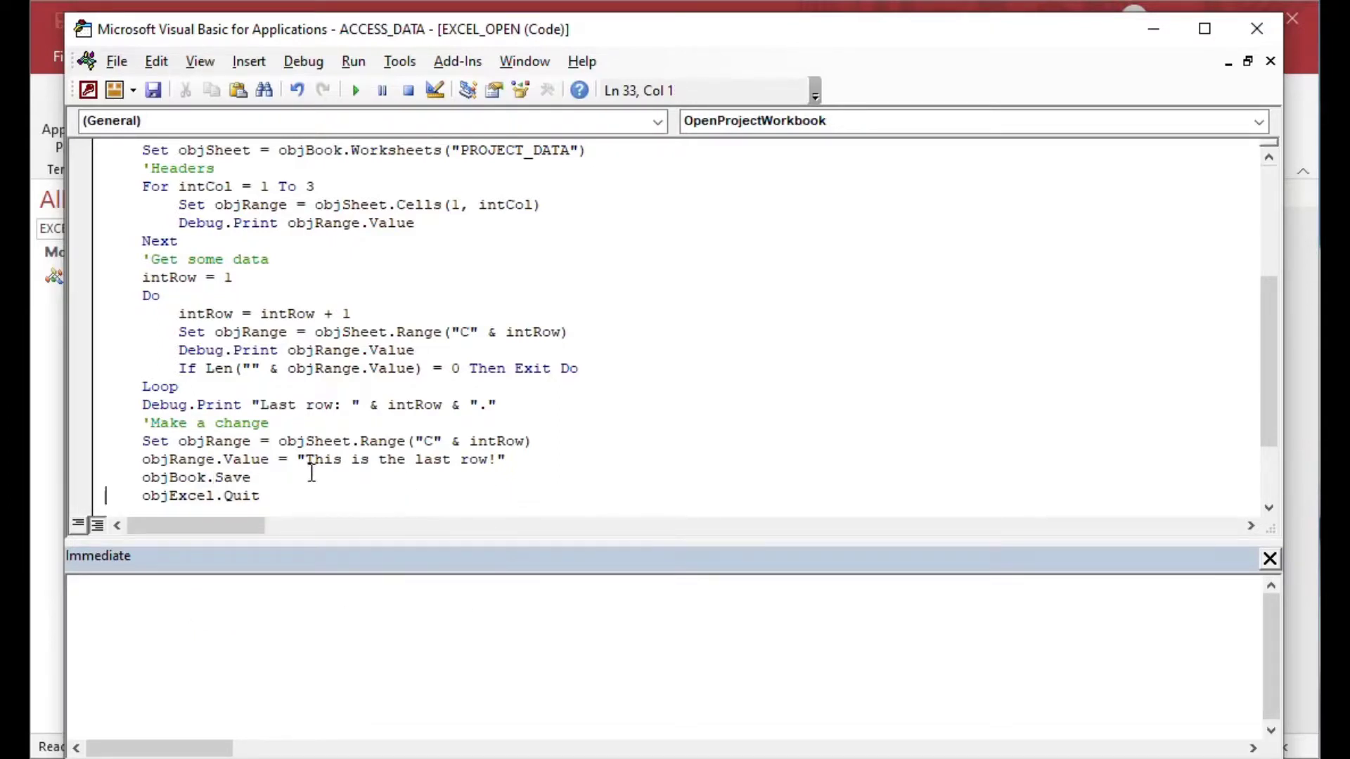
double_click(233, 478)
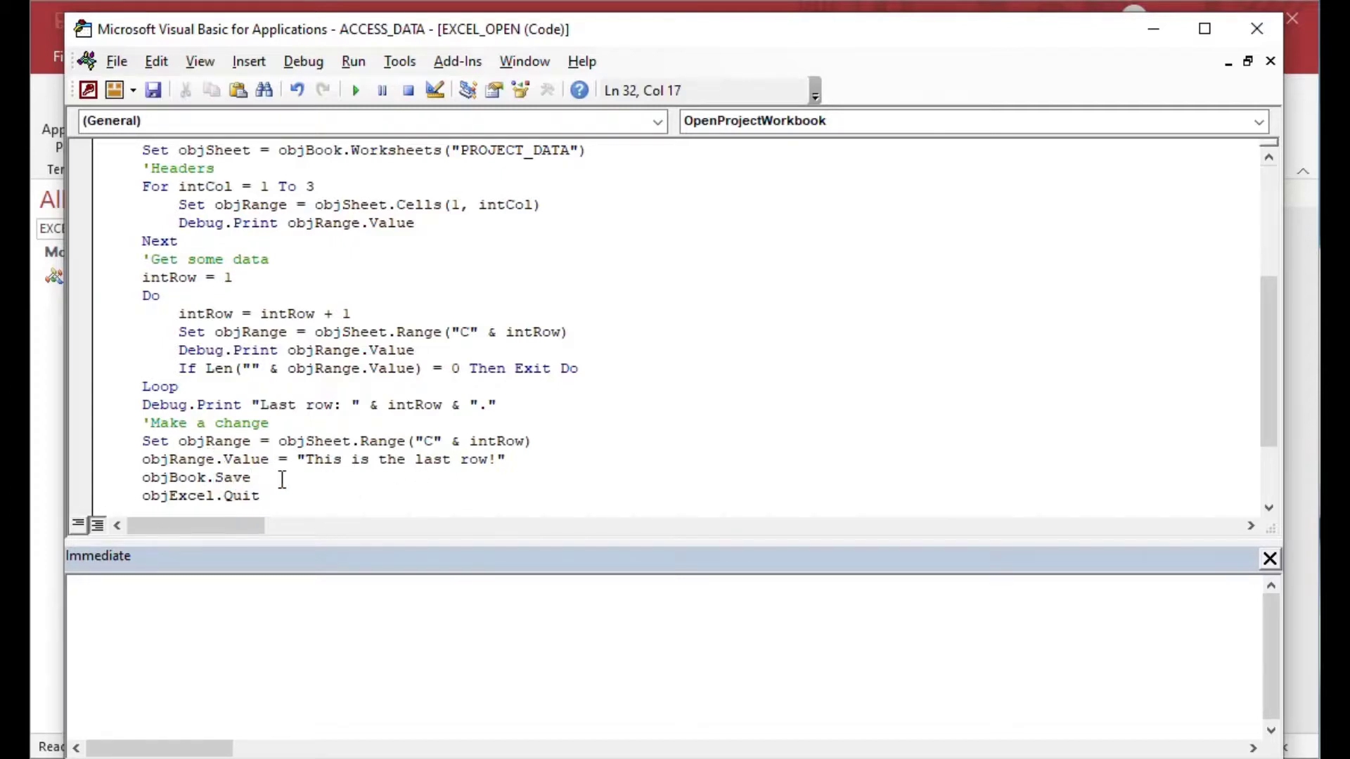
left_click(254, 478)
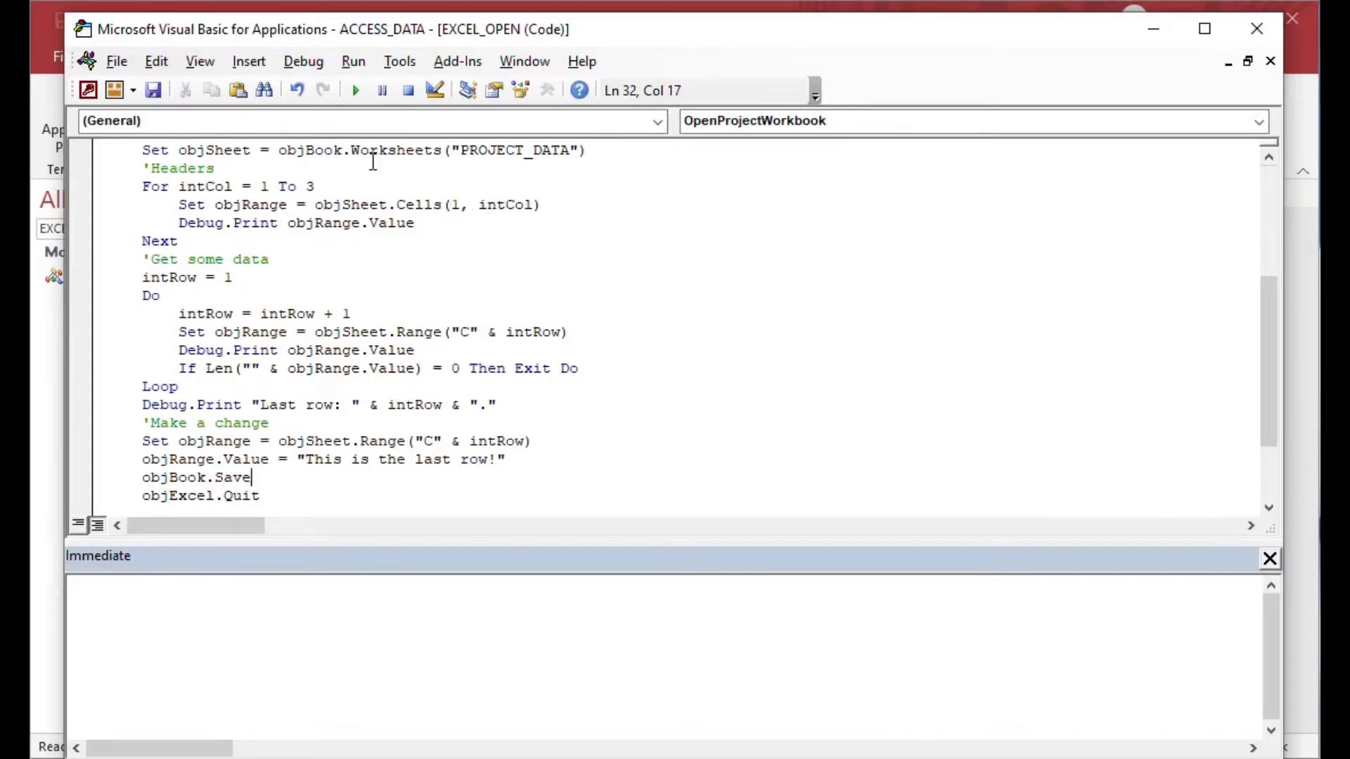
mouse_move(398, 277)
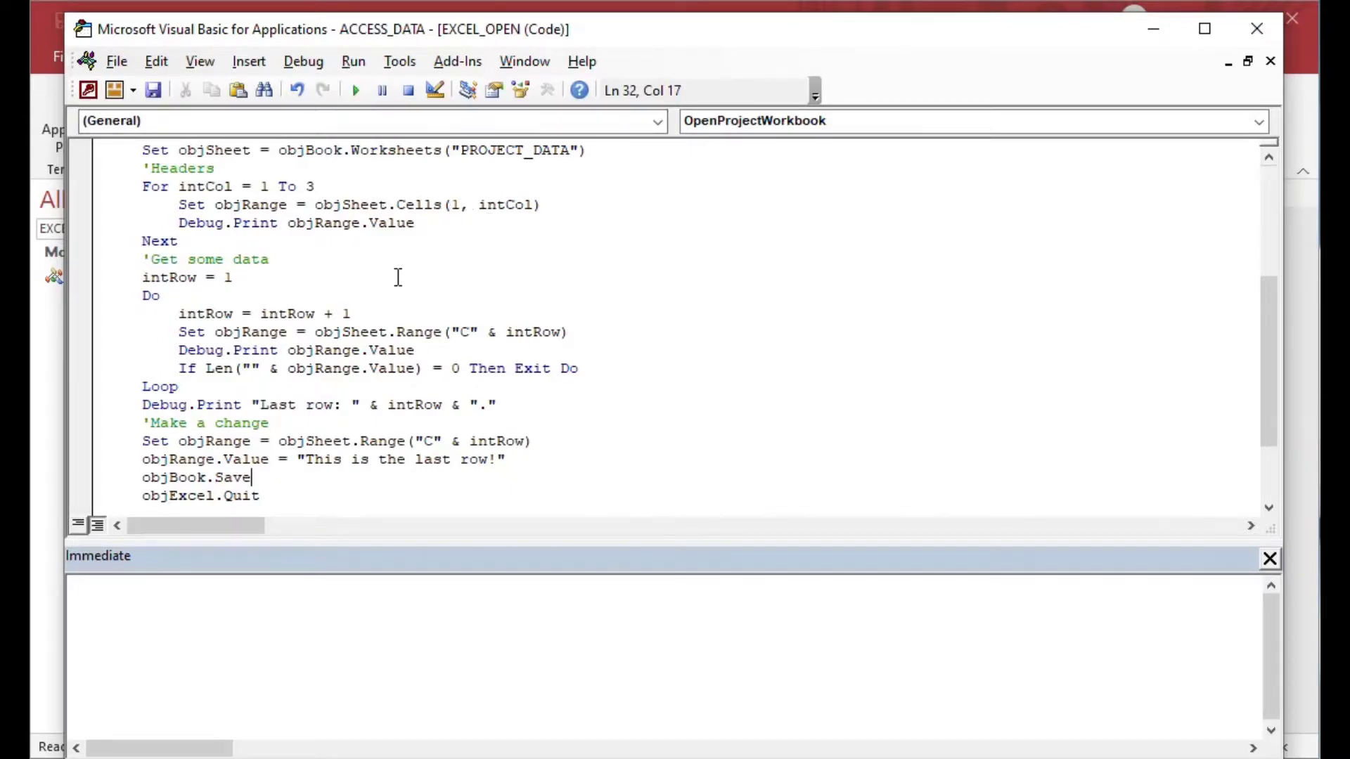
scroll("up", 3)
type("OpenProjectWorkbook")
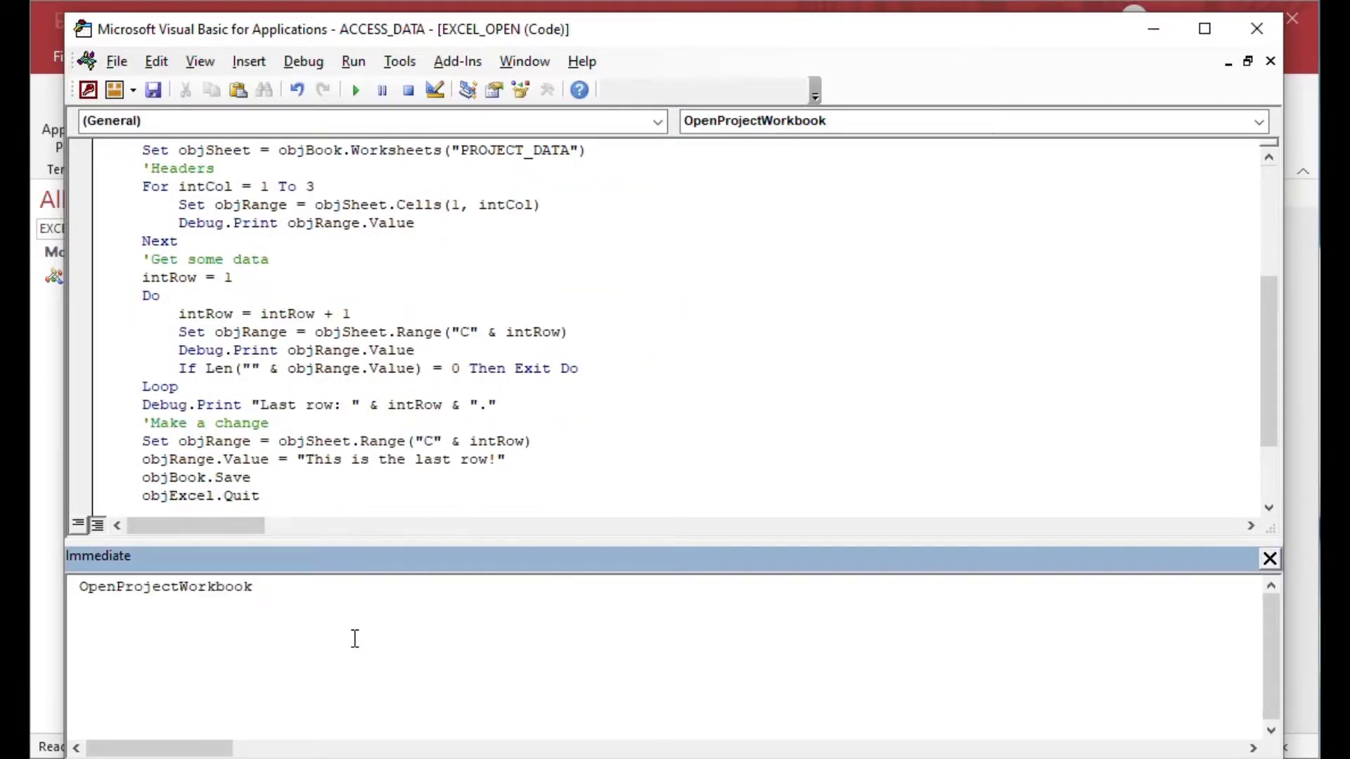
Step: Run OpenProjectWorkbook from the Immediate window, printing task descriptions and 'Last row: 13'
left_click(252, 587)
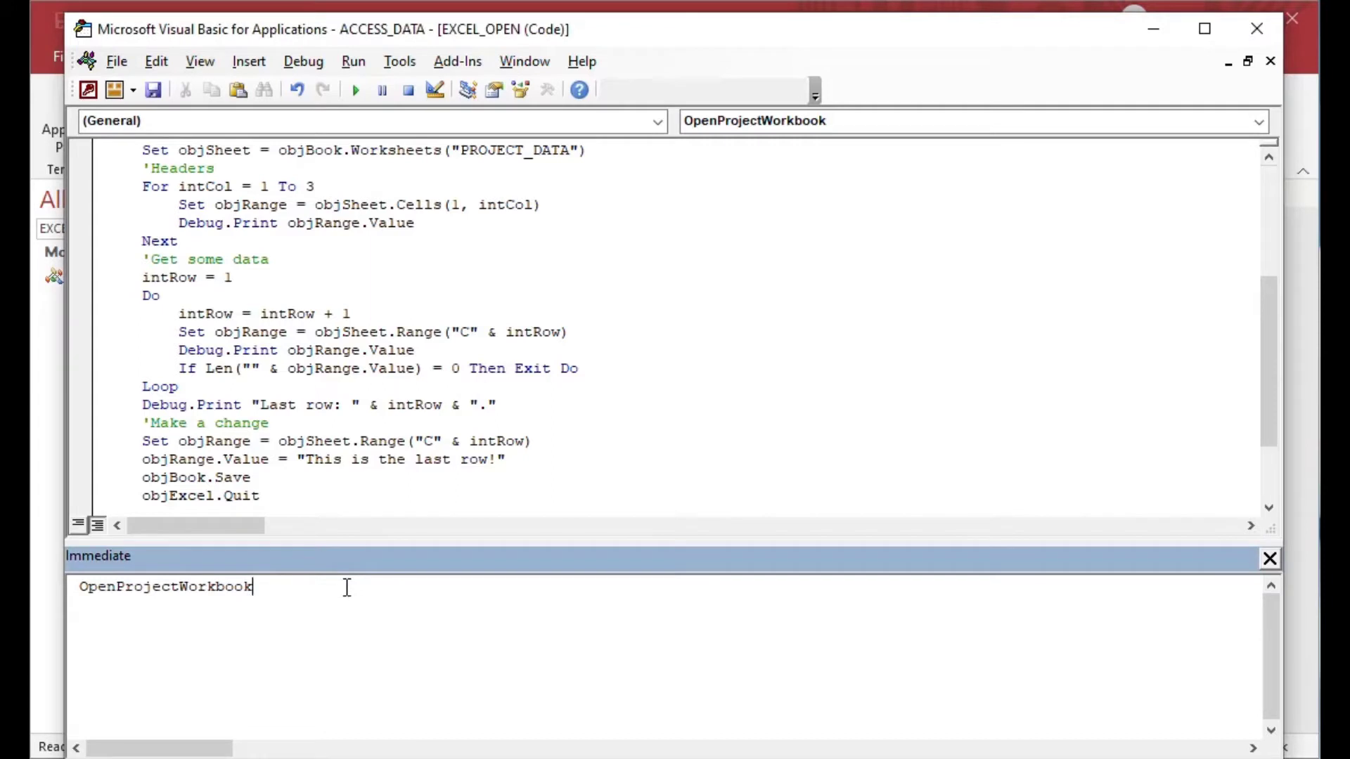
key("Return")
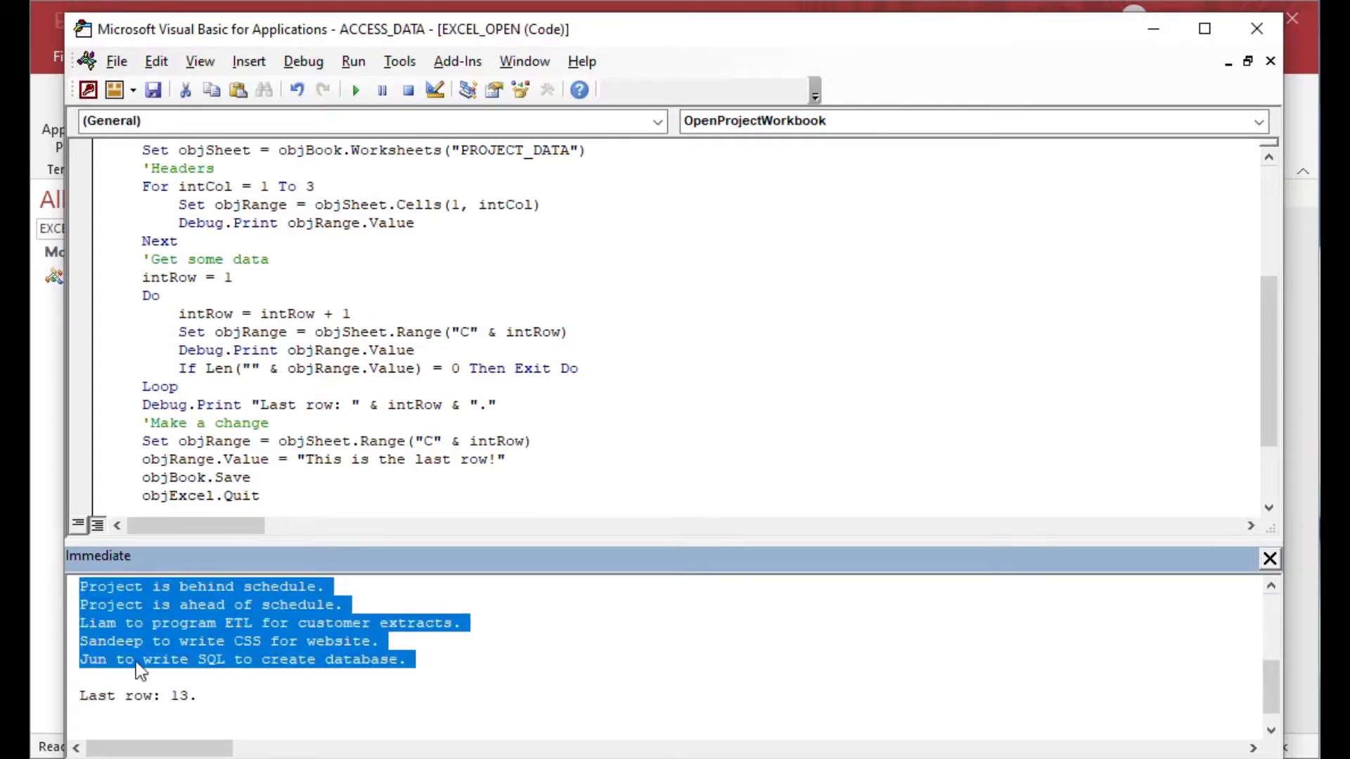
left_click(344, 695)
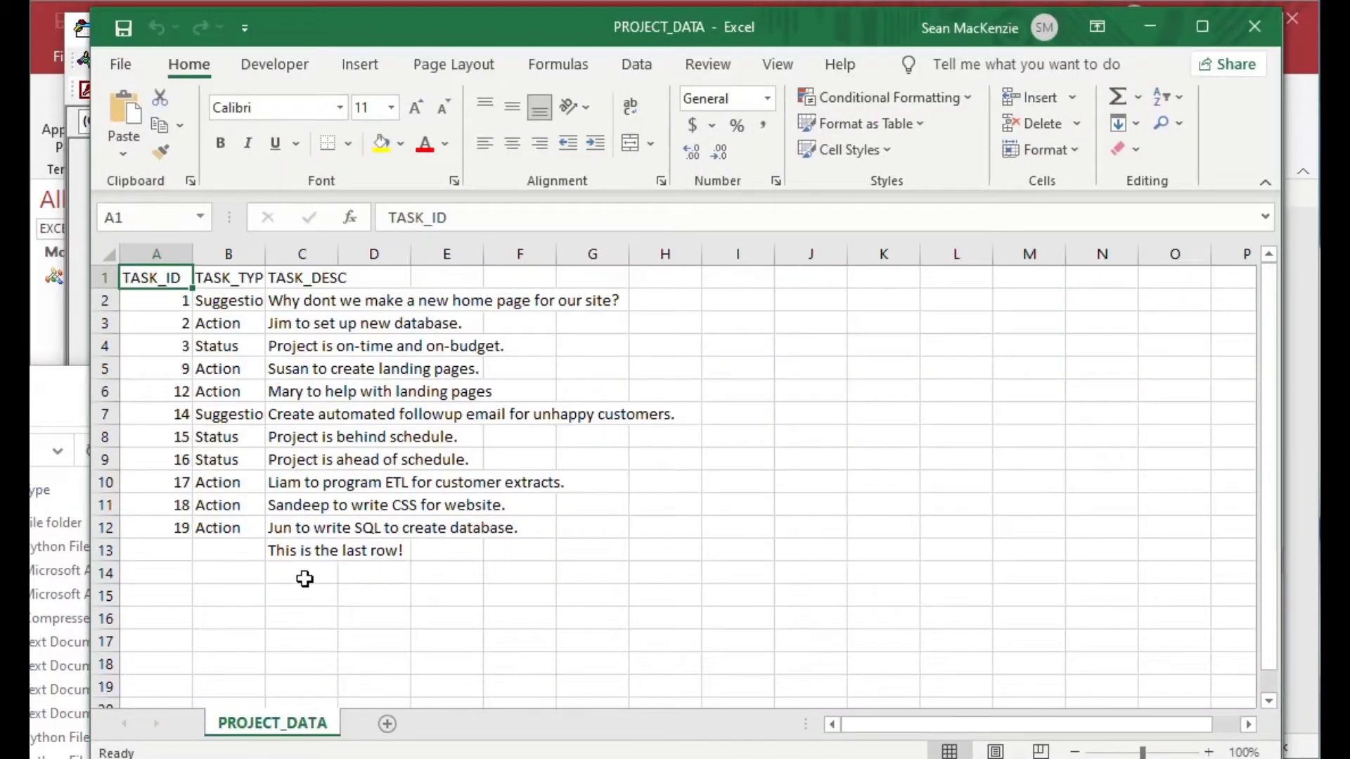
Step: Inspect cells C13 and A13 of PROJECT_DATA to confirm the written text
left_click(302, 550)
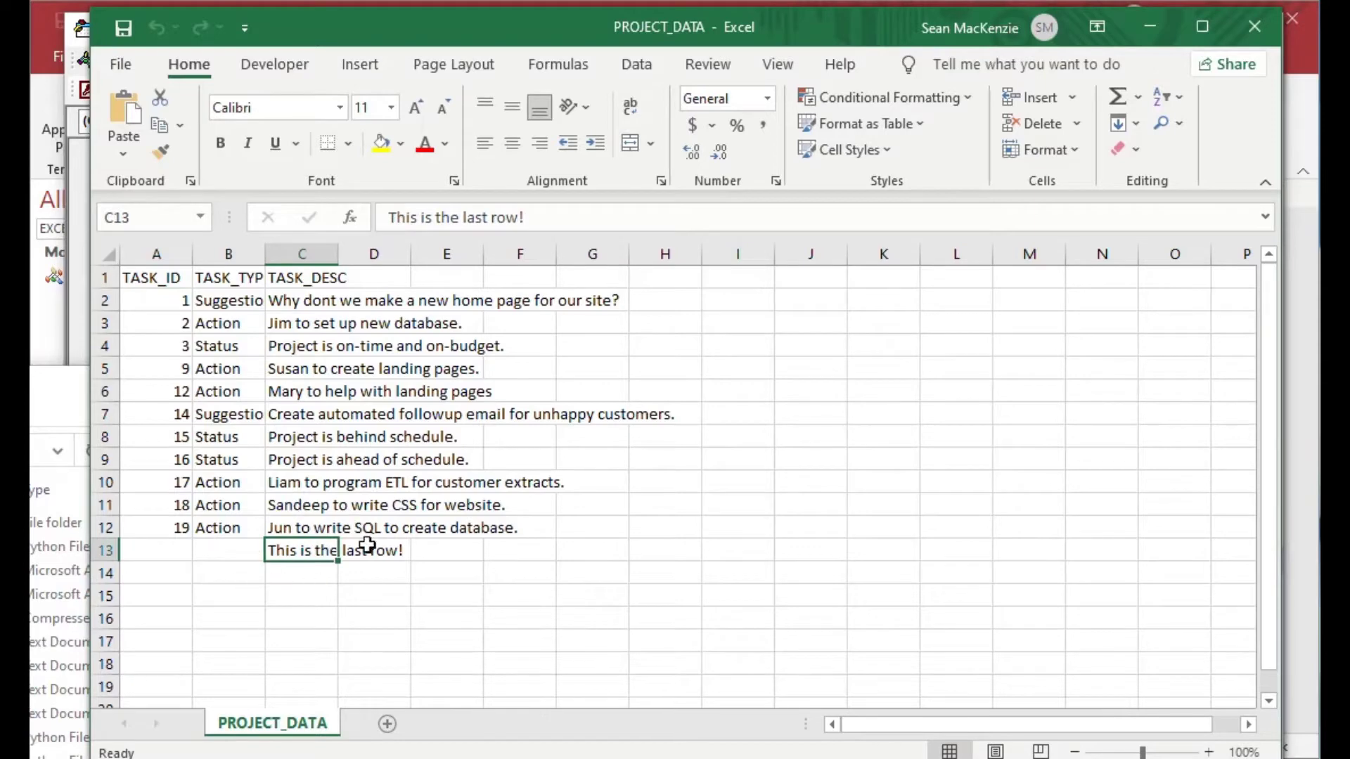
left_click(156, 549)
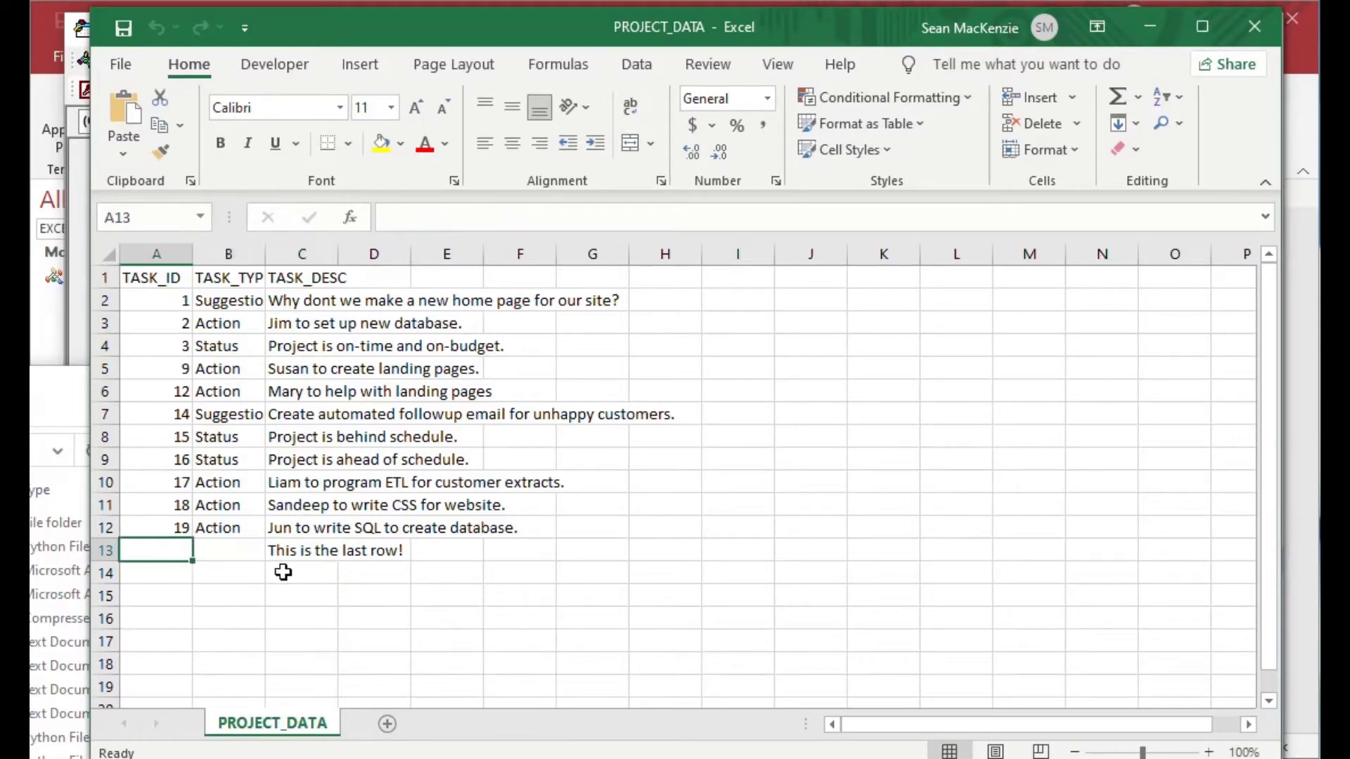
mouse_move(1149, 27)
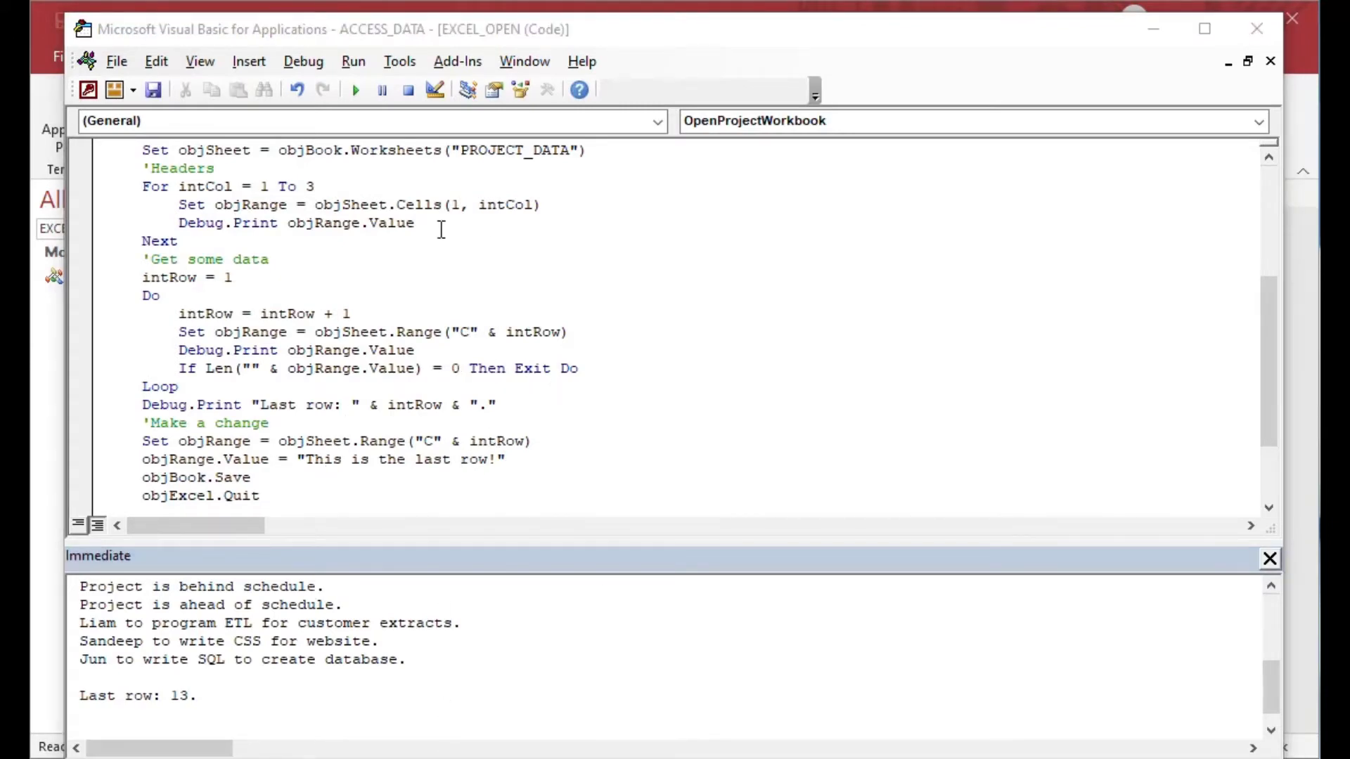
Step: Highlight the header loop's column range and the row range in the sub's code
double_click(417, 205)
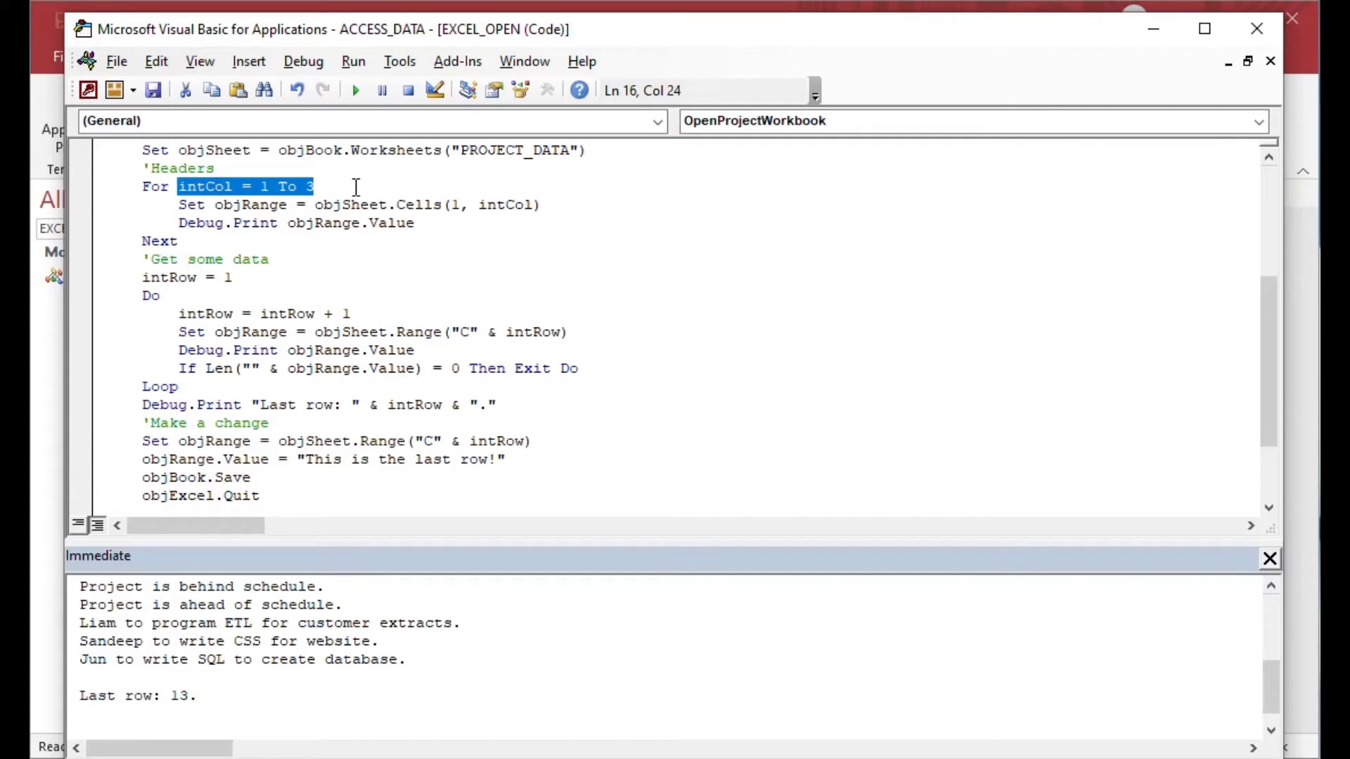
mouse_move(346, 239)
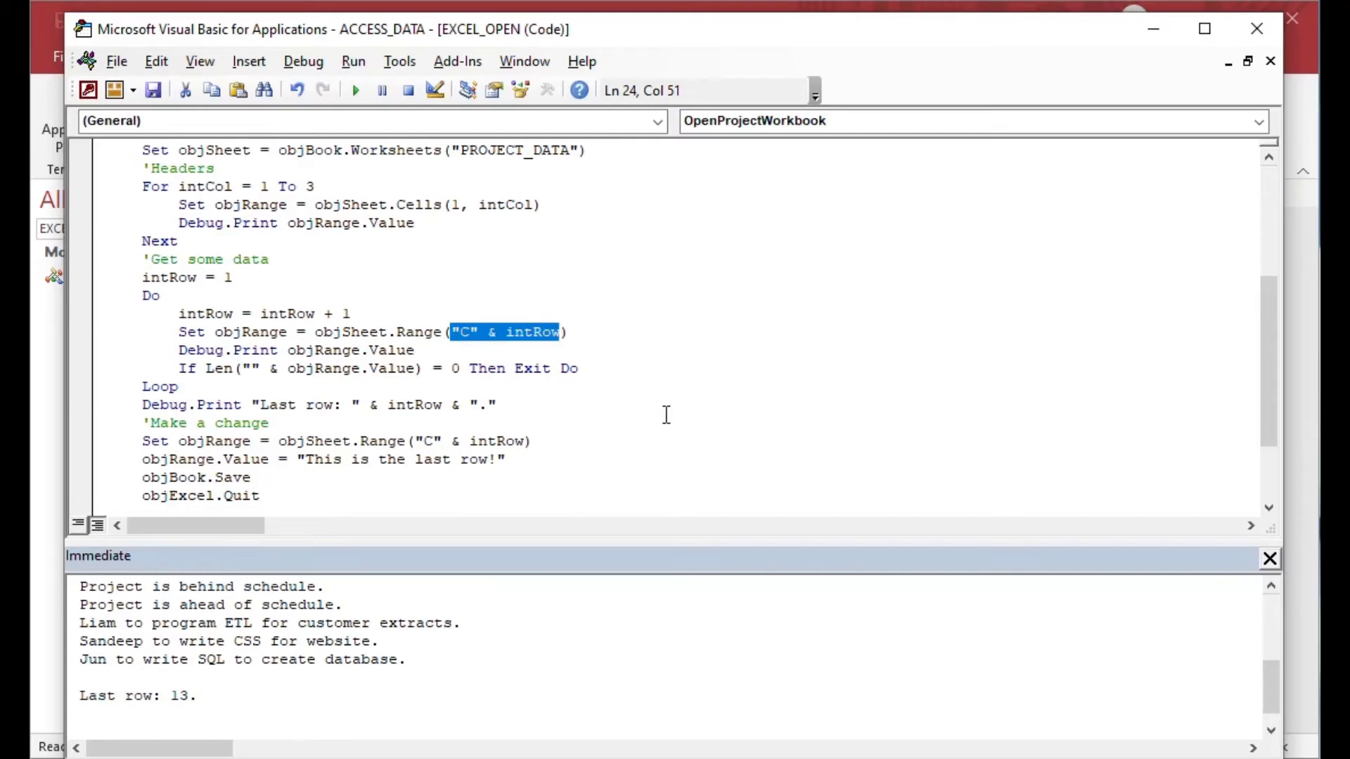
left_click(568, 333)
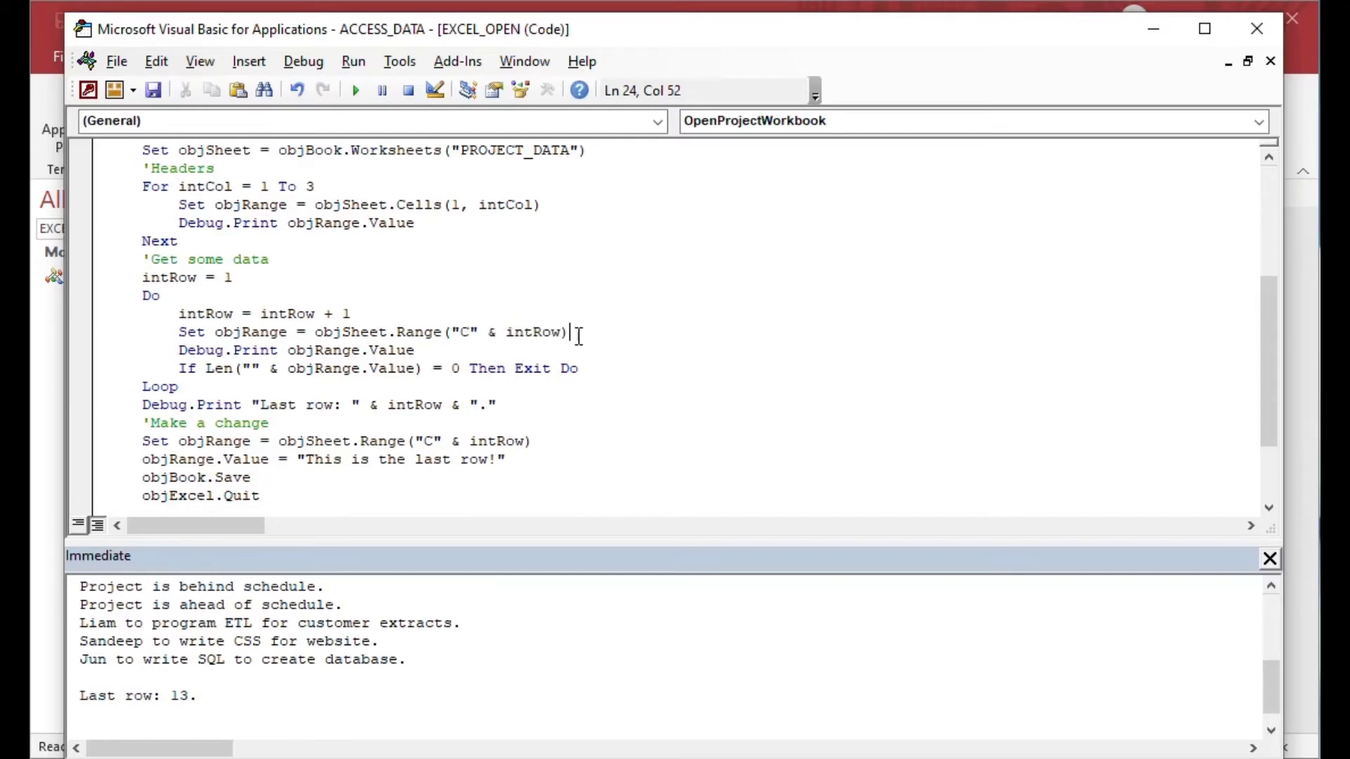
mouse_move(483, 429)
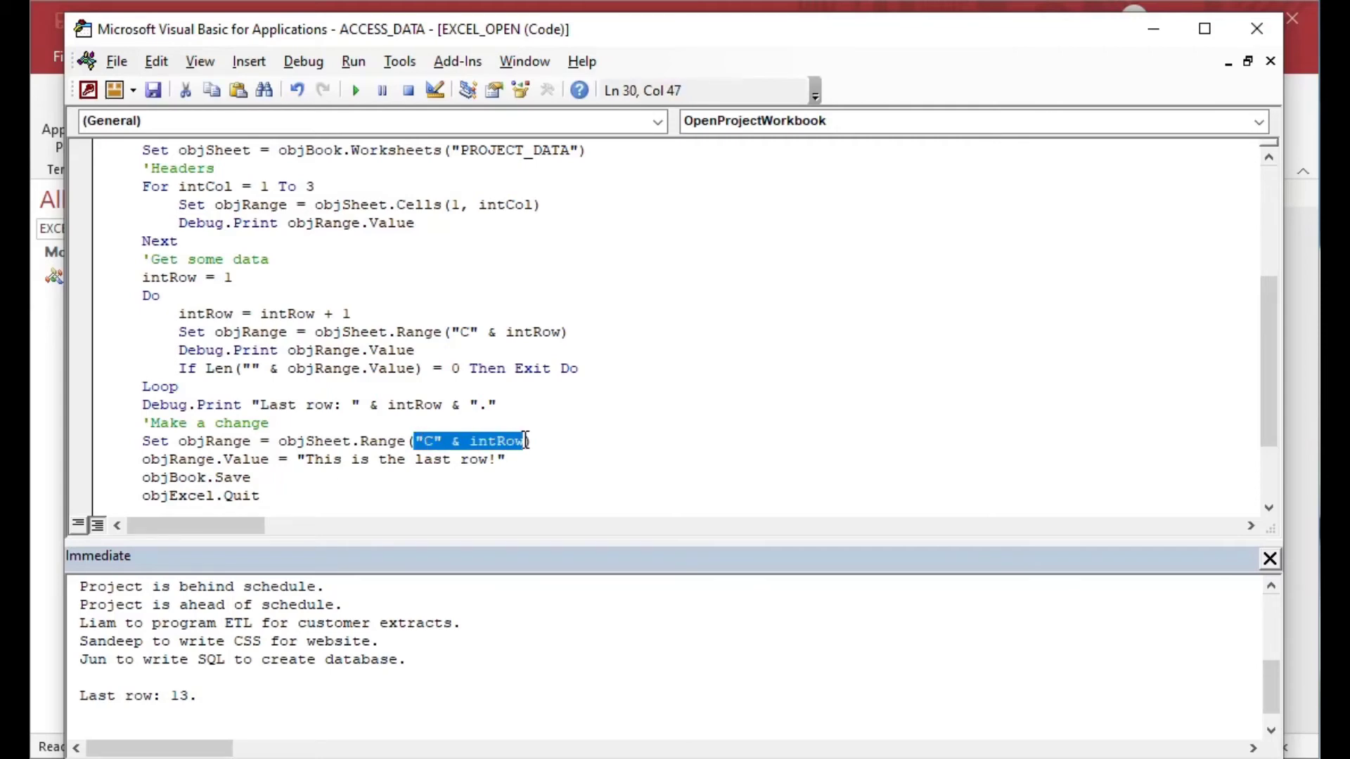
mouse_move(524, 441)
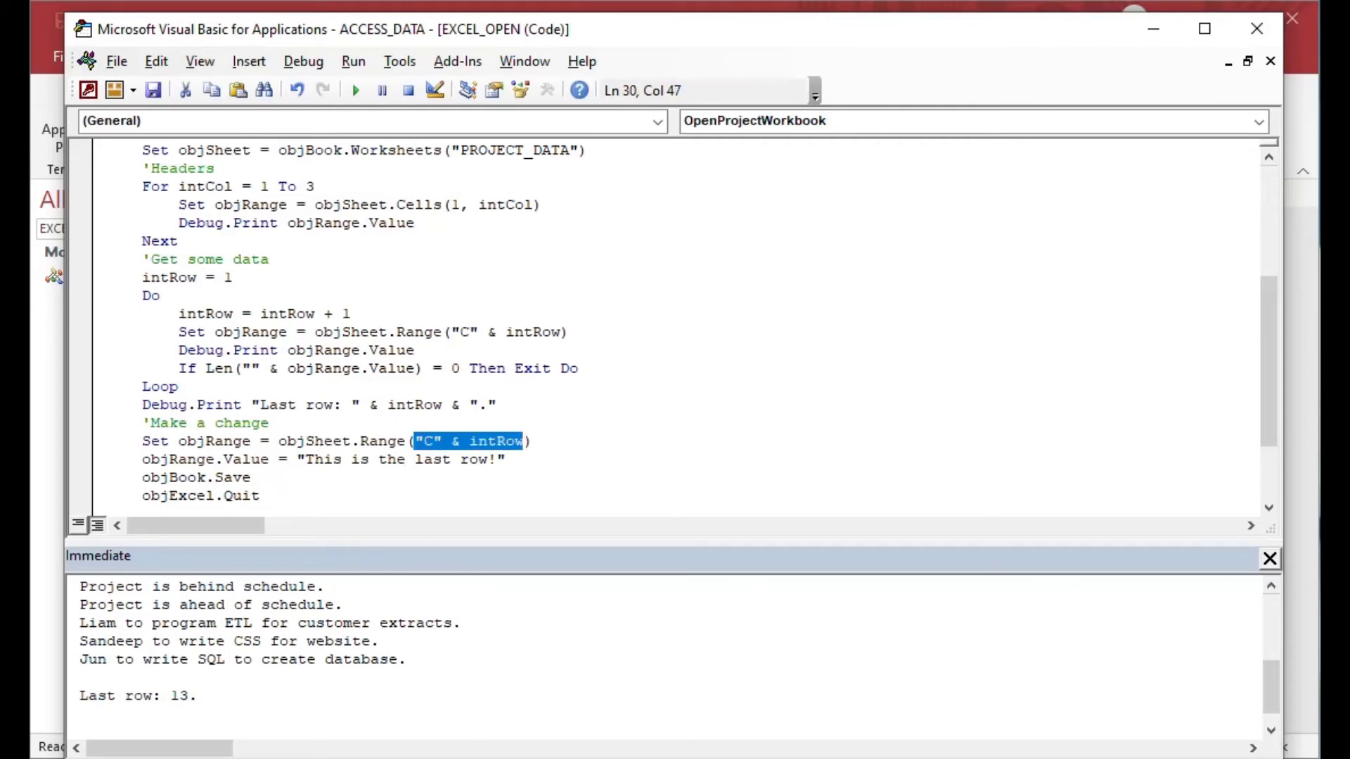